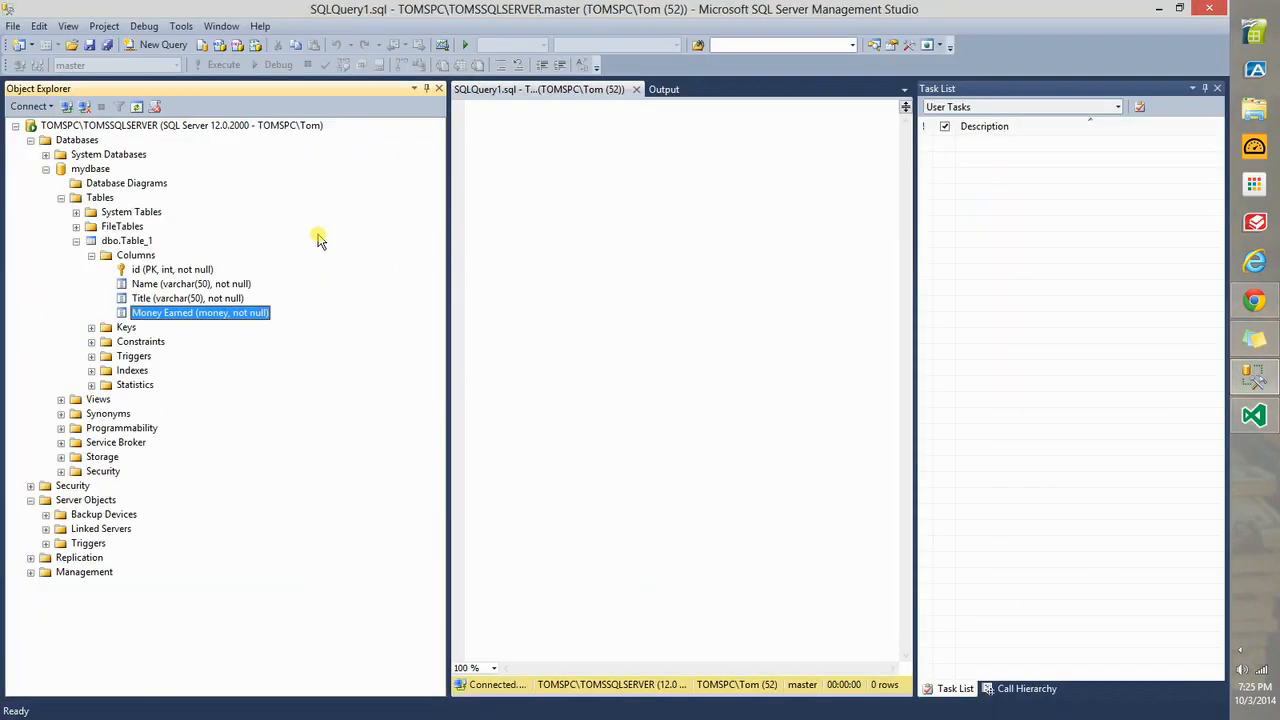
mouse_move(288, 218)
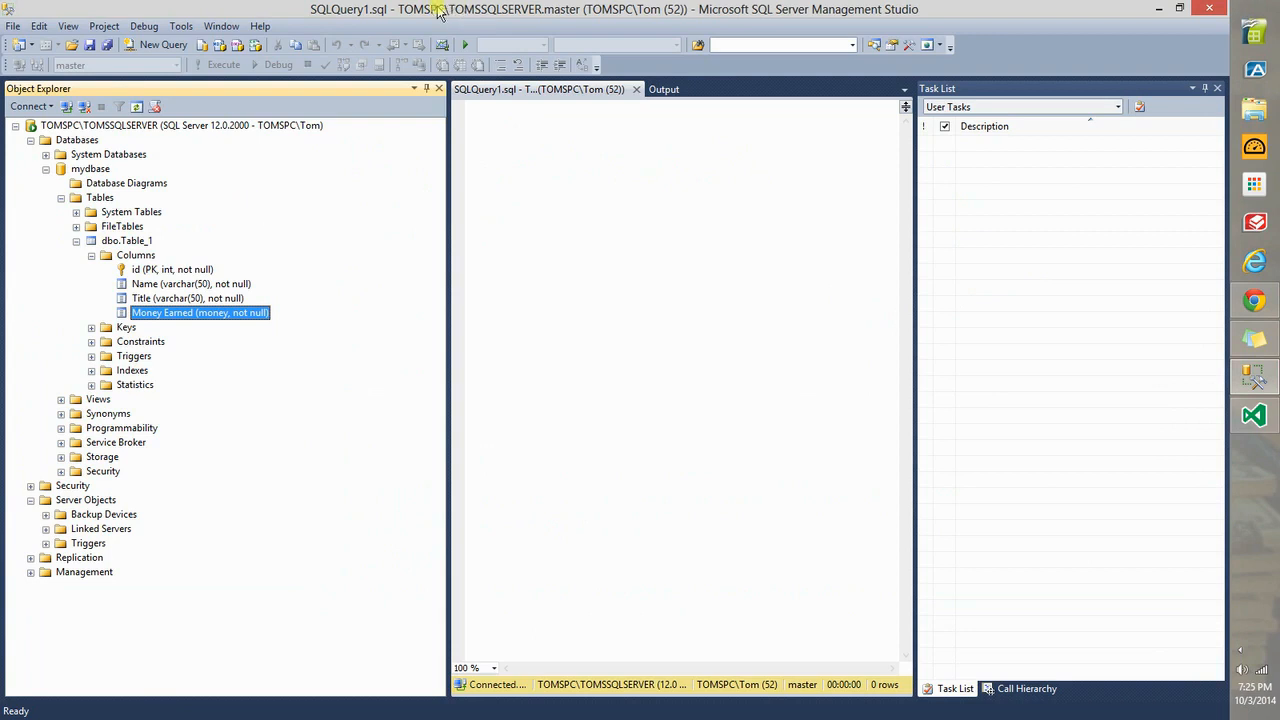
- Browse the Start screen before returning to the IDE's server explorer
left_click(172, 268)
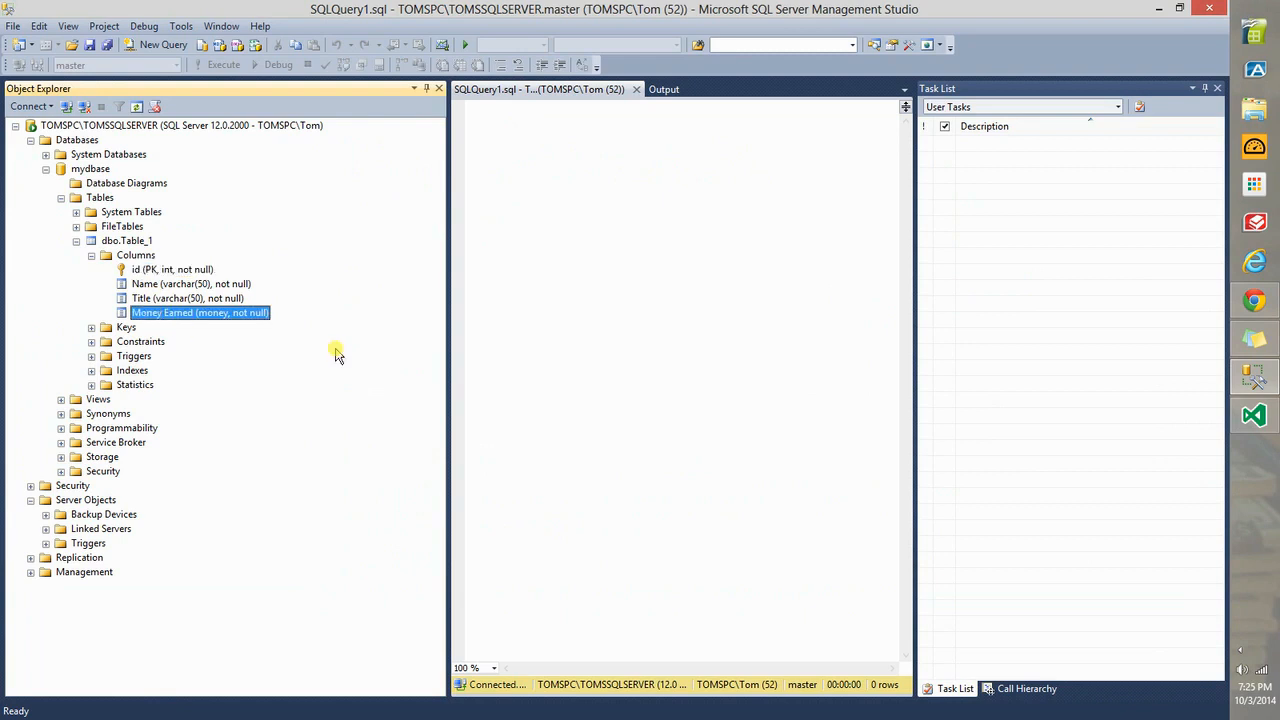
mouse_move(176, 320)
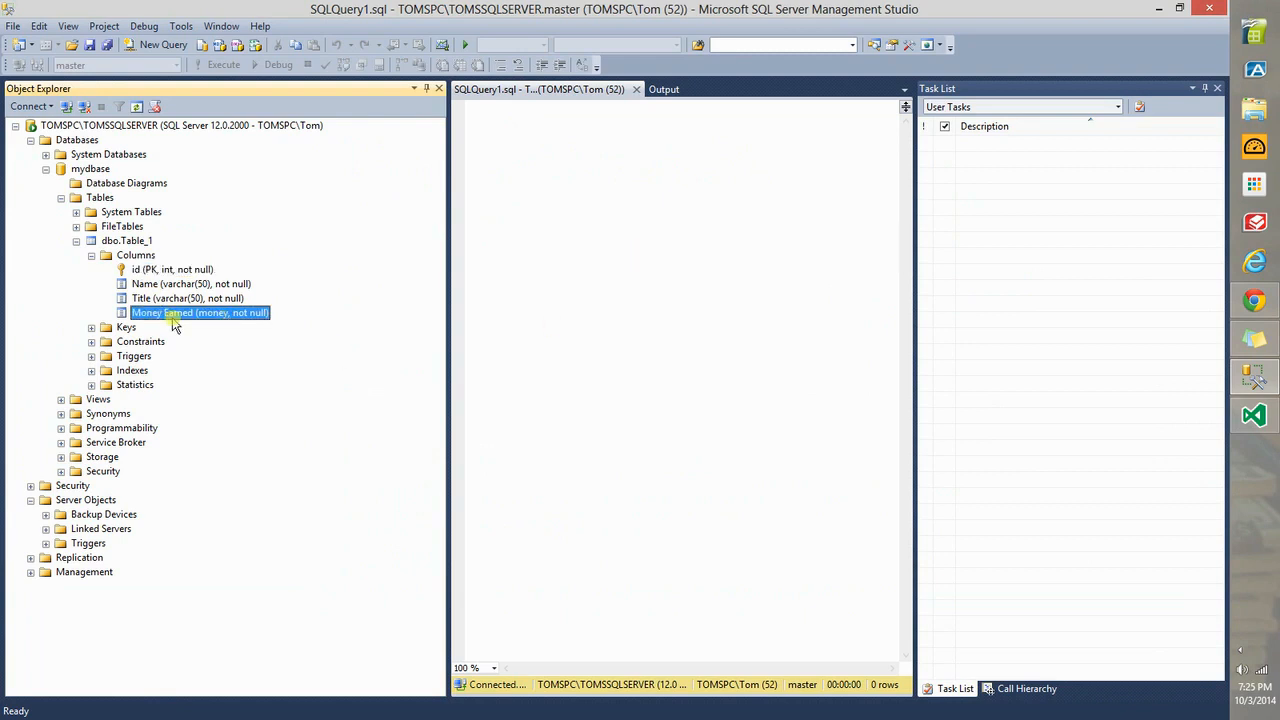
double_click(160, 312)
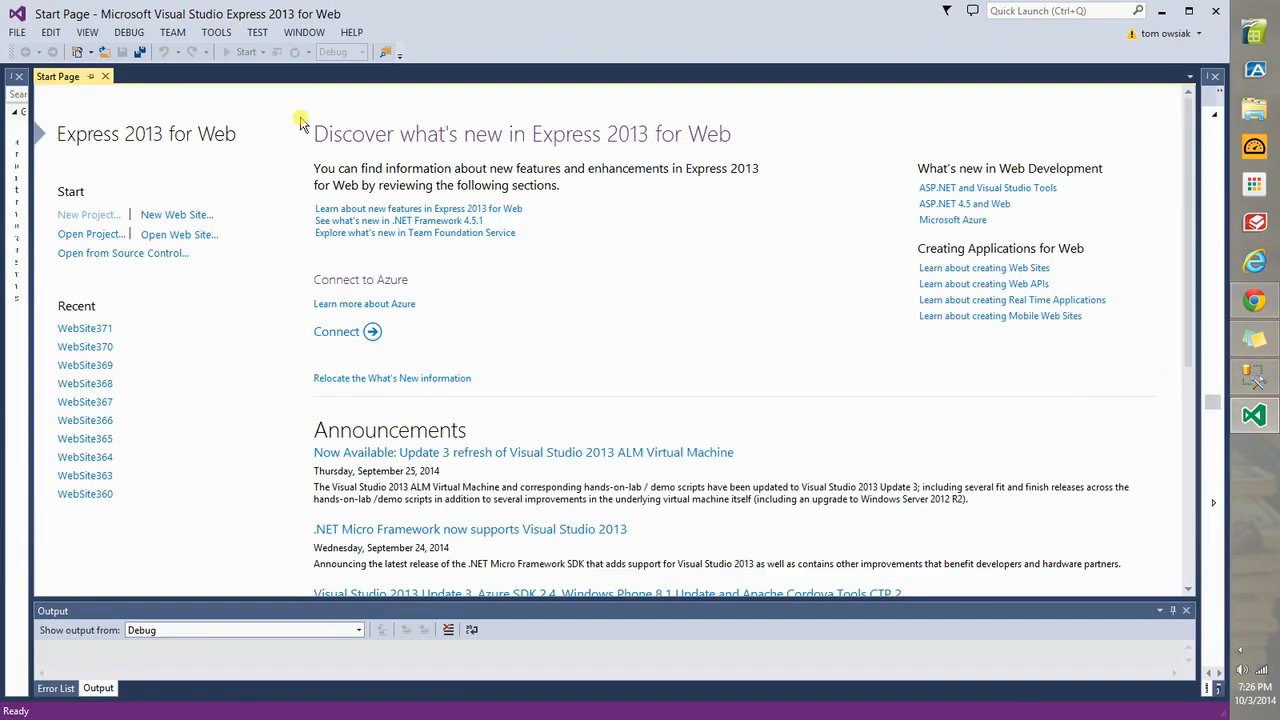
mouse_move(244, 150)
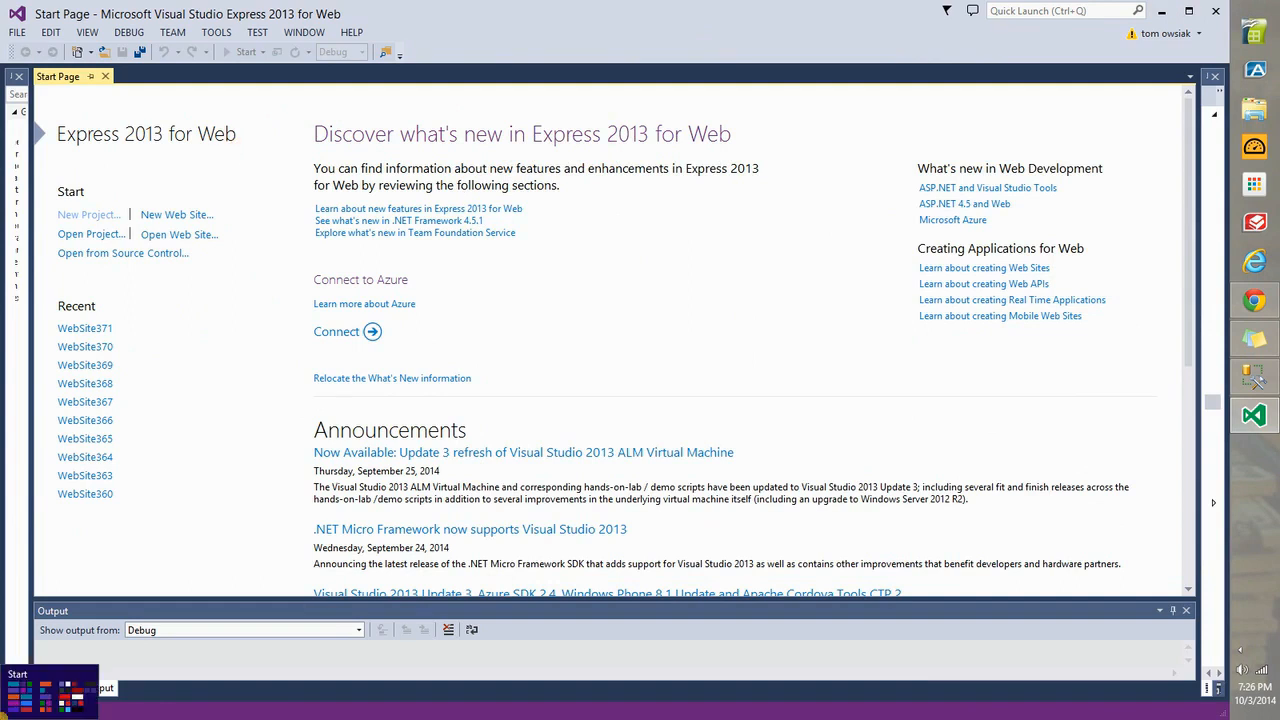
left_click(16, 688)
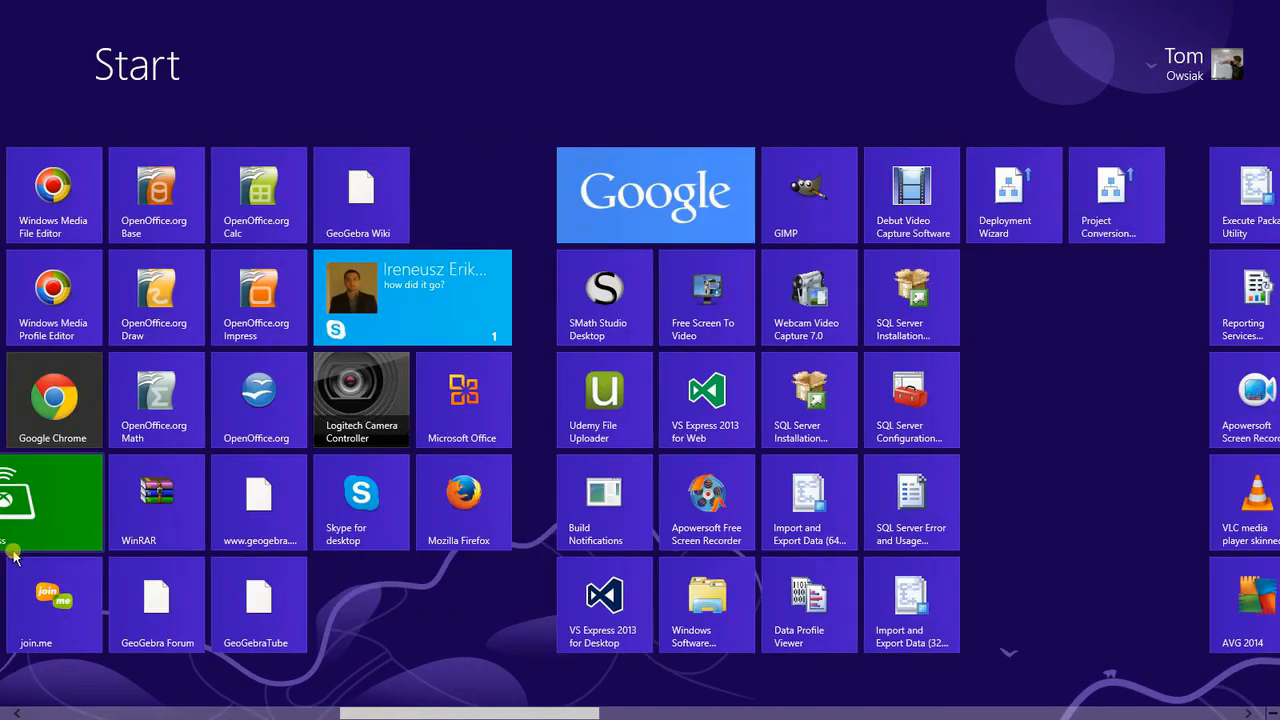
scroll("right", 3)
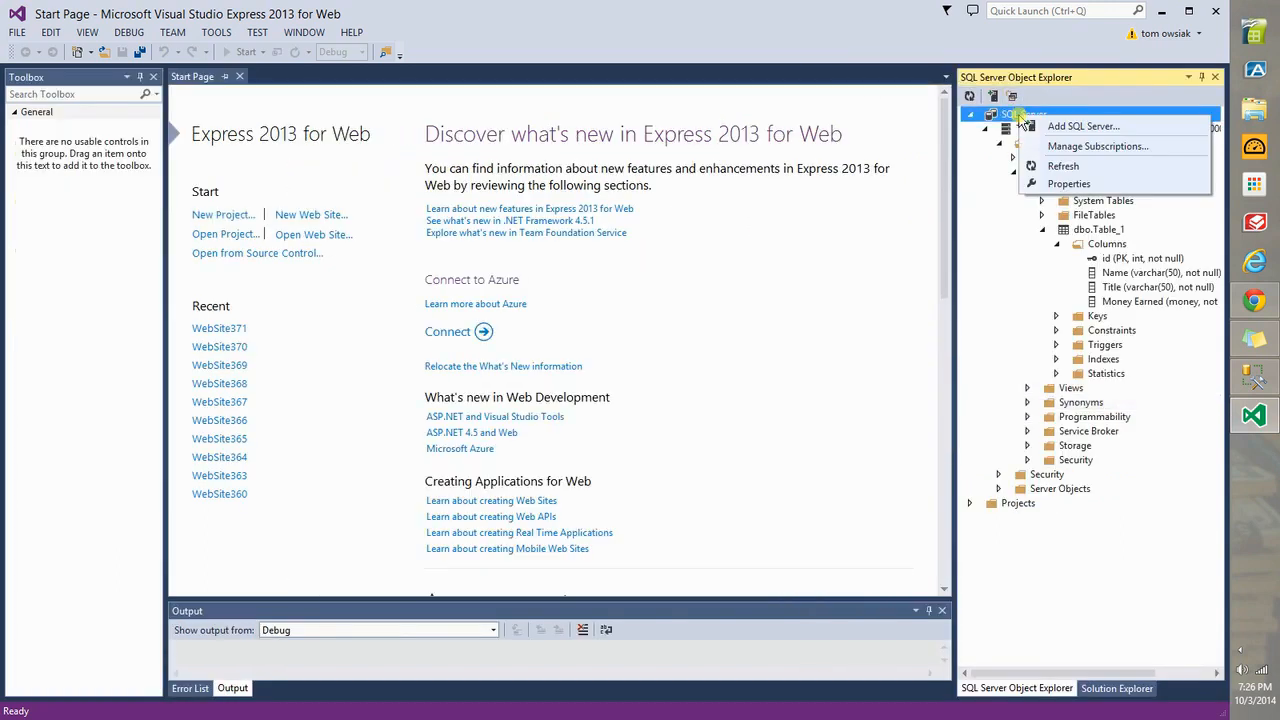
- Disconnect the connected database server, leaving the server list empty
right_click(1100, 128)
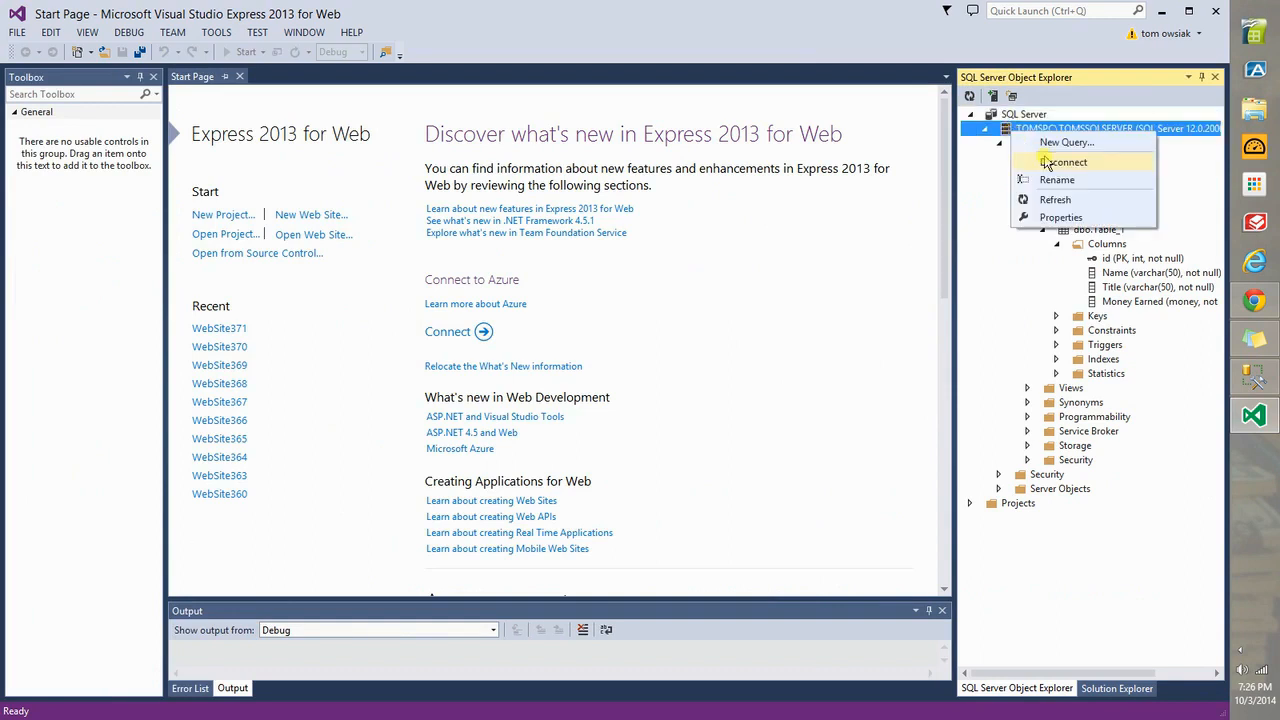
left_click(1064, 162)
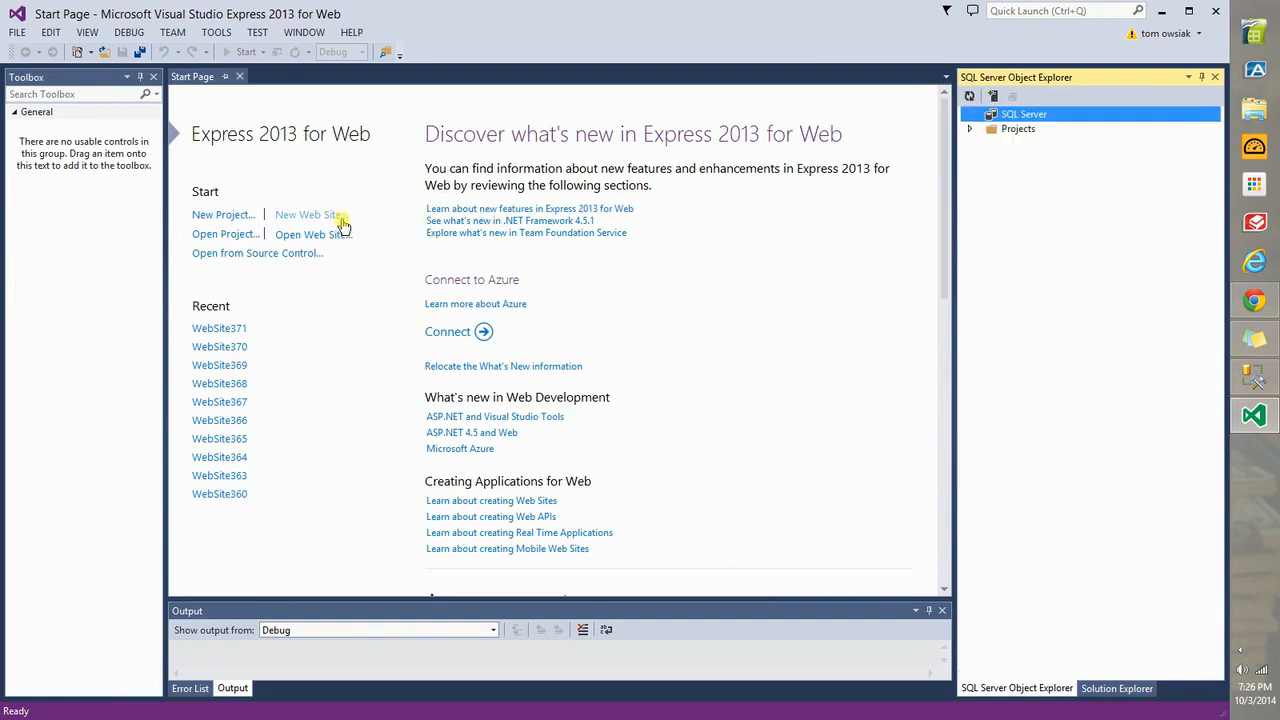
- Create a new ASP.NET empty web site named WebSite372
left_click(304, 214)
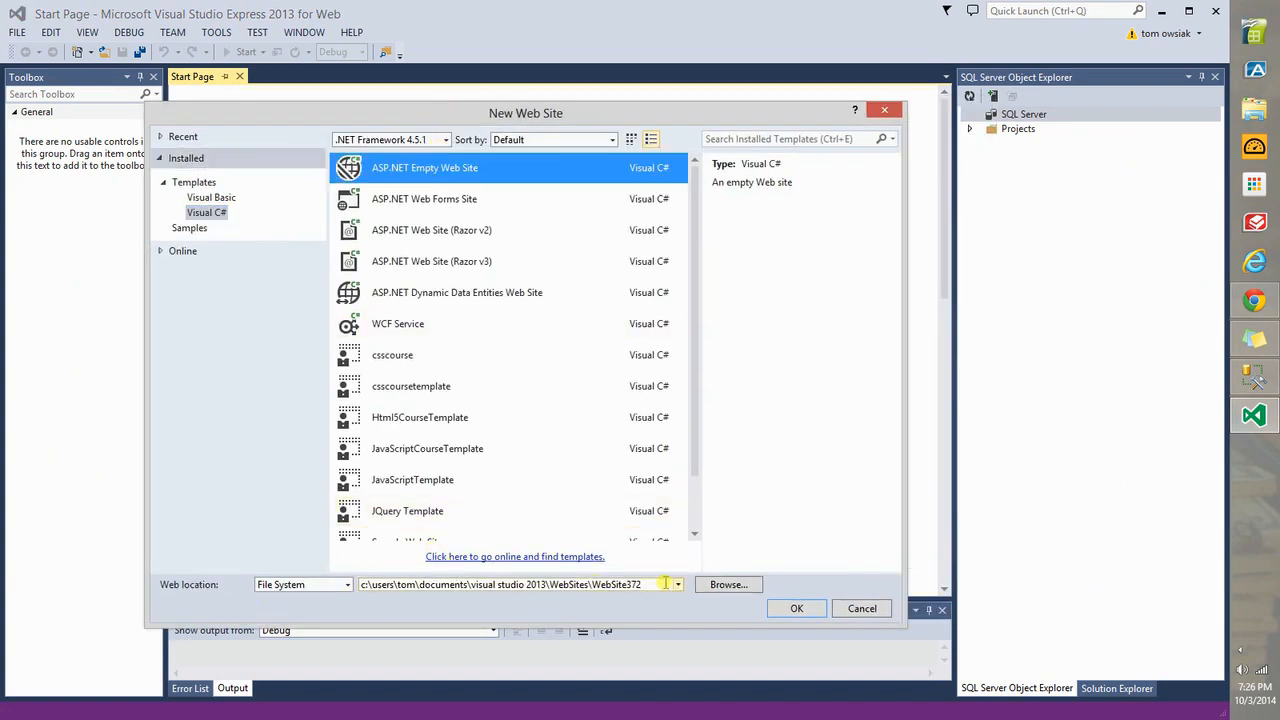
left_click(860, 608)
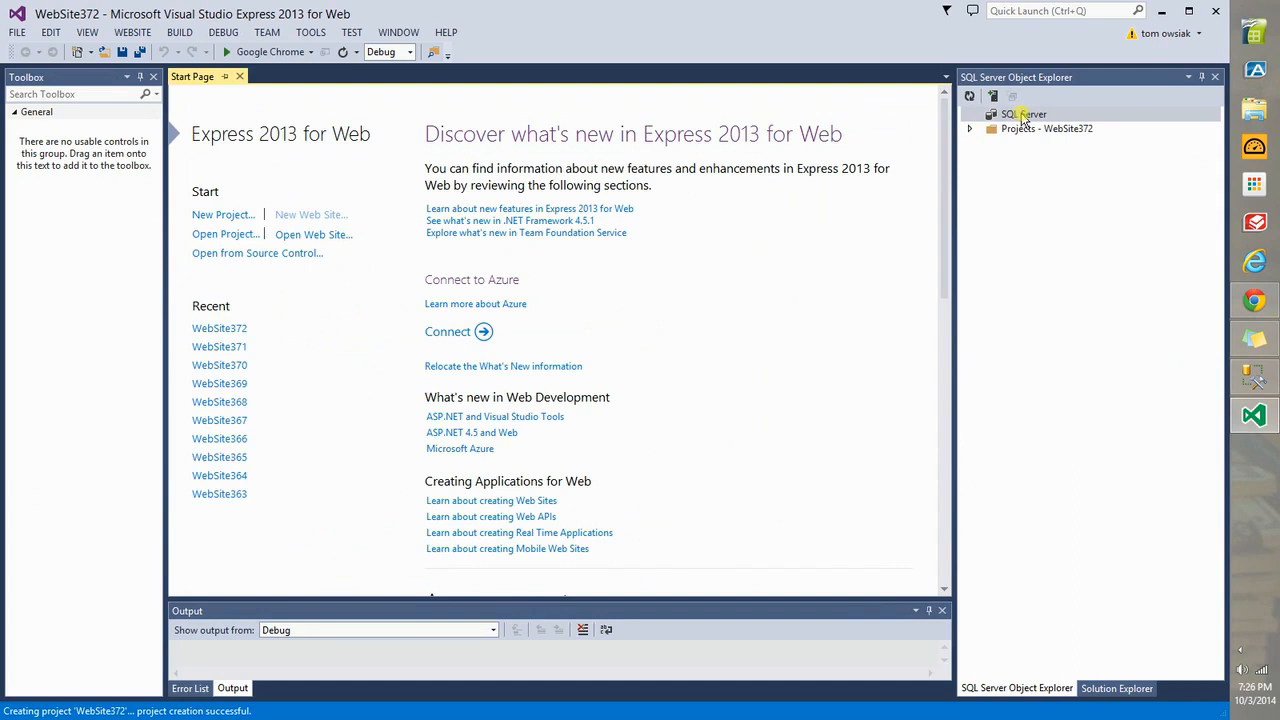
mouse_move(1084, 662)
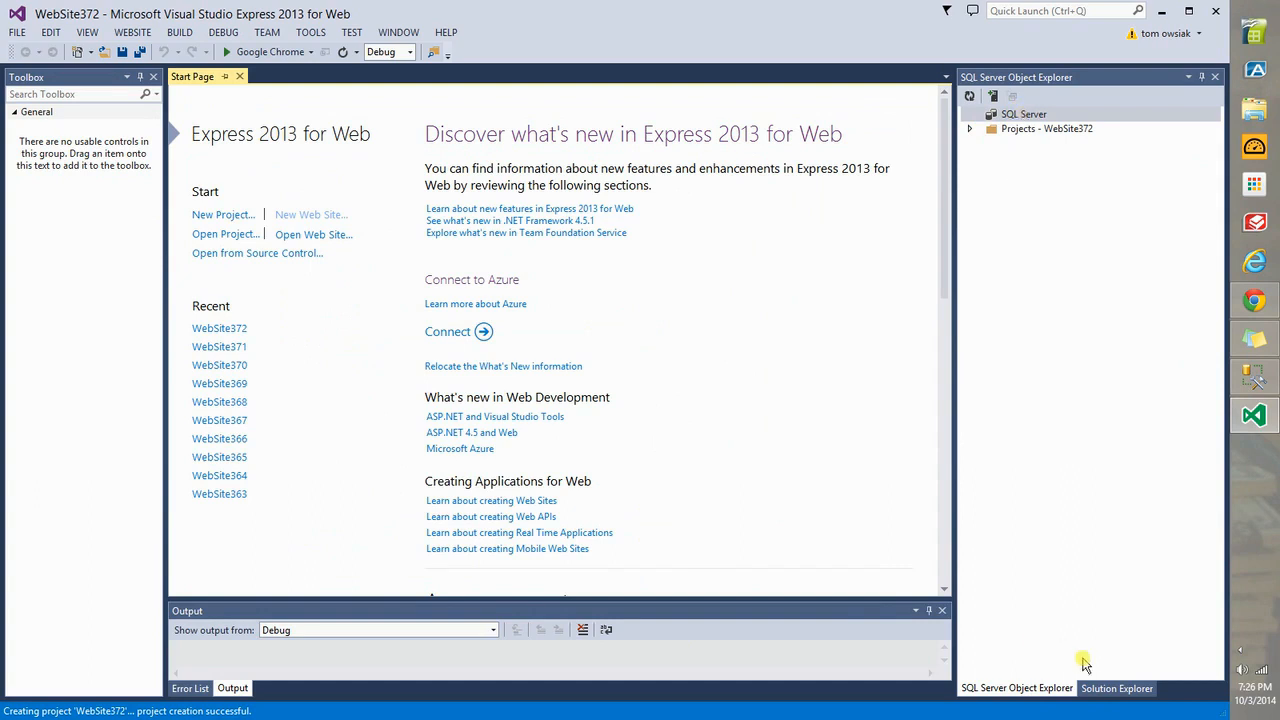
mouse_move(1116, 688)
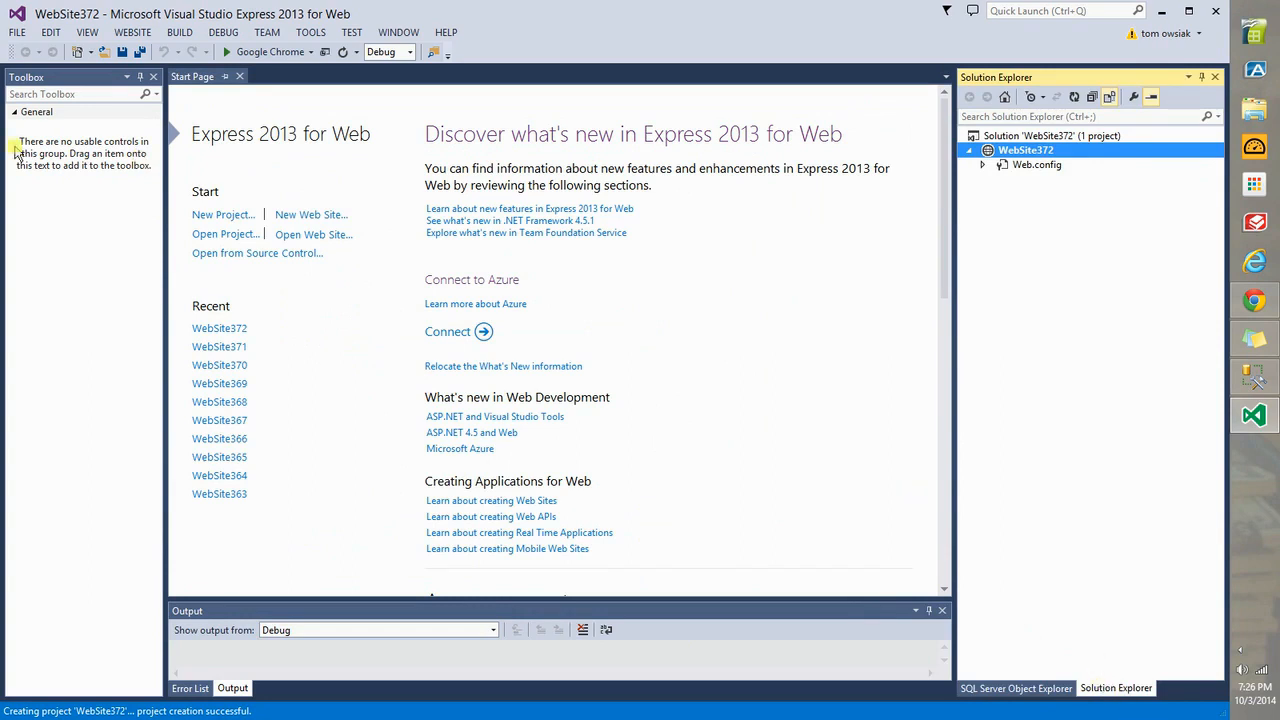
left_click(88, 32)
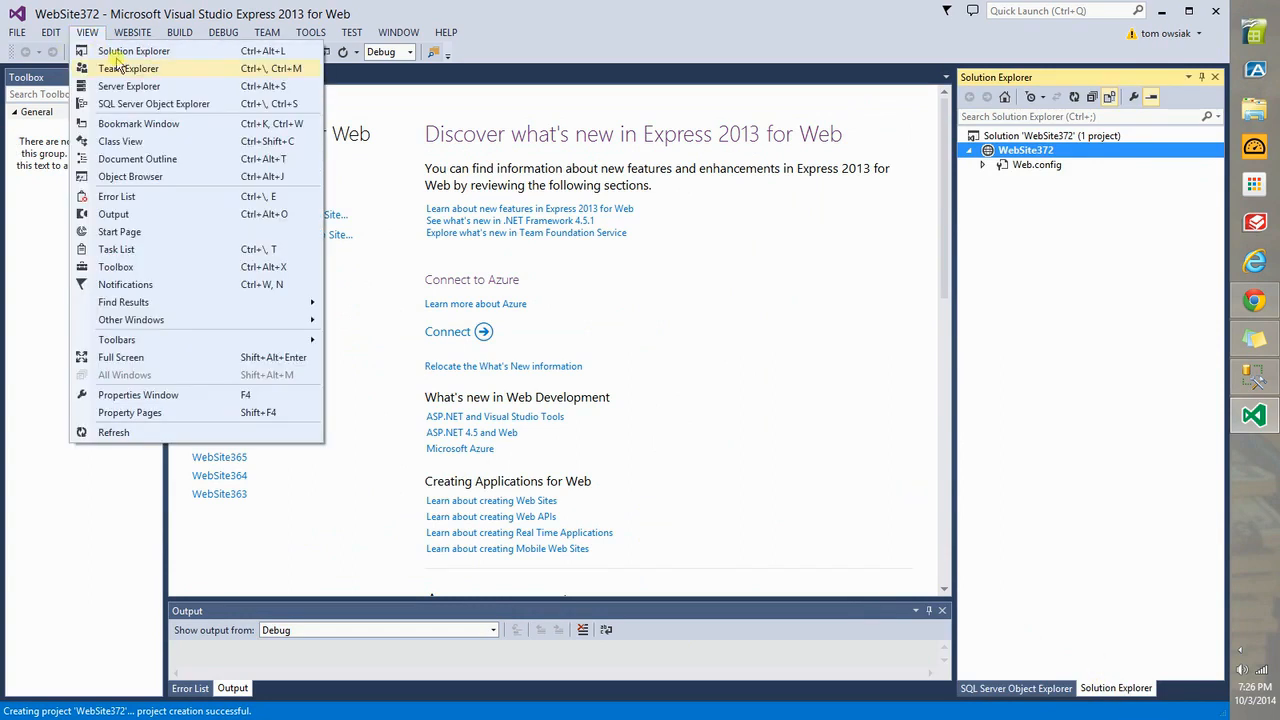
- Add a web form named Default to the WebSite372 project
right_click(1024, 150)
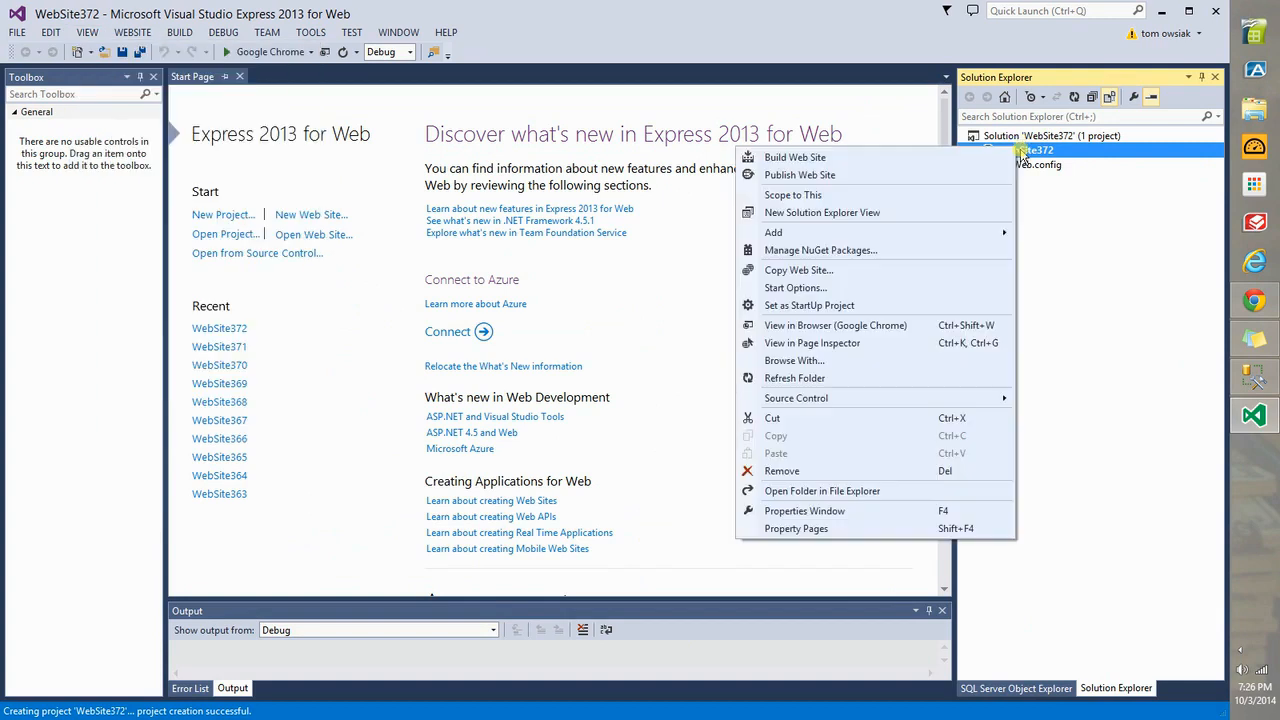
mouse_move(772, 232)
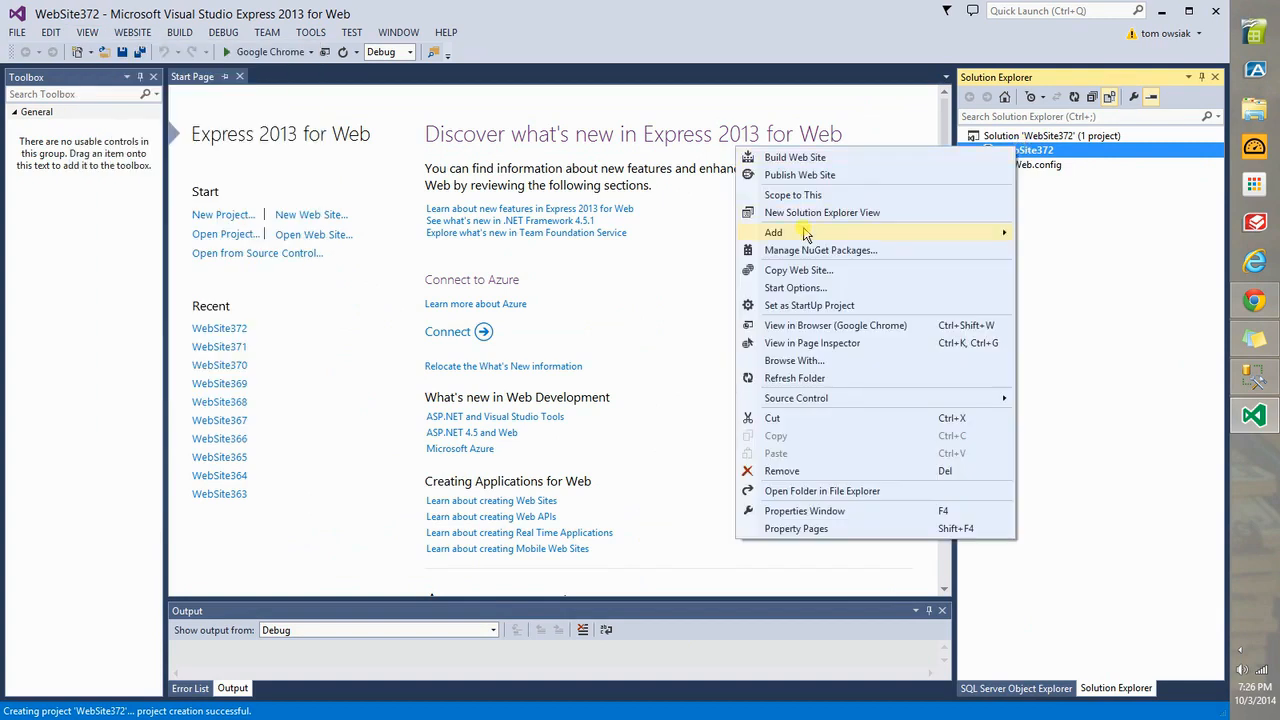
mouse_move(772, 232)
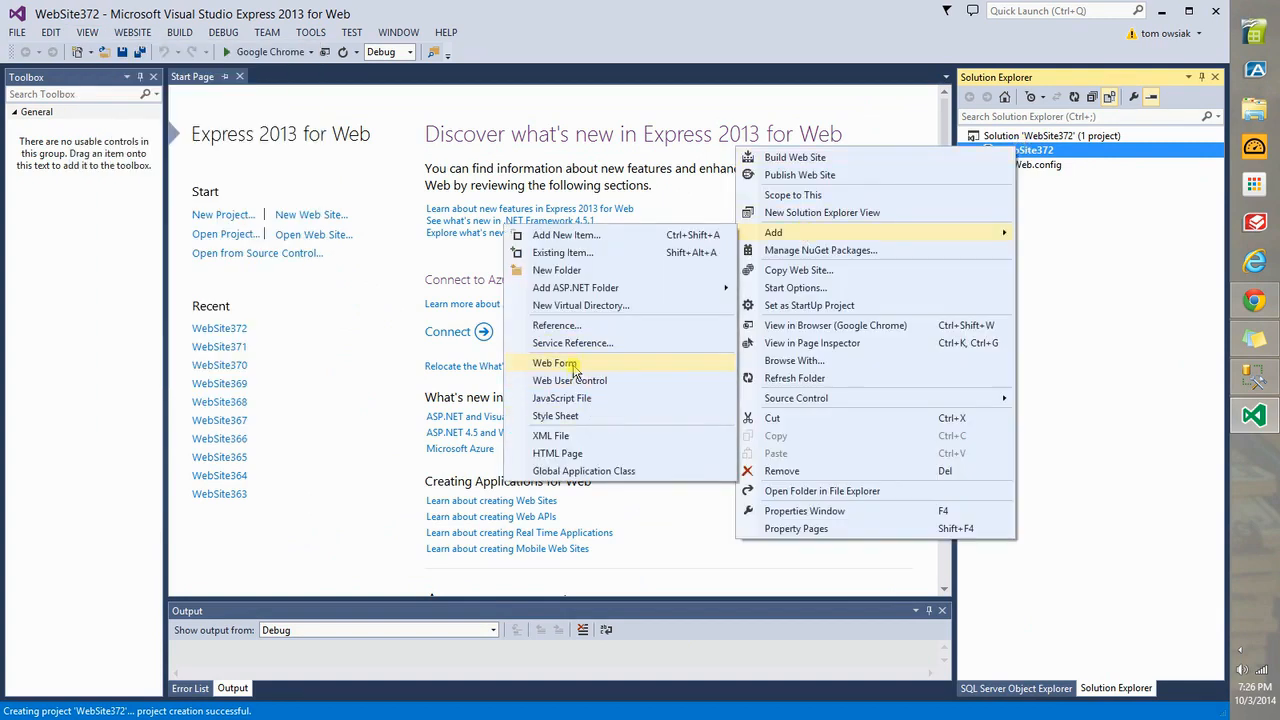
left_click(554, 364)
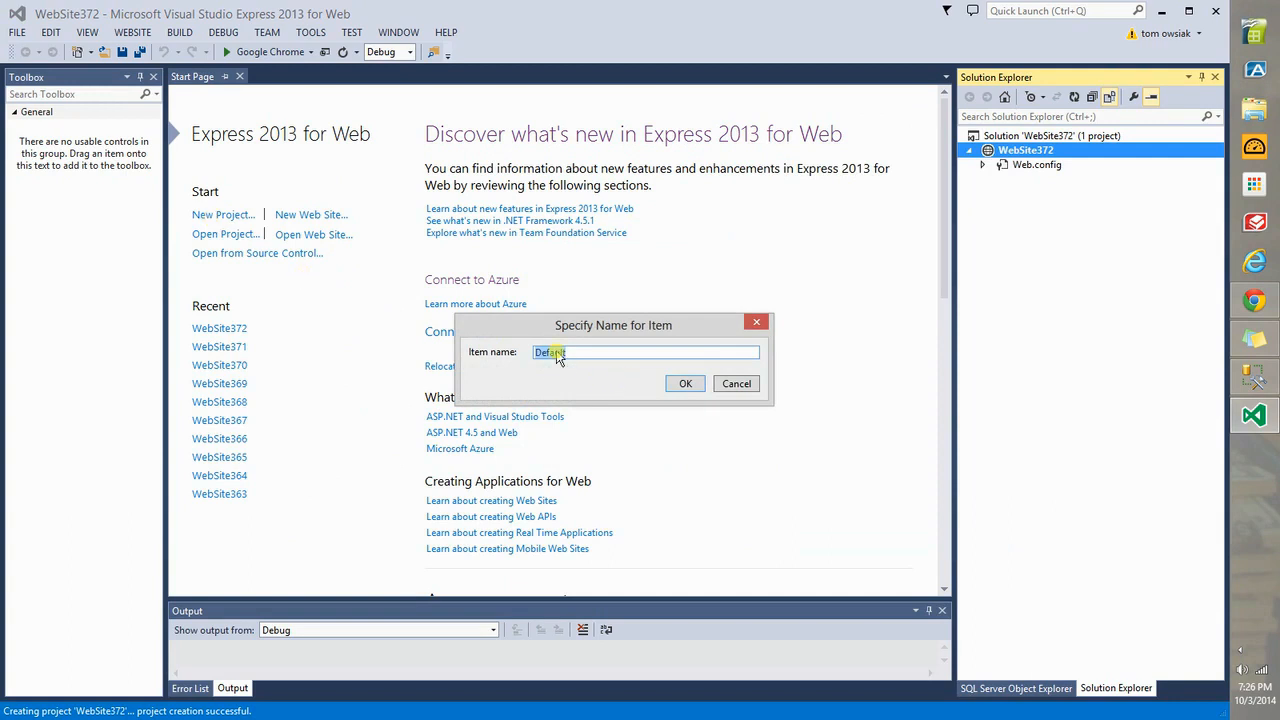
left_click(684, 384)
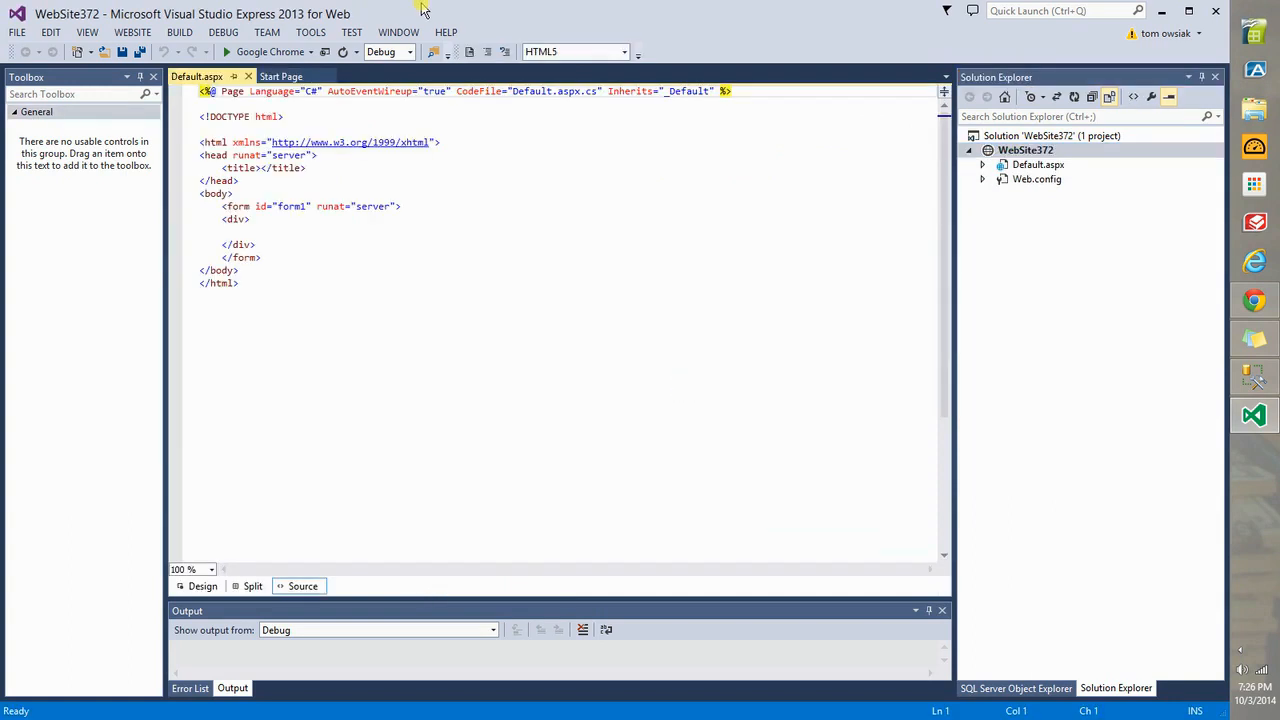
- Show Default.aspx in Design view with the Toolbox Data controls expanded for a GridView
left_click(260, 232)
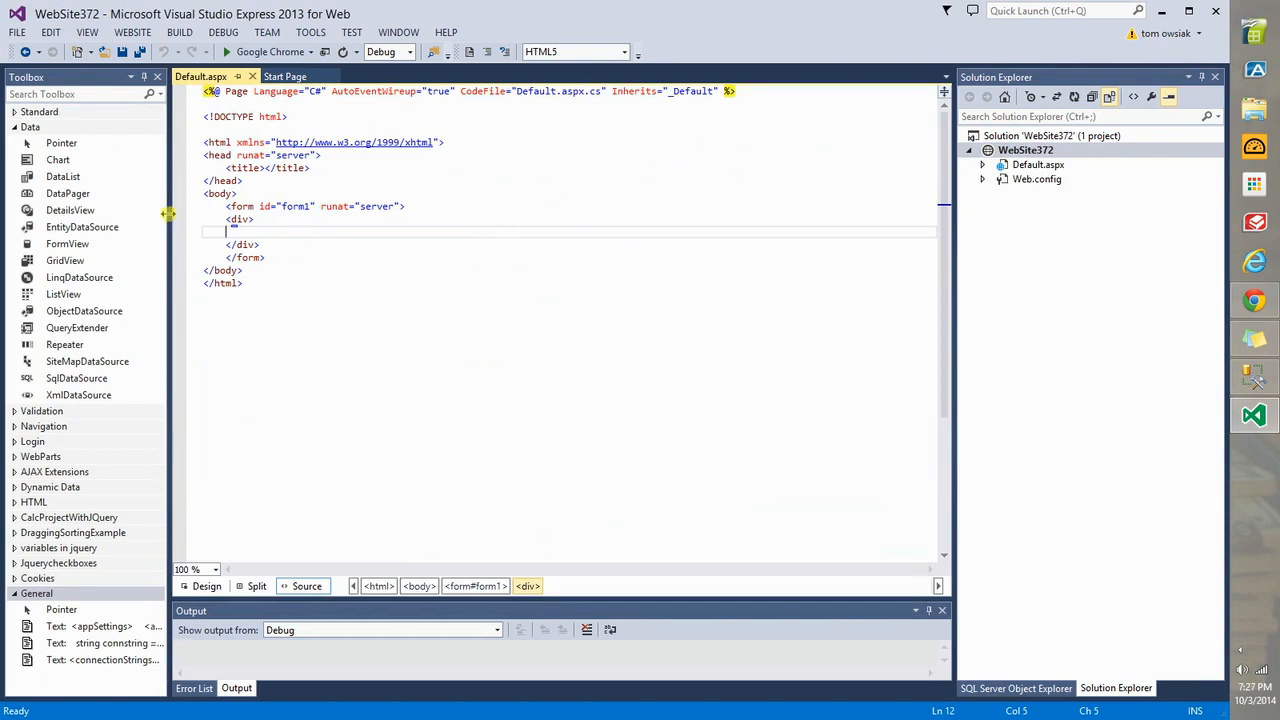
left_click(36, 592)
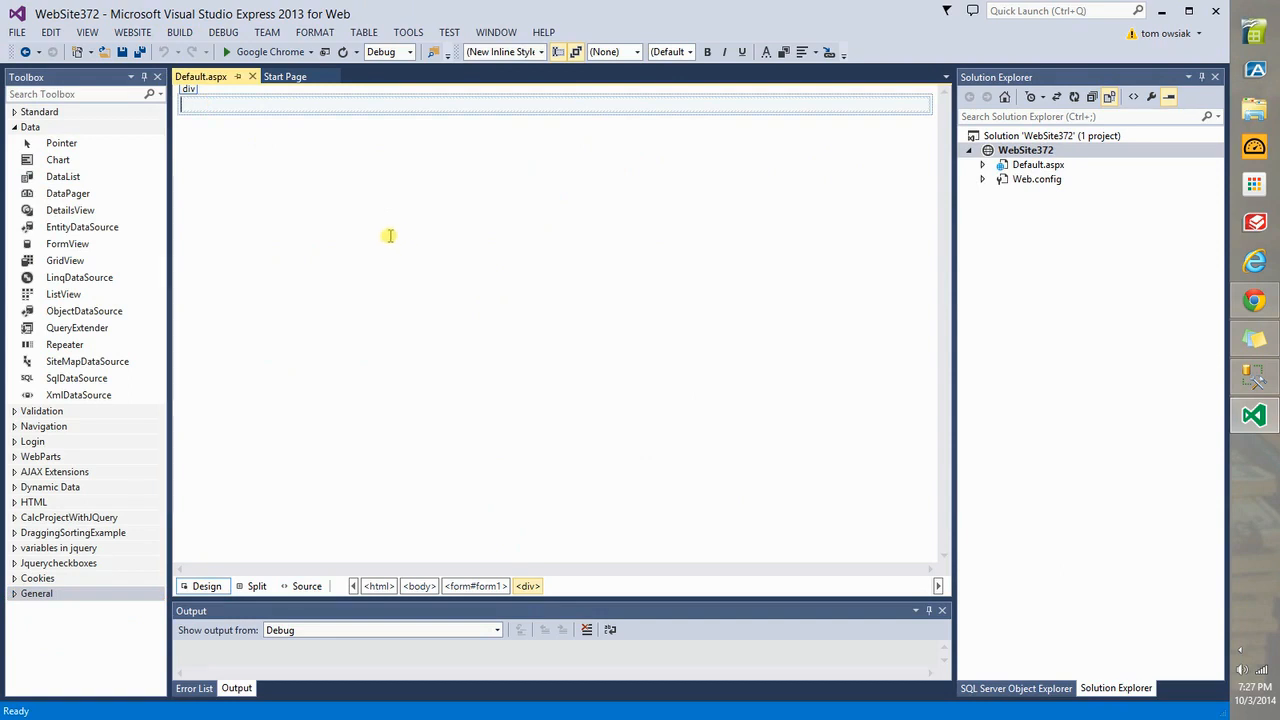
mouse_move(386, 236)
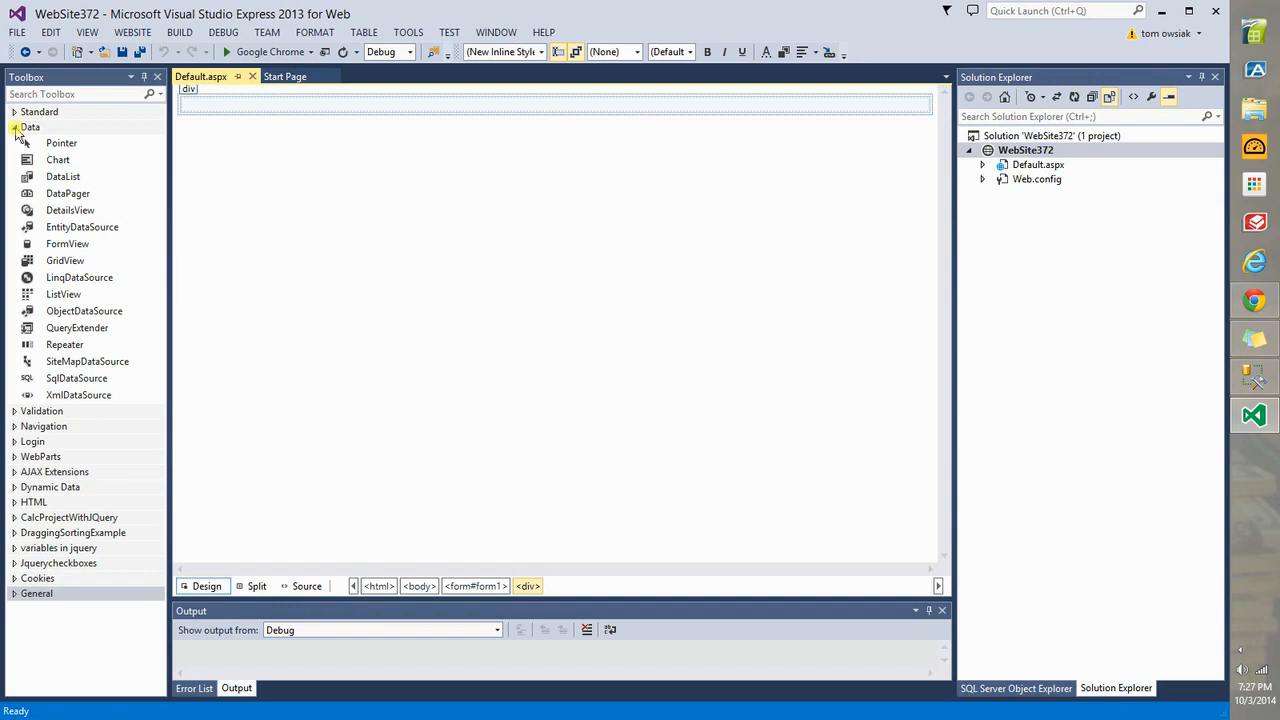
left_click(30, 128)
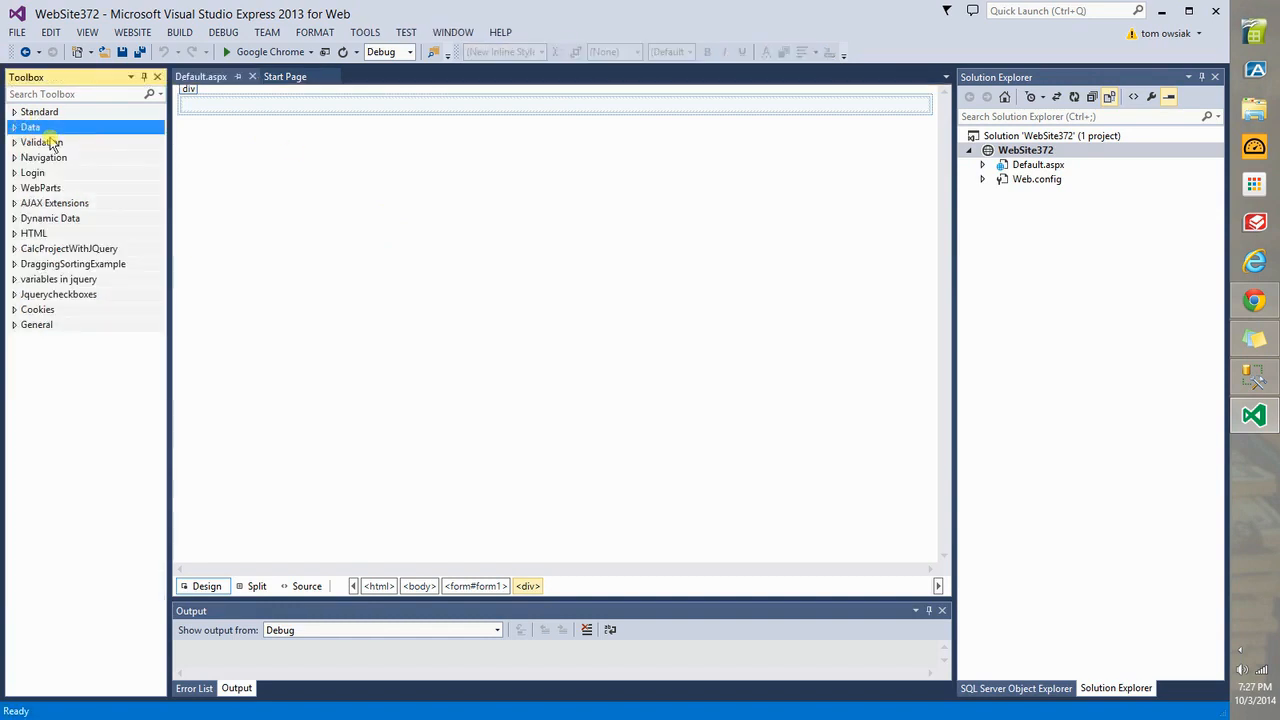
left_click(88, 32)
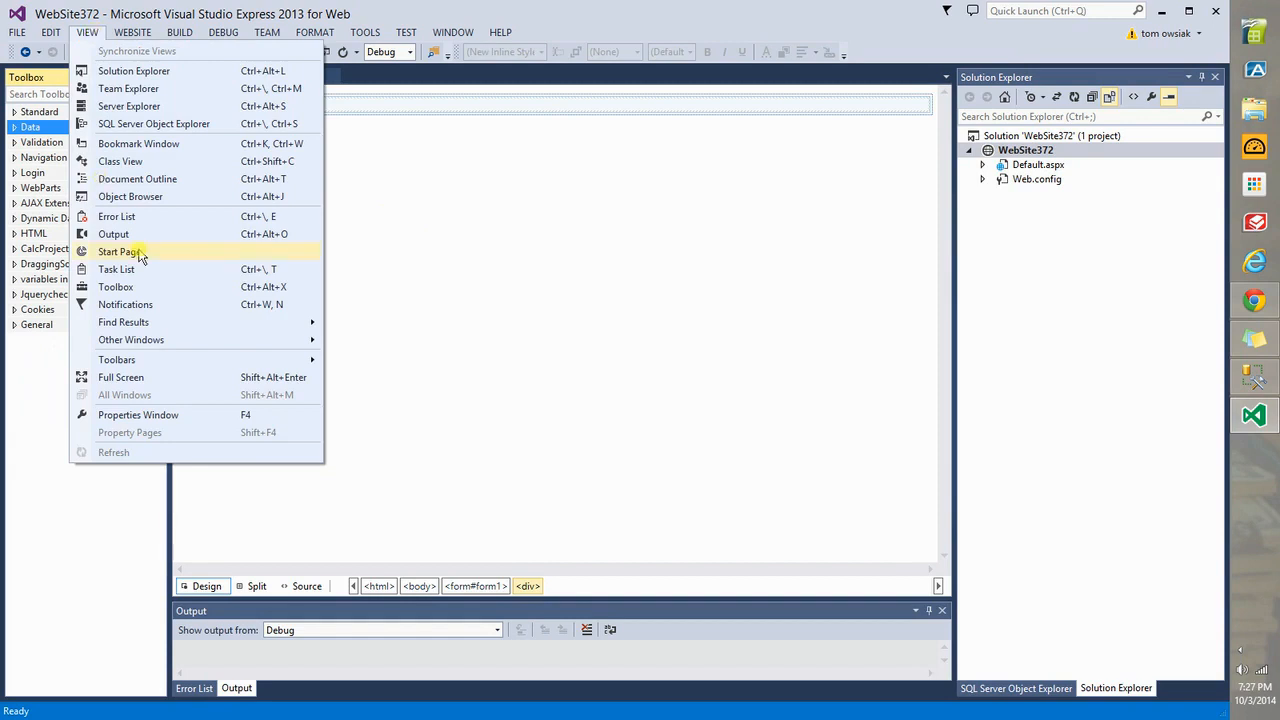
left_click(118, 252)
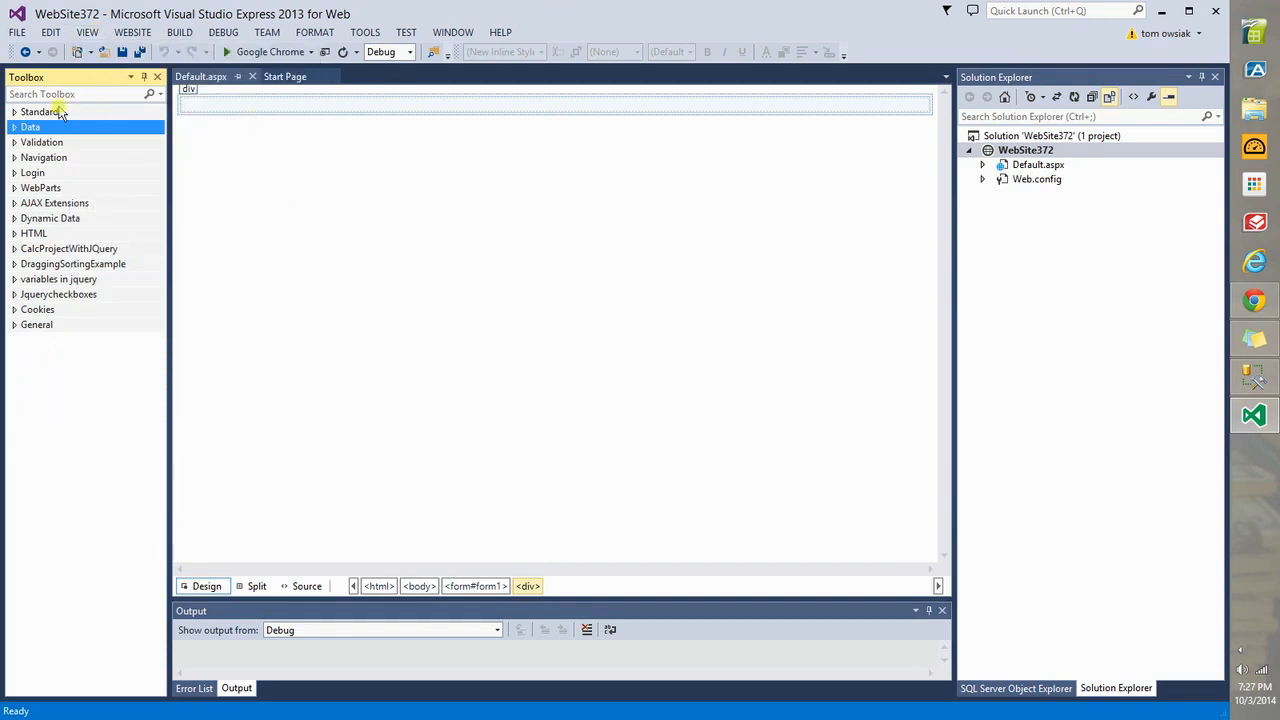
mouse_move(48, 236)
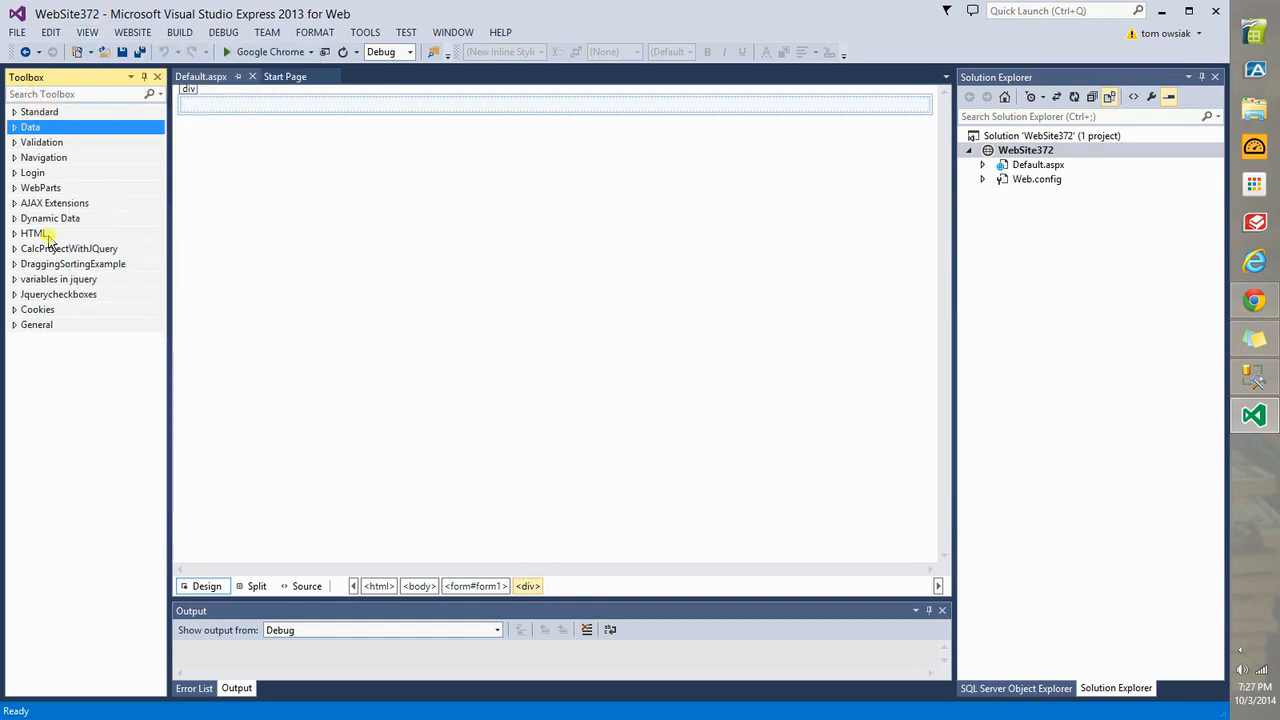
left_click(30, 128)
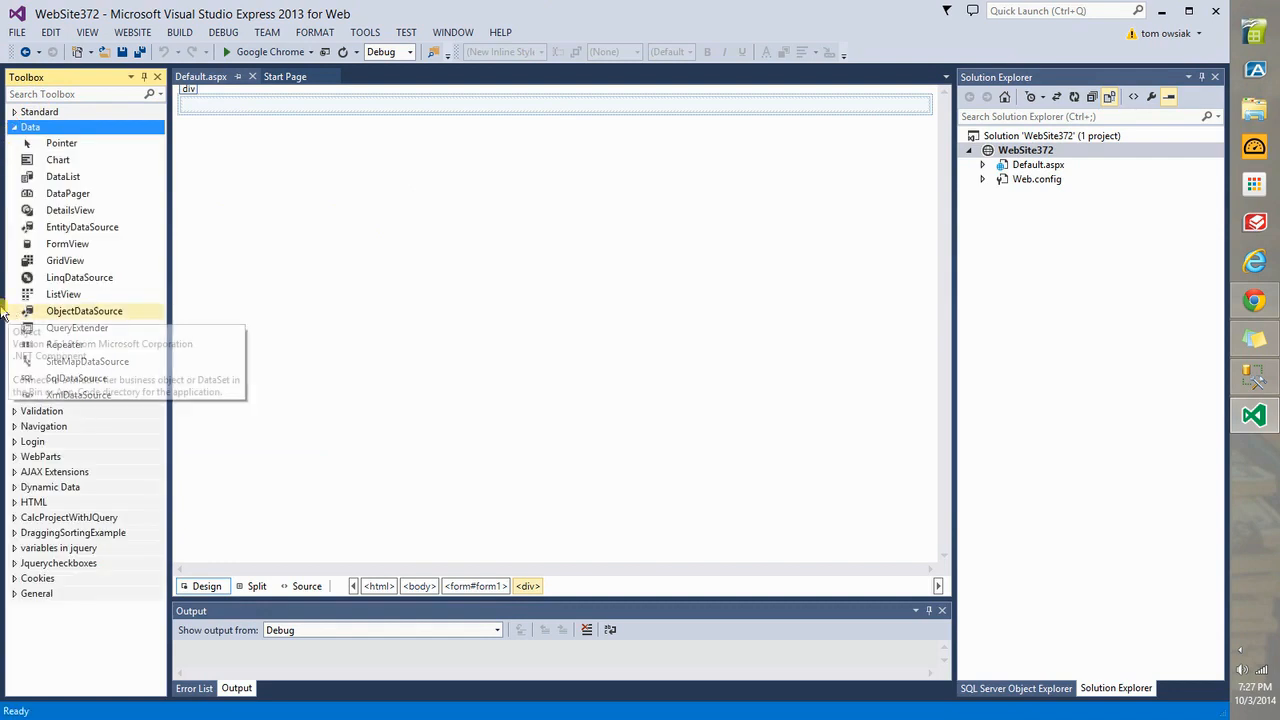
mouse_move(64, 260)
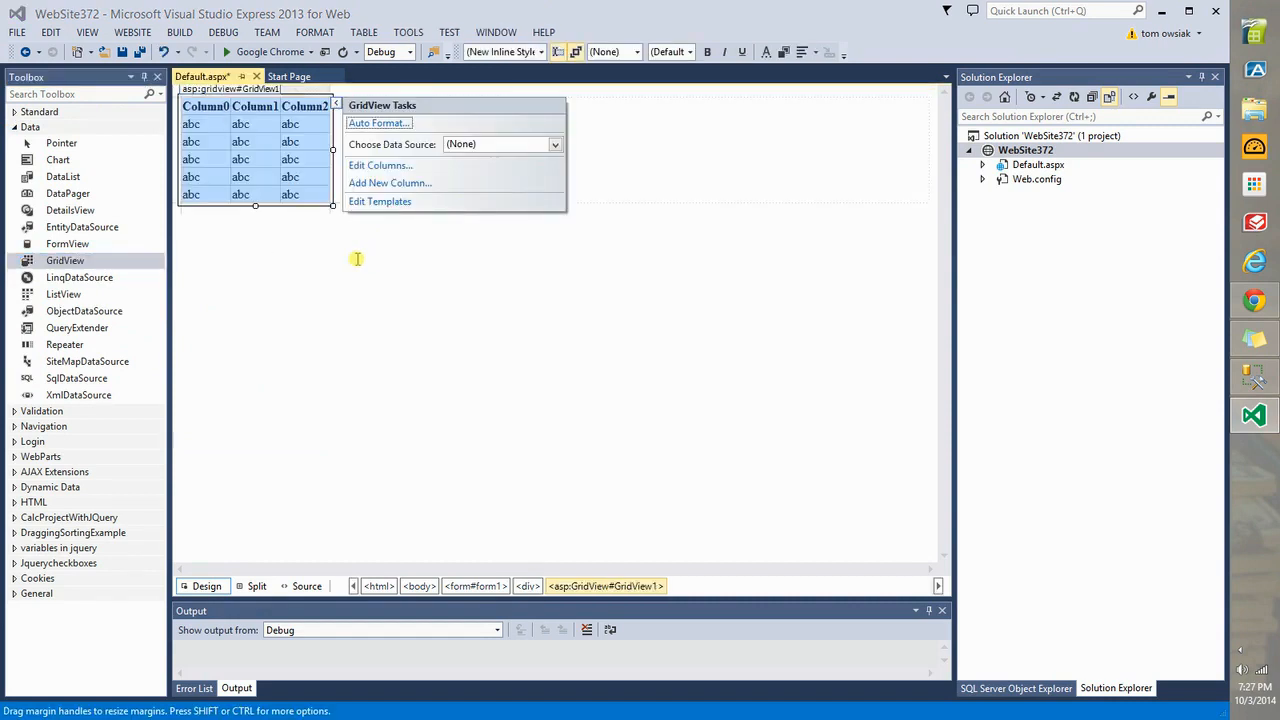
- Keep the asp:GridView tag GridView1 inside the form's div in Source view
left_click(304, 586)
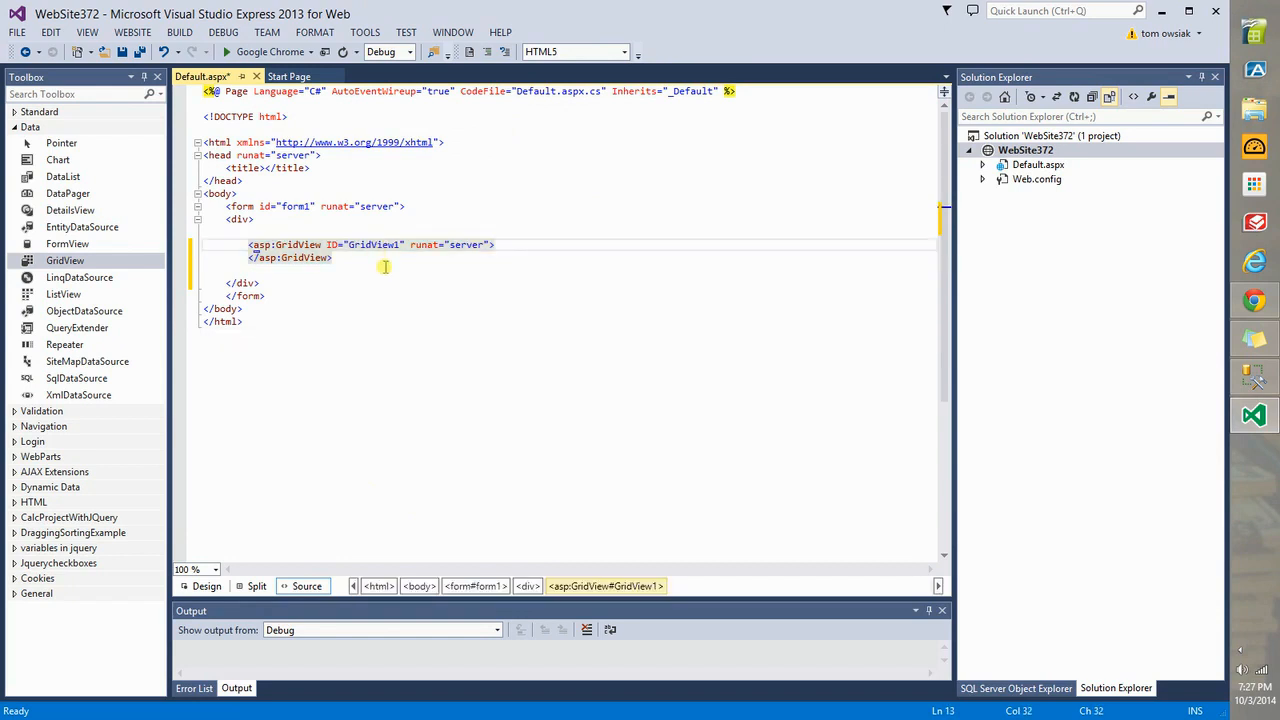
mouse_move(390, 262)
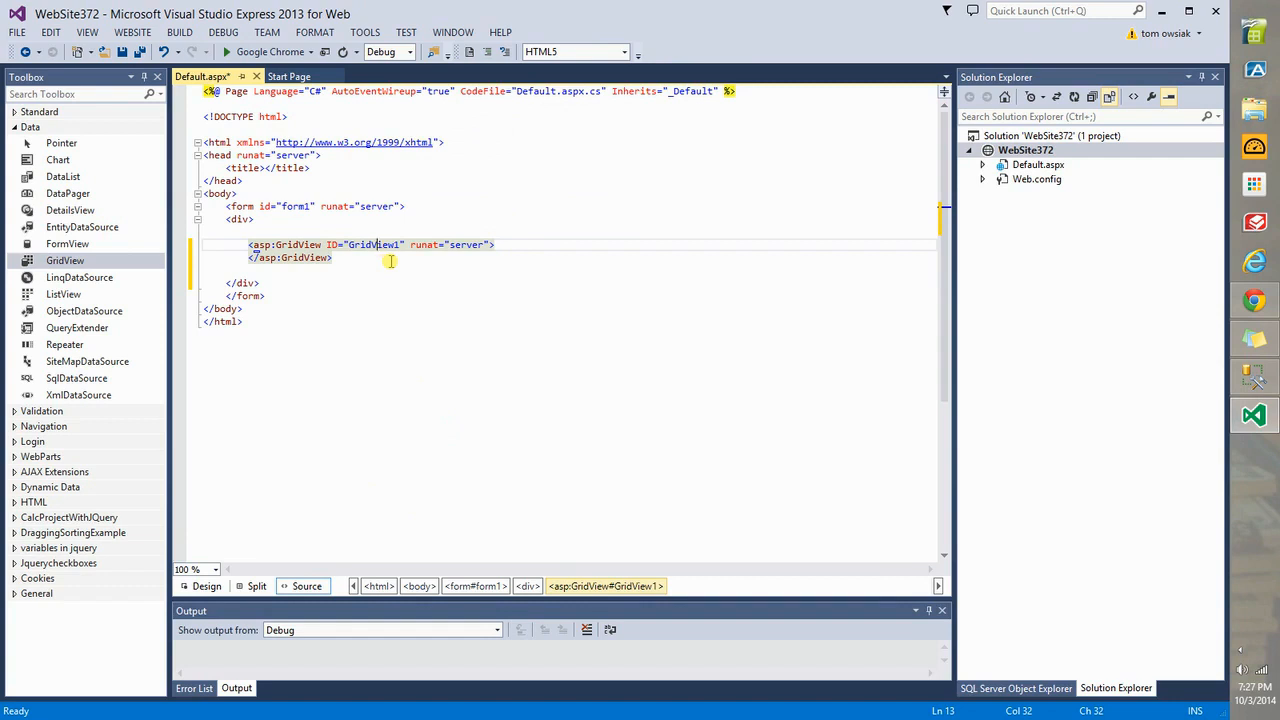
left_click(208, 586)
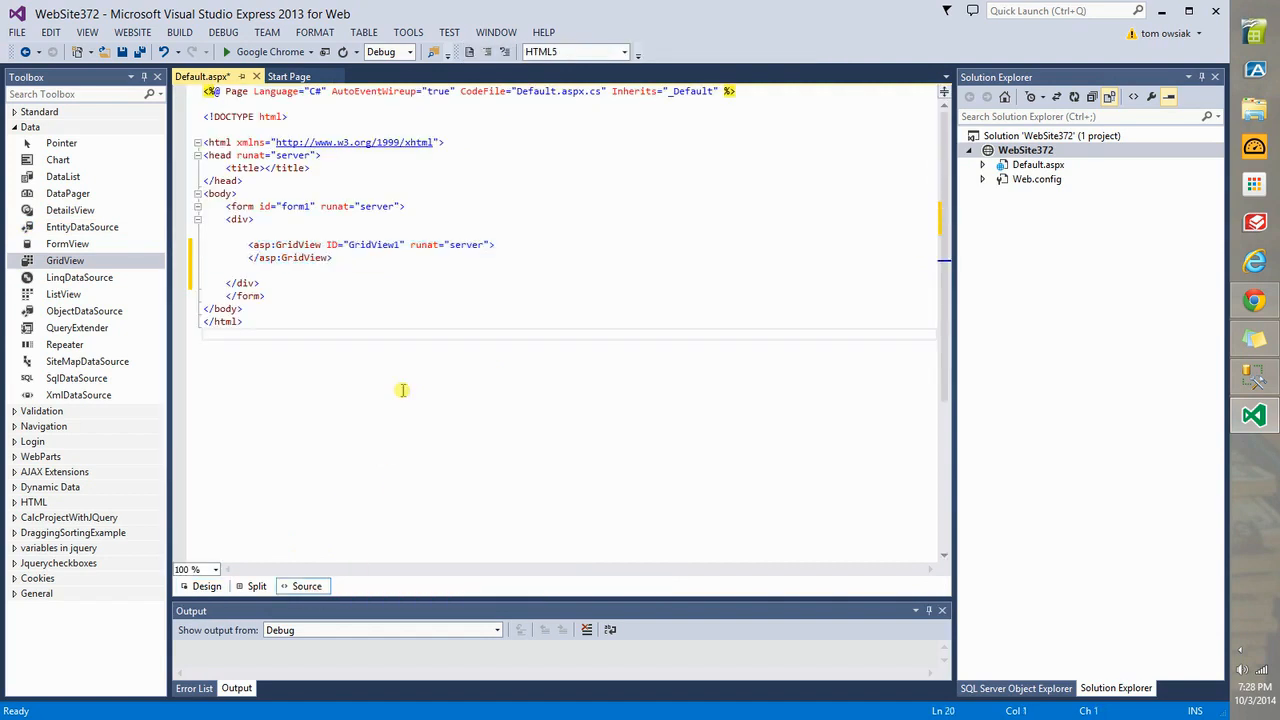
left_click(360, 258)
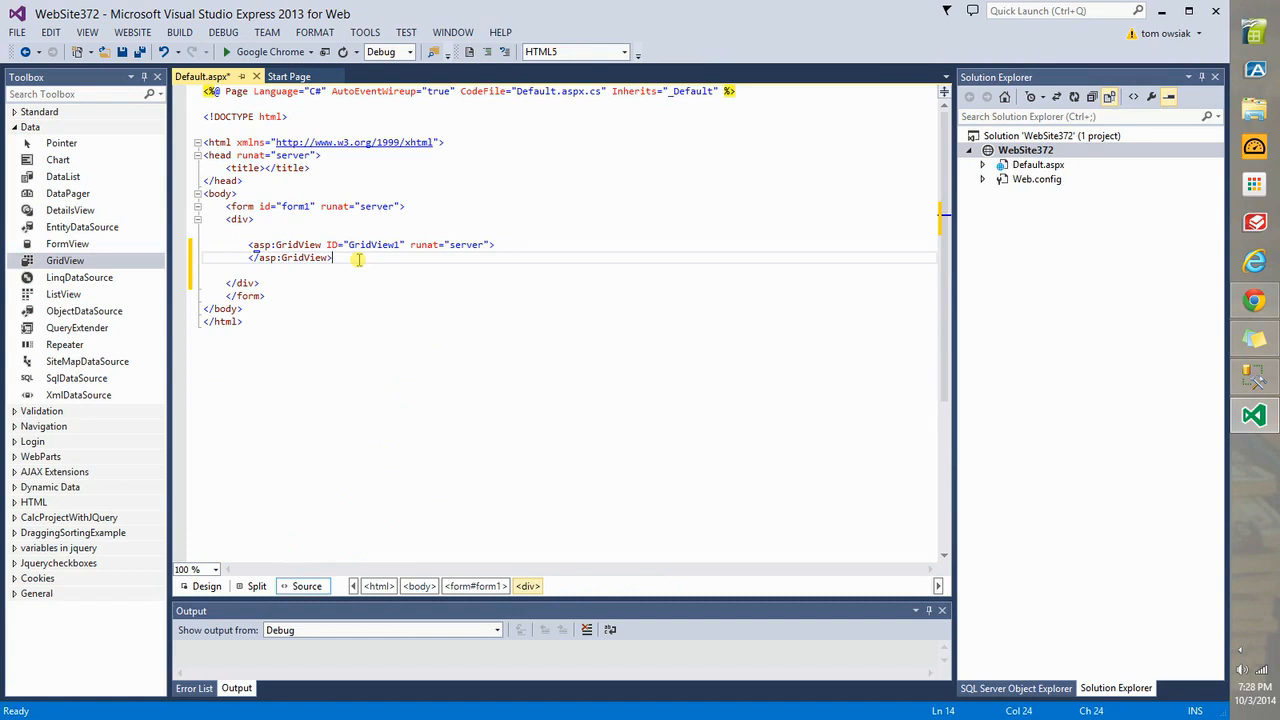
mouse_move(404, 310)
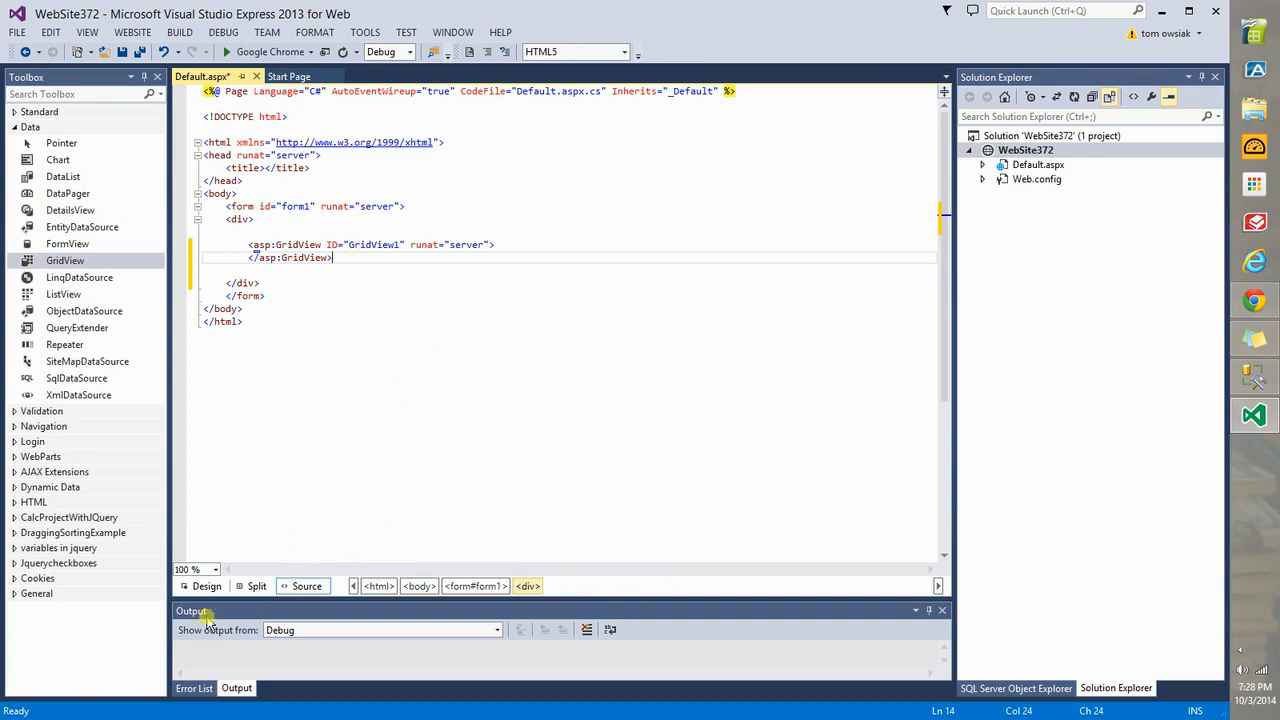
- Apply an Auto Format colour scheme to GridView1, adding header, row and pager styles
left_click(208, 586)
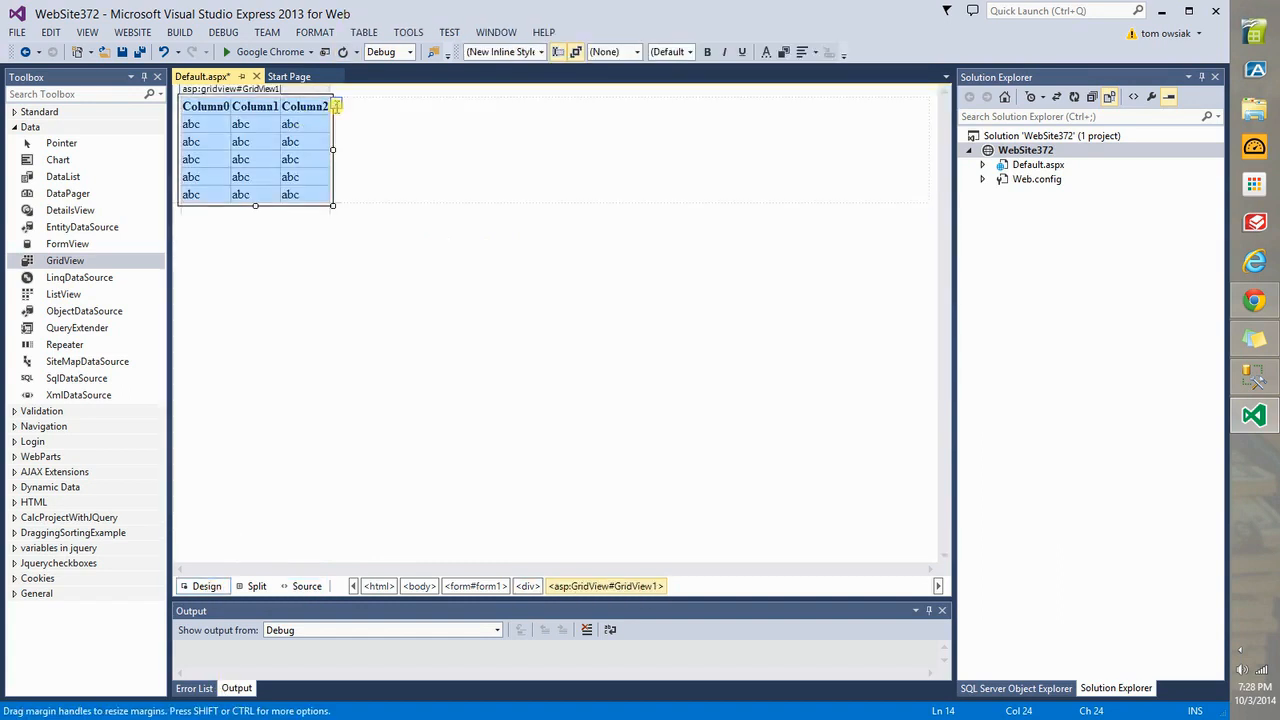
left_click(336, 106)
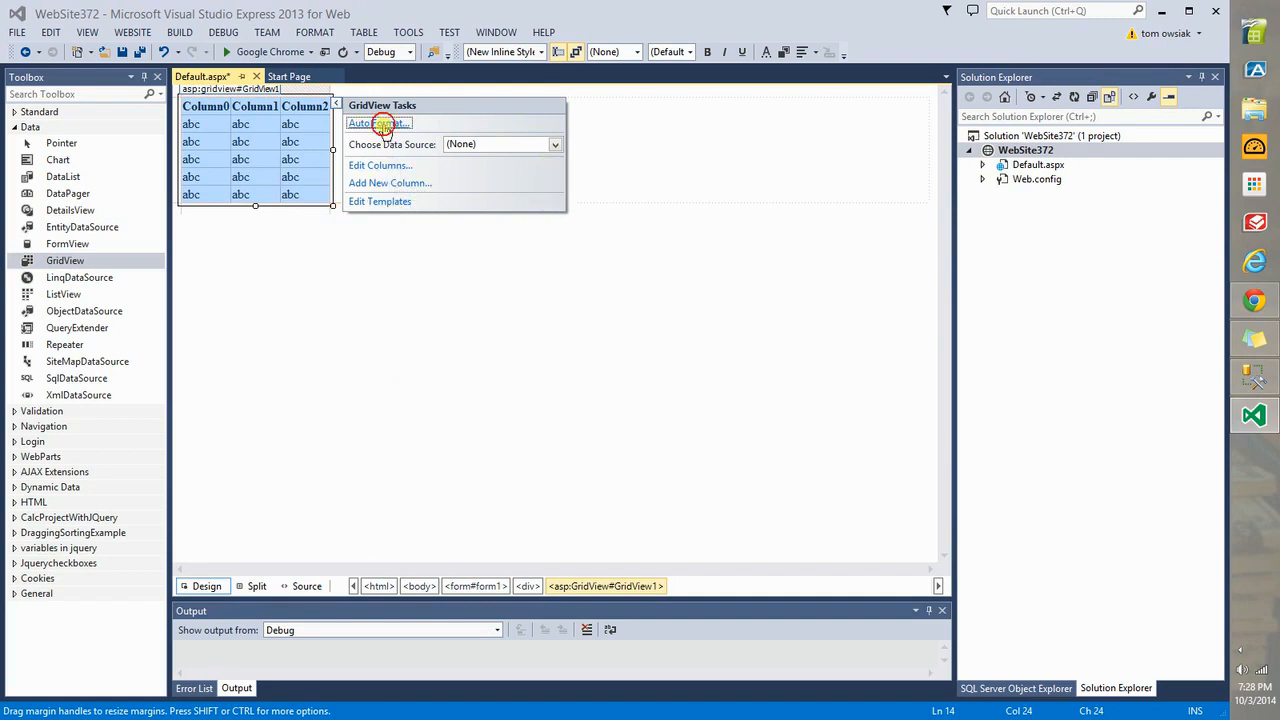
left_click(378, 124)
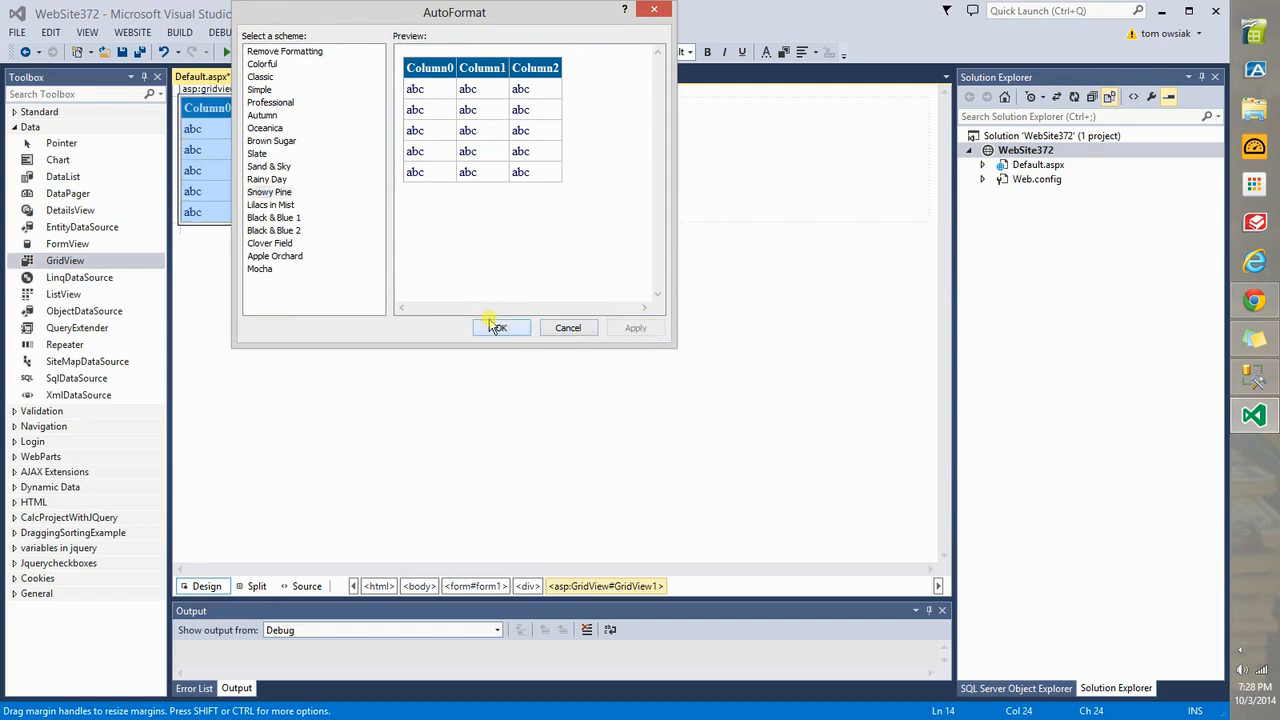
left_click(500, 328)
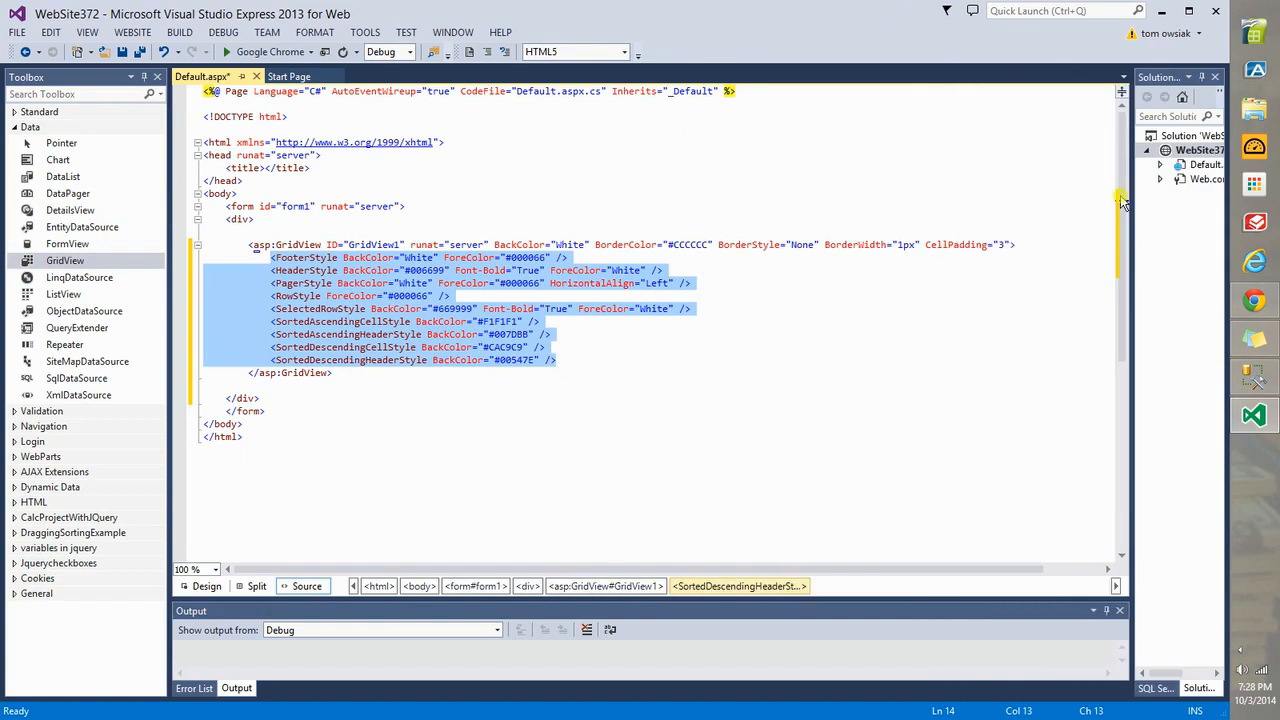
mouse_move(862, 326)
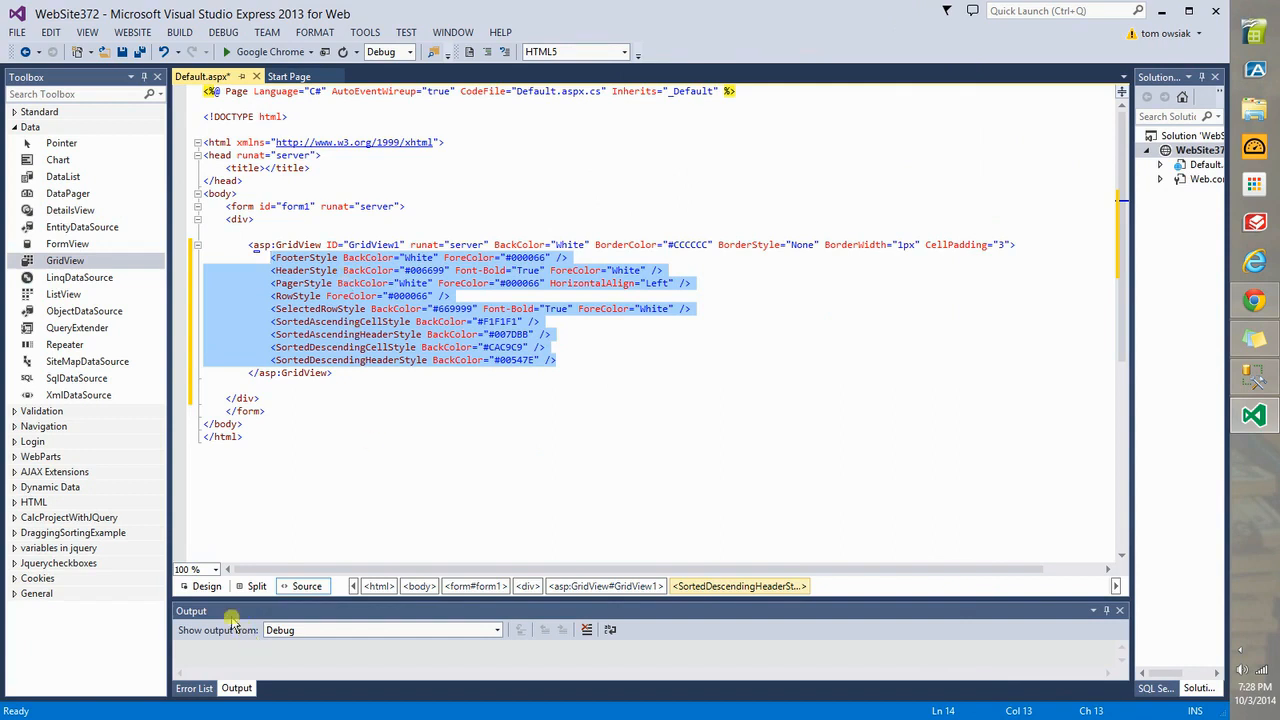
left_click(208, 586)
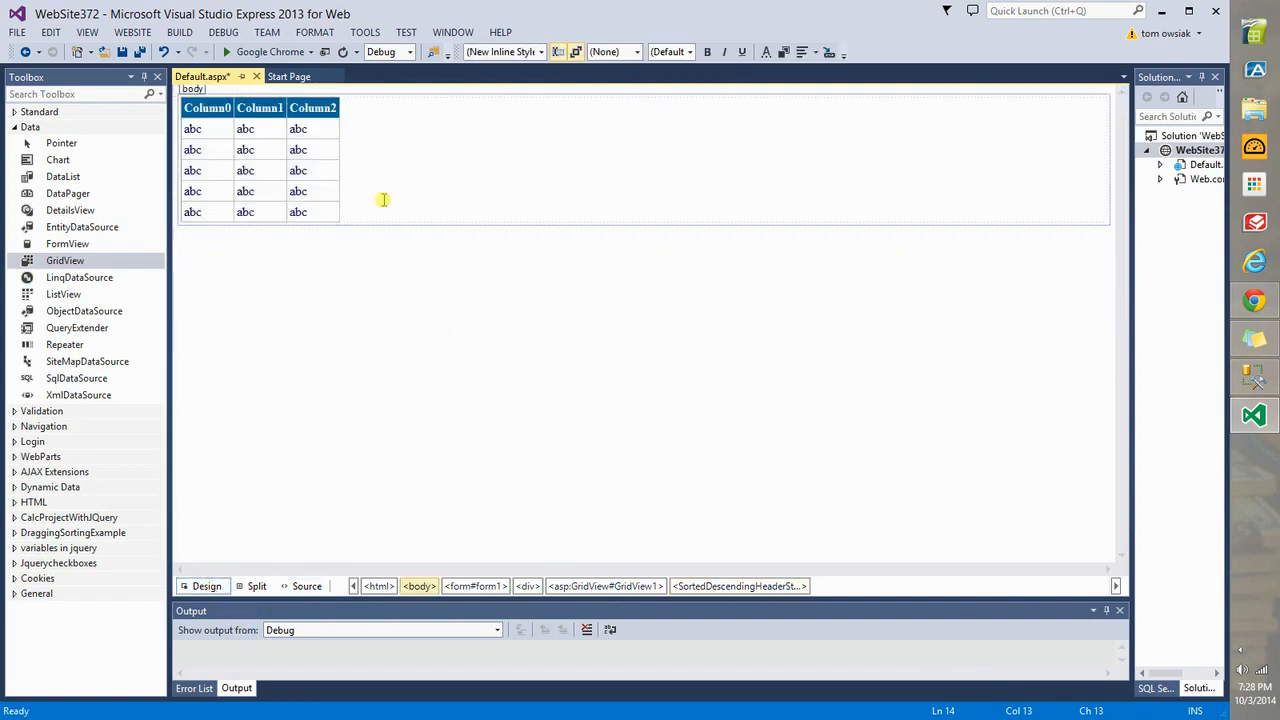
- Place a SqlDataSource1 control below the grid and show its configuration tasks
left_click(426, 216)
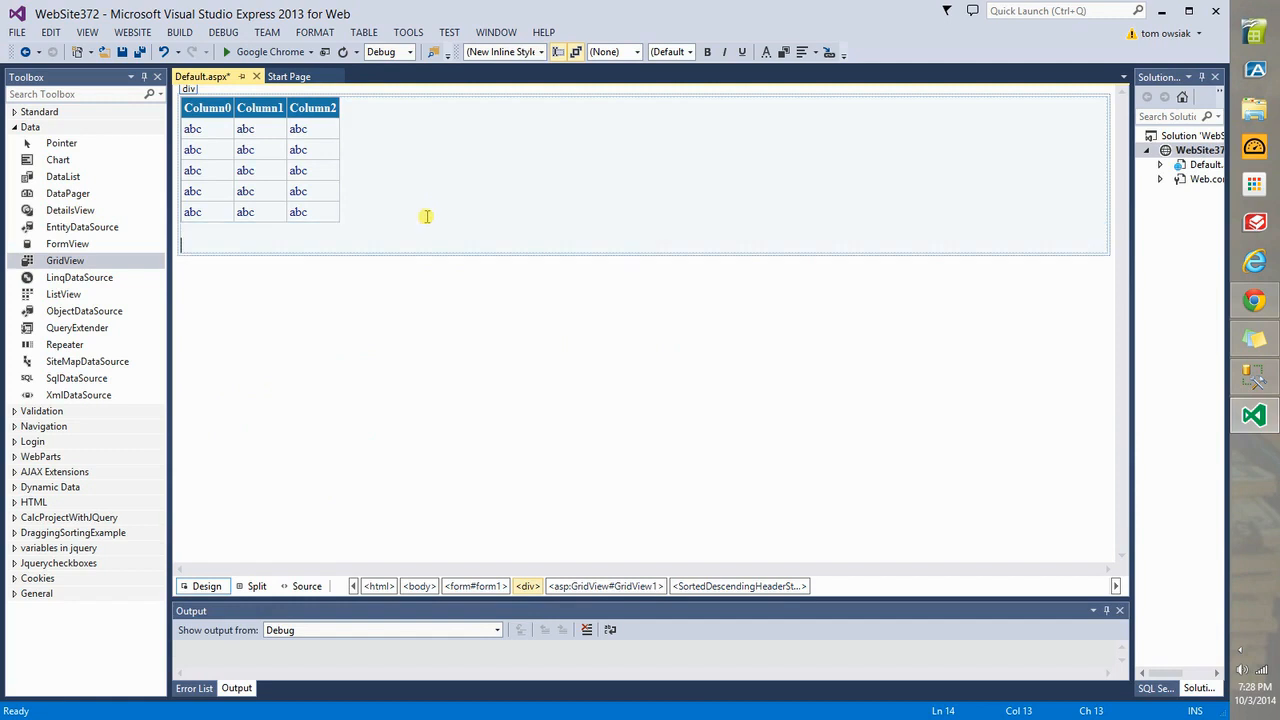
mouse_move(218, 228)
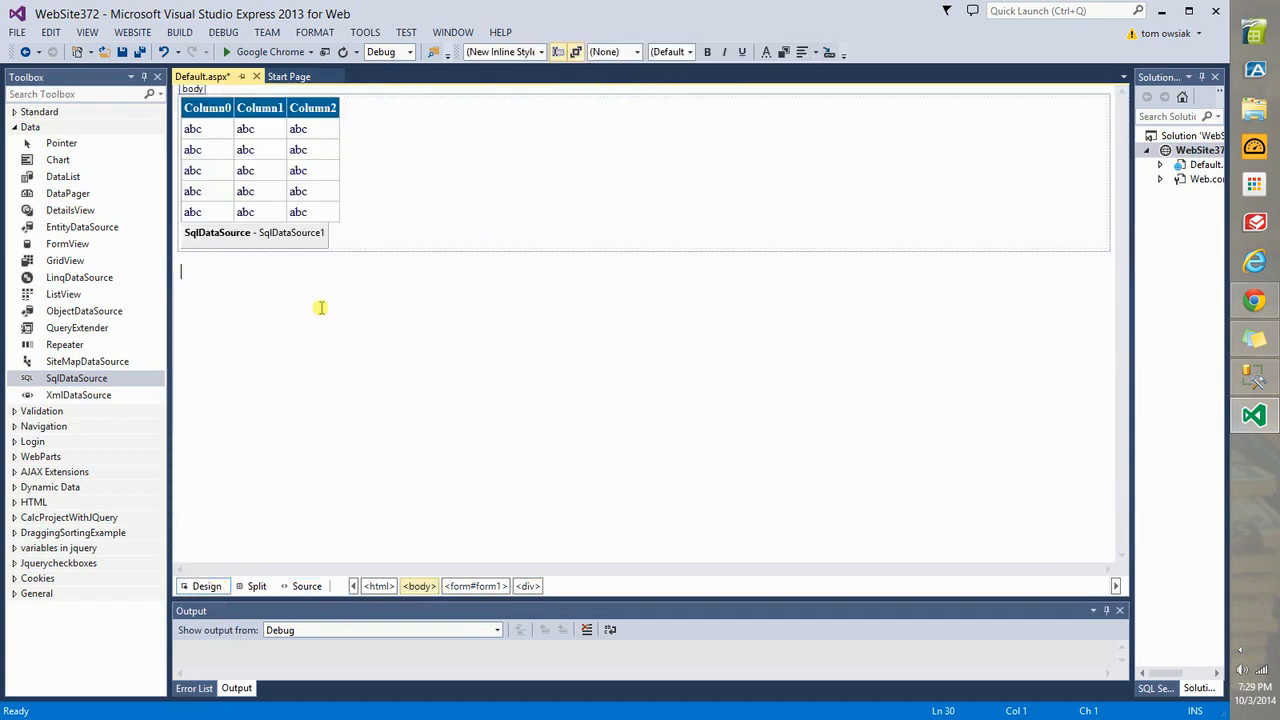
left_click(216, 232)
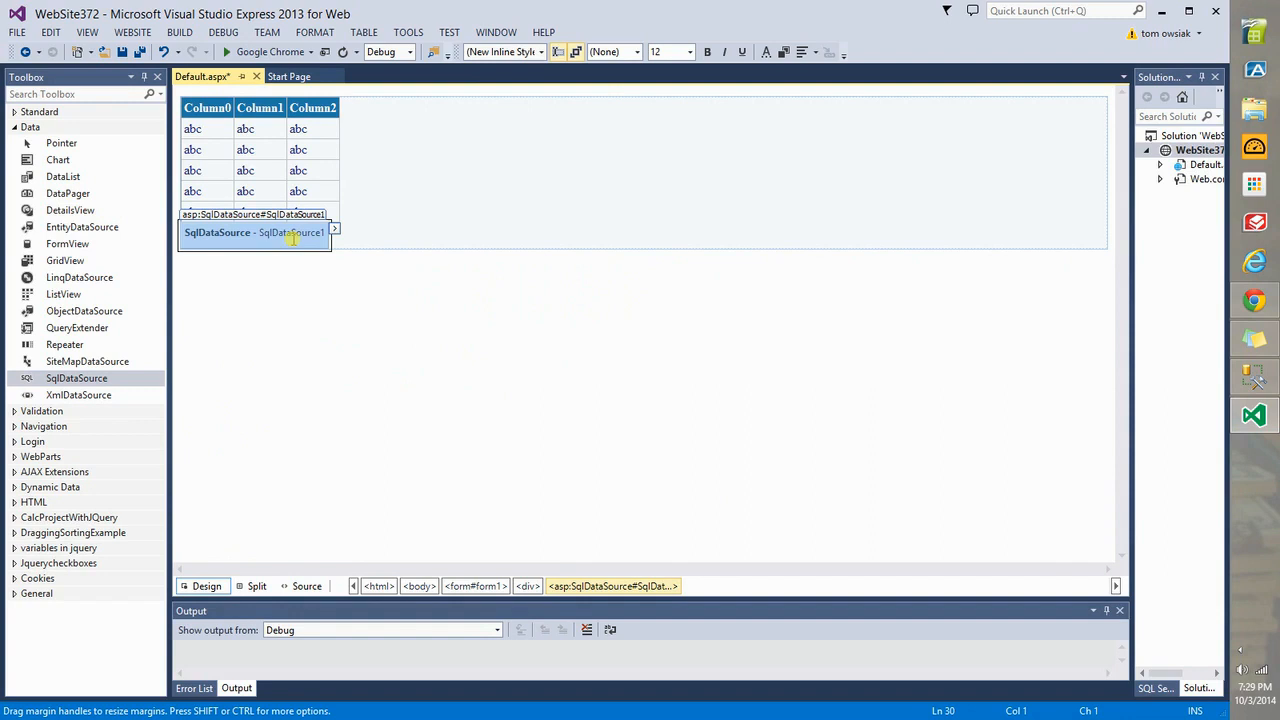
mouse_move(320, 268)
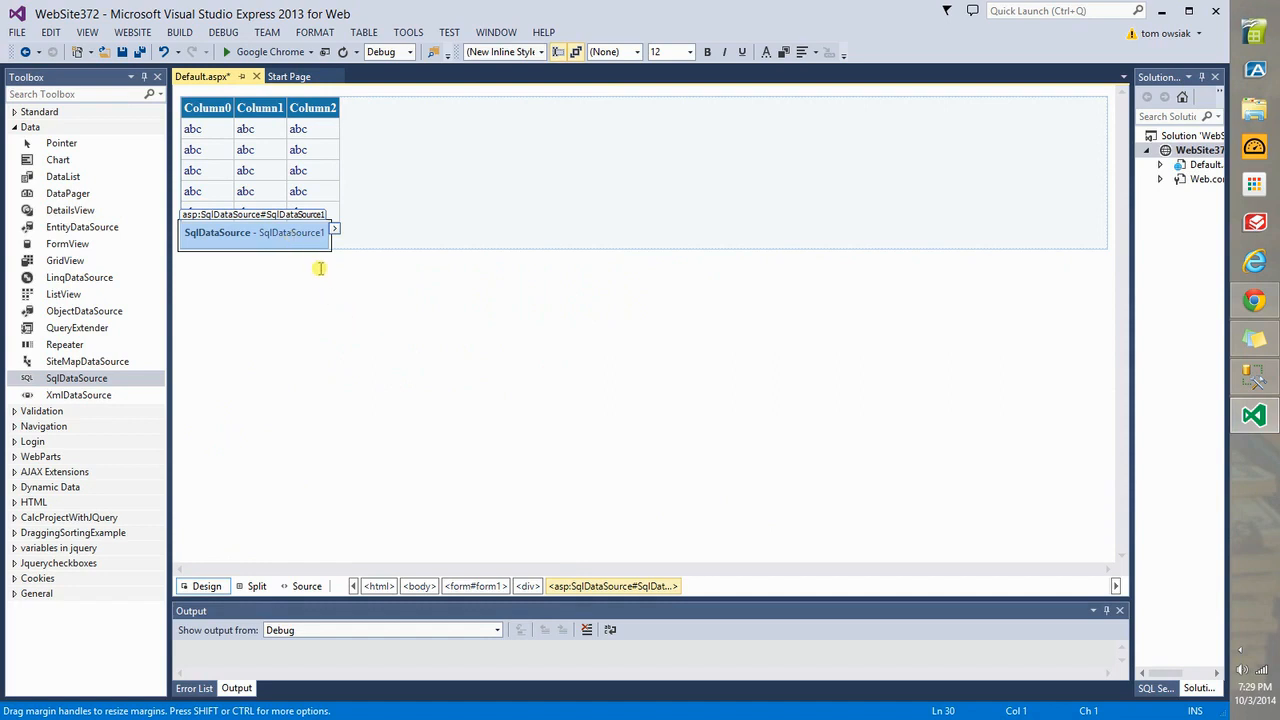
left_click(334, 230)
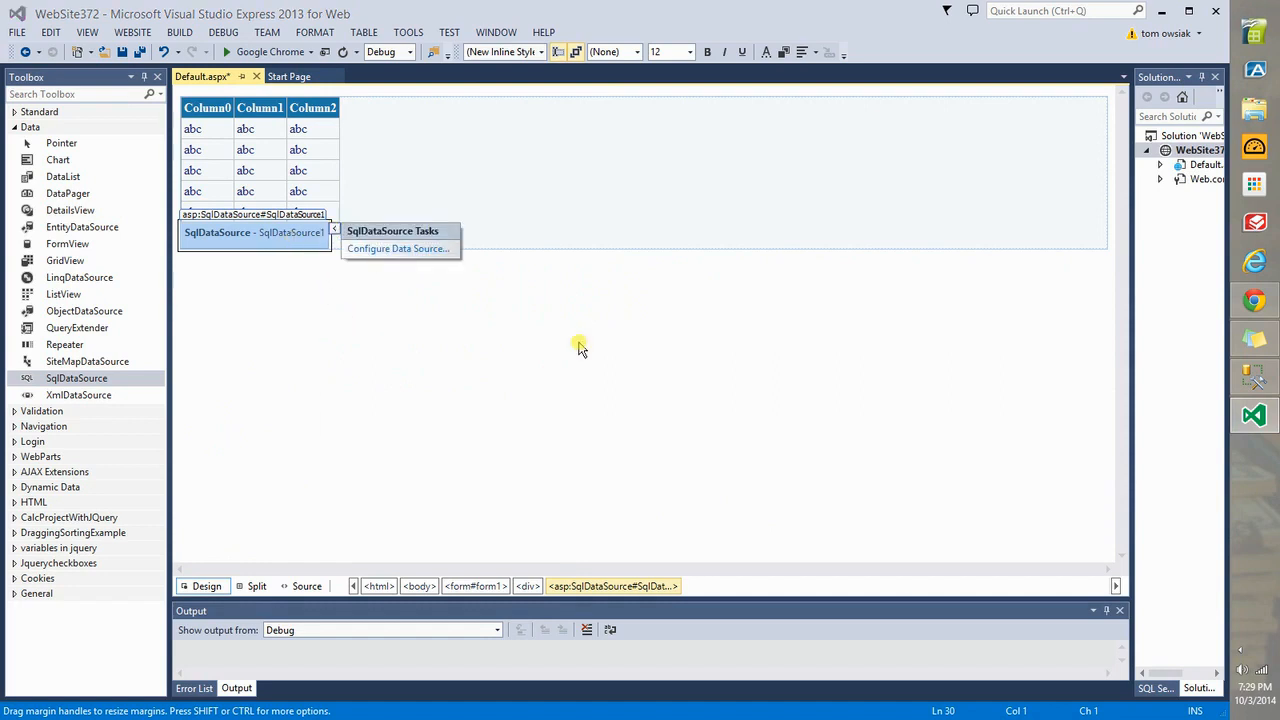
- Start configuring SqlDataSource1 with a new connection to server 'toms'
left_click(396, 248)
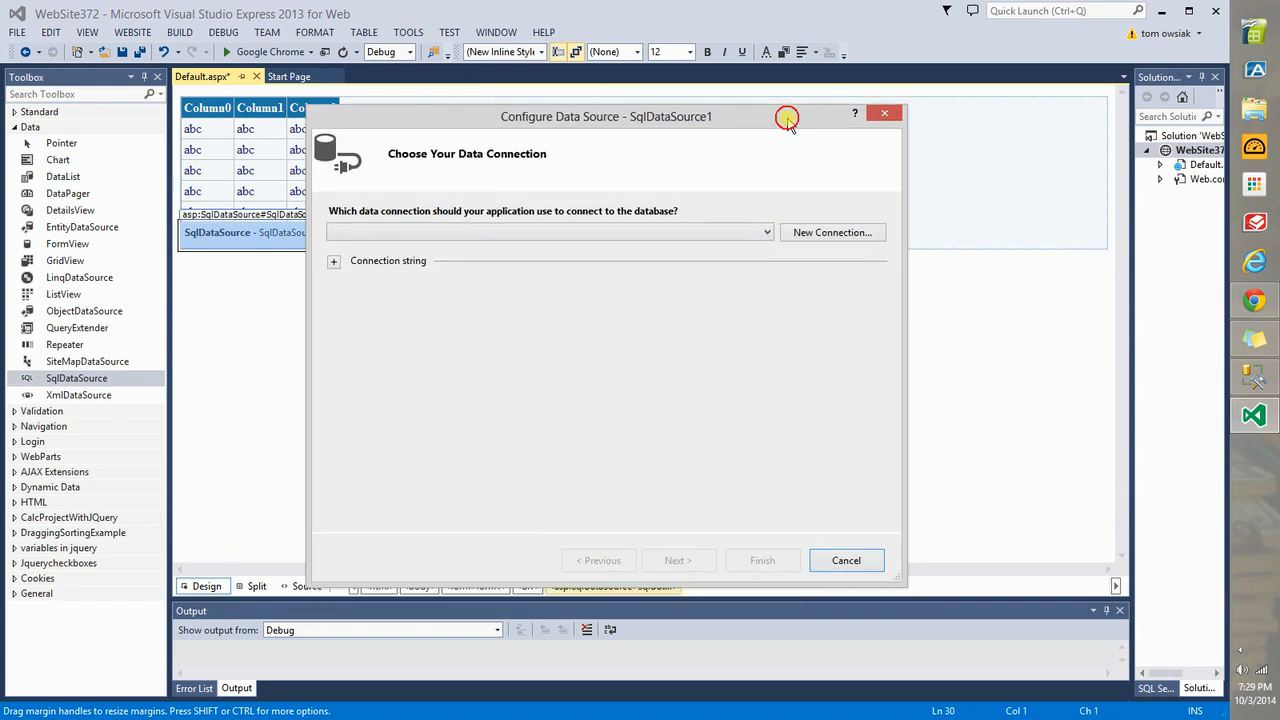
left_click(332, 260)
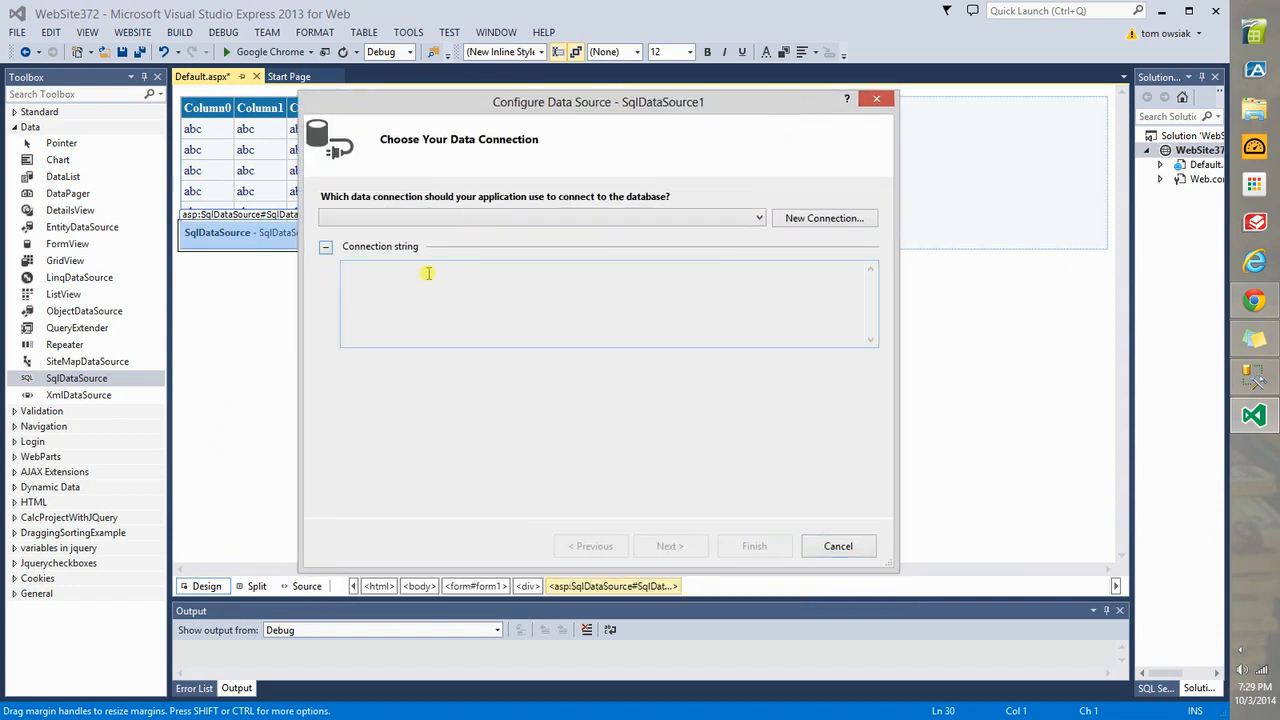
left_click(824, 218)
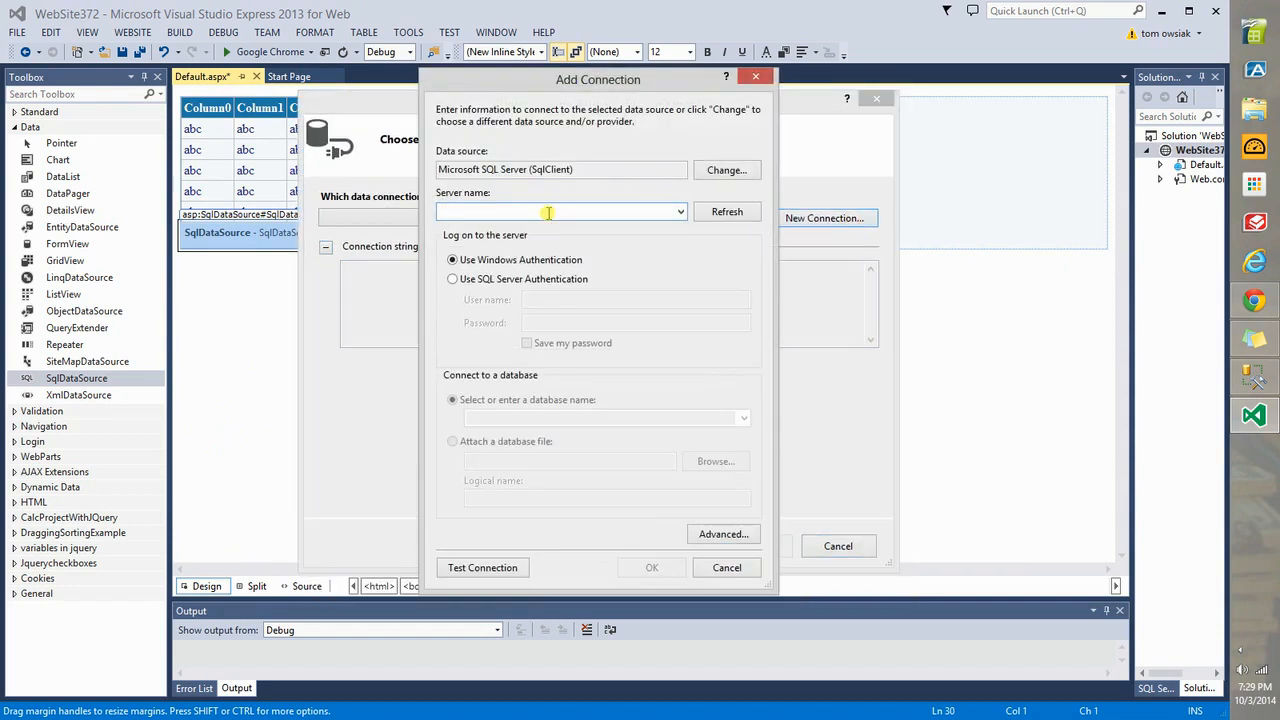
type("tomspc\\tomssqlserver")
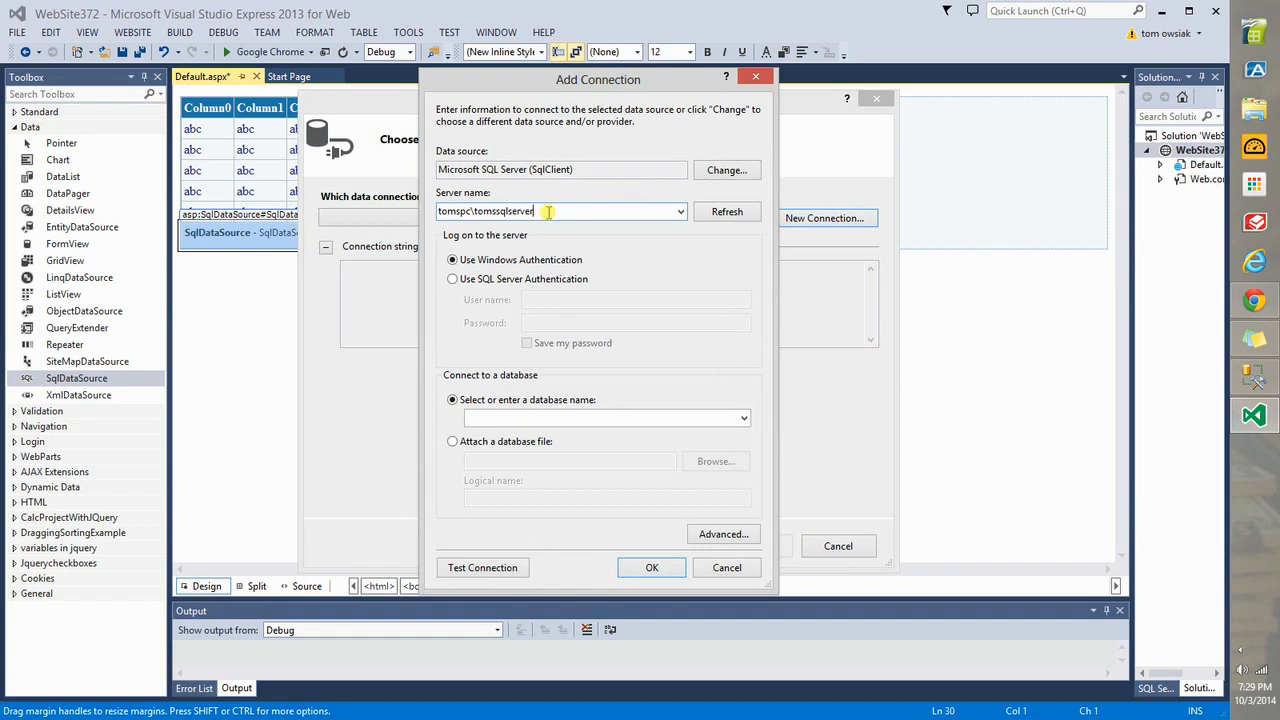
- Select the mydbase database from the server's list and confirm the connection
left_click(744, 418)
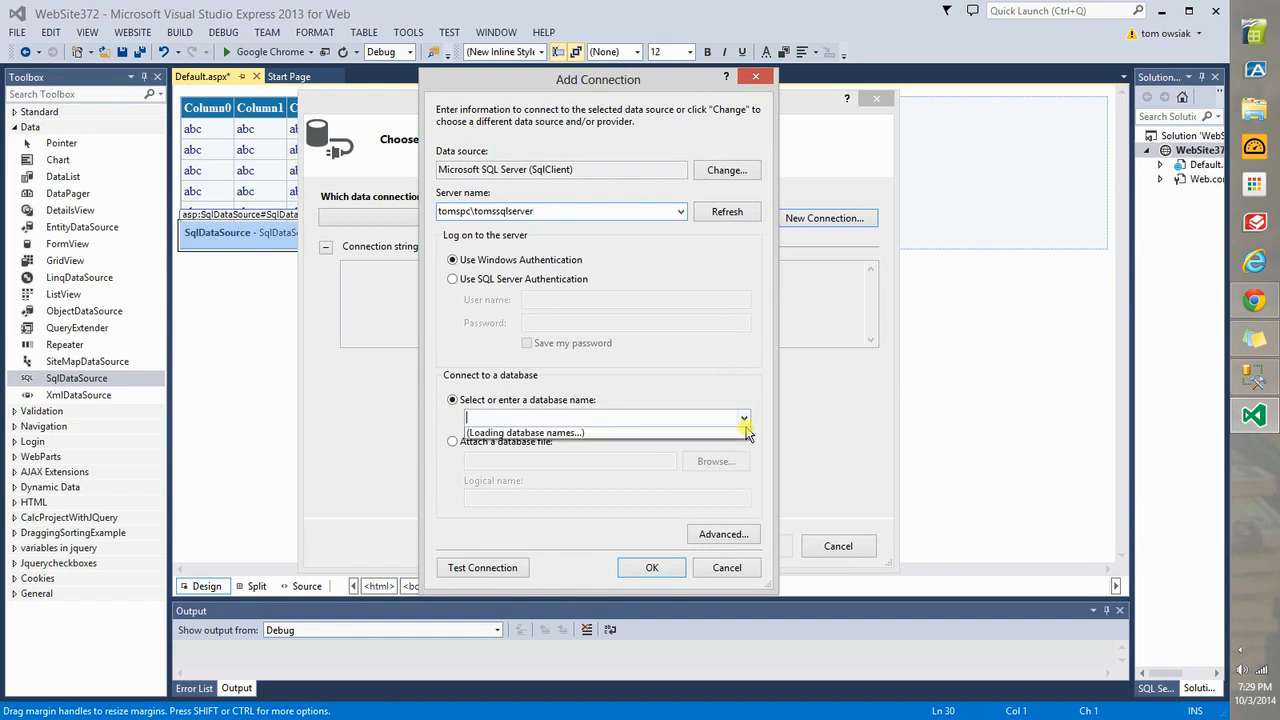
left_click(744, 418)
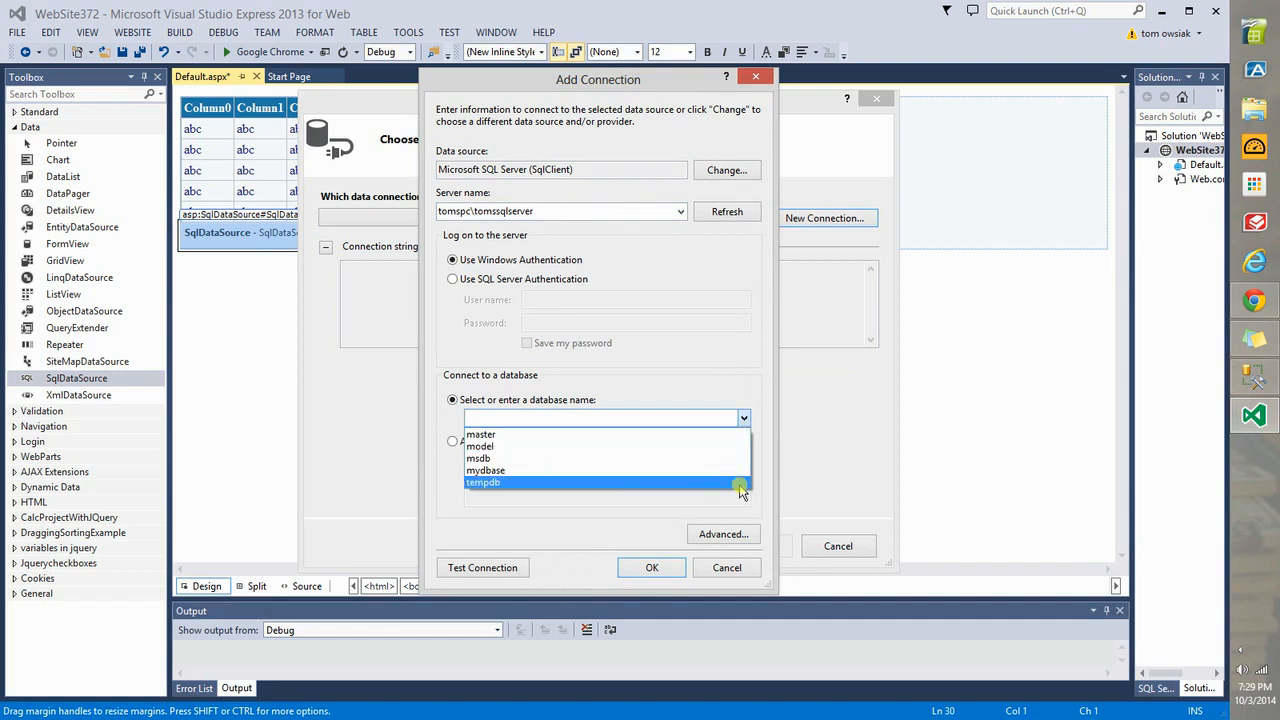
mouse_move(728, 434)
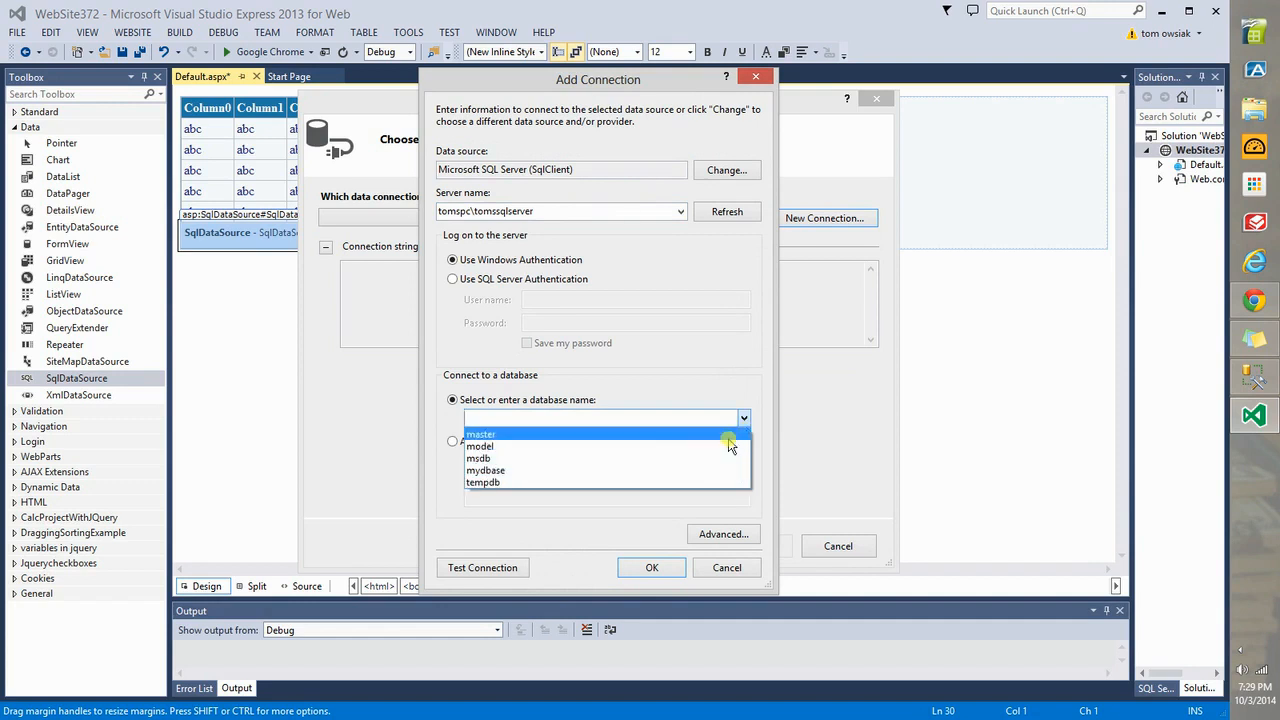
left_click(484, 470)
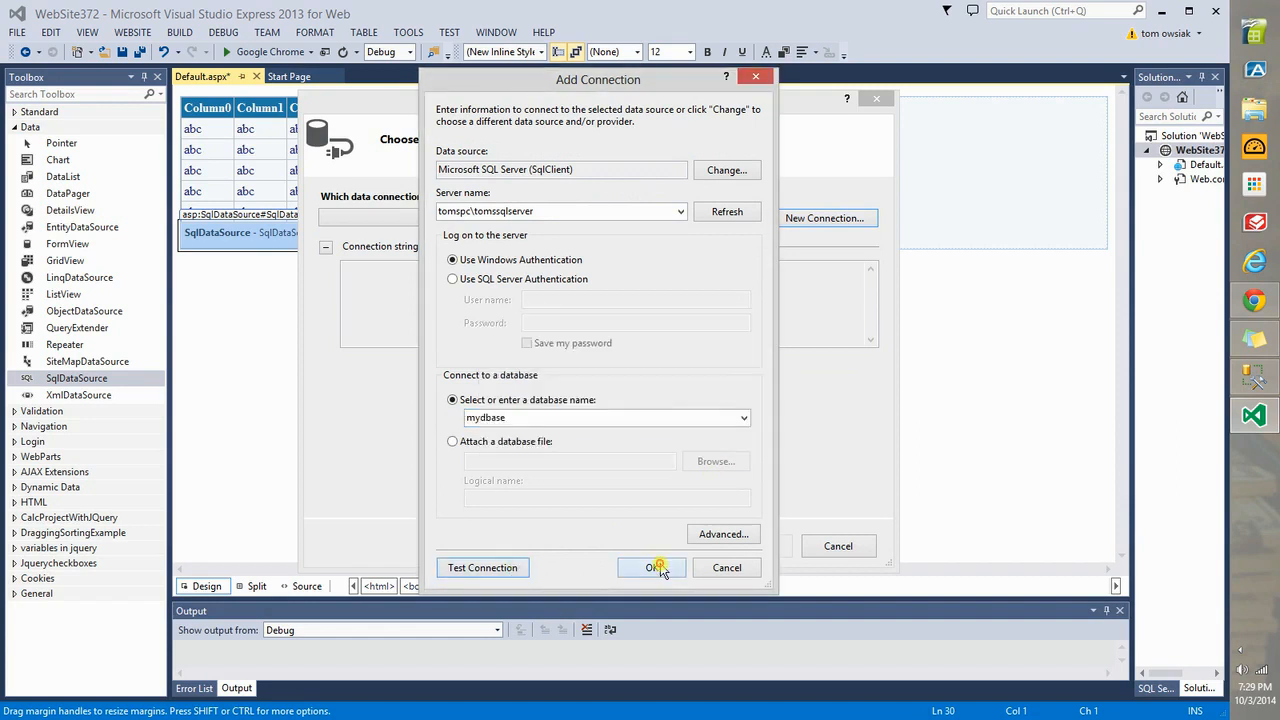
left_click(652, 568)
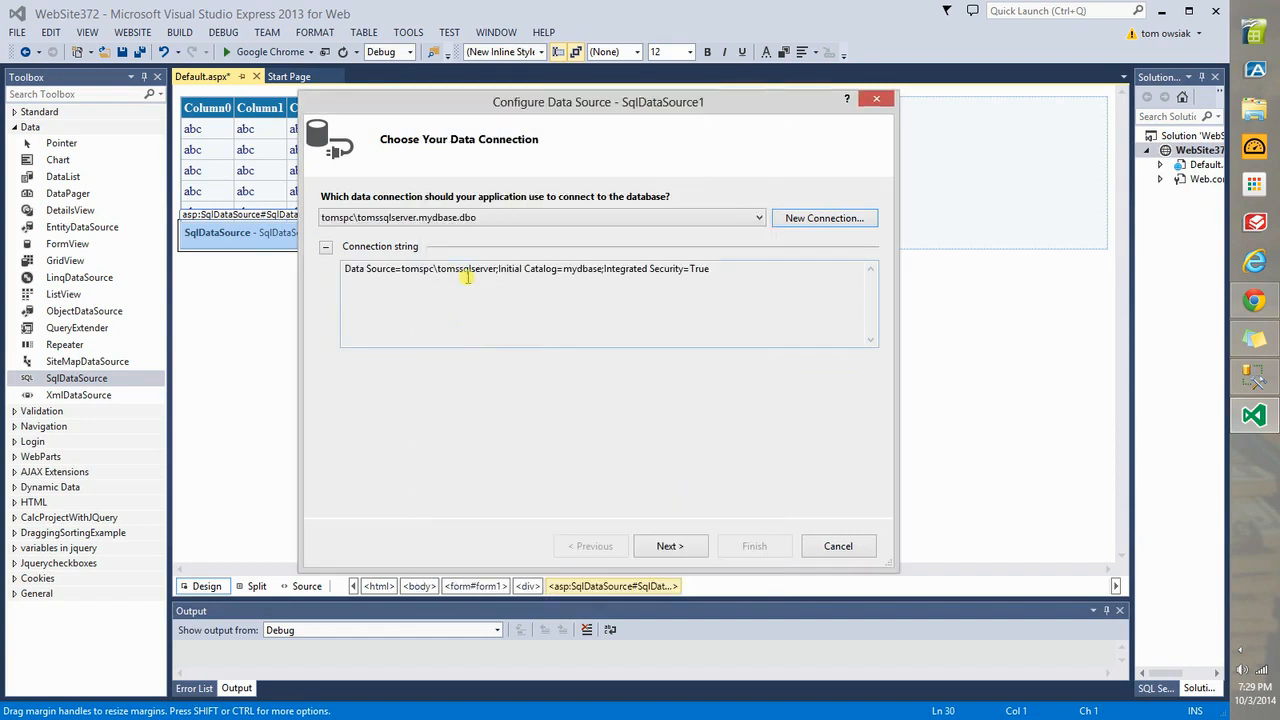
mouse_move(436, 286)
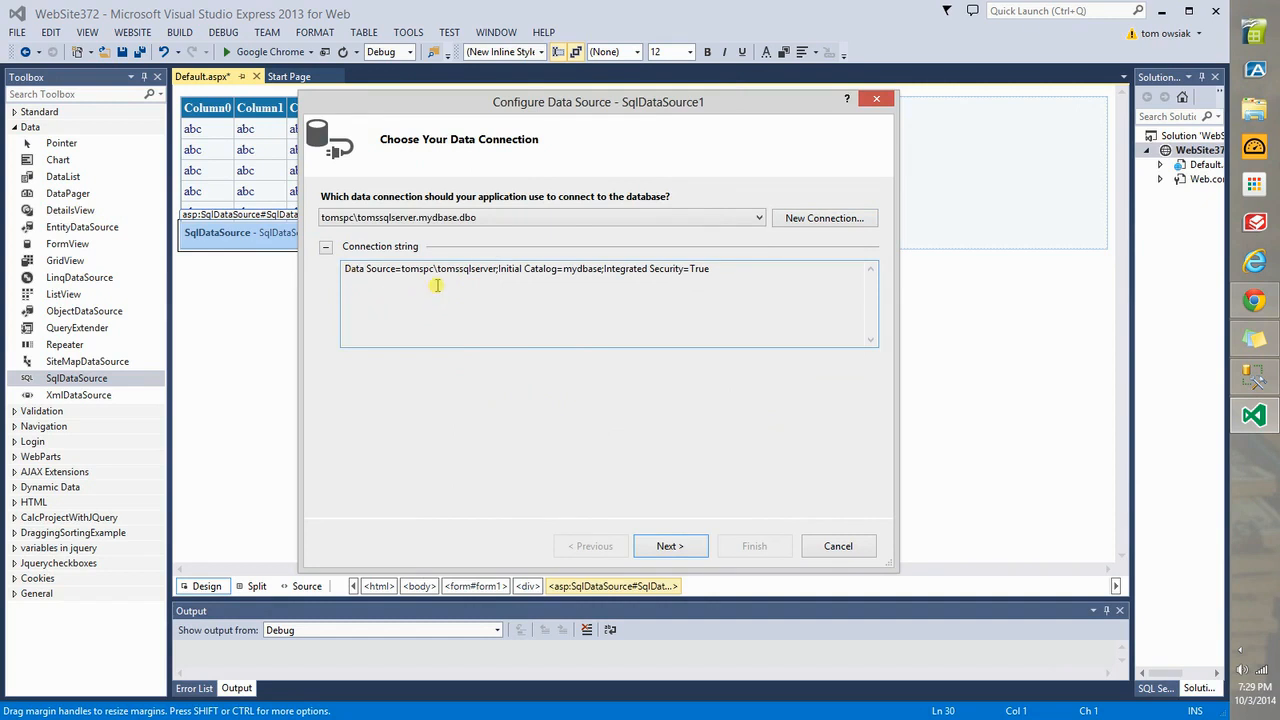
mouse_move(492, 276)
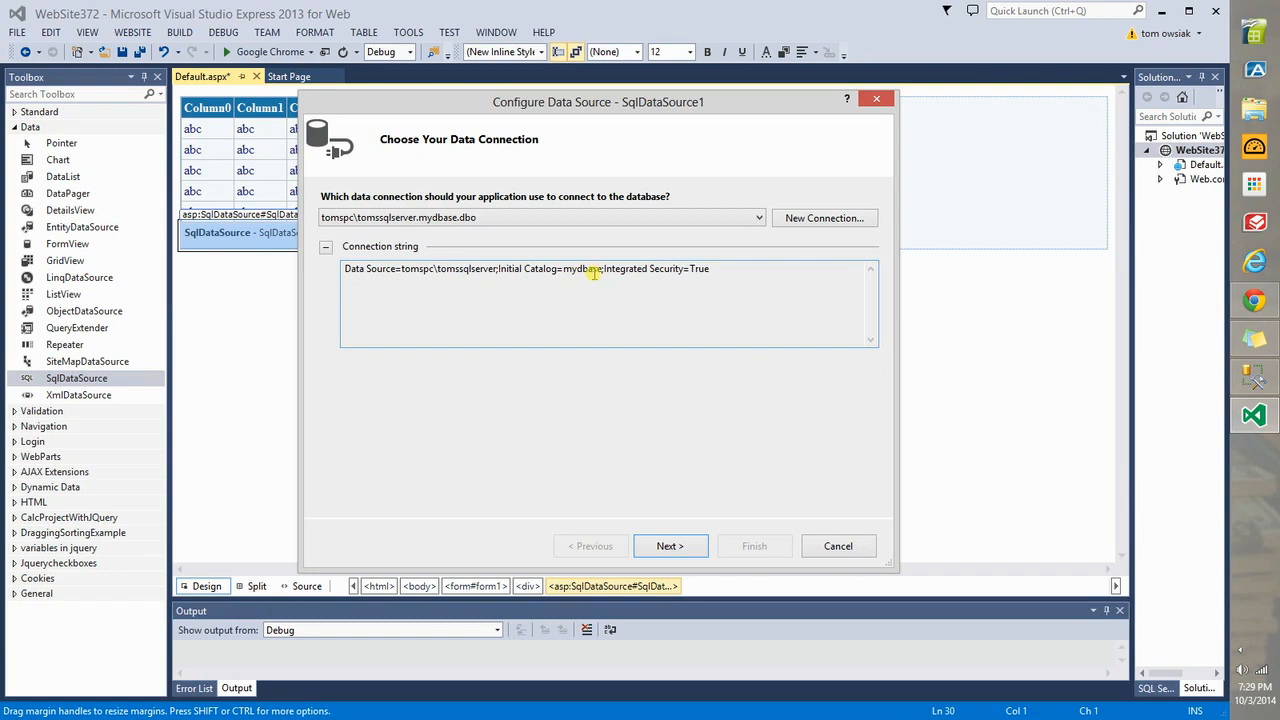
mouse_move(718, 288)
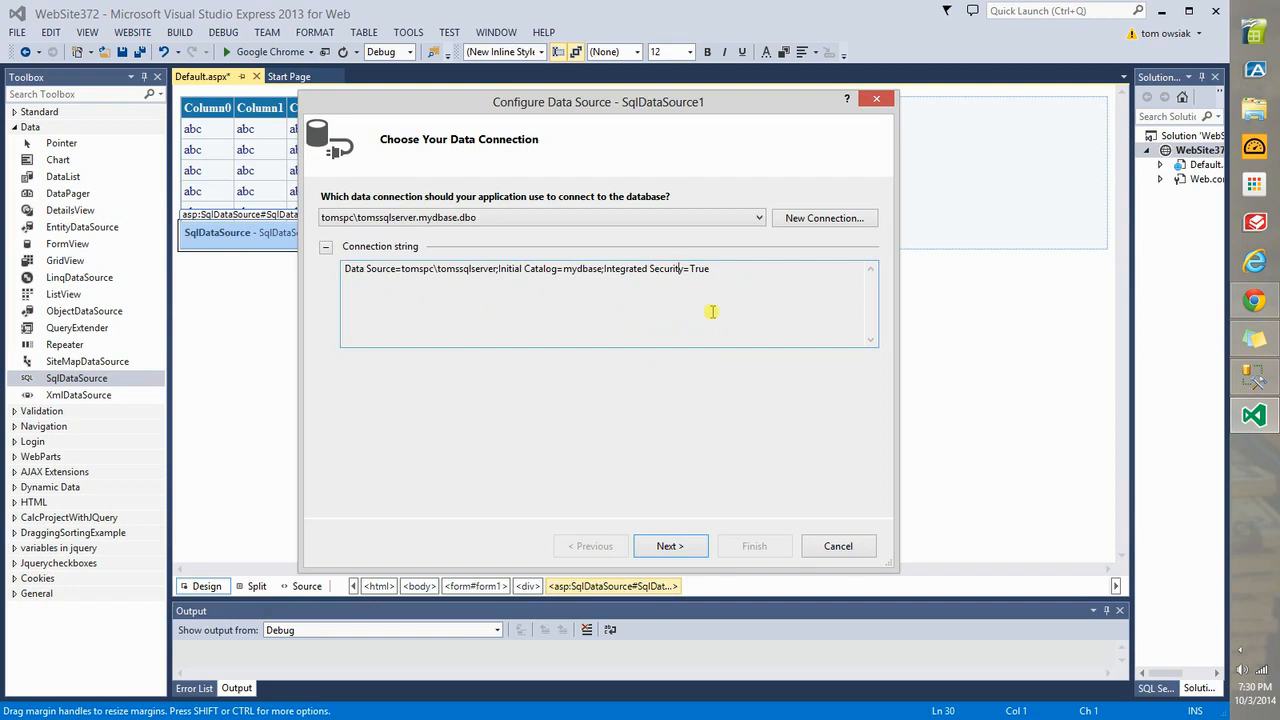
- Save the connection as mydbaseConnectionString and reach the Table_1 select statement step
left_click(668, 544)
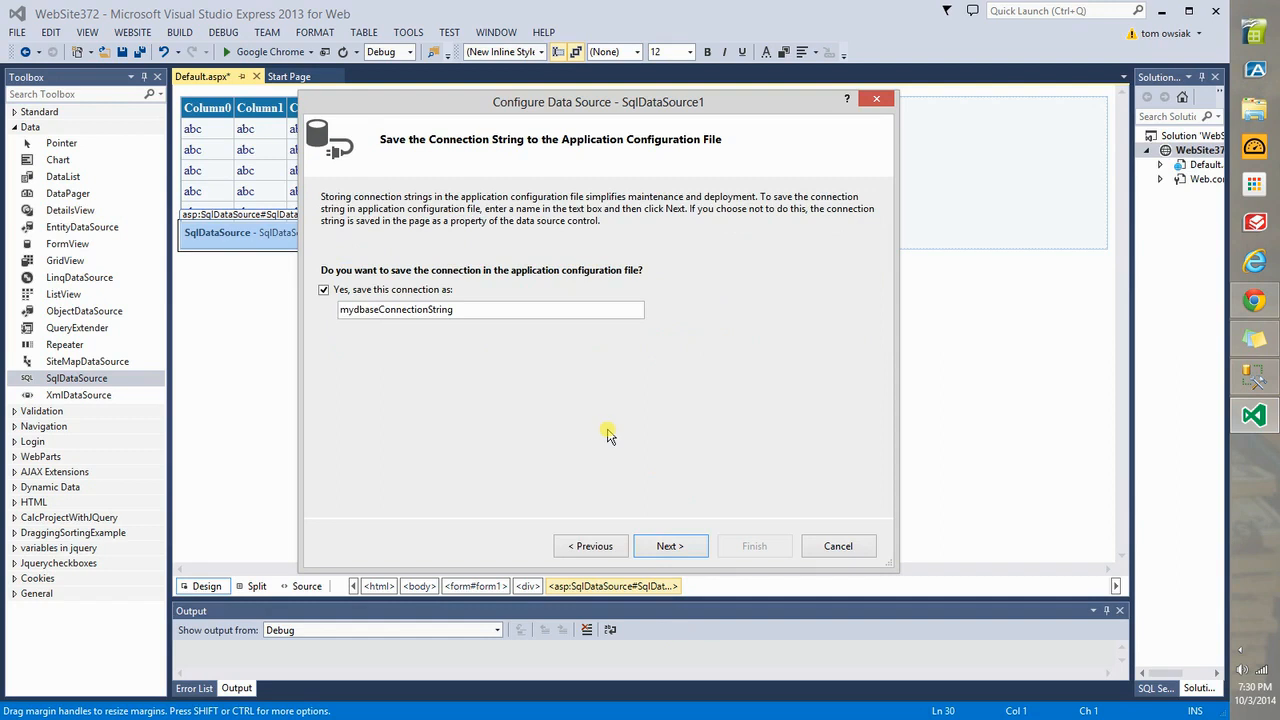
left_click(668, 544)
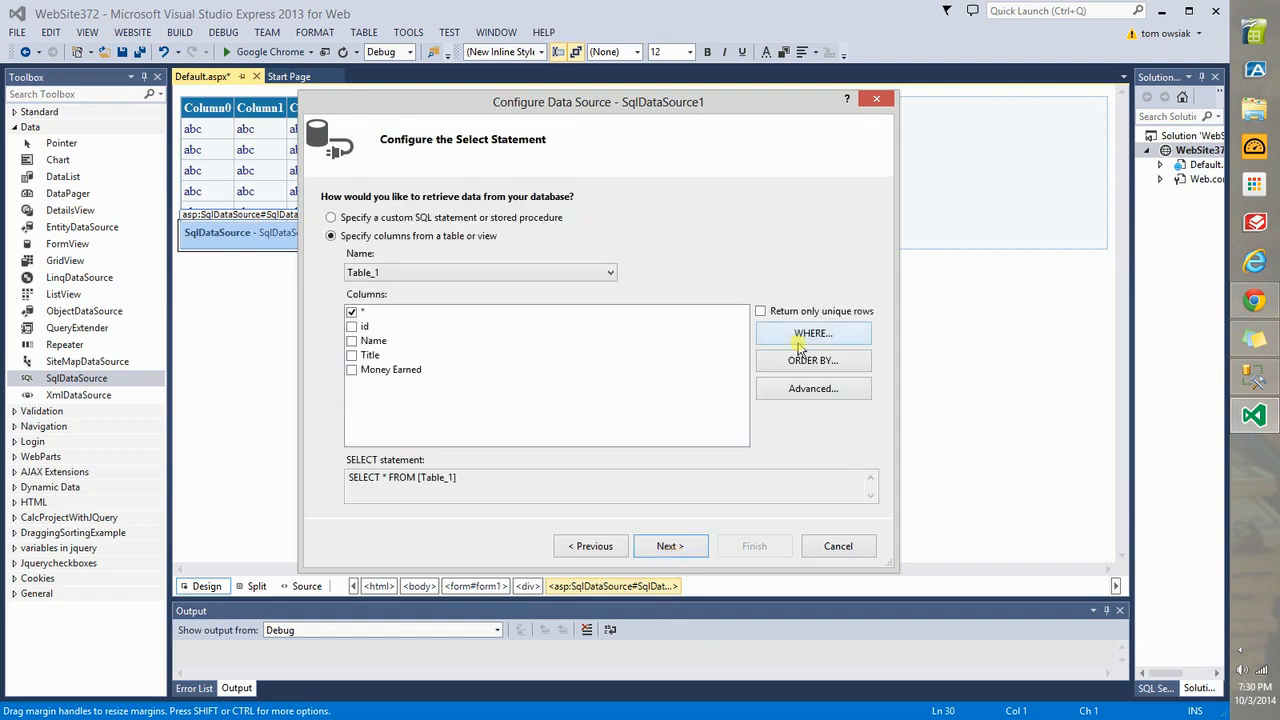
mouse_move(764, 420)
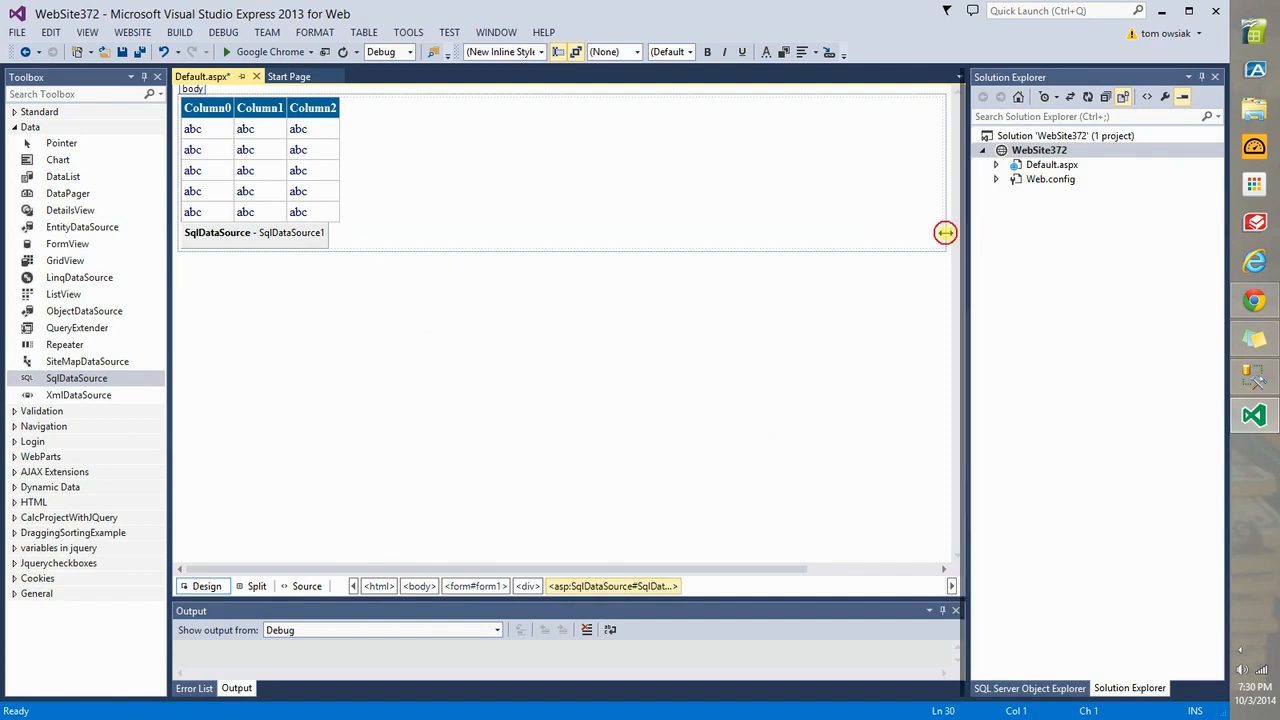
- Resize the editor split and dismiss the Connect to Server prompt
left_click_drag(944, 232, 900, 232)
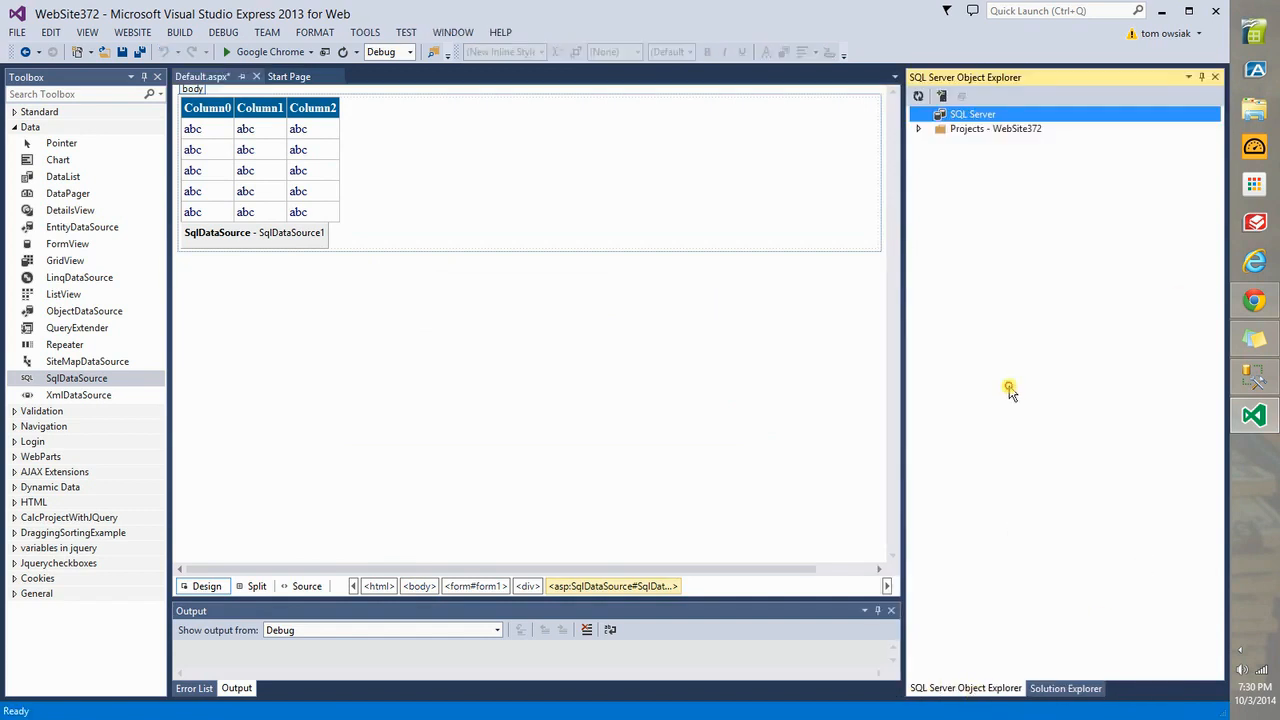
mouse_move(970, 204)
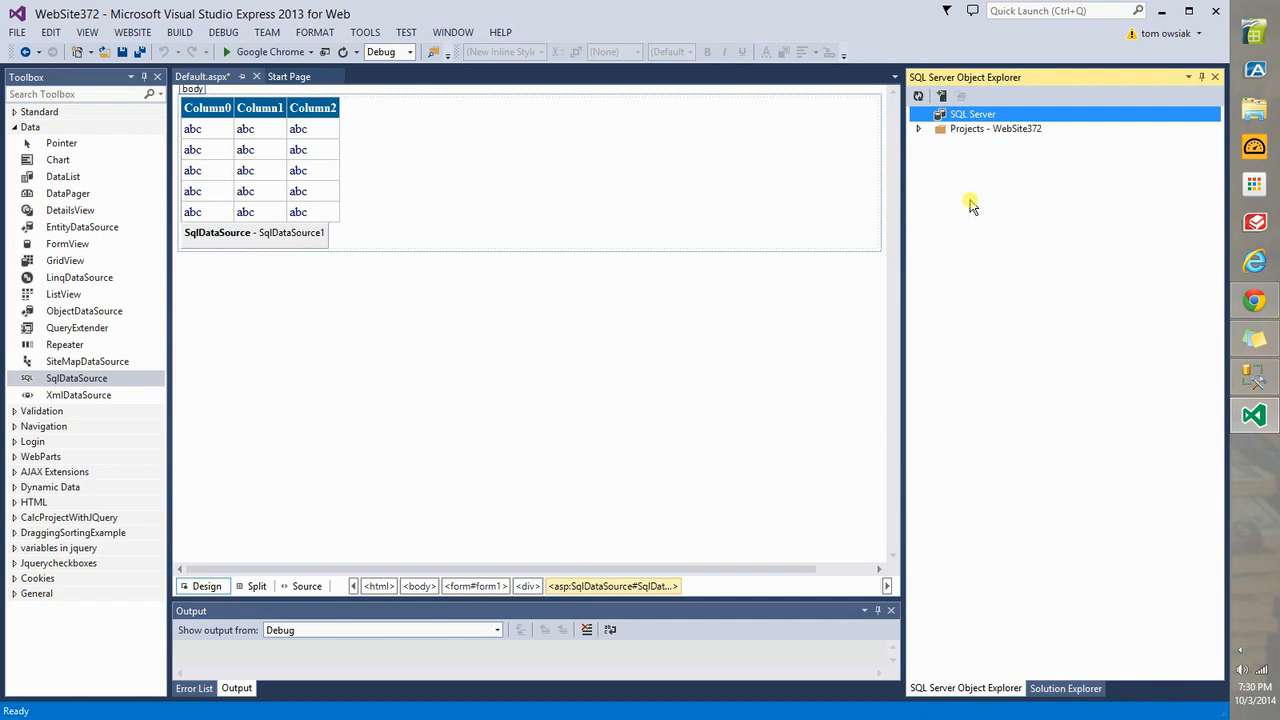
mouse_move(968, 192)
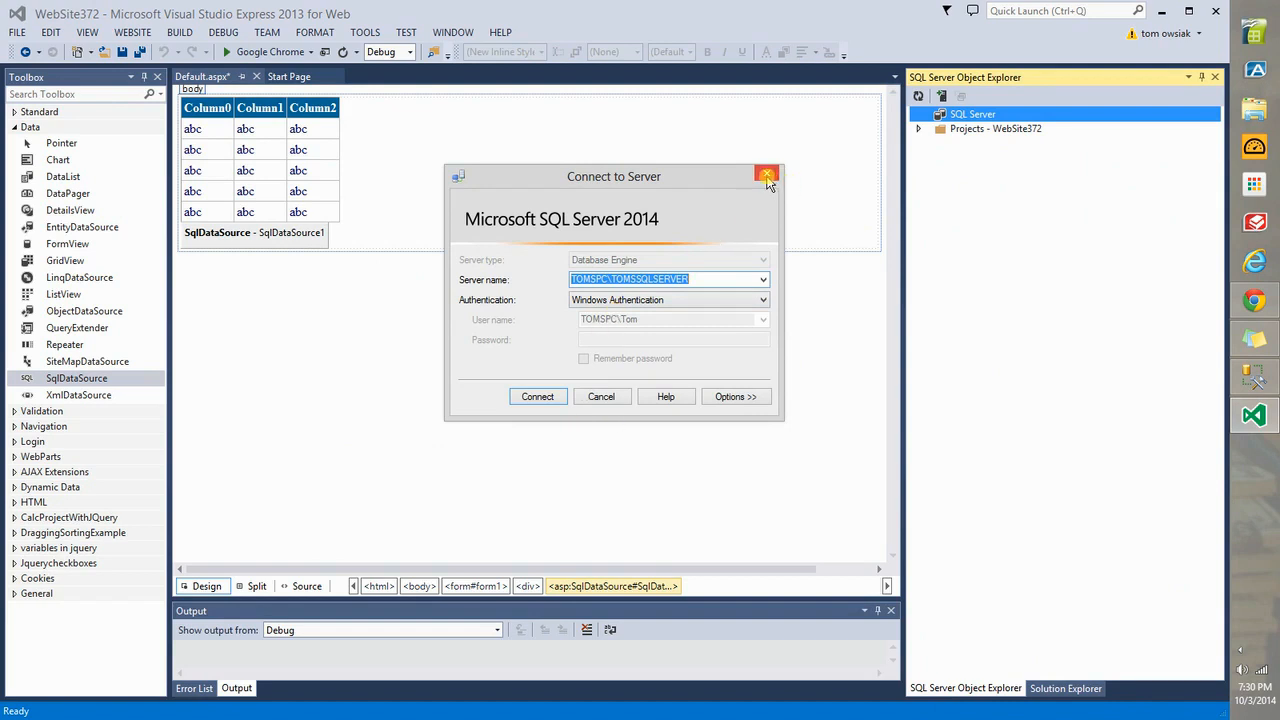
mouse_move(768, 176)
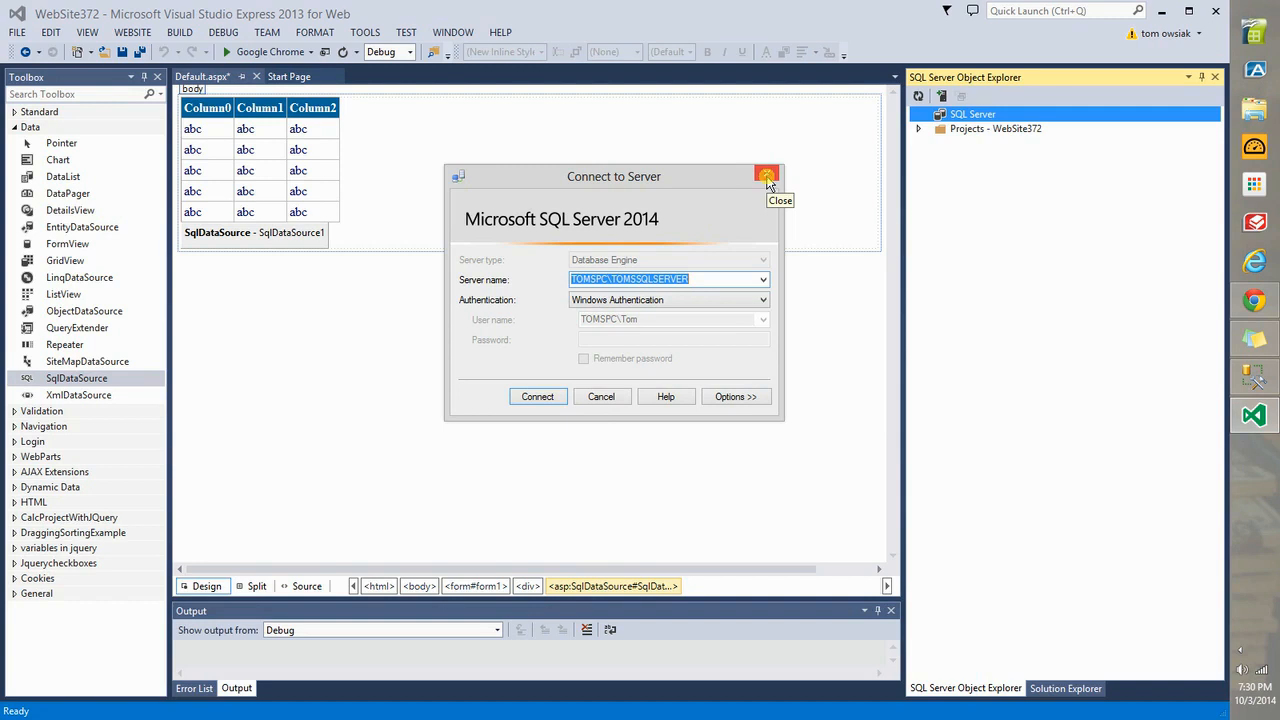
left_click(364, 32)
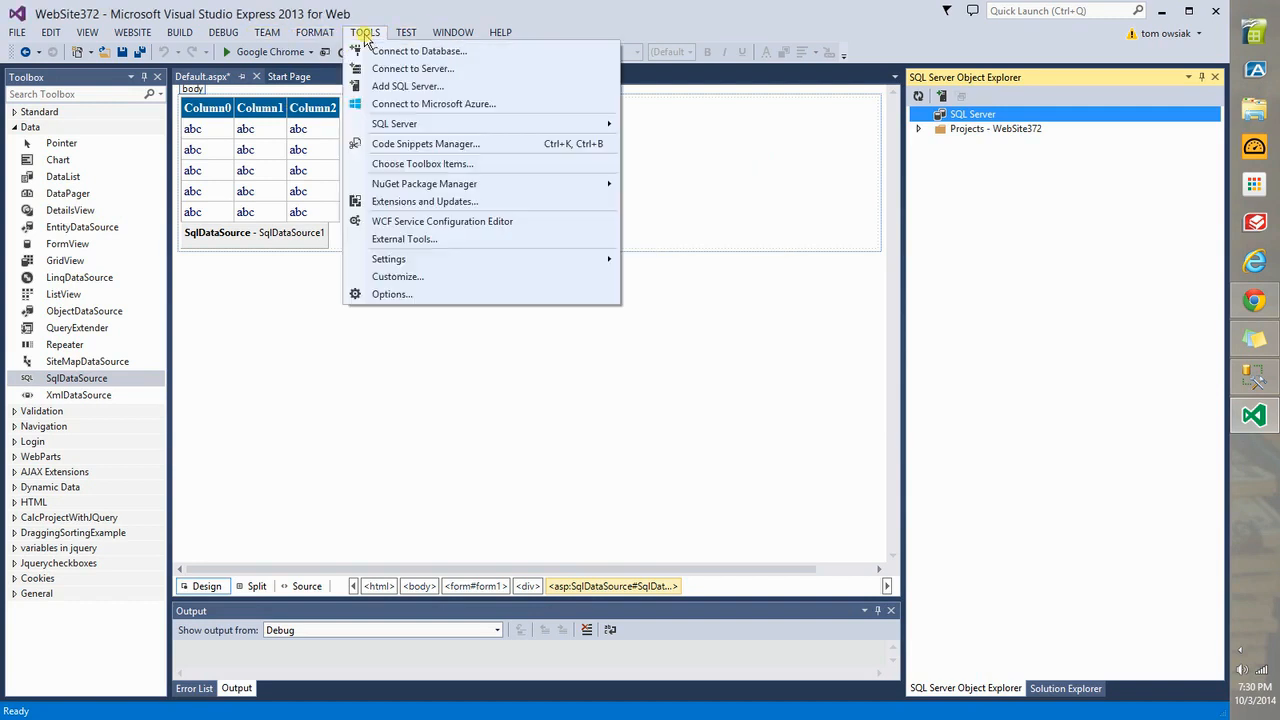
left_click(520, 206)
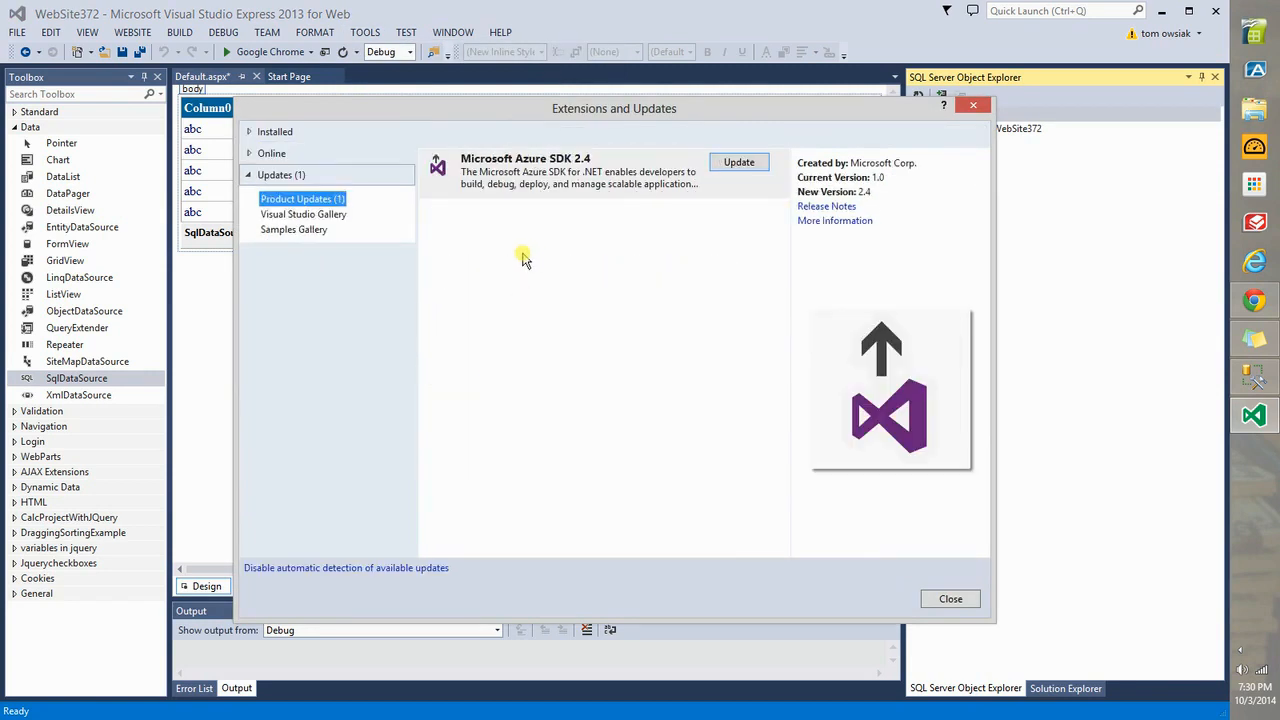
left_click(274, 132)
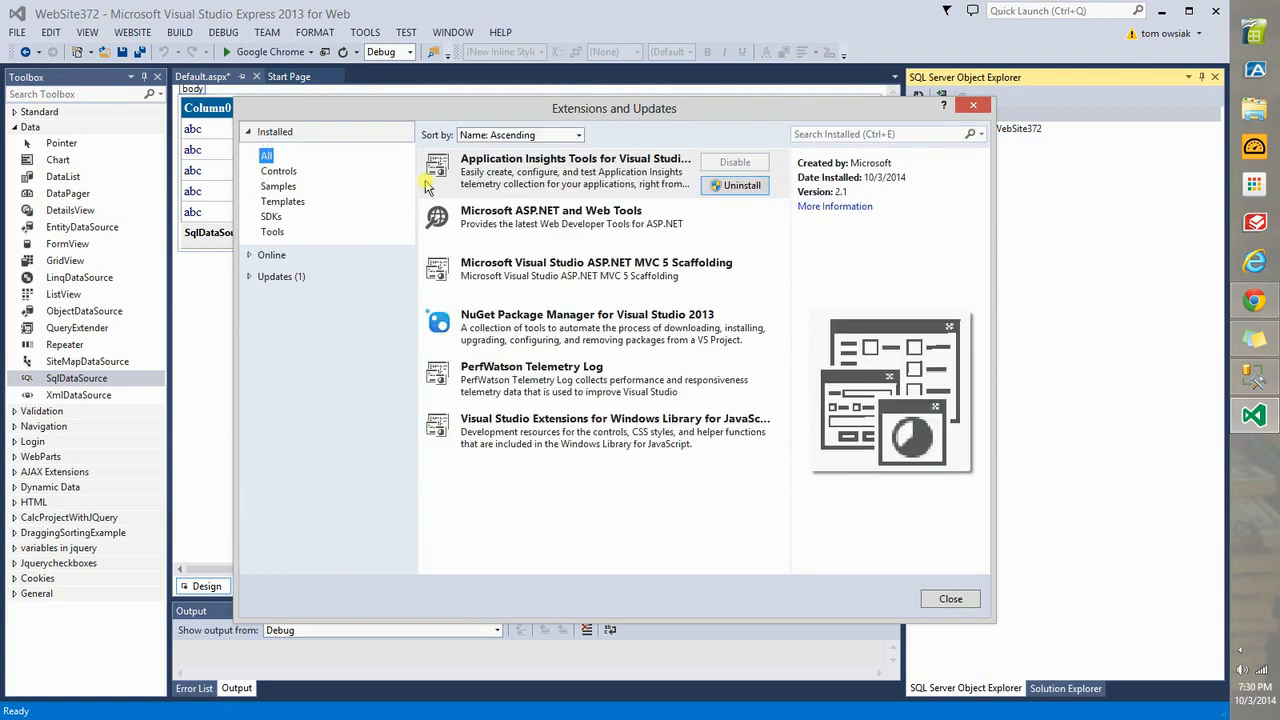
left_click(550, 216)
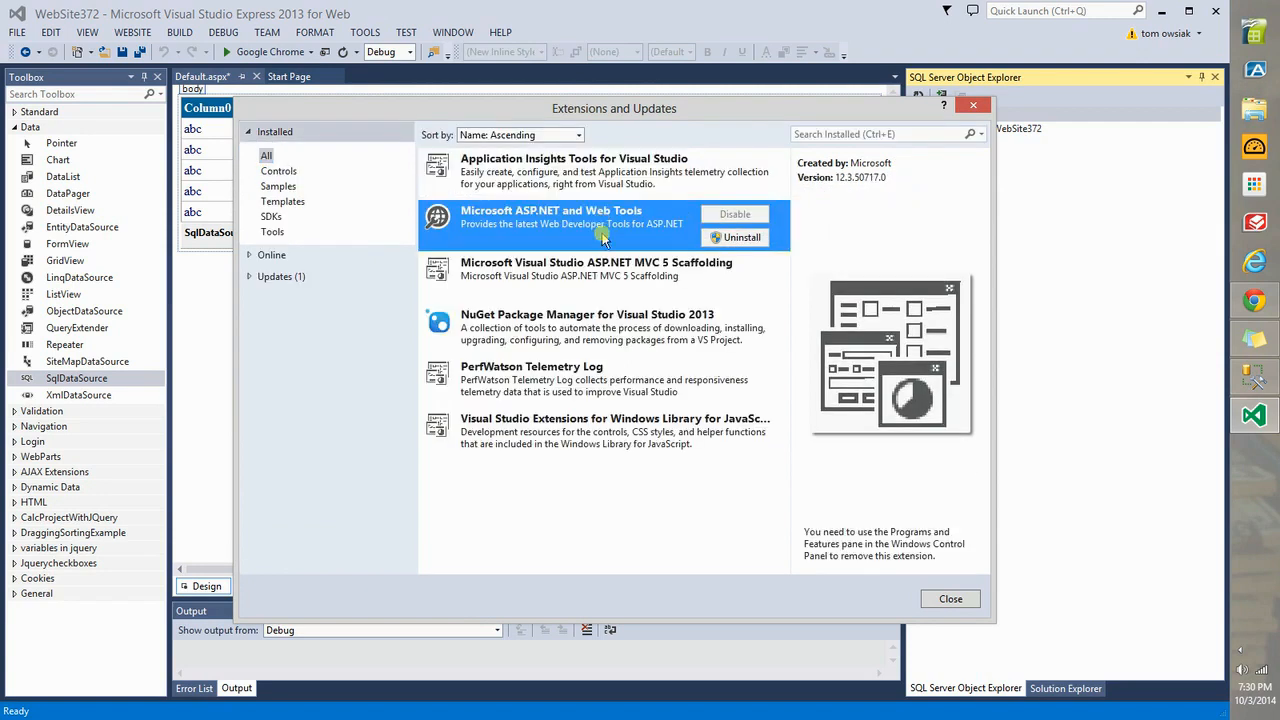
left_click(588, 328)
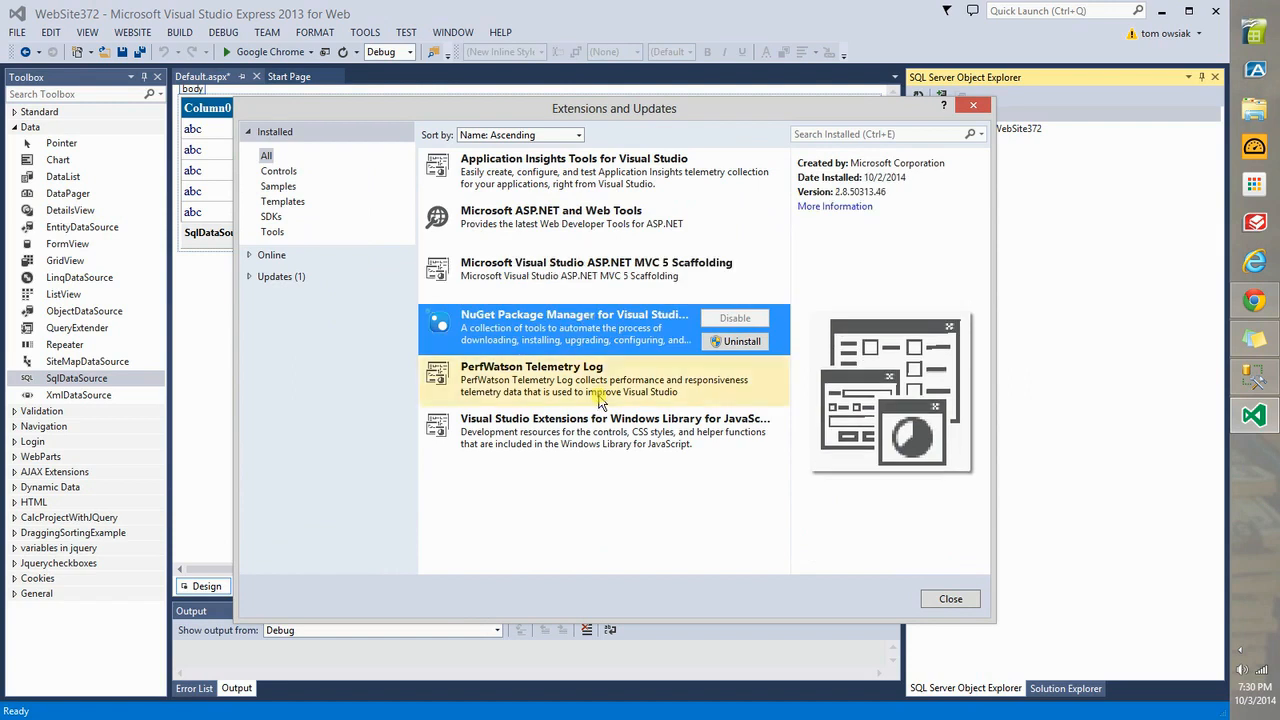
left_click(600, 430)
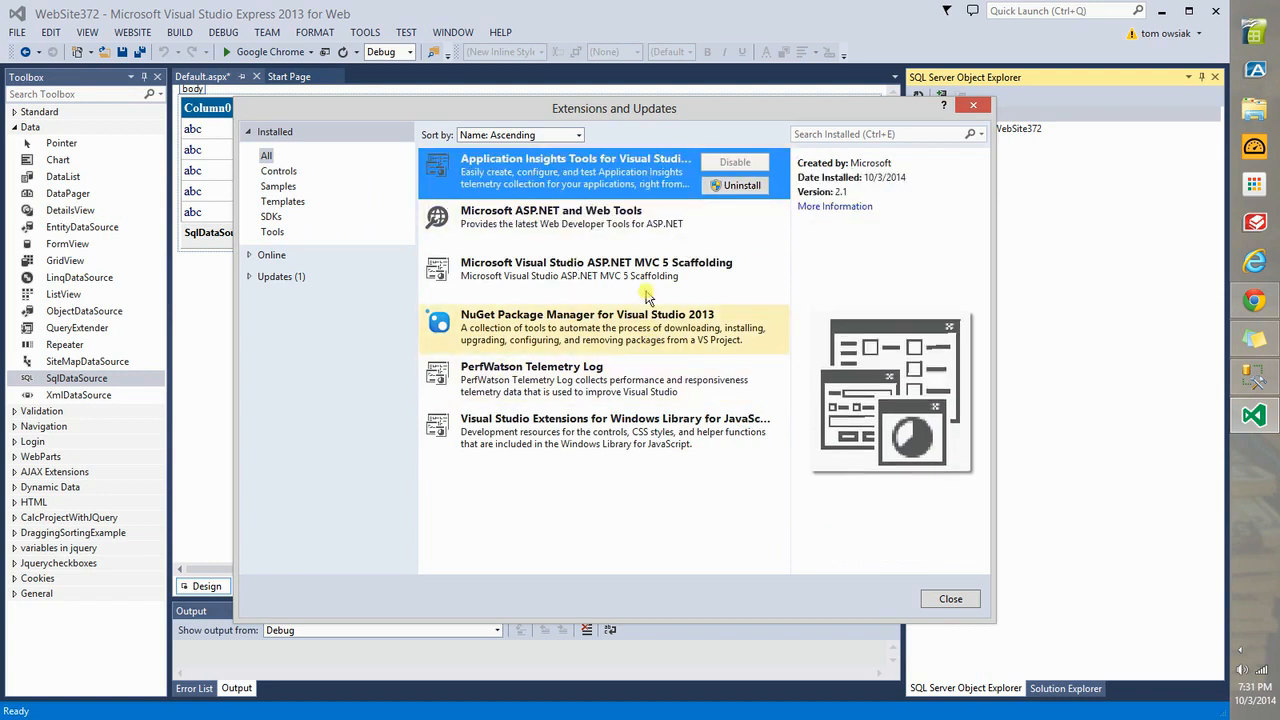
left_click(280, 276)
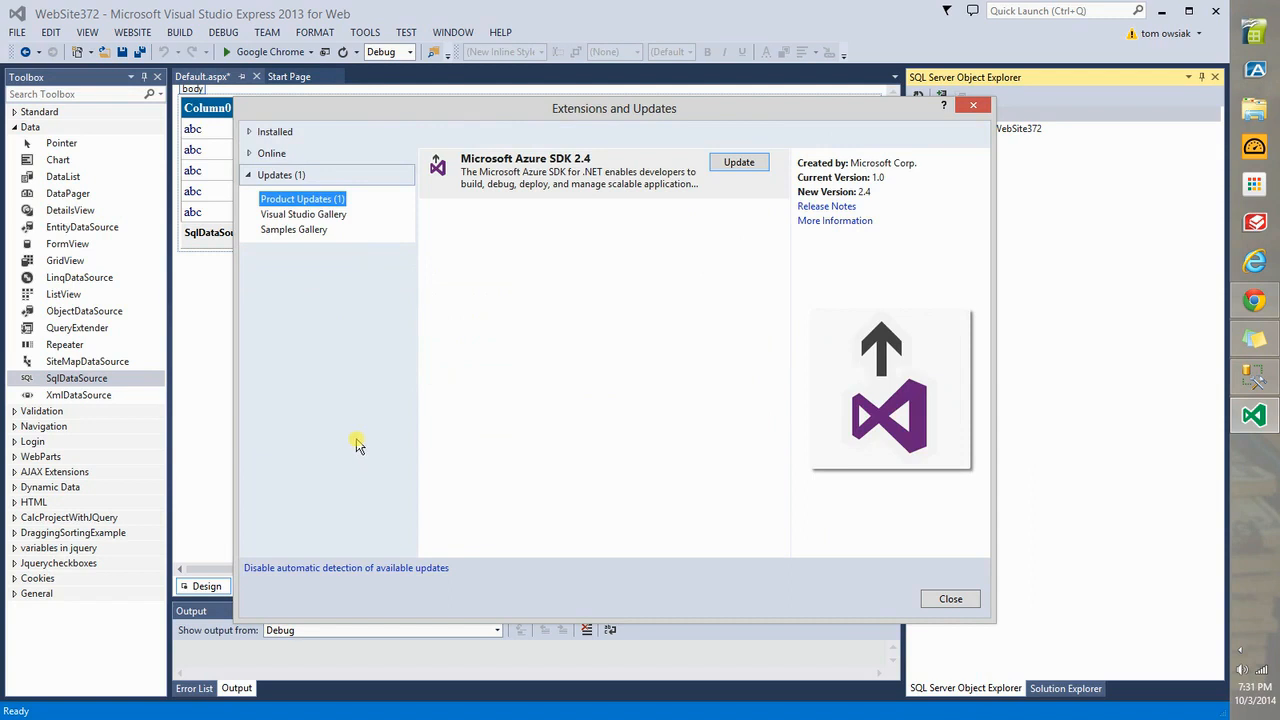
mouse_move(556, 240)
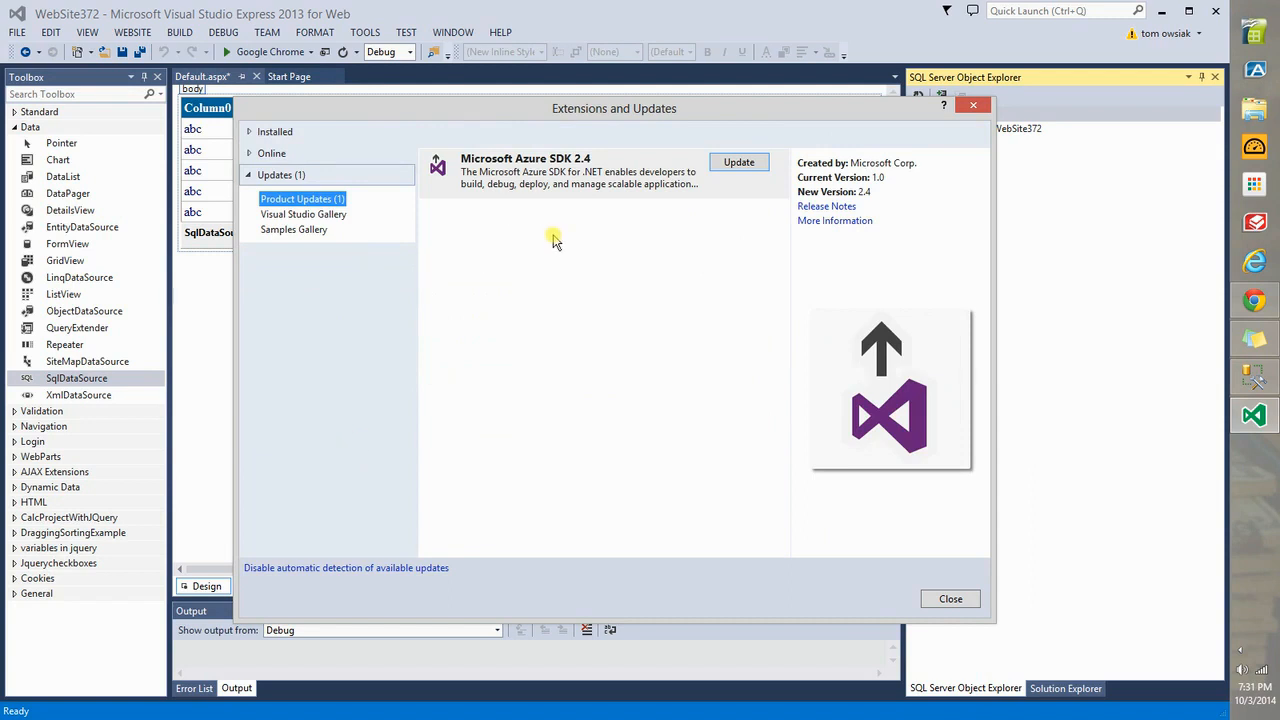
mouse_move(650, 178)
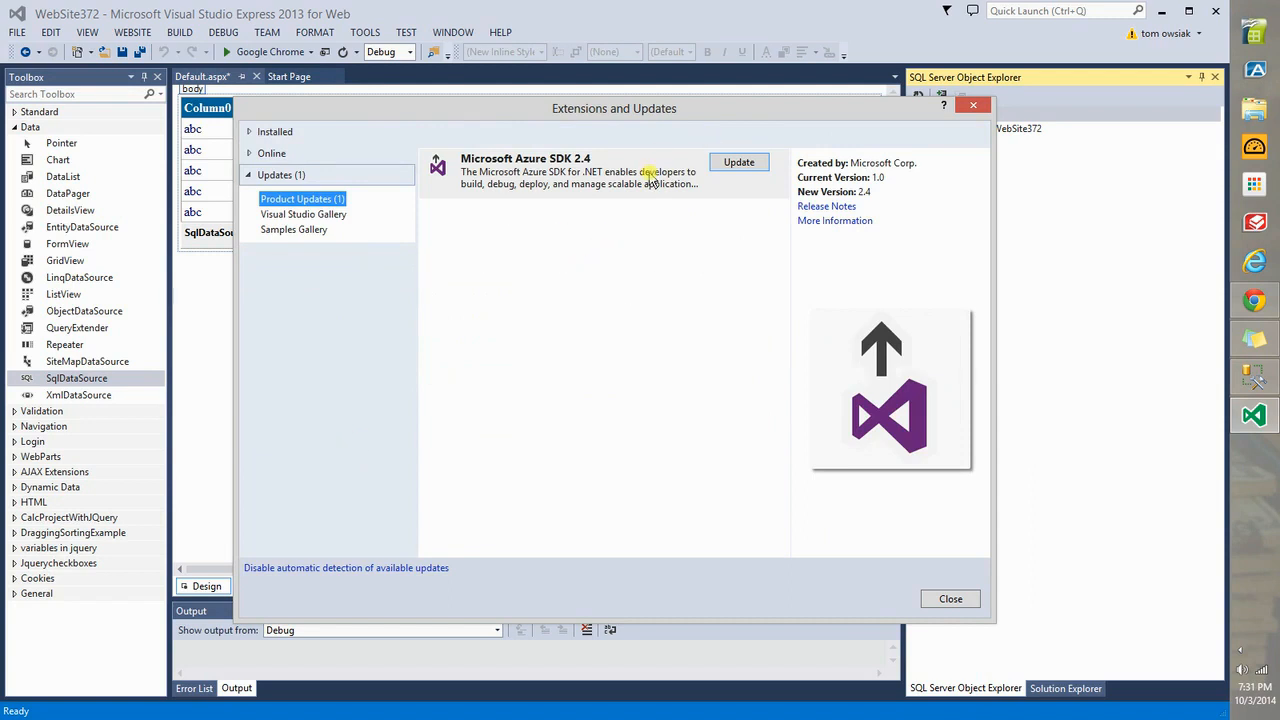
mouse_move(552, 318)
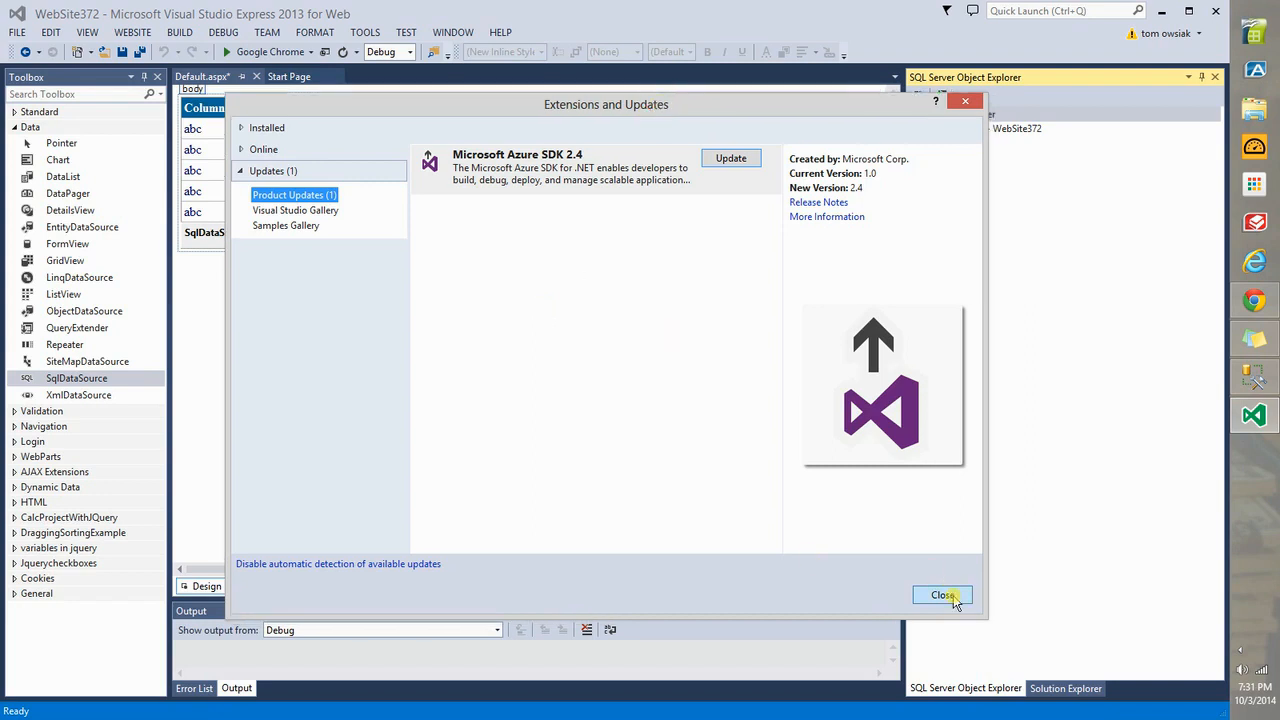
left_click(940, 596)
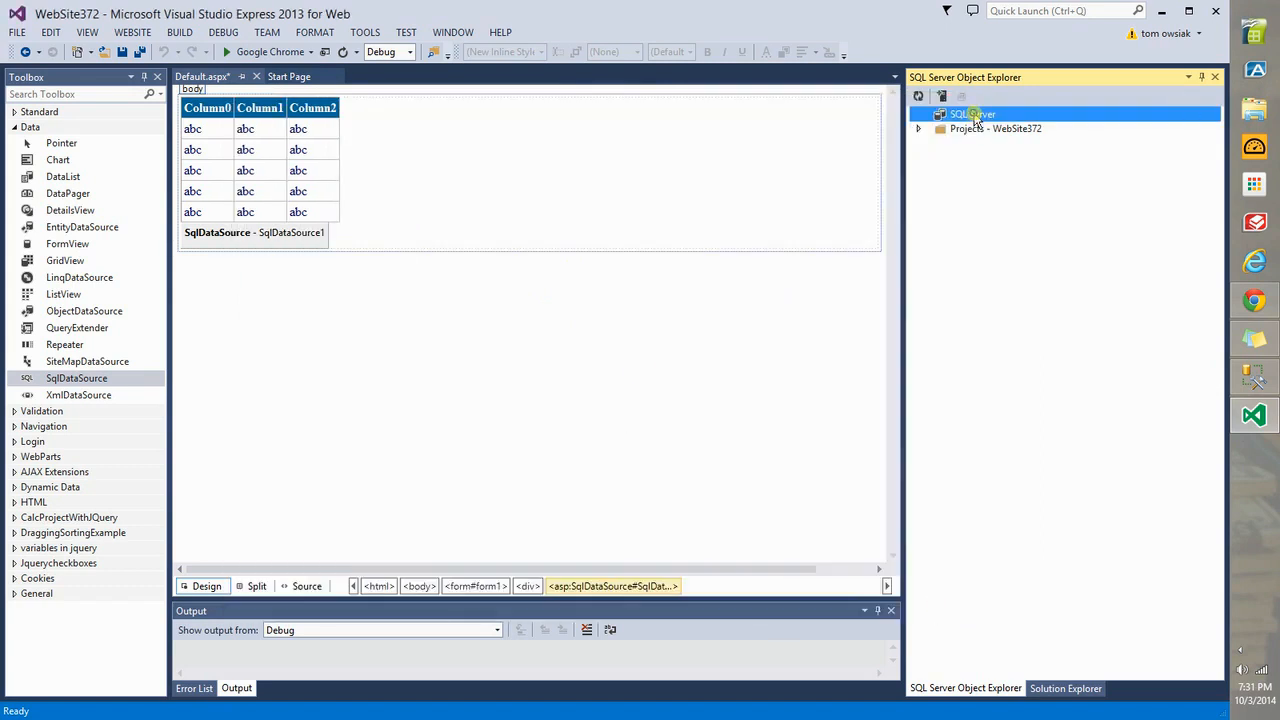
- Add and connect the local SQL Server 2014 instance in SQL Server Object Explorer
right_click(972, 112)
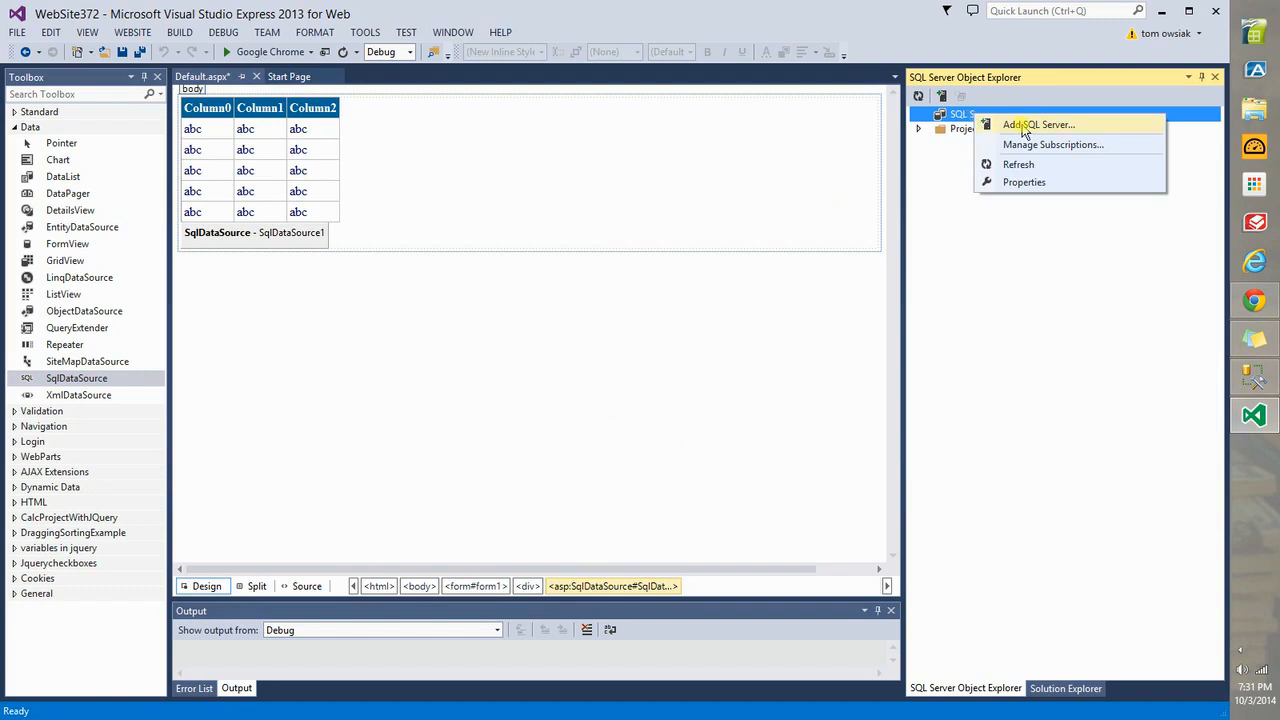
left_click(1038, 124)
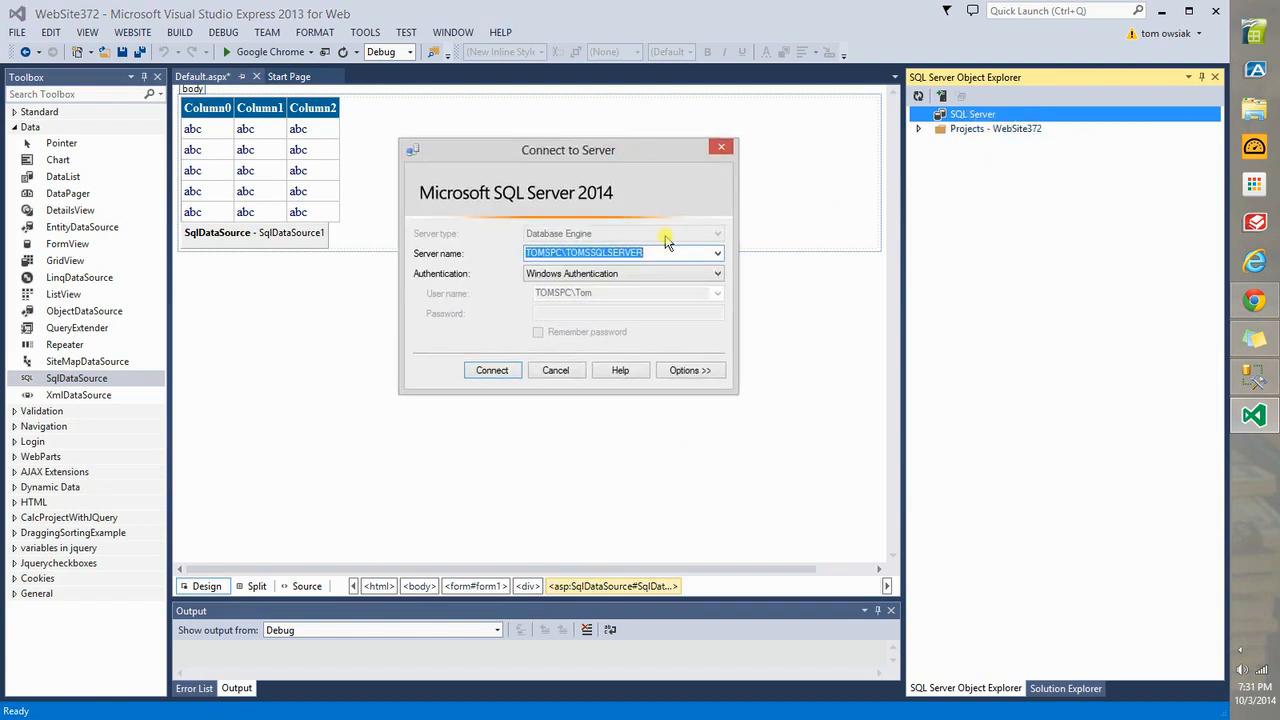
mouse_move(592, 204)
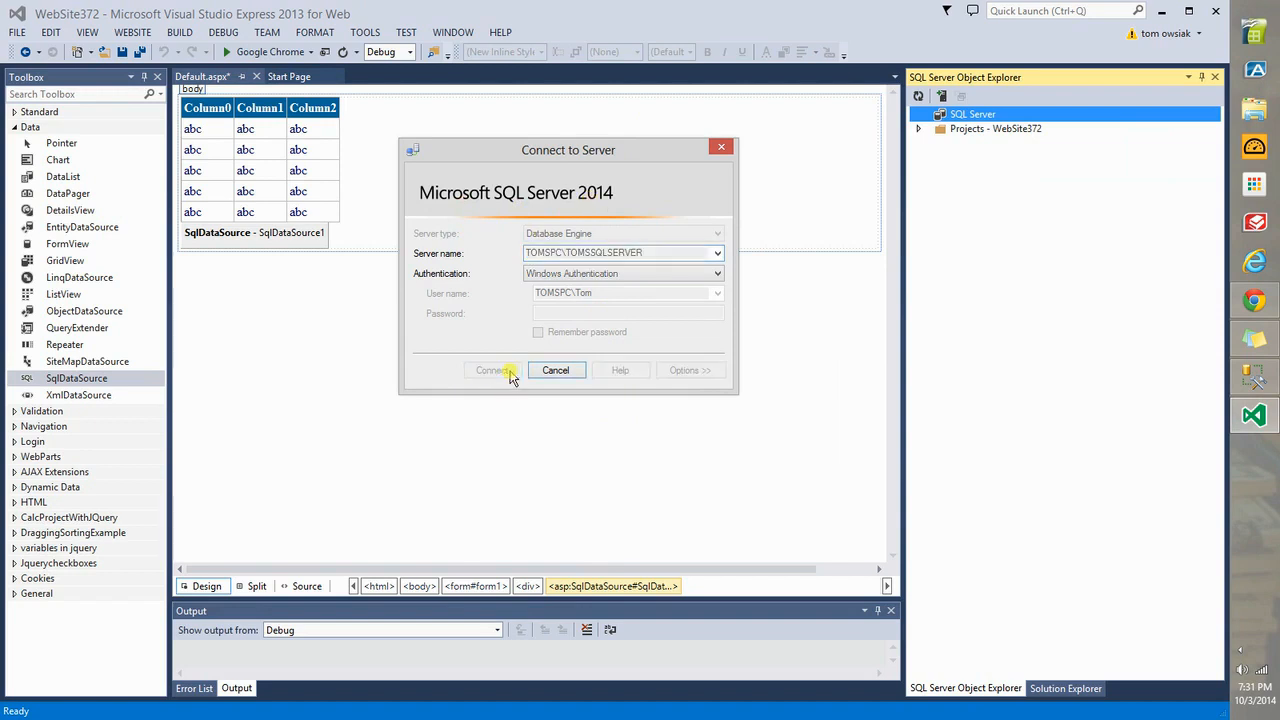
left_click(492, 370)
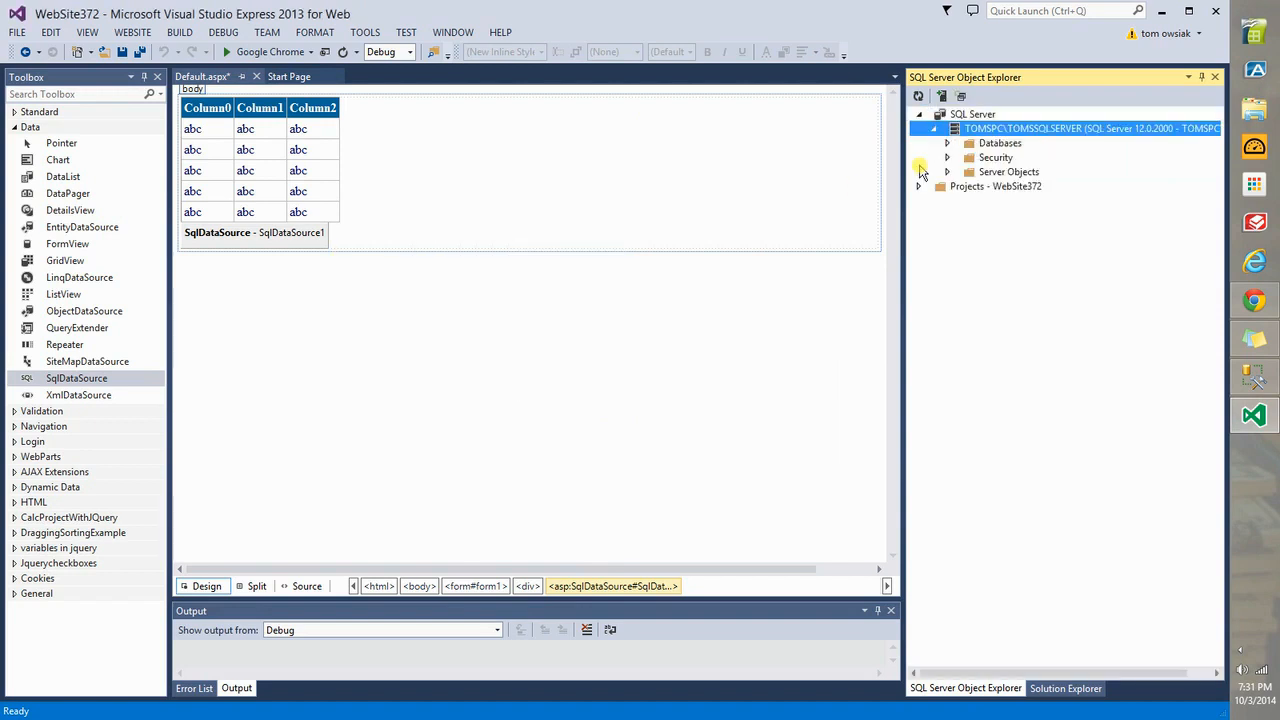
- Expand Databases > mydbase > Tables > dbo.Table_1 down to its Columns node
left_click(918, 142)
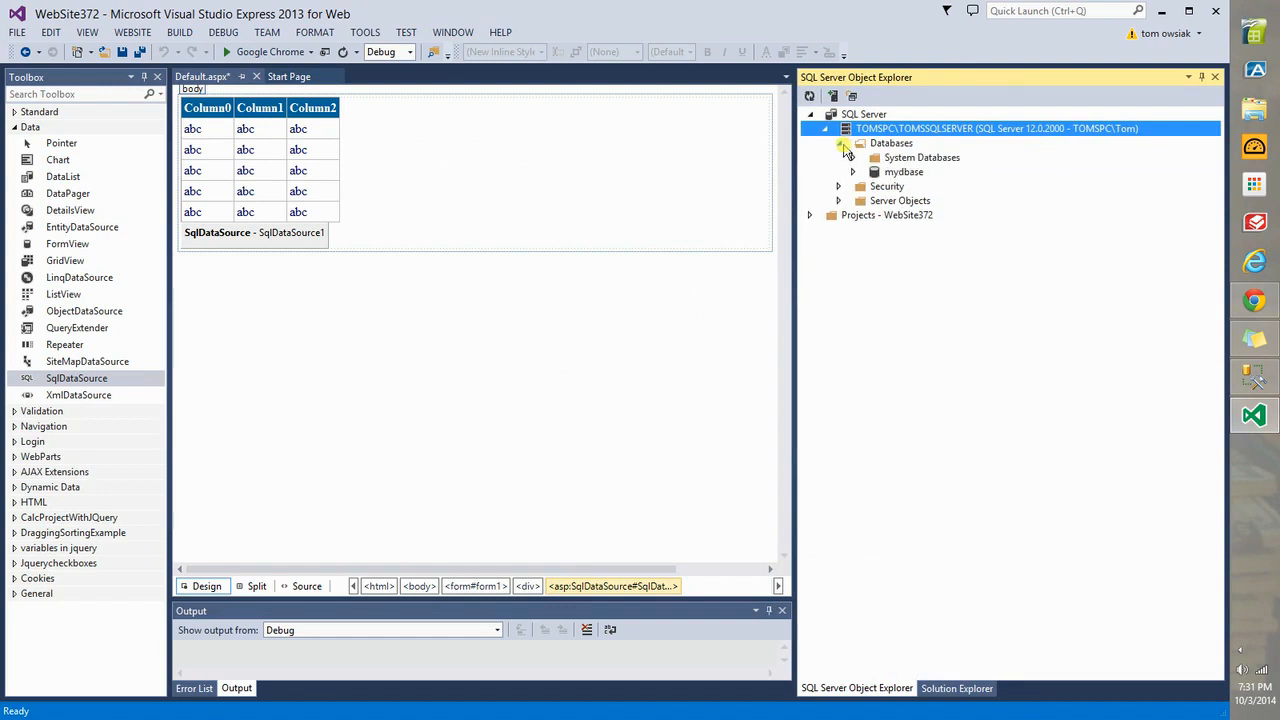
left_click(868, 172)
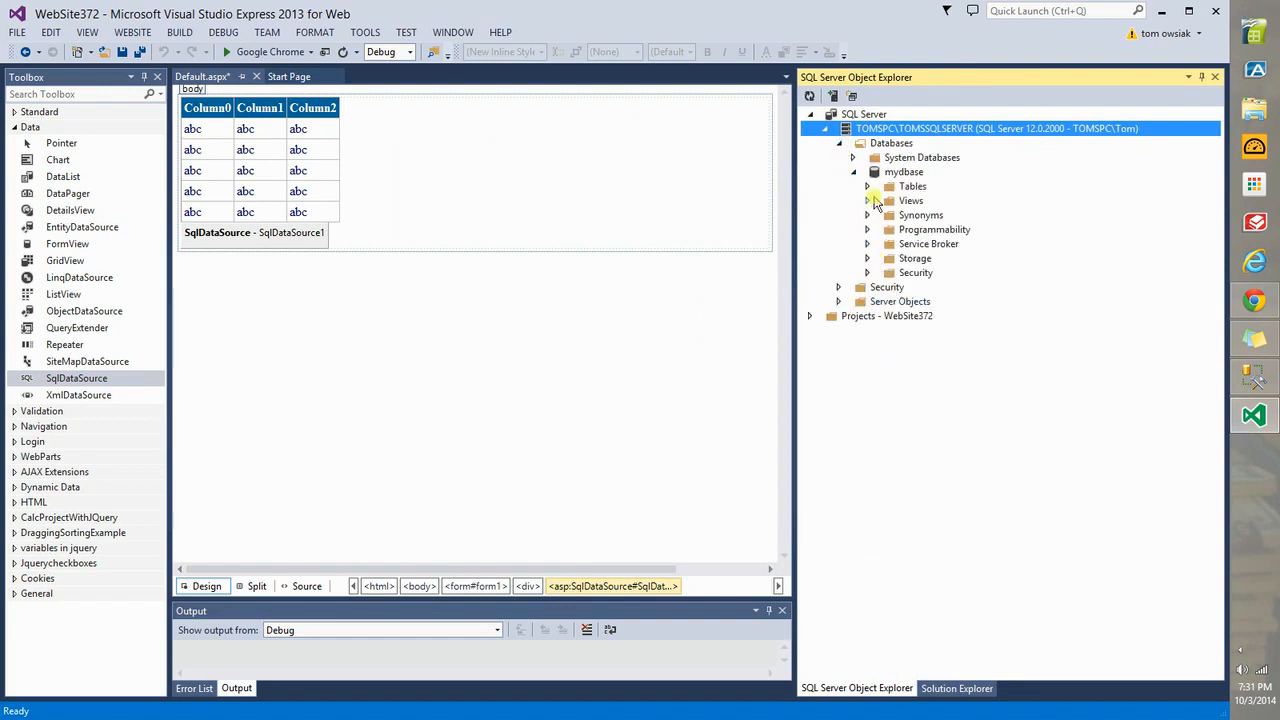
left_click(868, 186)
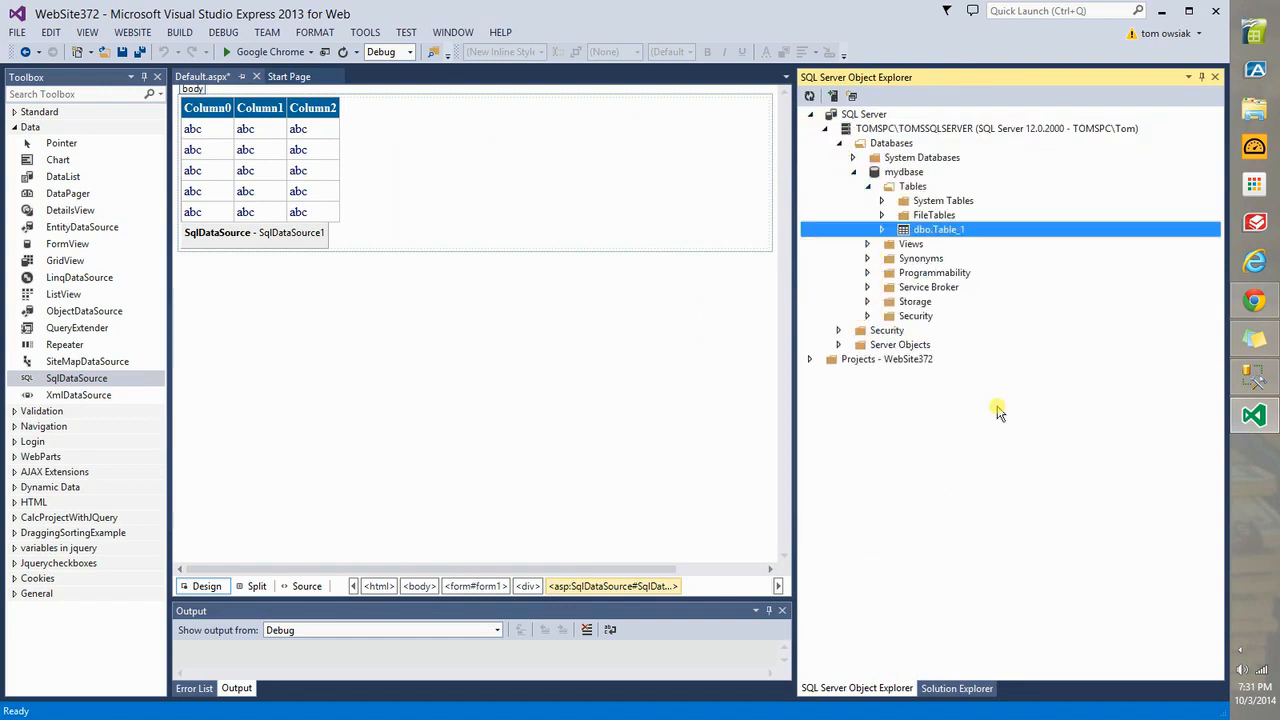
mouse_move(936, 336)
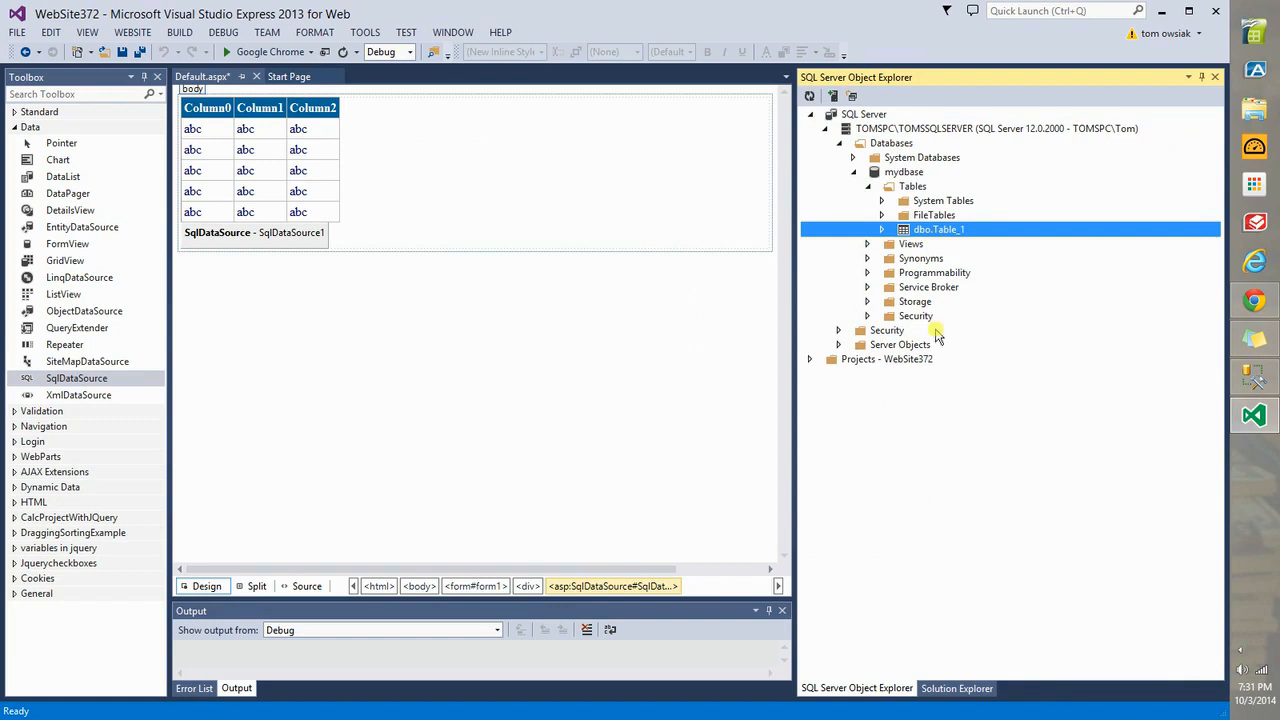
left_click(884, 228)
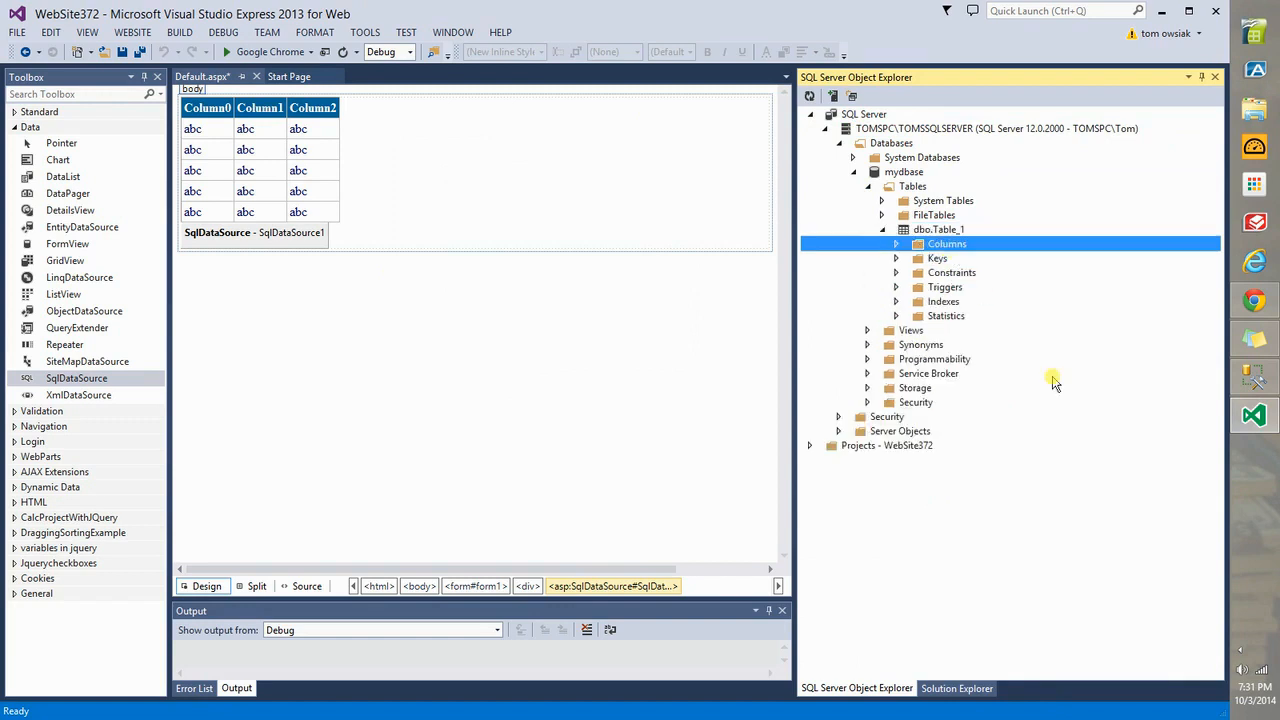
mouse_move(800, 218)
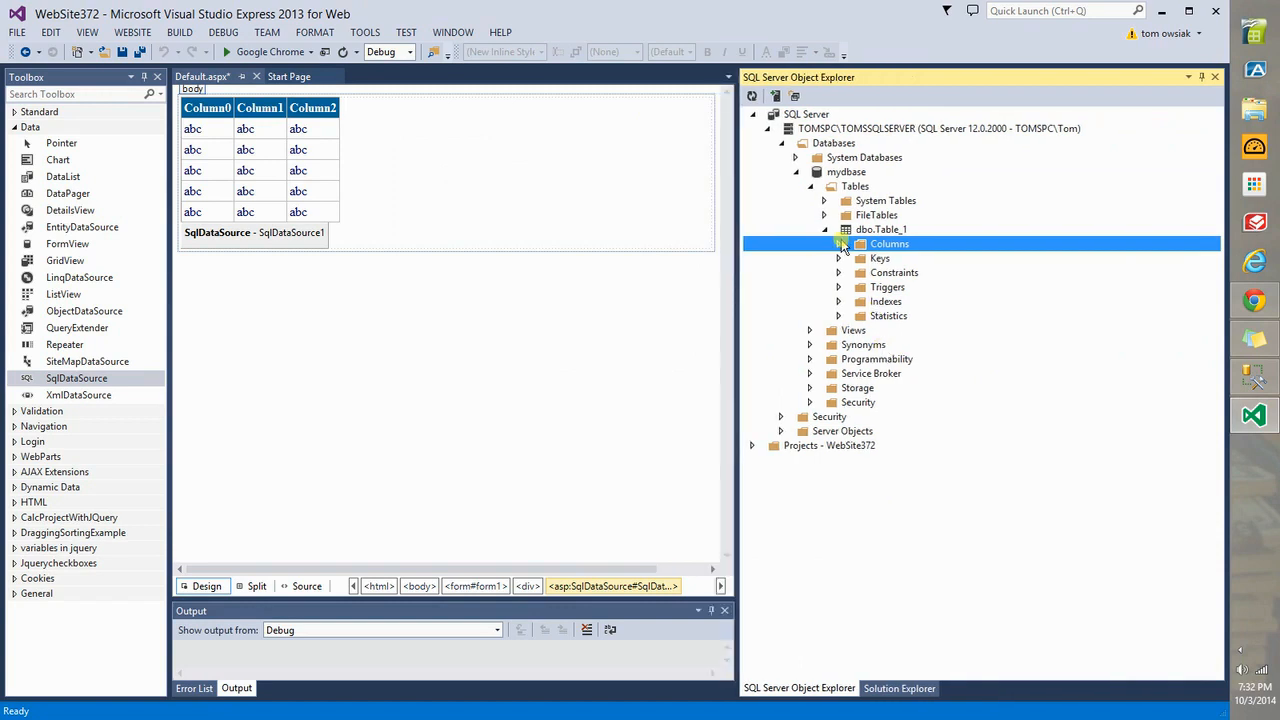
left_click(838, 244)
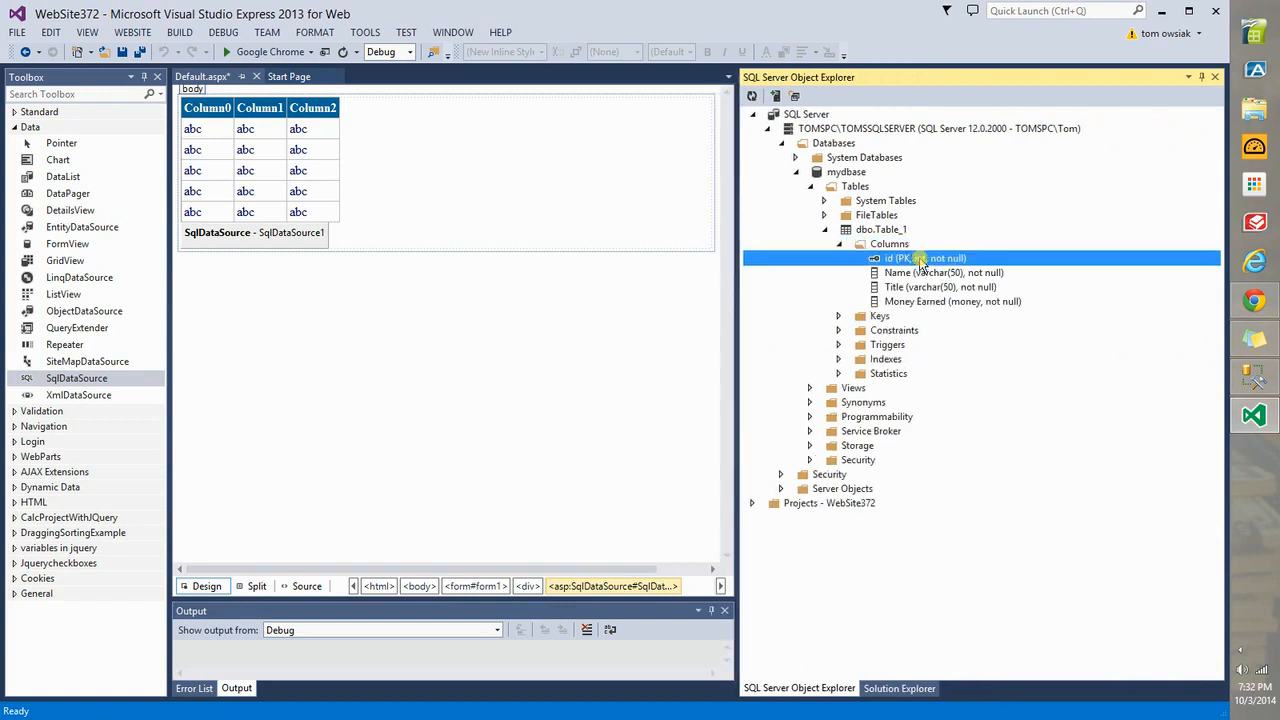
- Inspect the Title, Name and id column definitions, then collapse dbo.Table_1
left_click(952, 300)
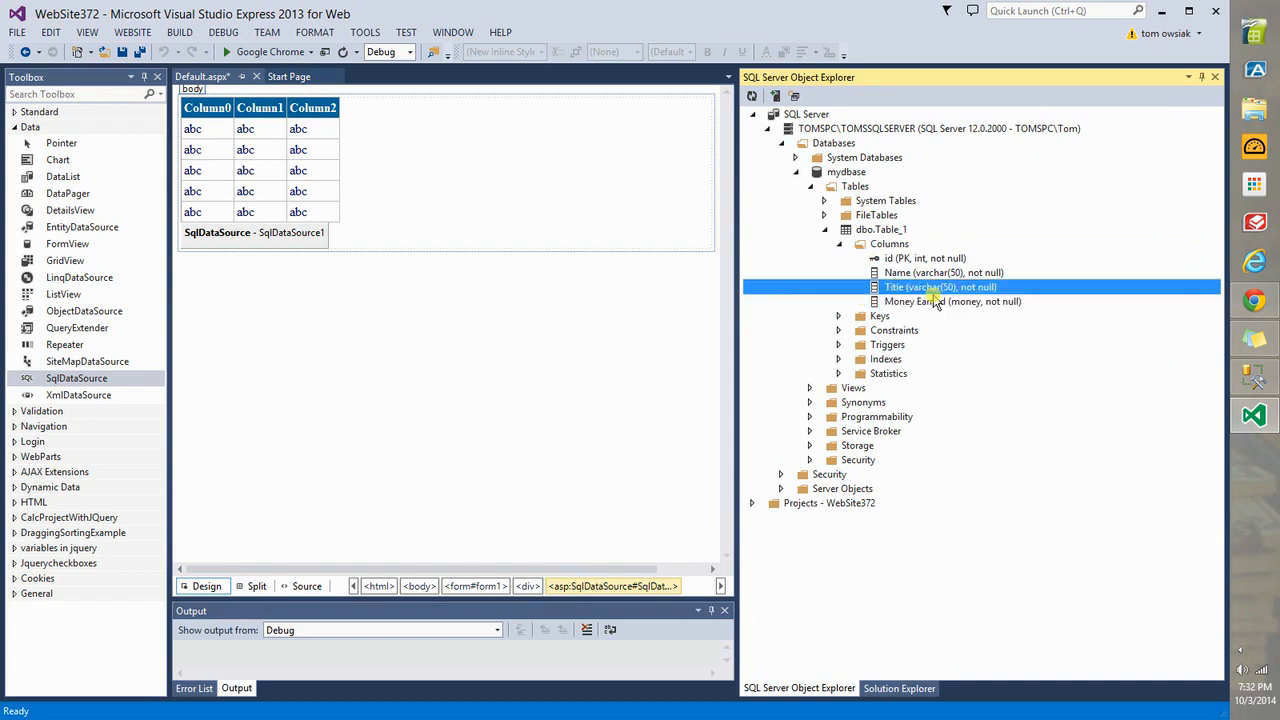
left_click(944, 272)
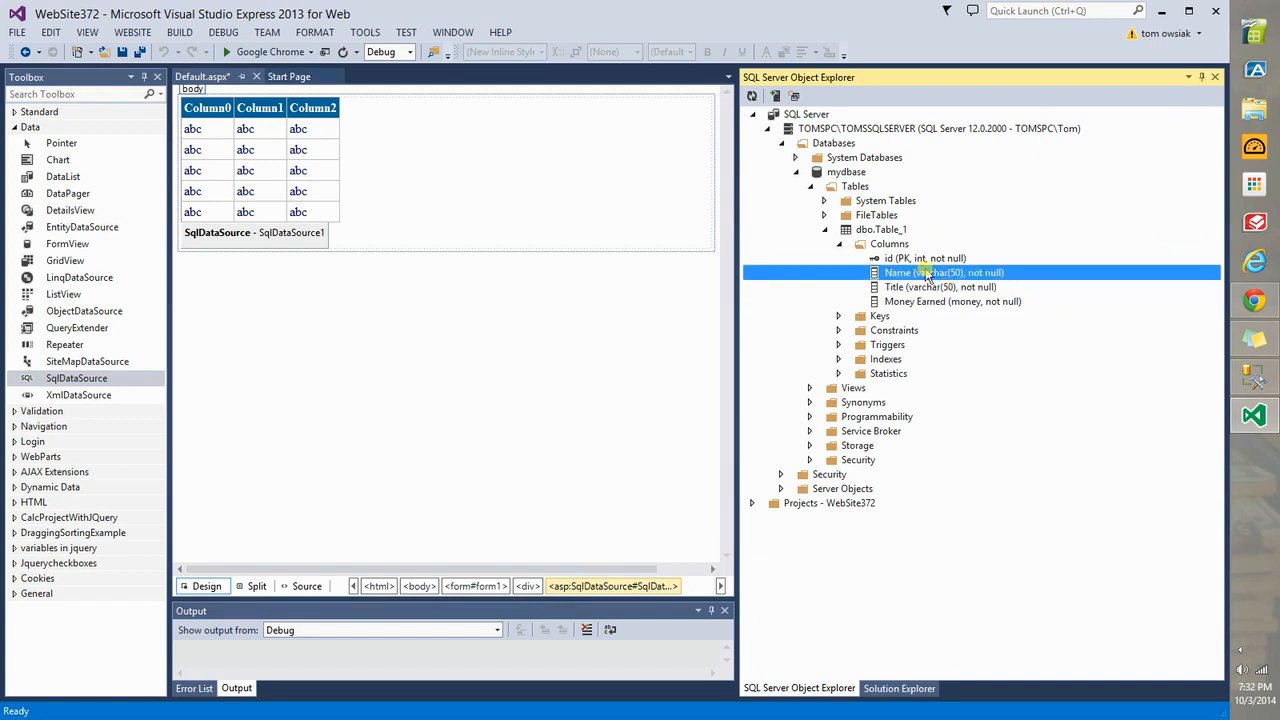
left_click(910, 258)
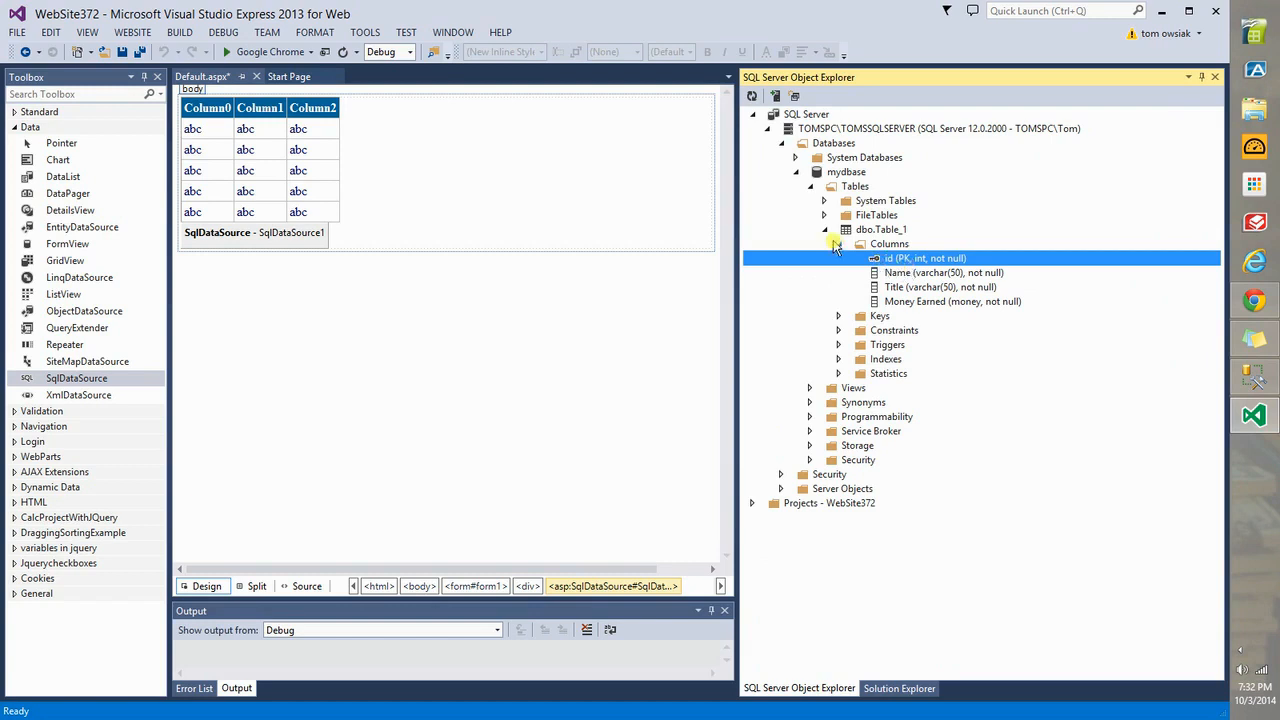
left_click(824, 228)
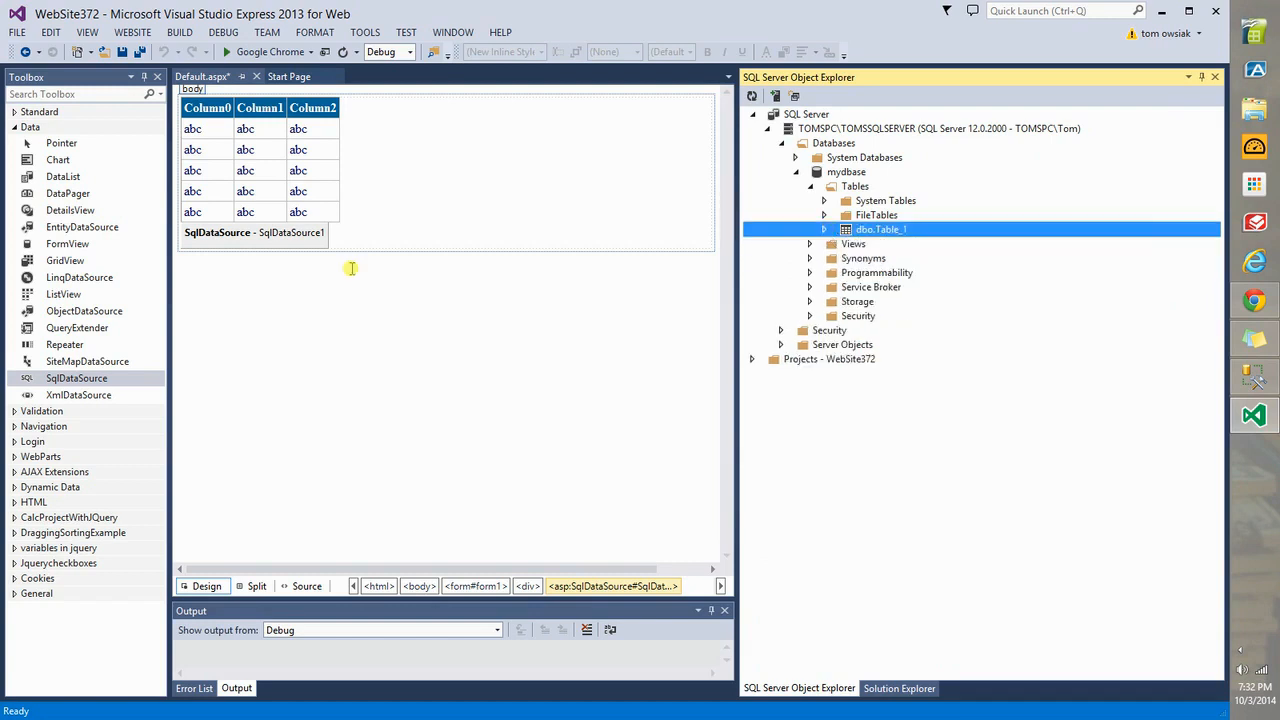
left_click(336, 232)
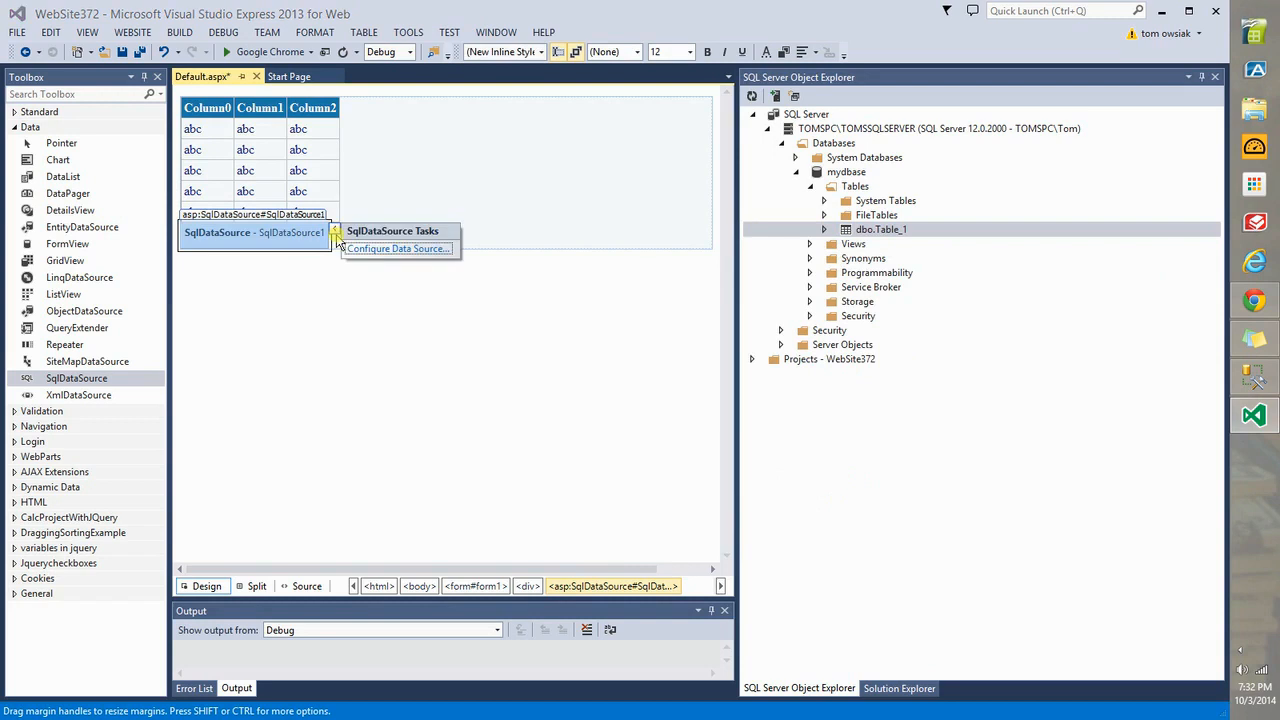
- Configure Data Source with a new connection to server tomspc\sql and database mydbase
left_click(396, 248)
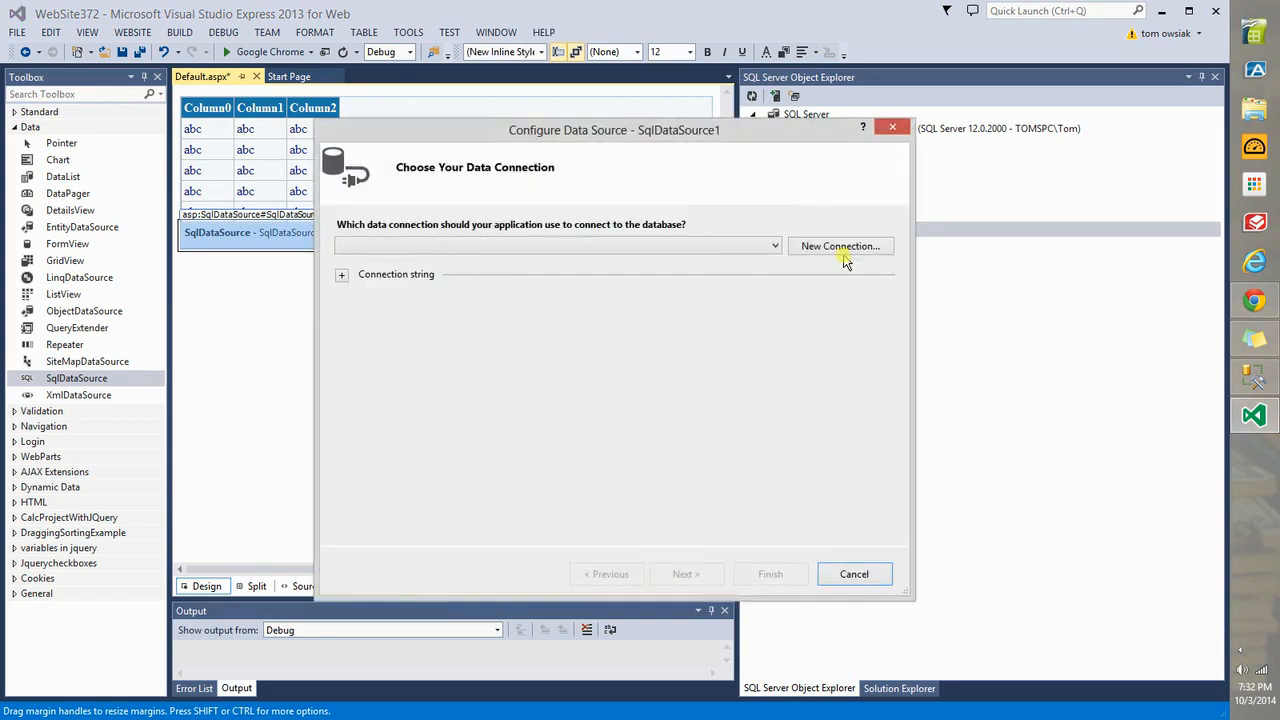
left_click(840, 246)
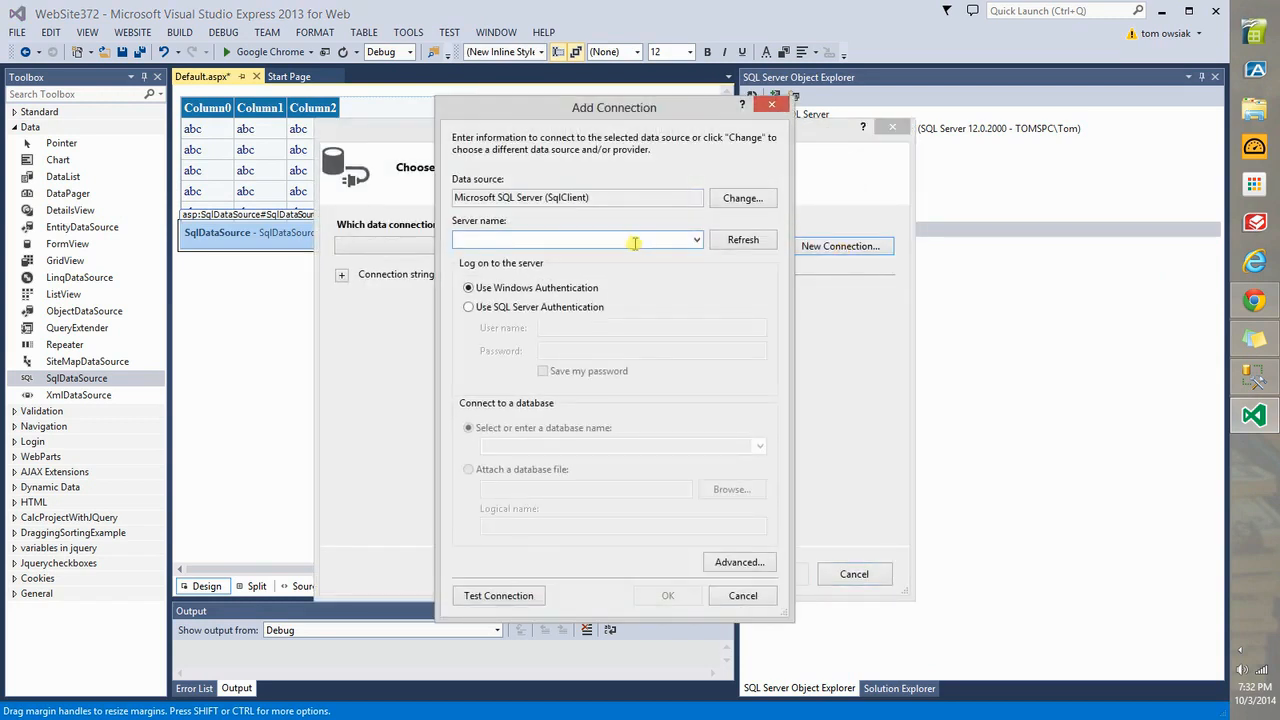
type("tomspc")
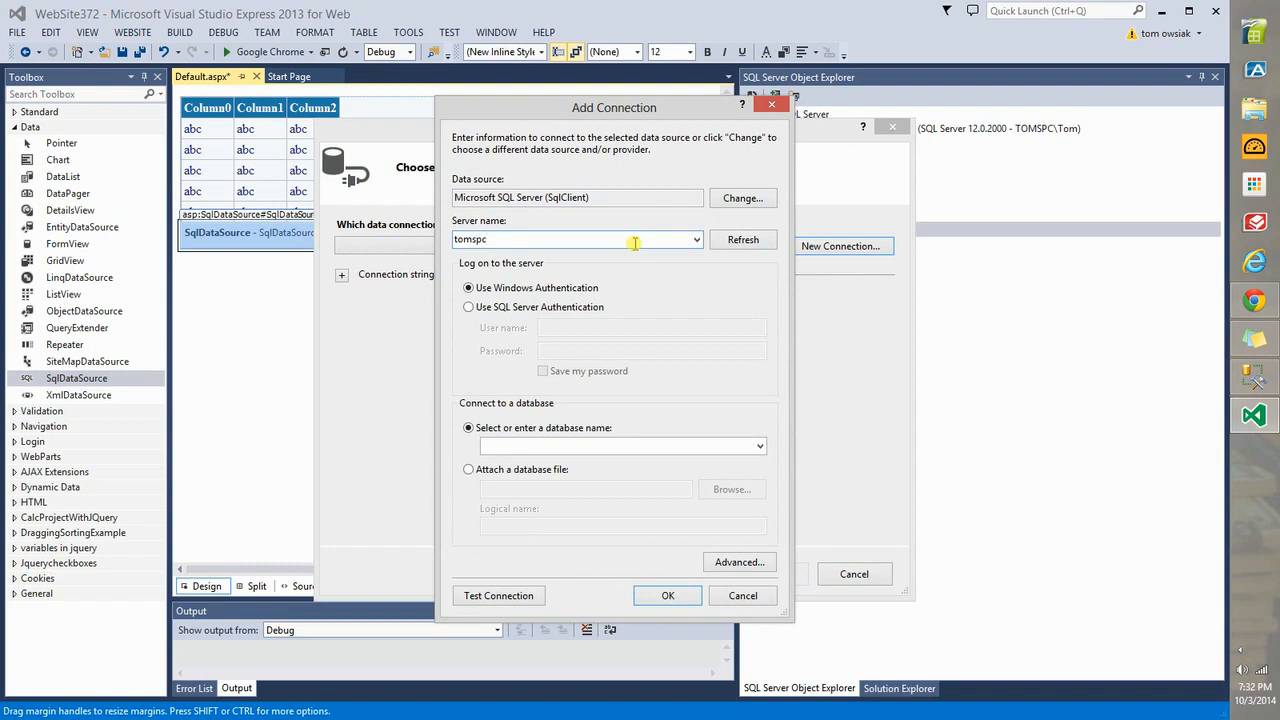
type("\\sql")
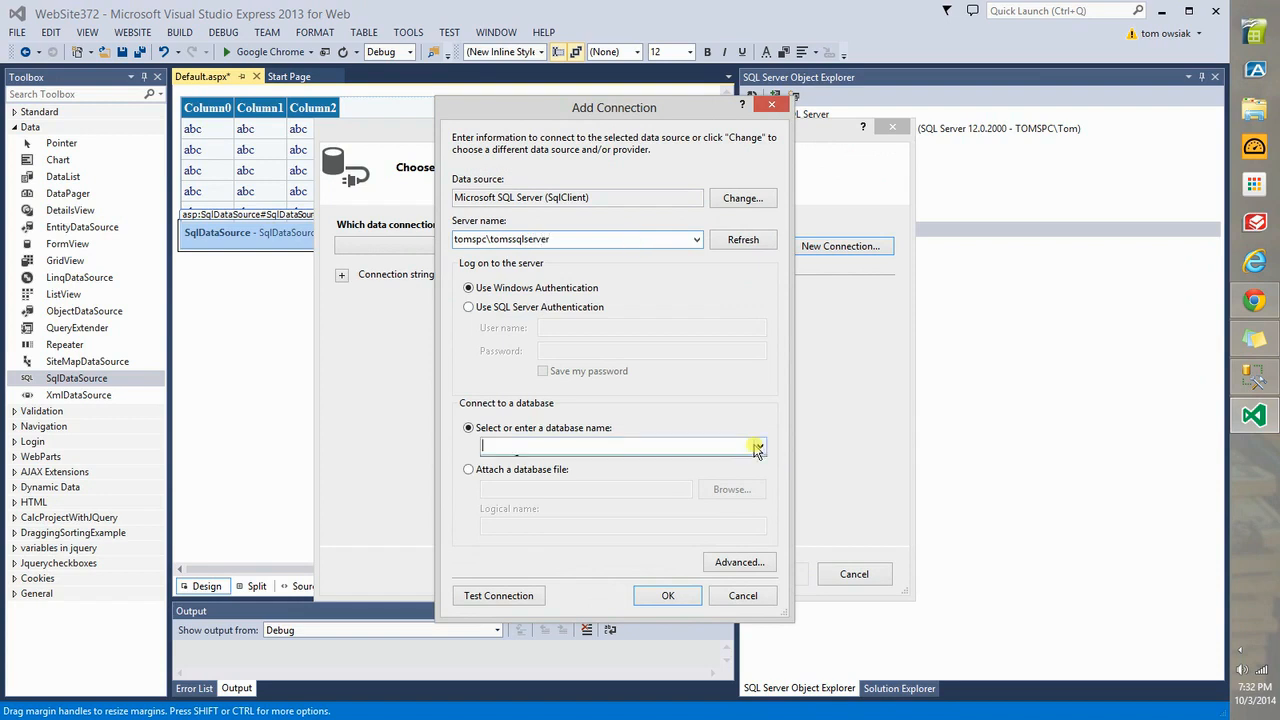
left_click(758, 444)
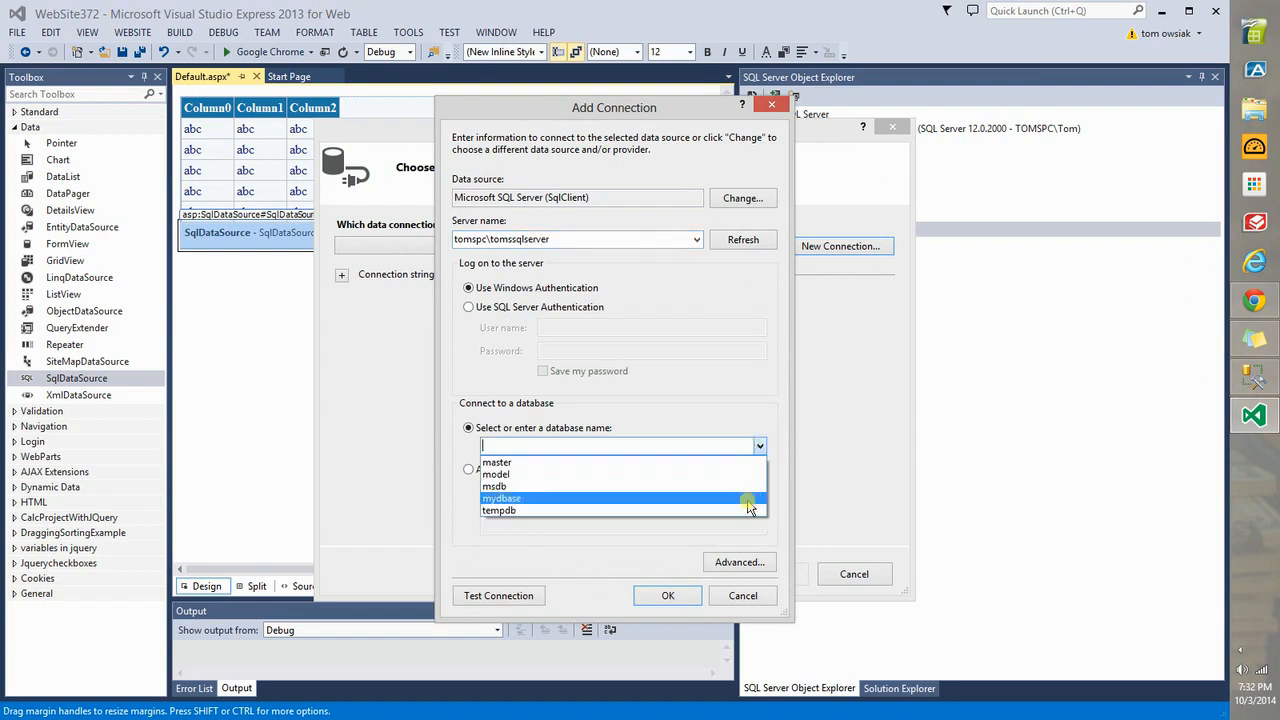
left_click(500, 496)
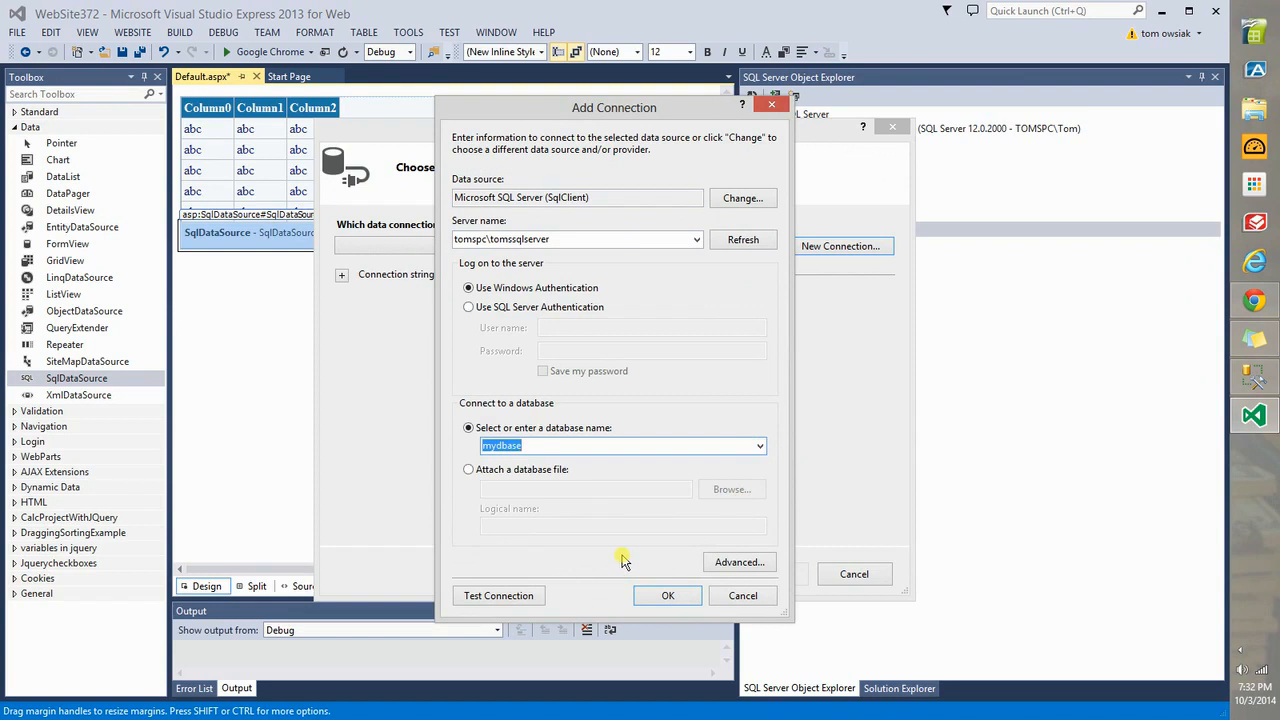
- Test the mydbase connection successfully and continue to the next wizard step
left_click(498, 596)
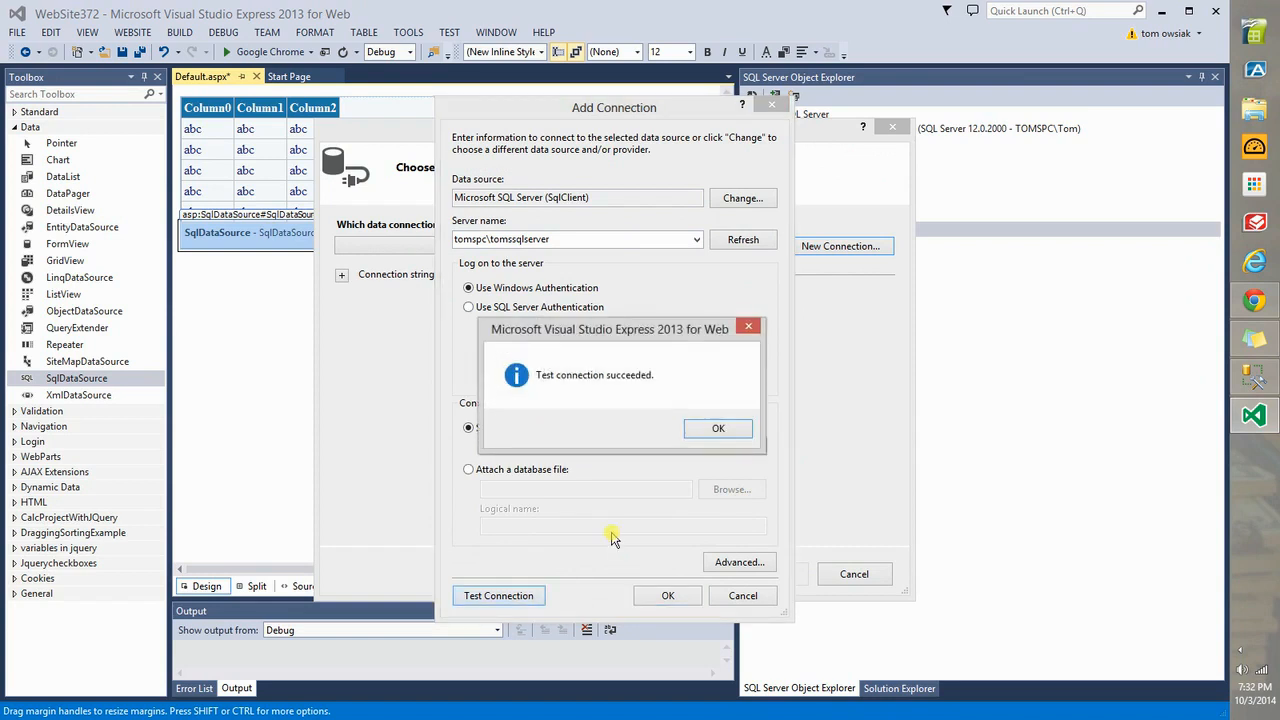
left_click(718, 428)
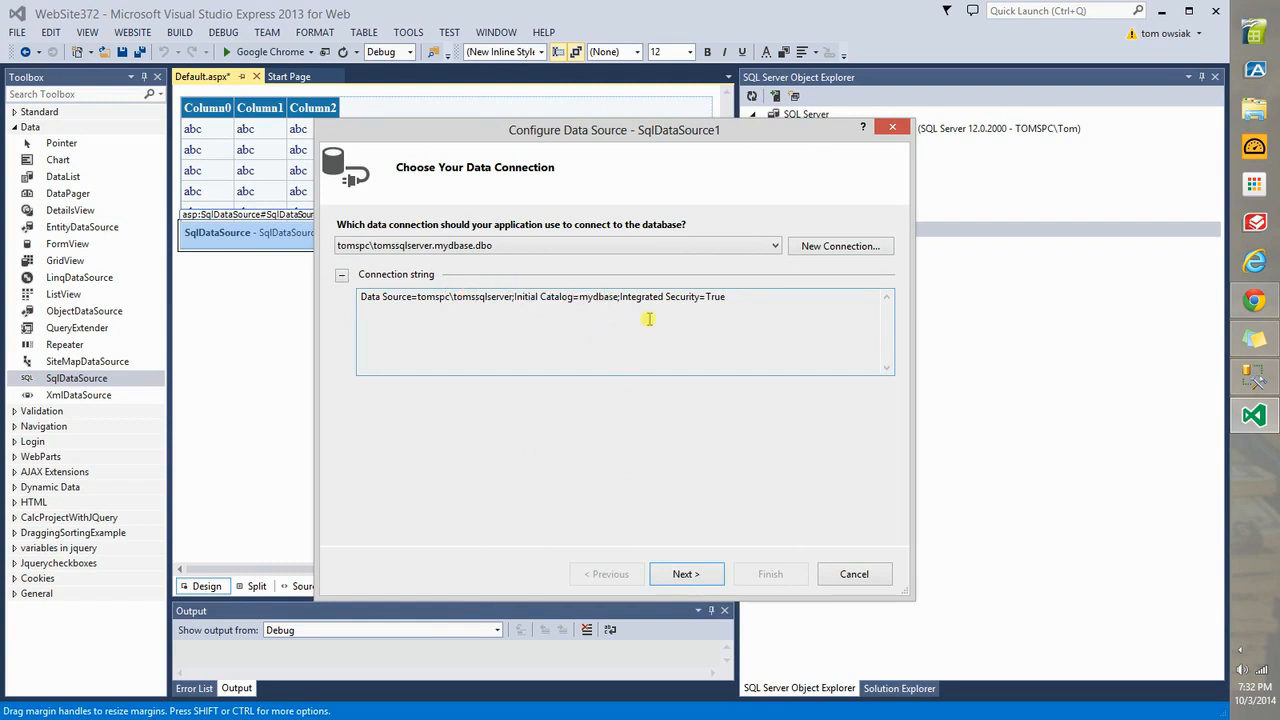
mouse_move(760, 322)
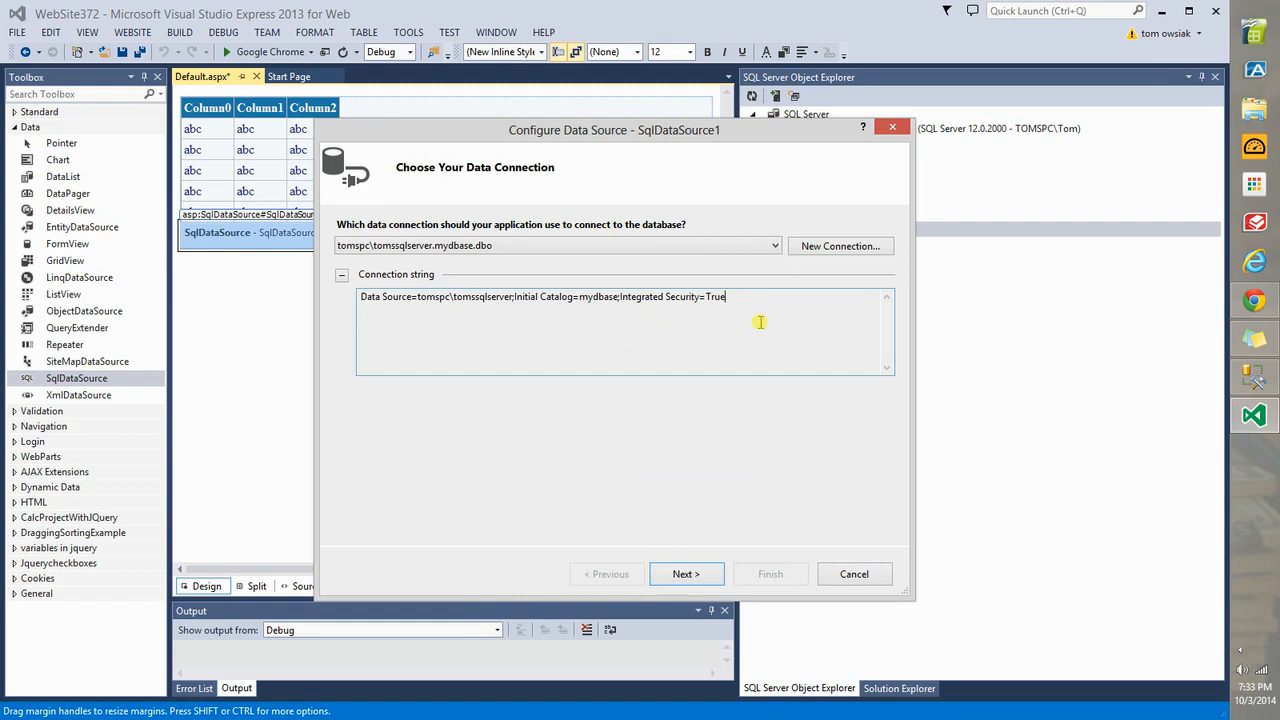
left_click(684, 572)
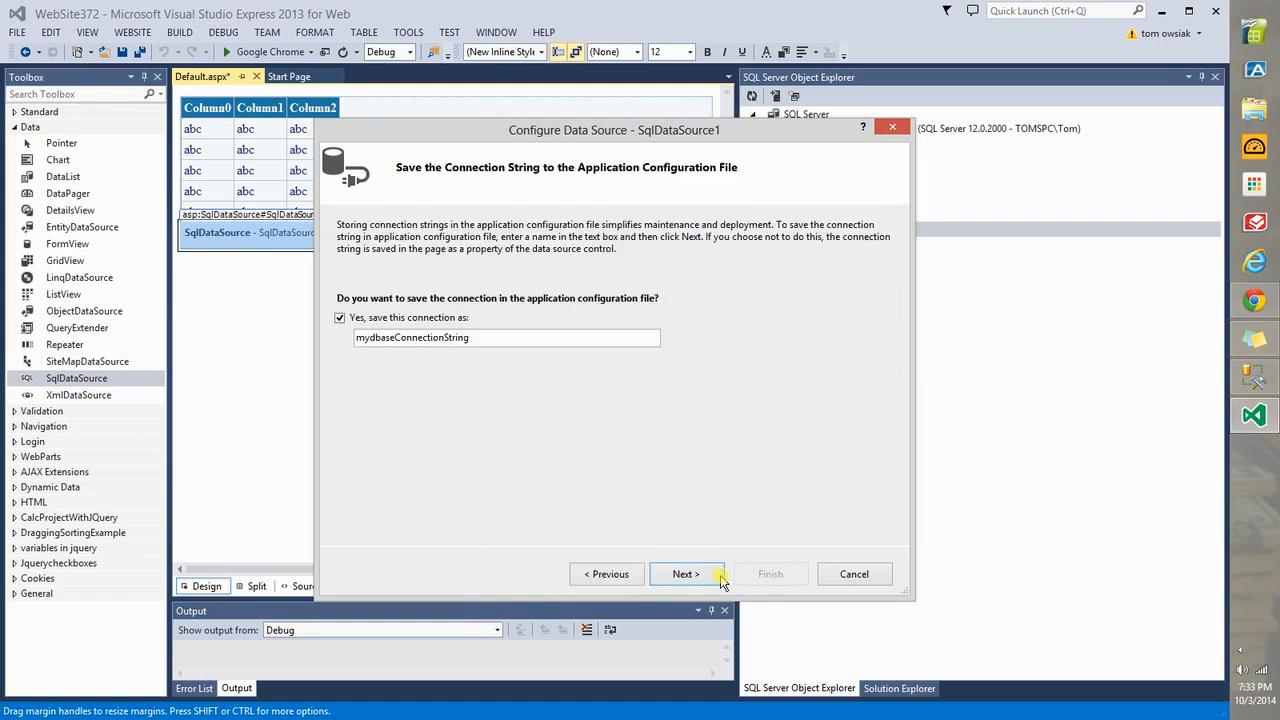
- Select only Name, Title and Money Earned from Table_1 instead of all columns
left_click(684, 572)
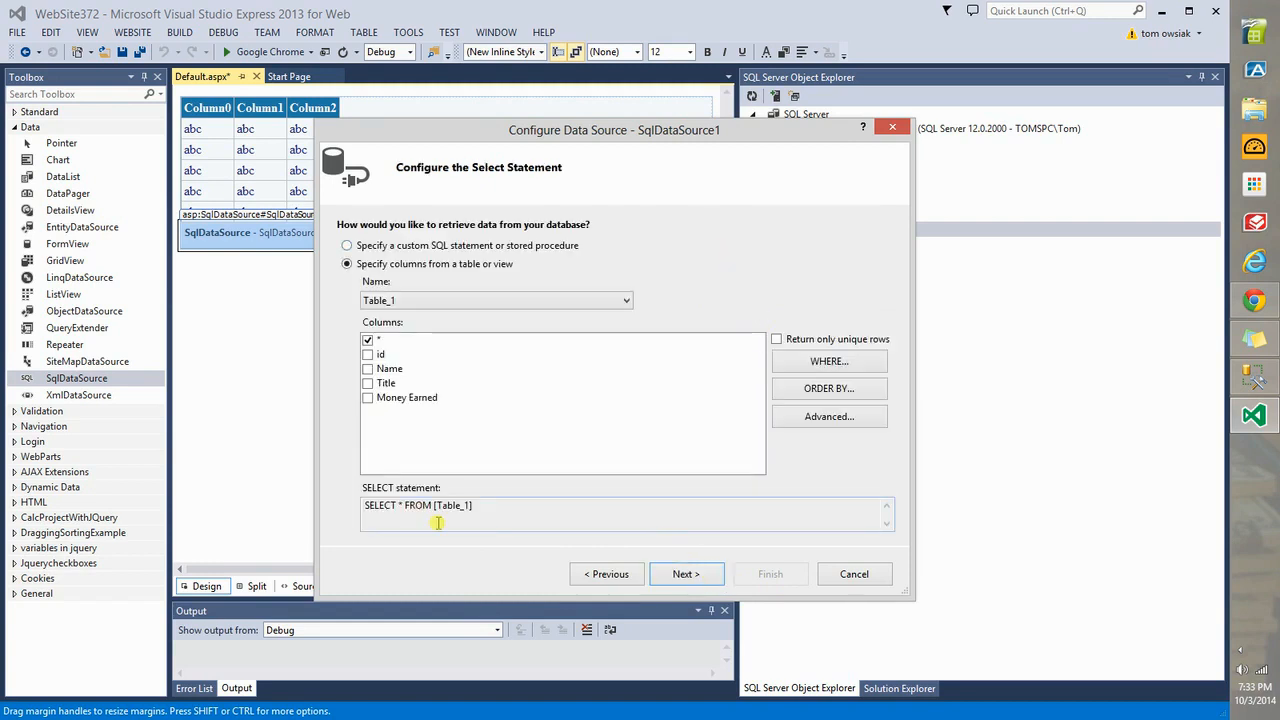
left_click(476, 504)
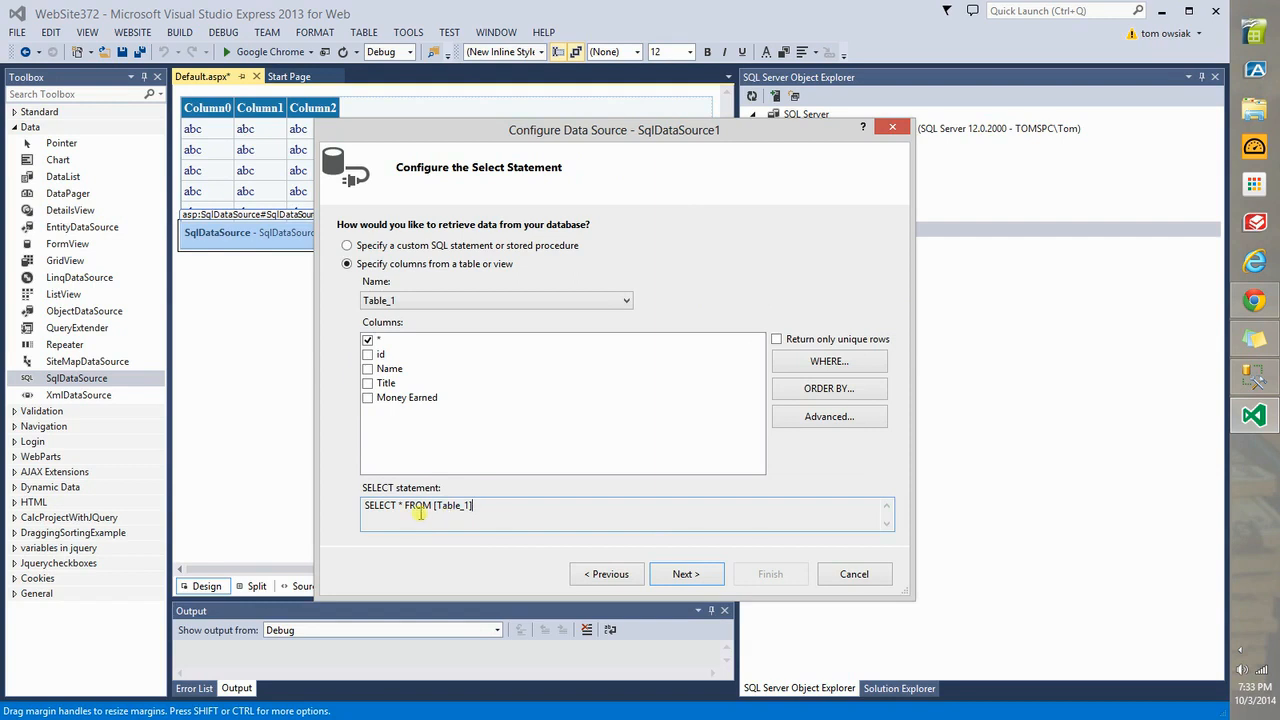
mouse_move(344, 418)
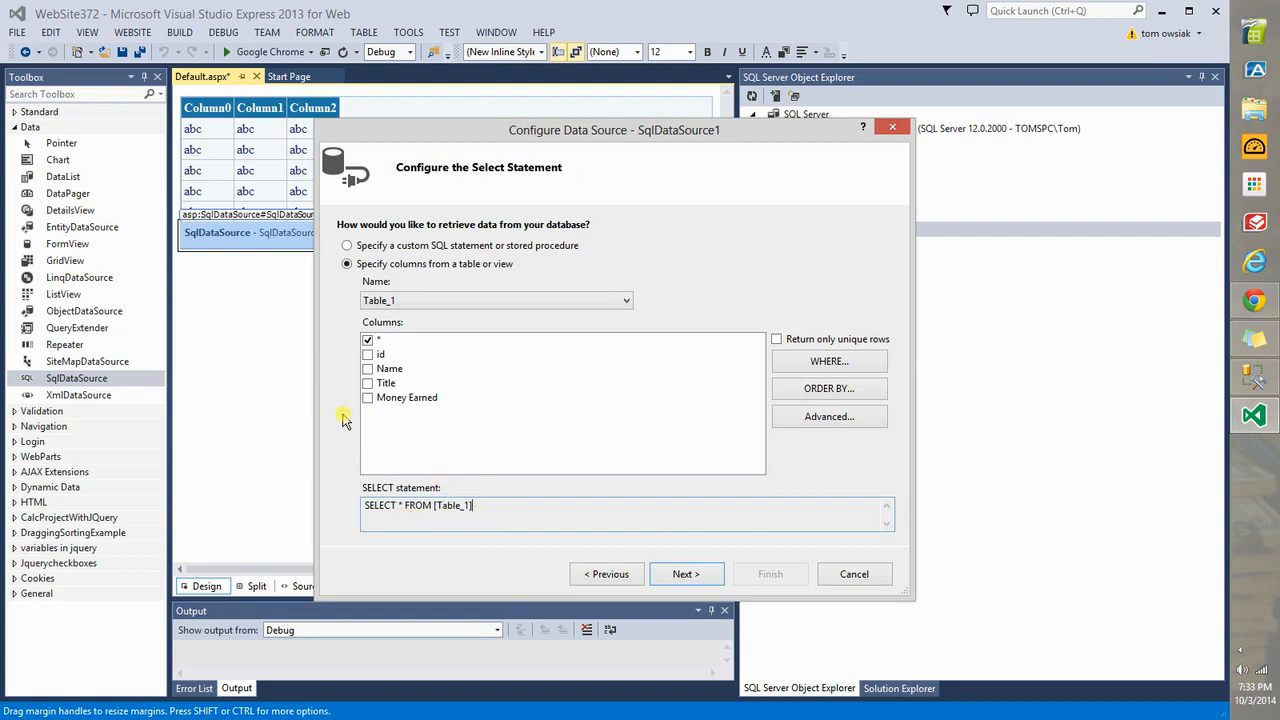
left_click(368, 368)
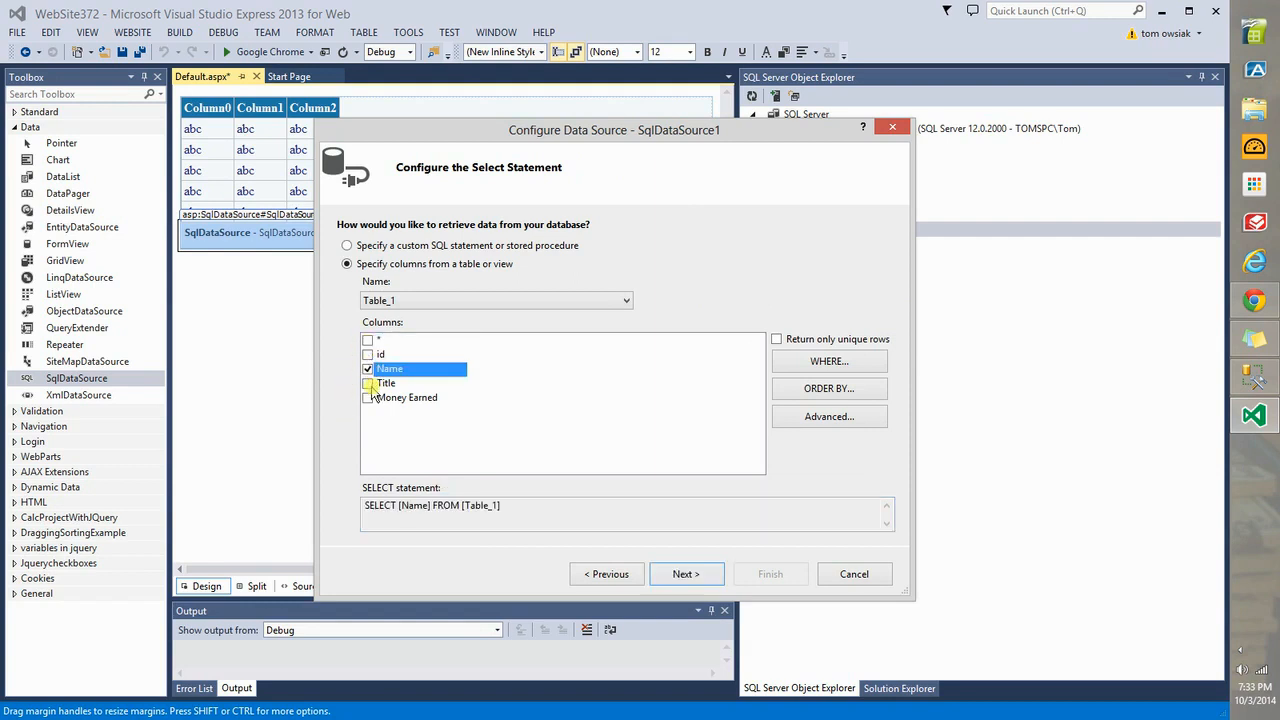
left_click(368, 396)
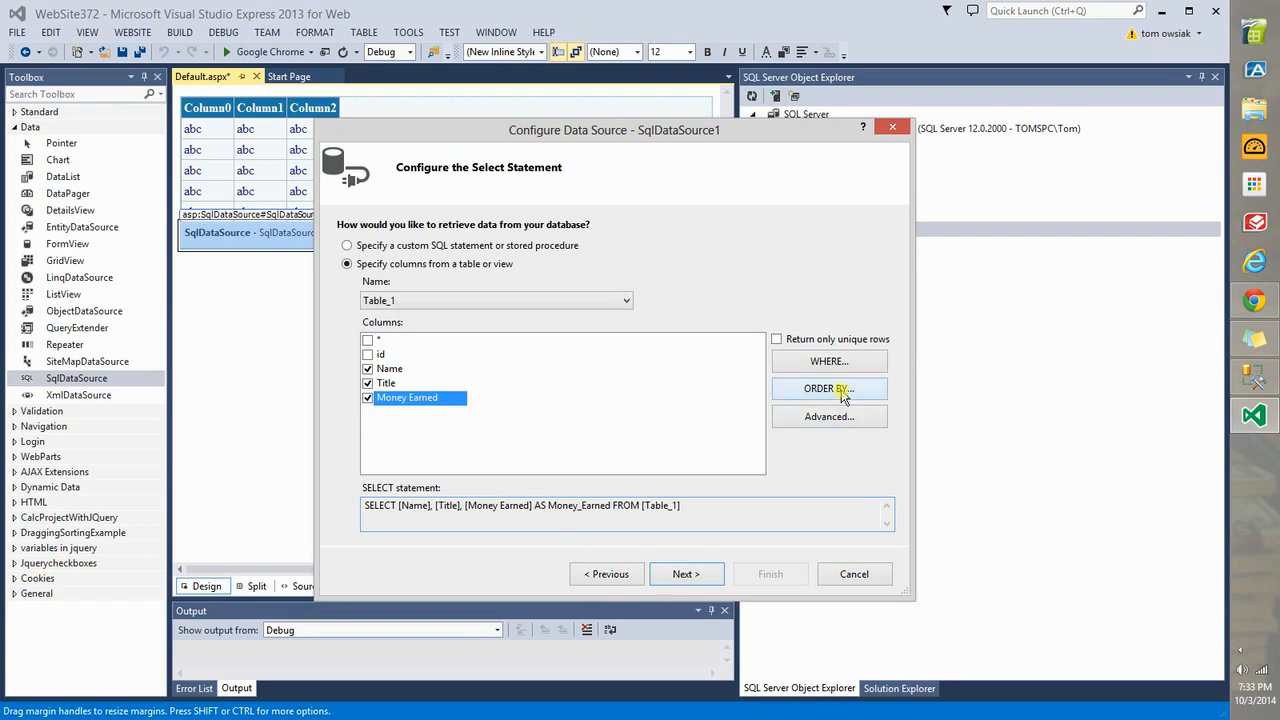
left_click(828, 360)
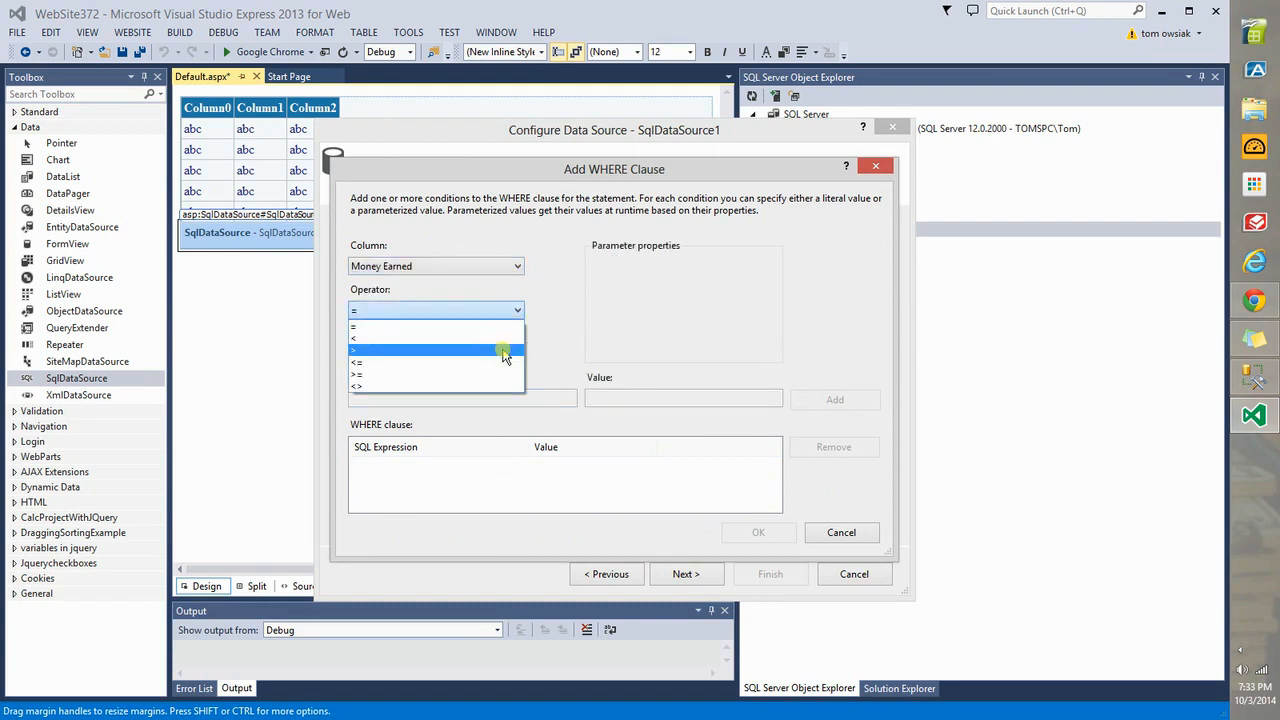
mouse_move(490, 328)
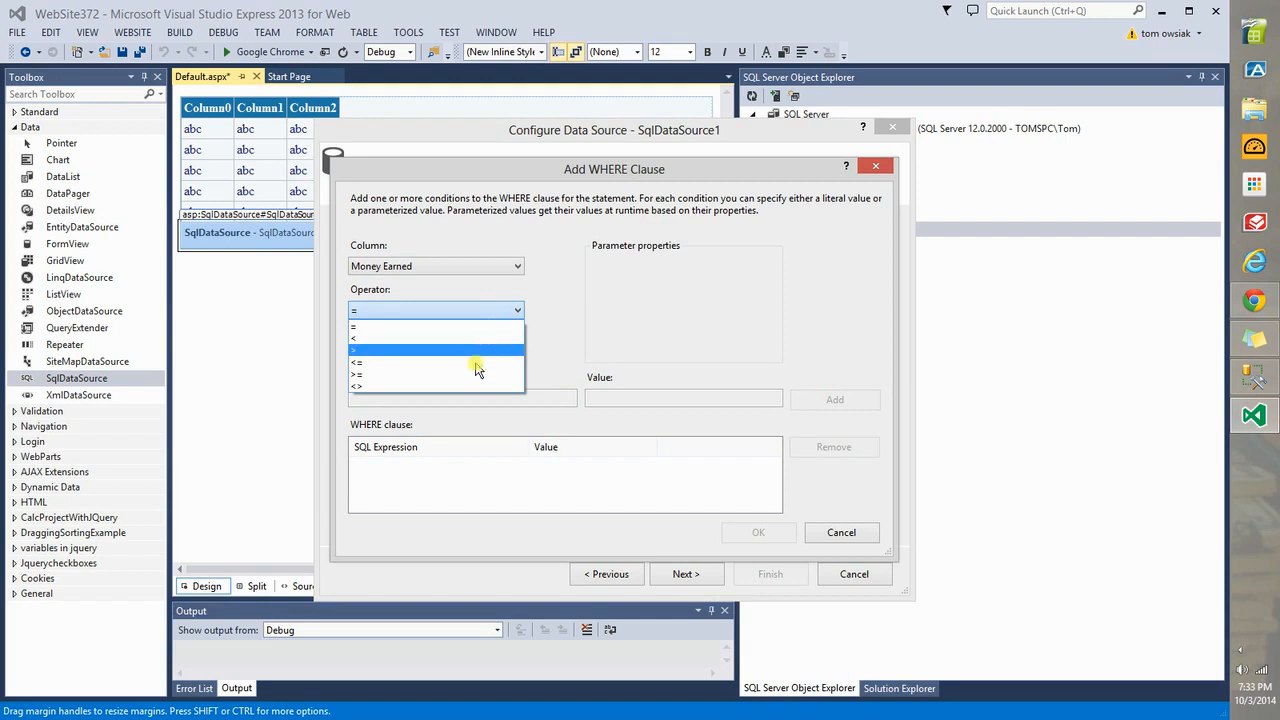
mouse_move(470, 376)
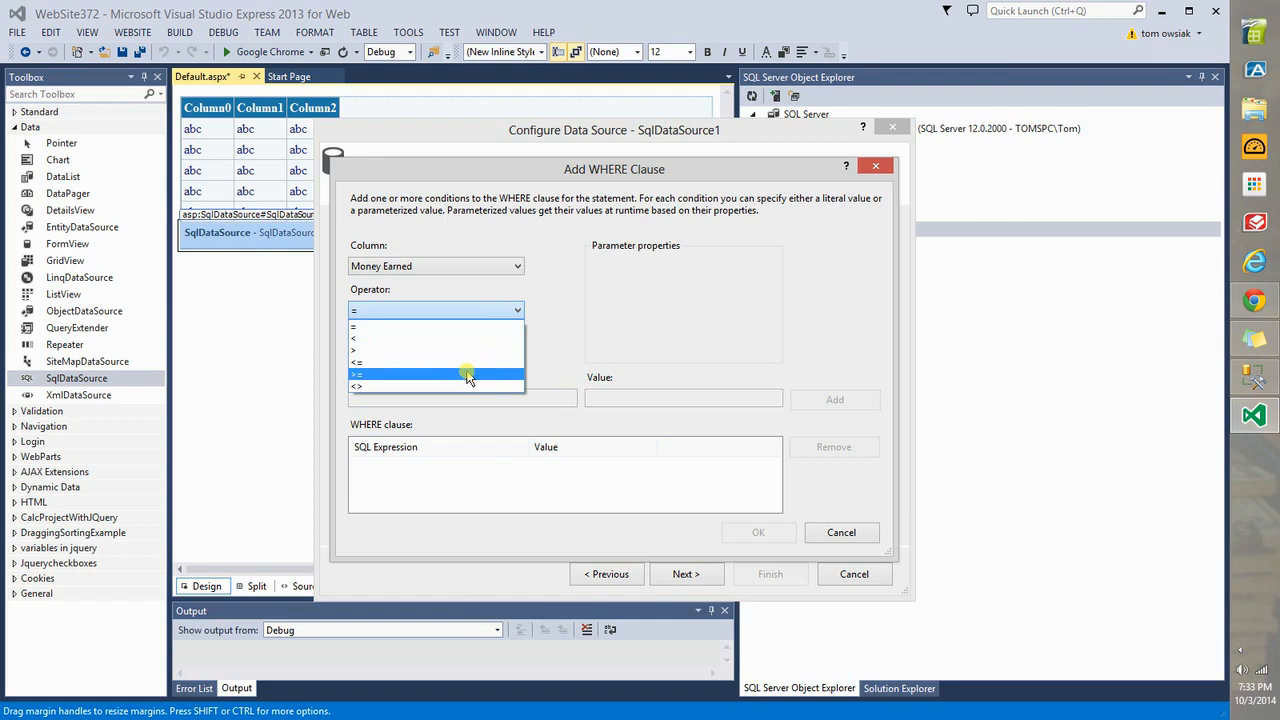
mouse_move(456, 388)
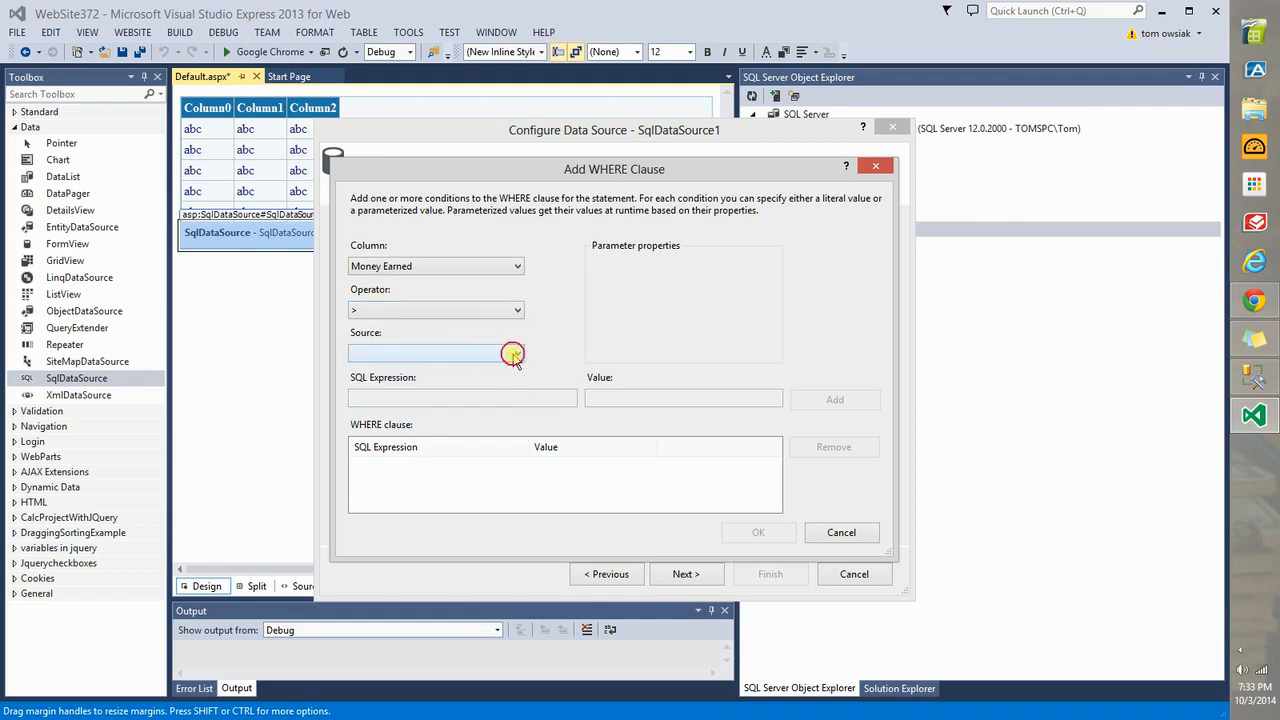
- Add a WHERE condition Money Earned > 100000 with Source None and confirm it
left_click(512, 354)
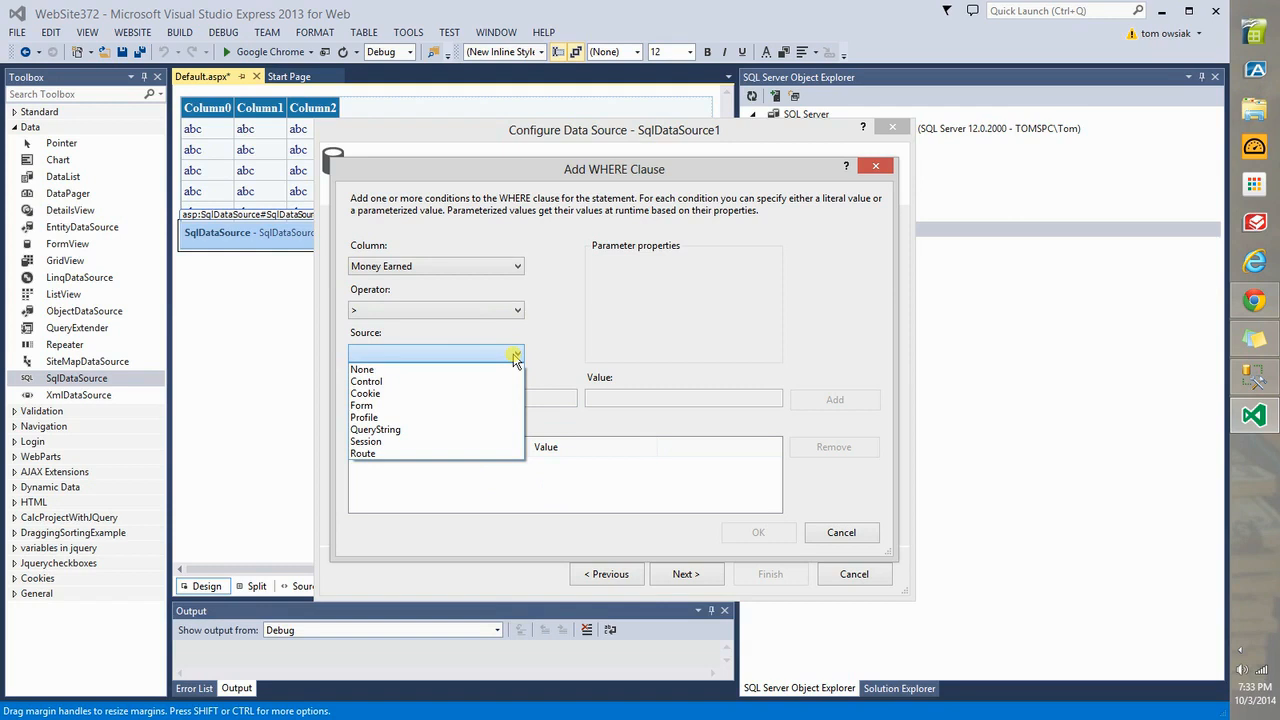
left_click(362, 368)
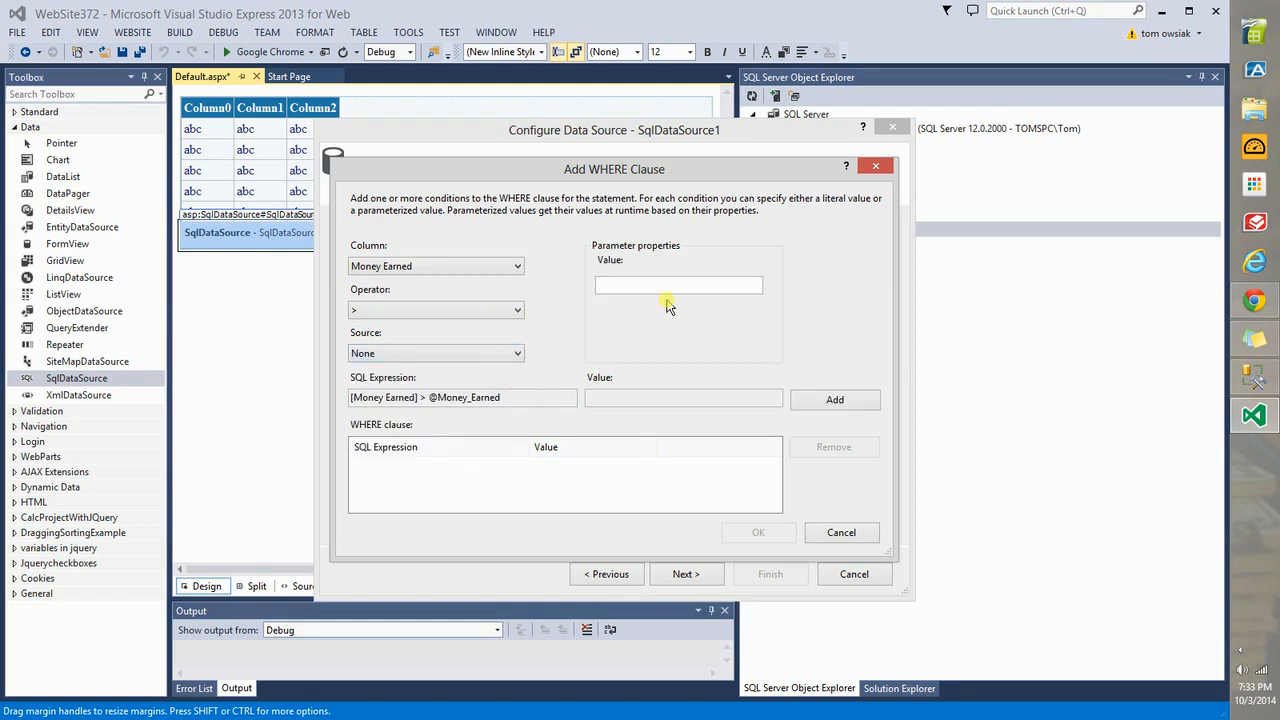
type("10000")
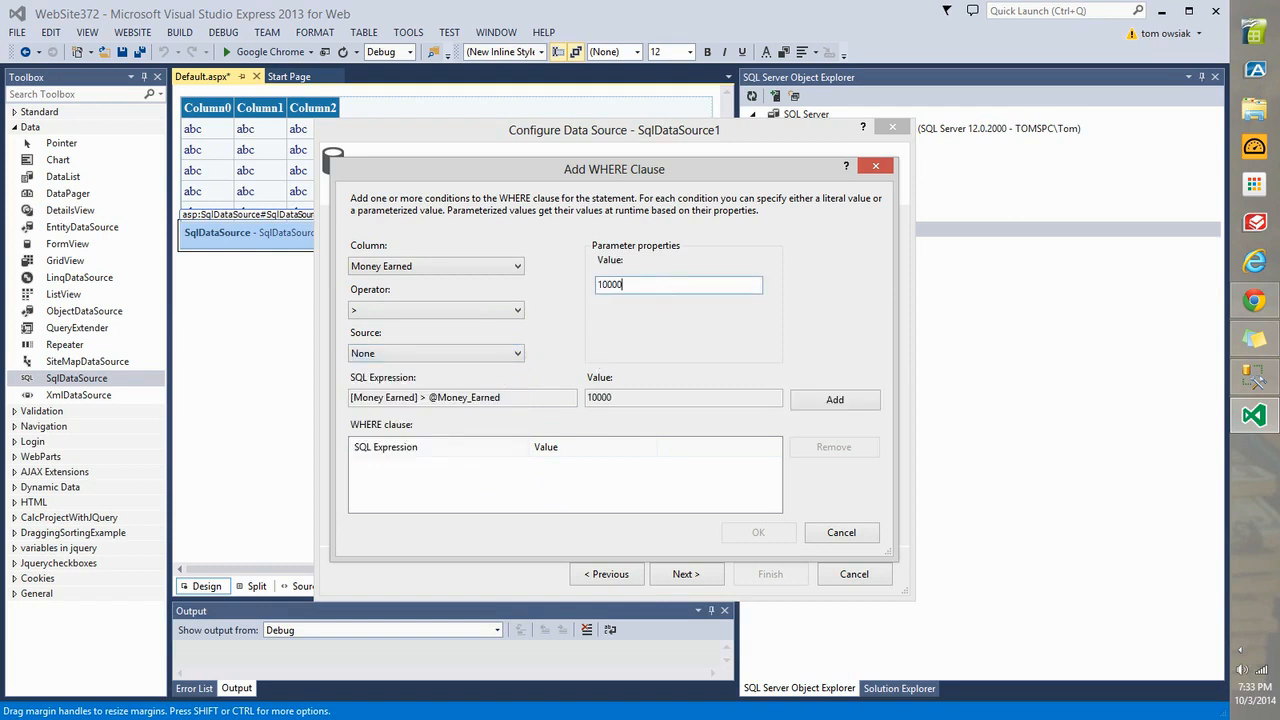
type("0")
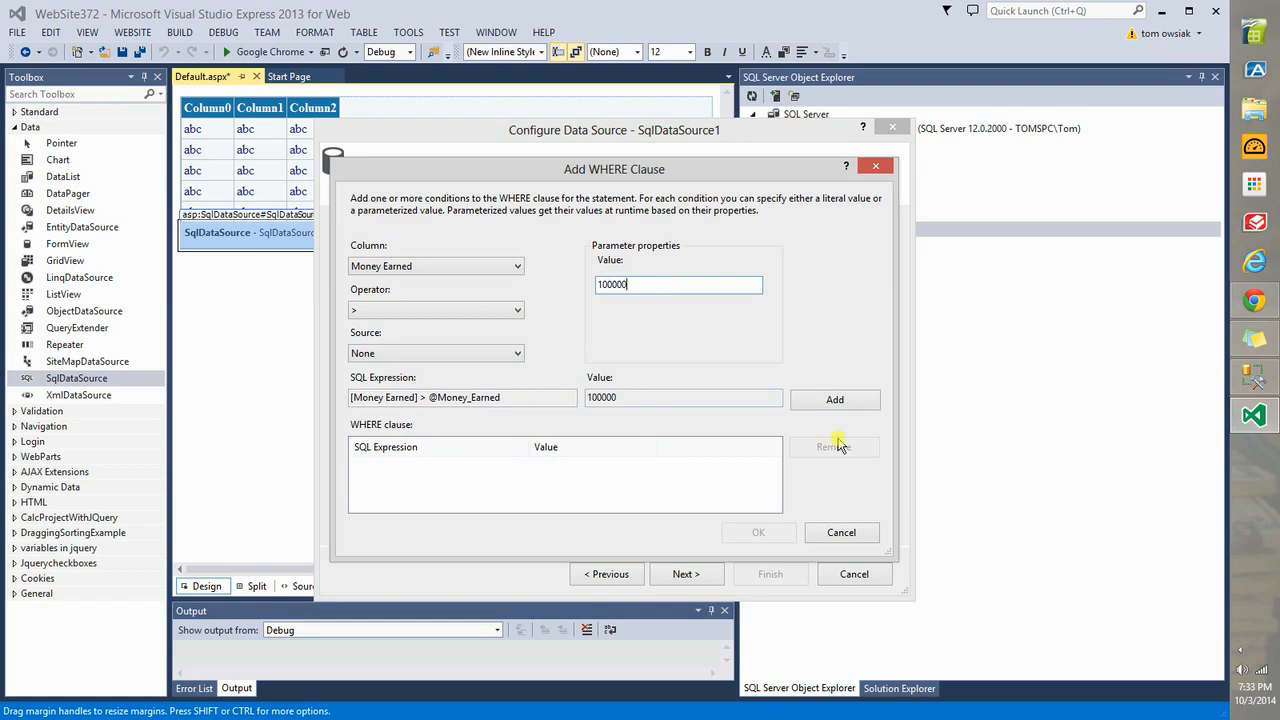
left_click(834, 400)
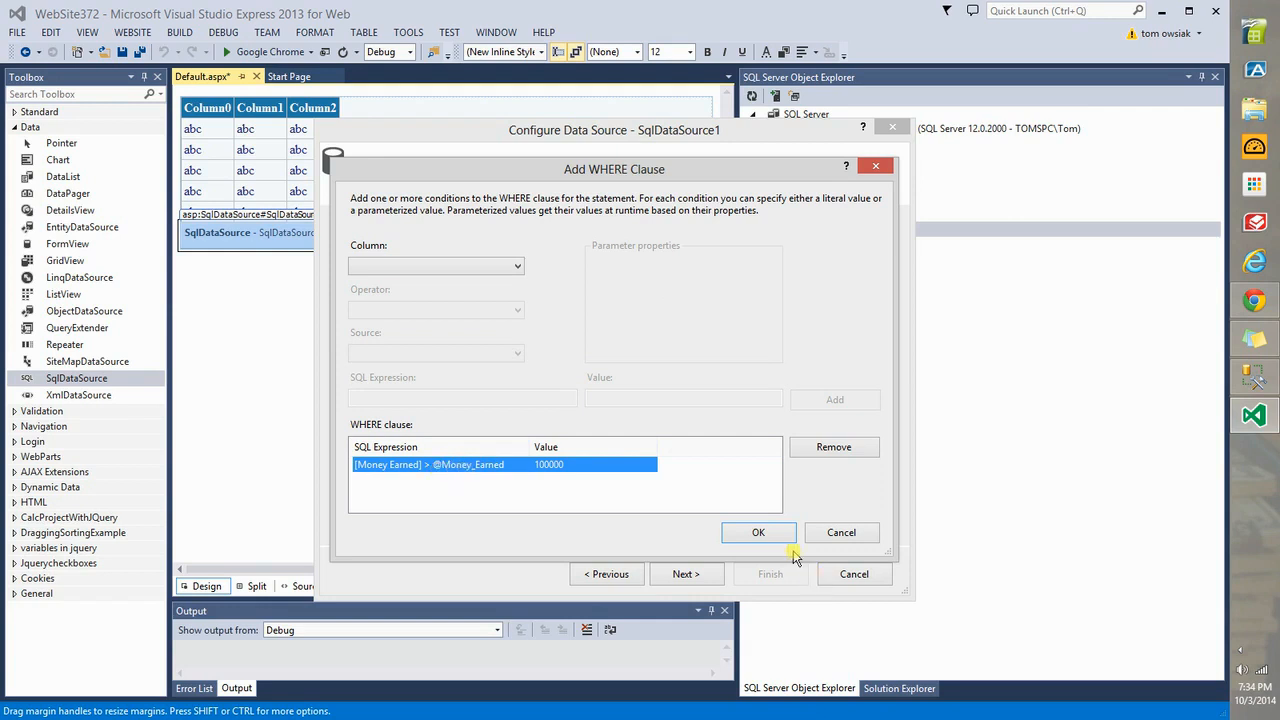
left_click(758, 532)
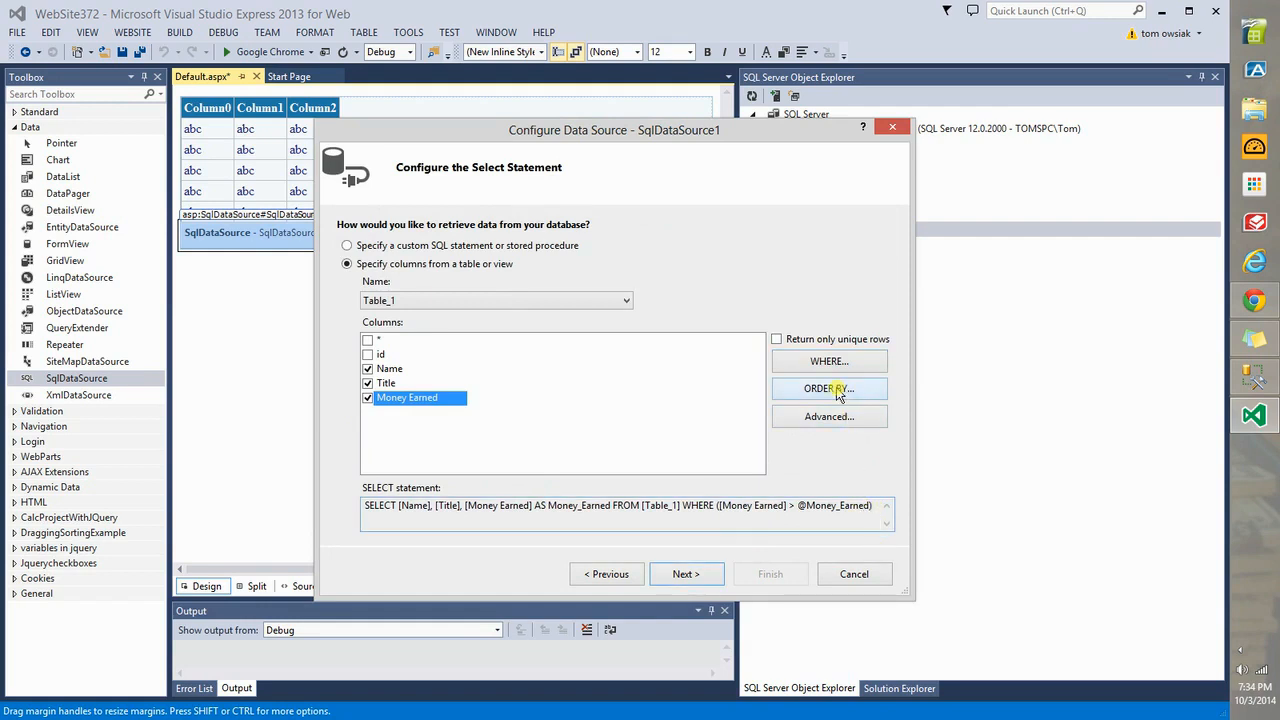
left_click(828, 388)
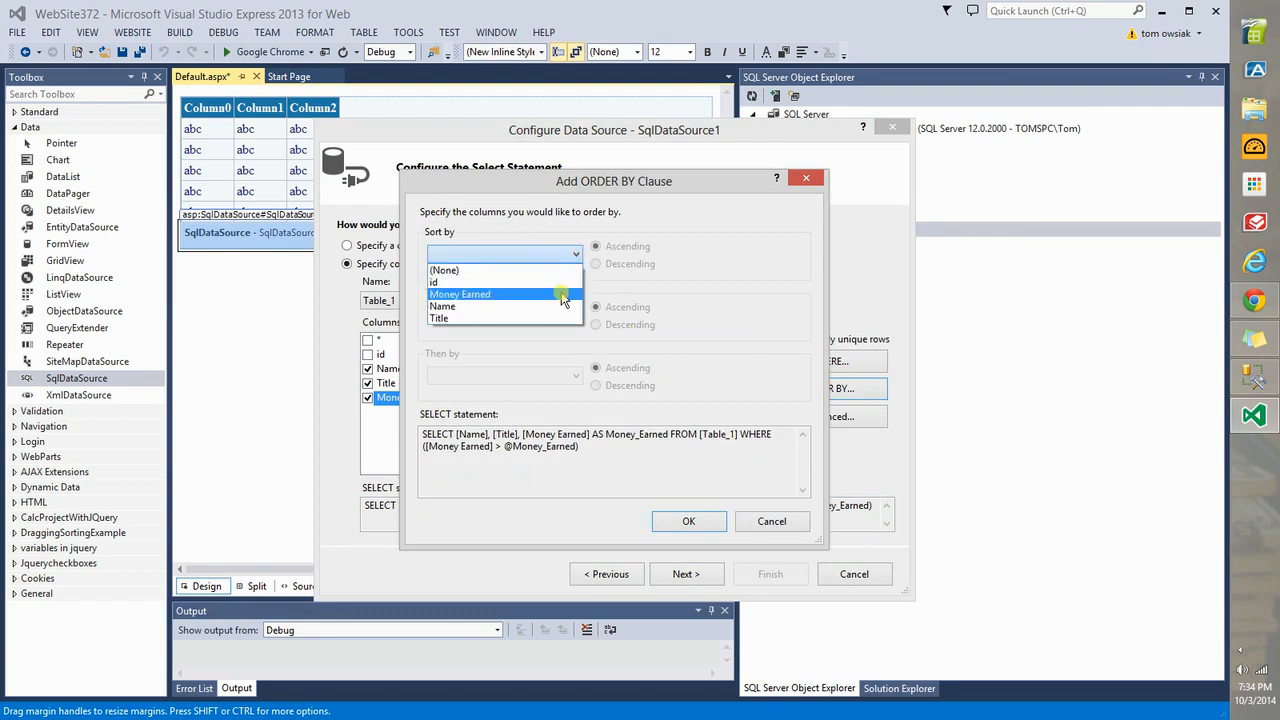
- Order the query by Money Earned descending and run Test Query
left_click(460, 292)
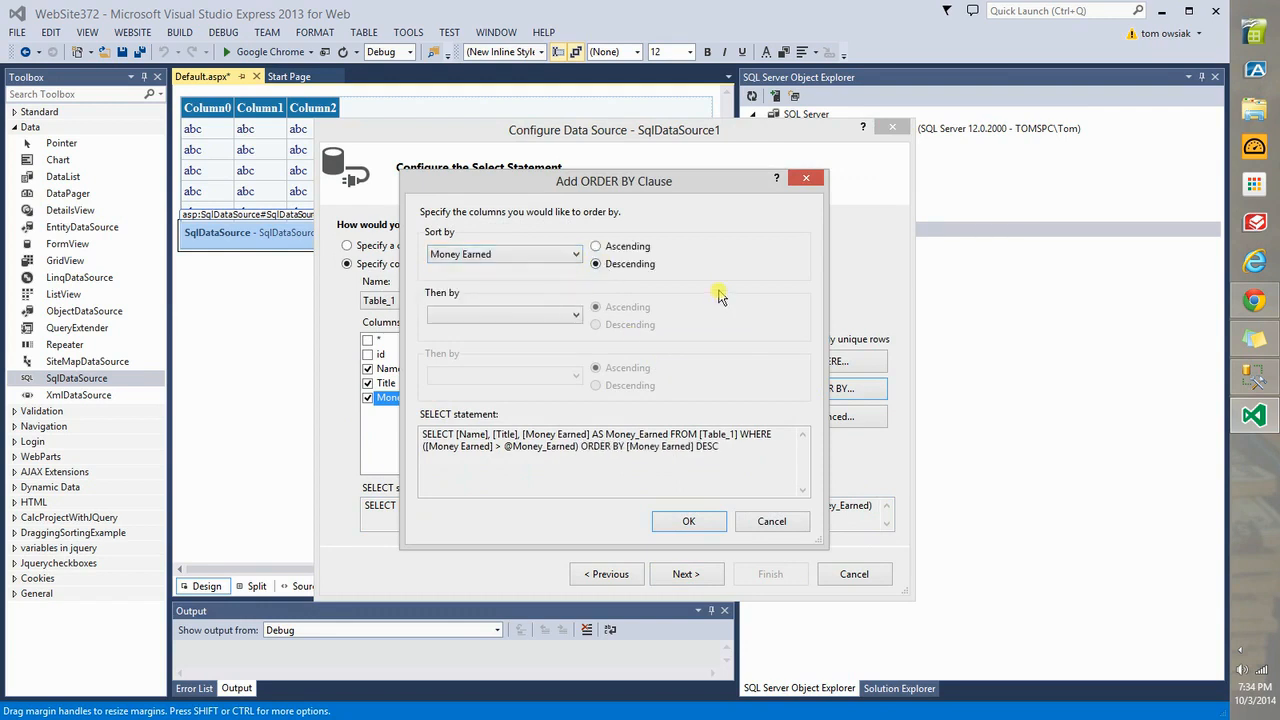
mouse_move(696, 504)
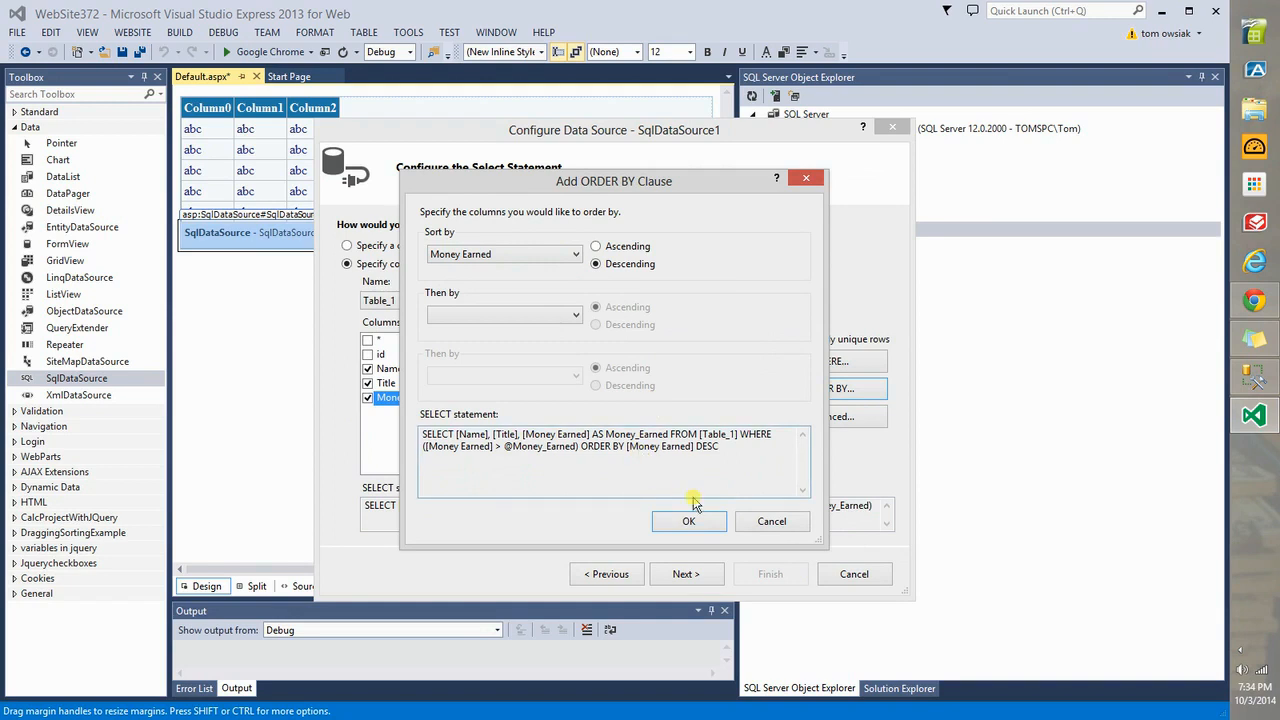
left_click(688, 520)
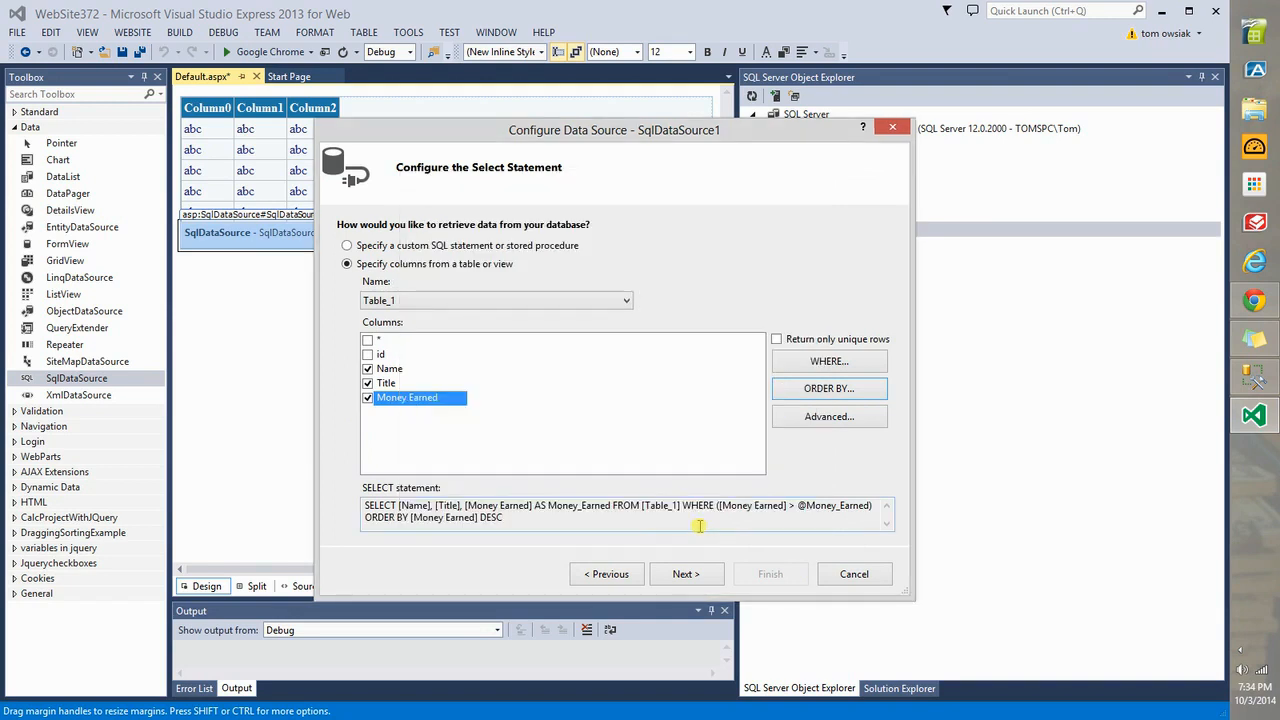
left_click(686, 572)
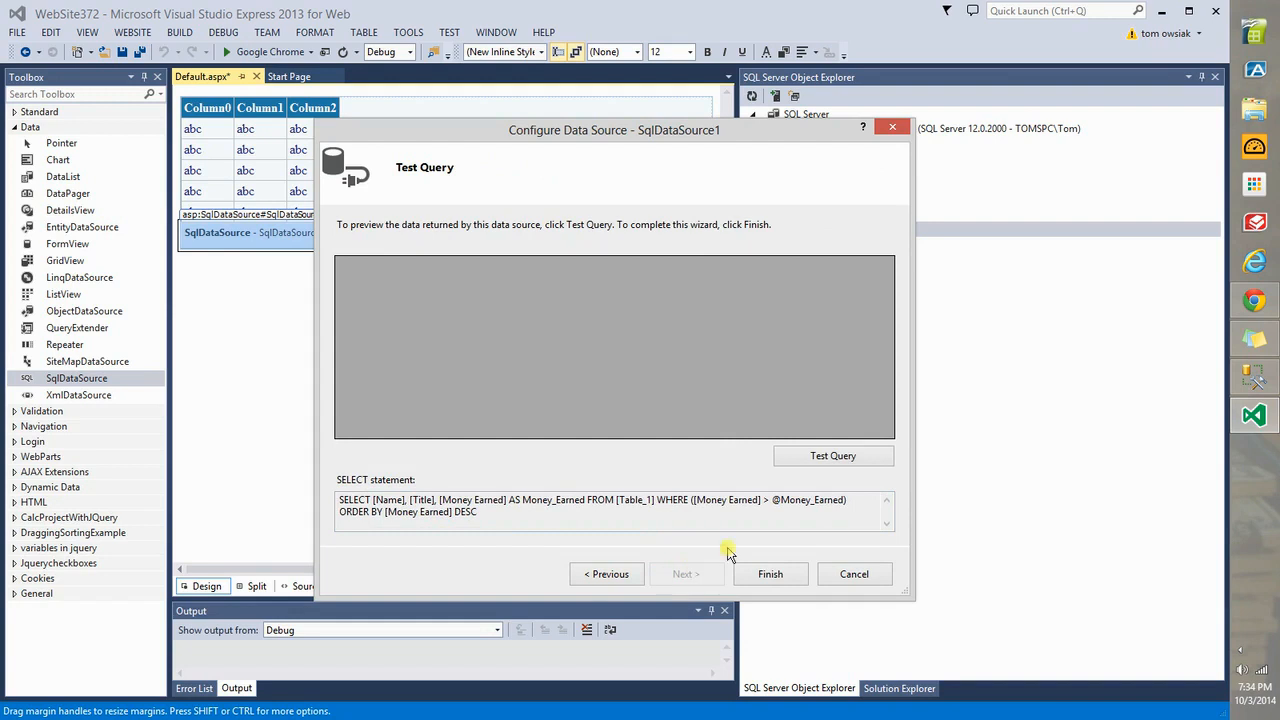
left_click(832, 456)
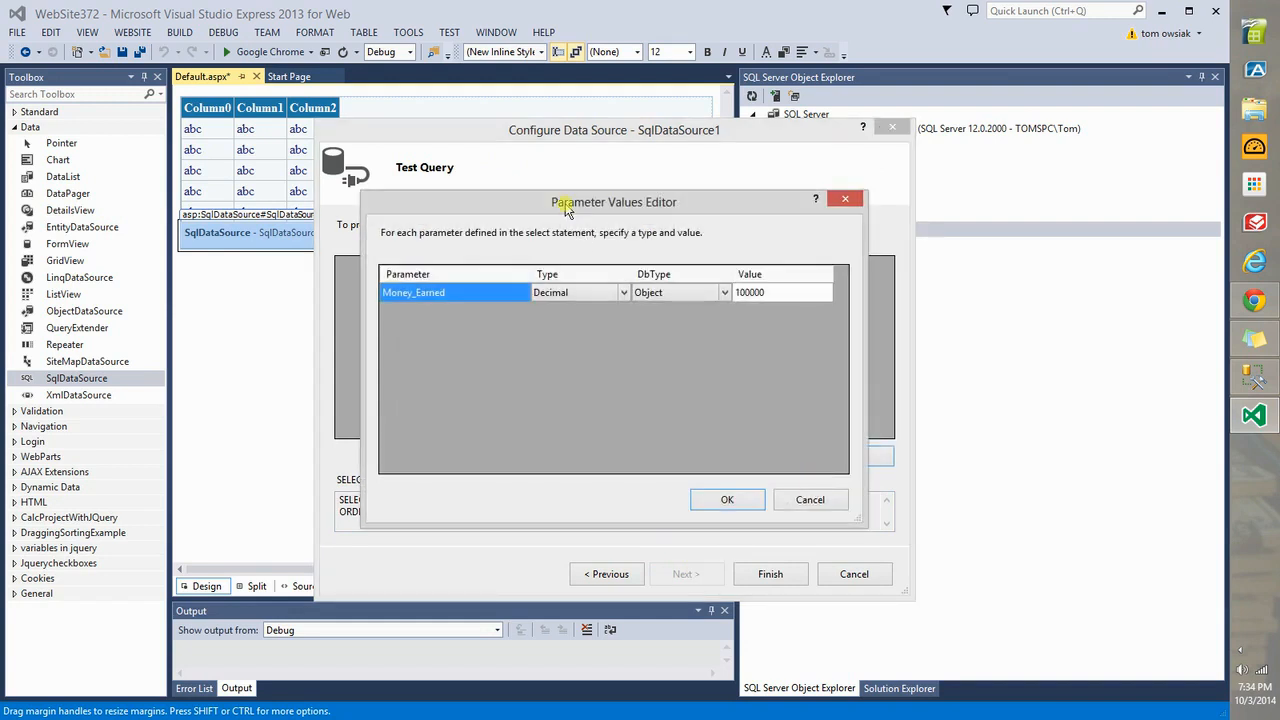
mouse_move(662, 210)
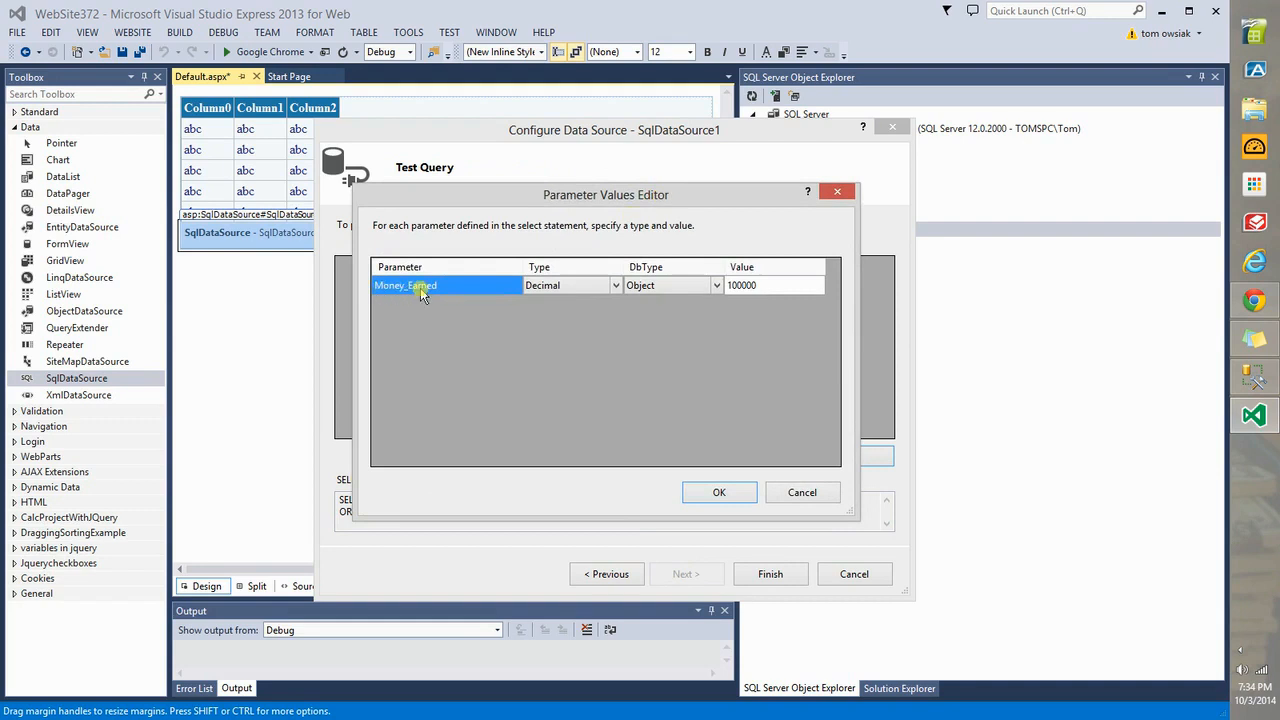
- Run the test with Money_Earned = 100000, returning three rows from 850000 down to 150000
left_click(770, 284)
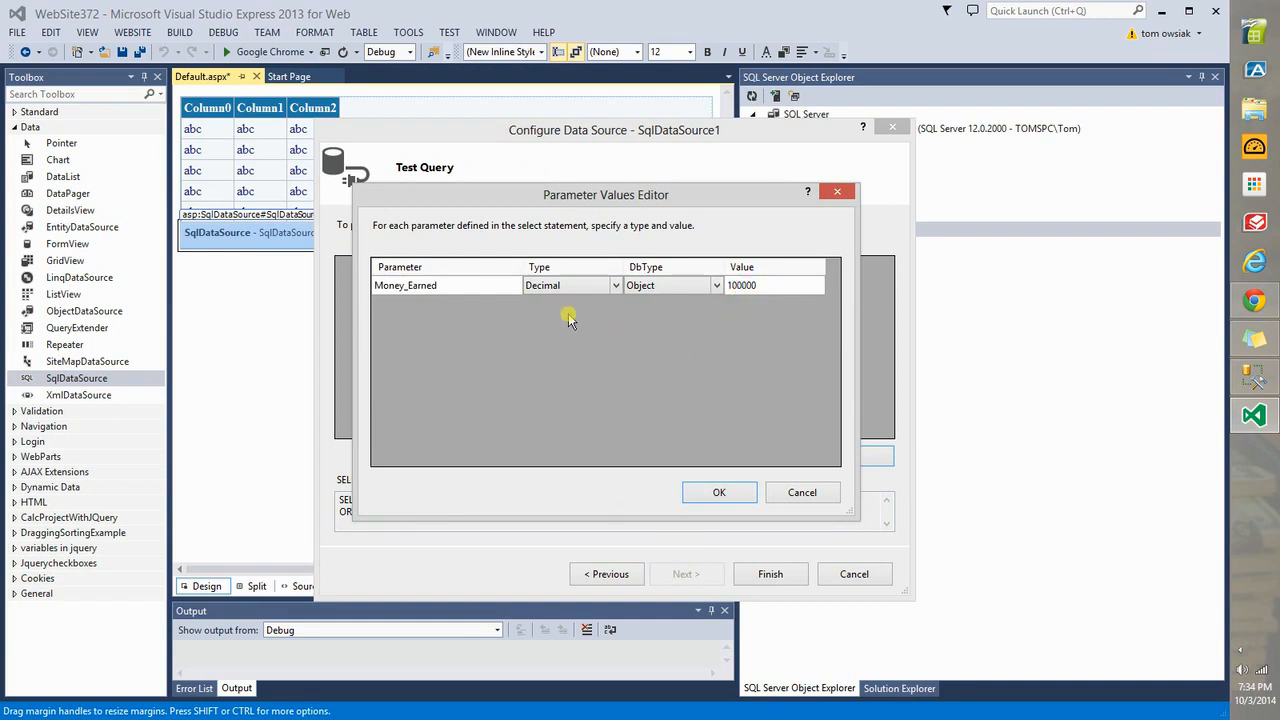
left_click(570, 284)
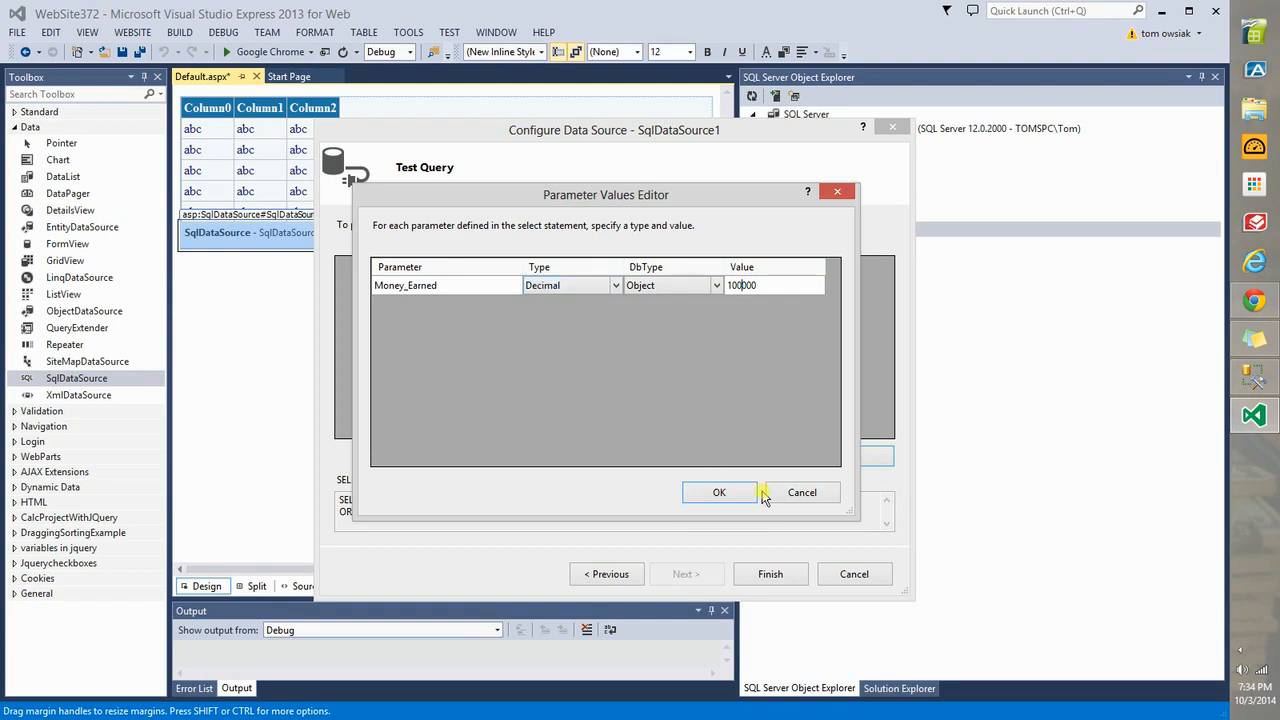
mouse_move(708, 390)
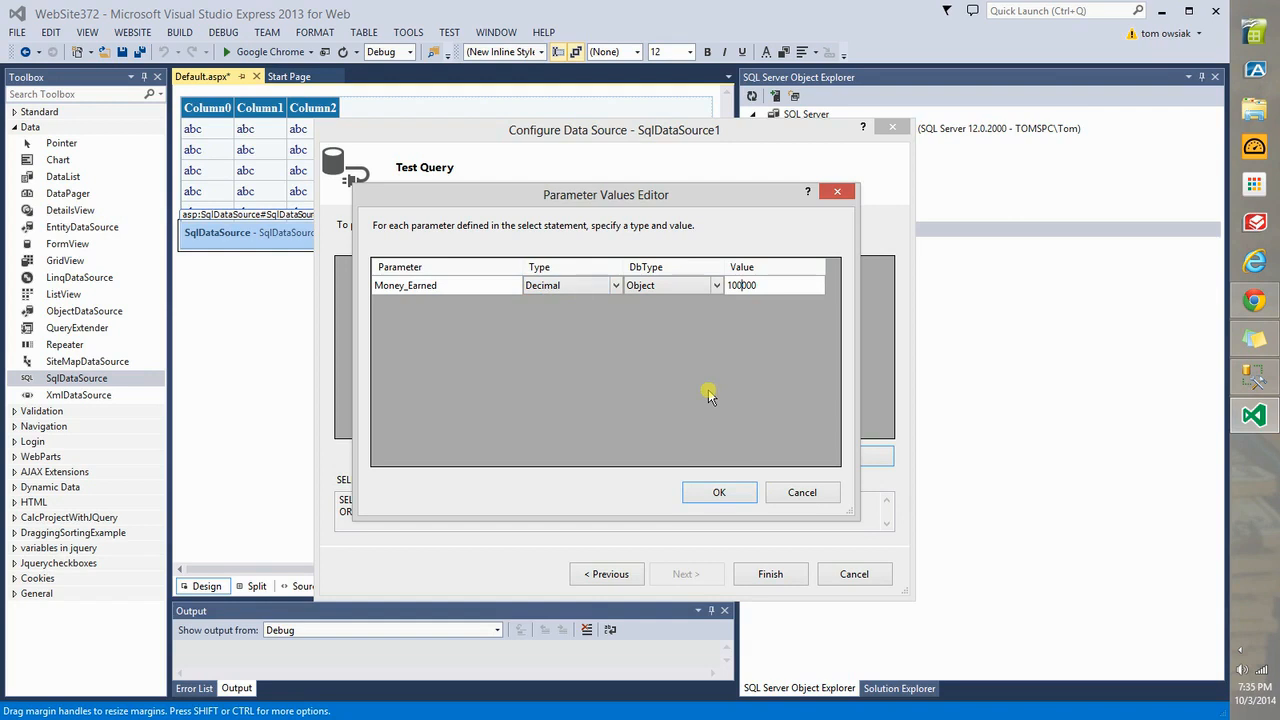
left_click(718, 492)
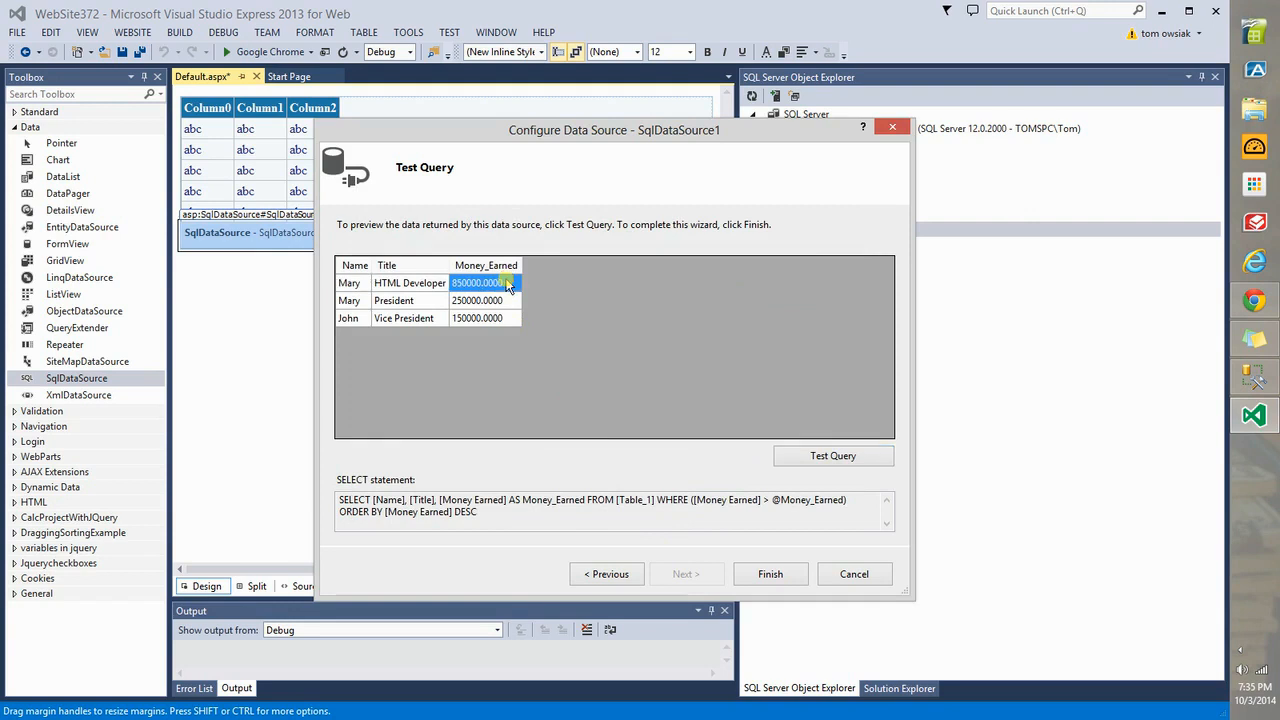
left_click(484, 318)
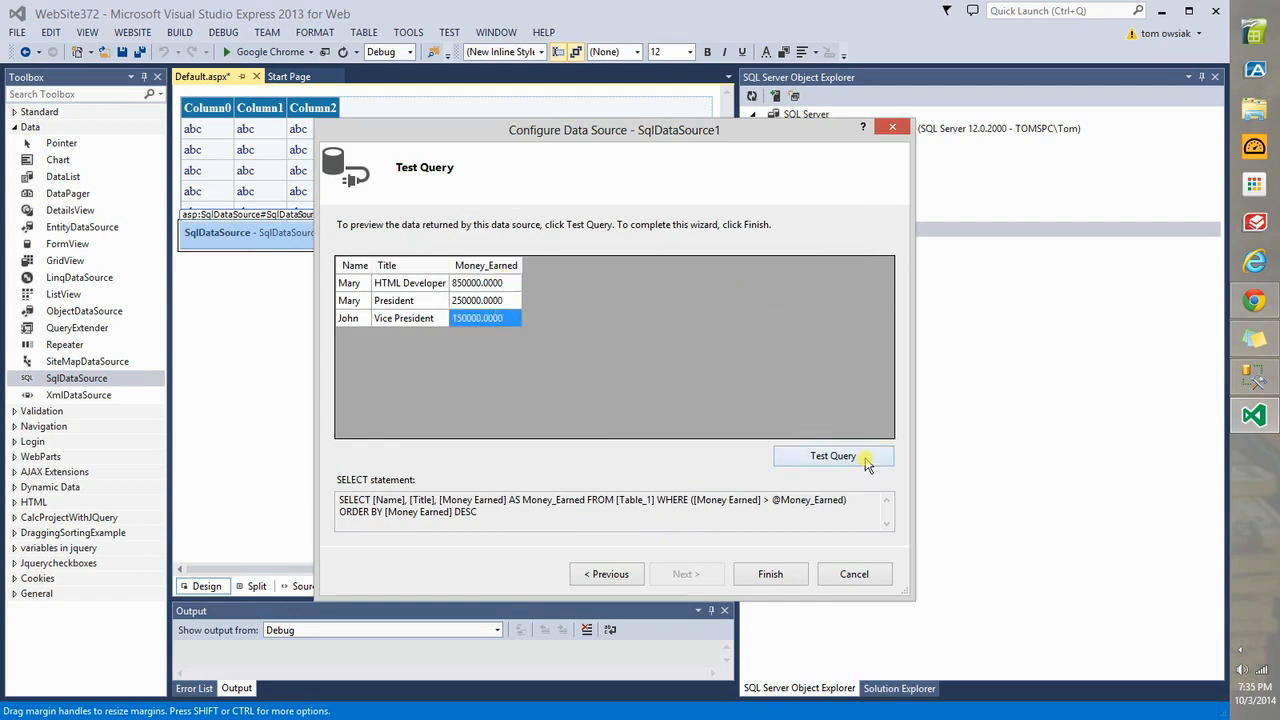
mouse_move(692, 388)
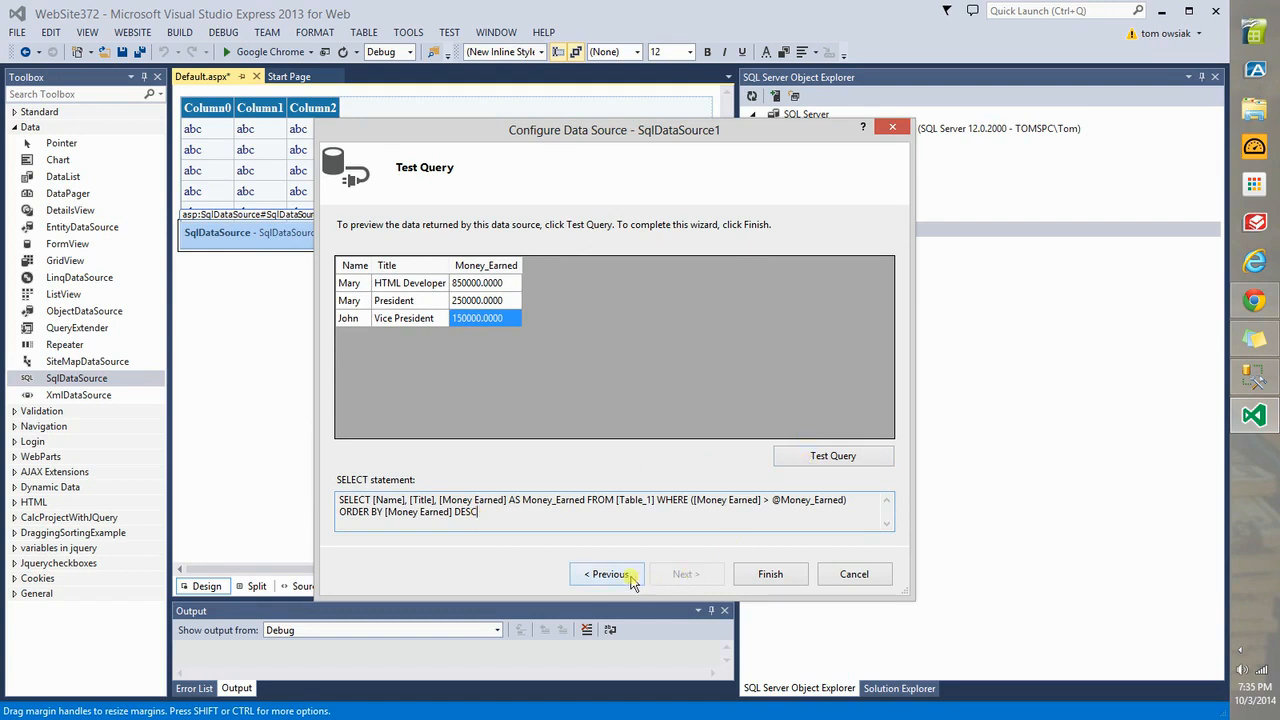
- Change ORDER BY to Money Earned ascending and retest the query with 100000
left_click(608, 572)
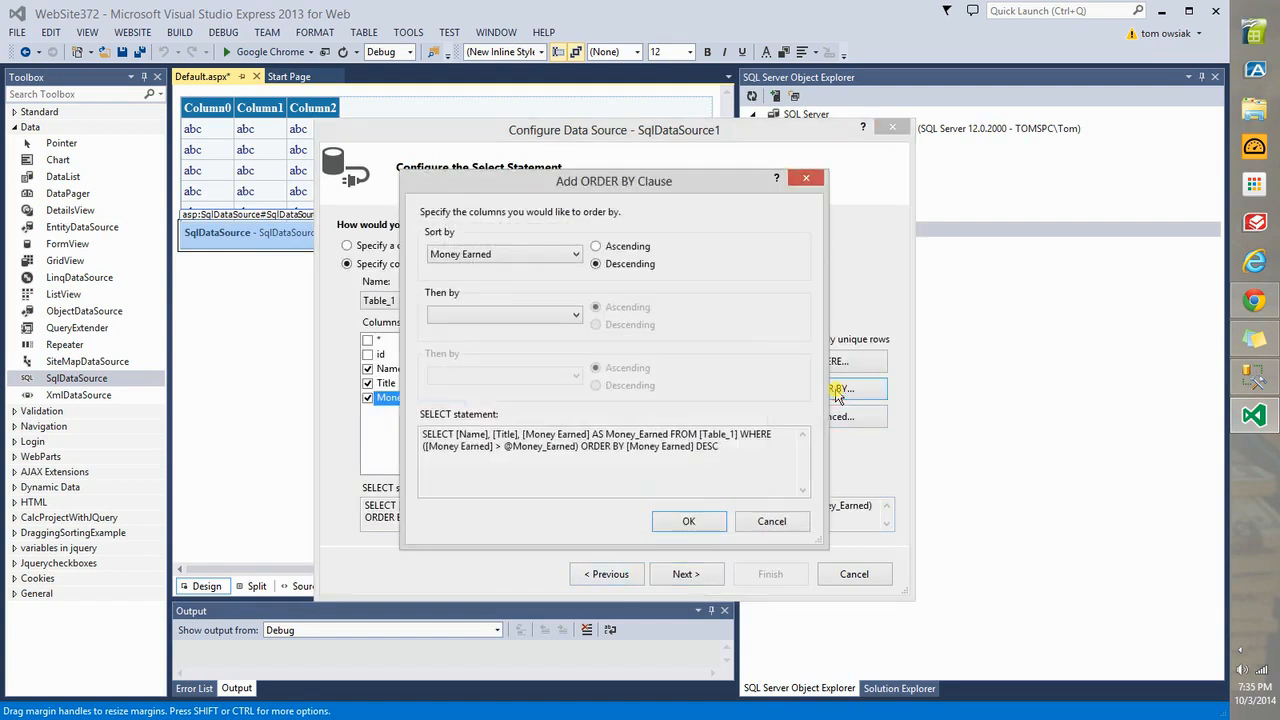
left_click(596, 246)
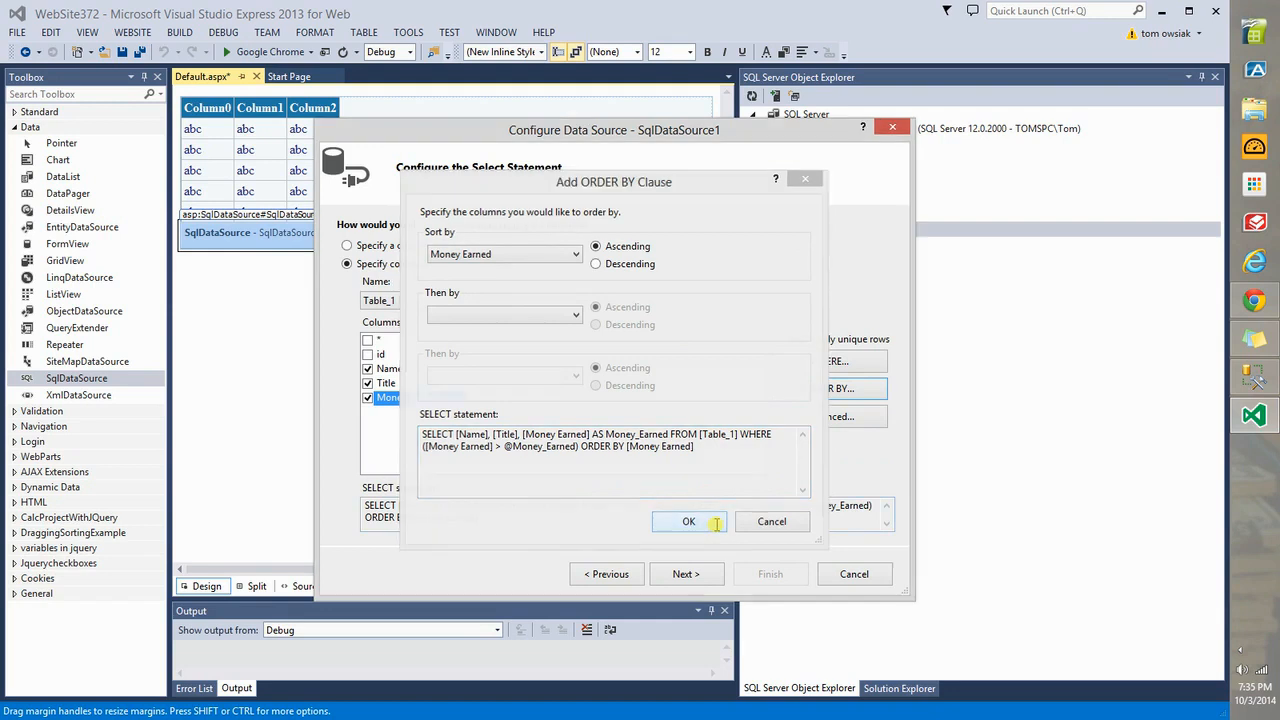
left_click(688, 520)
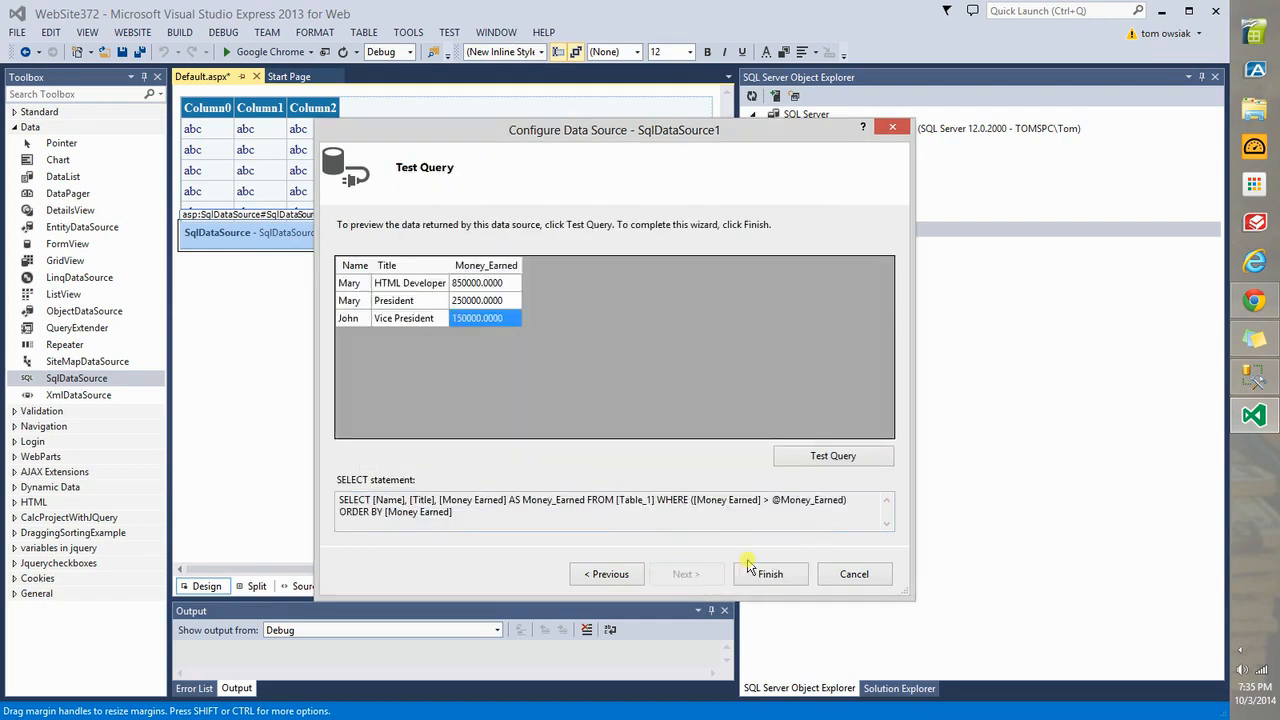
left_click(832, 456)
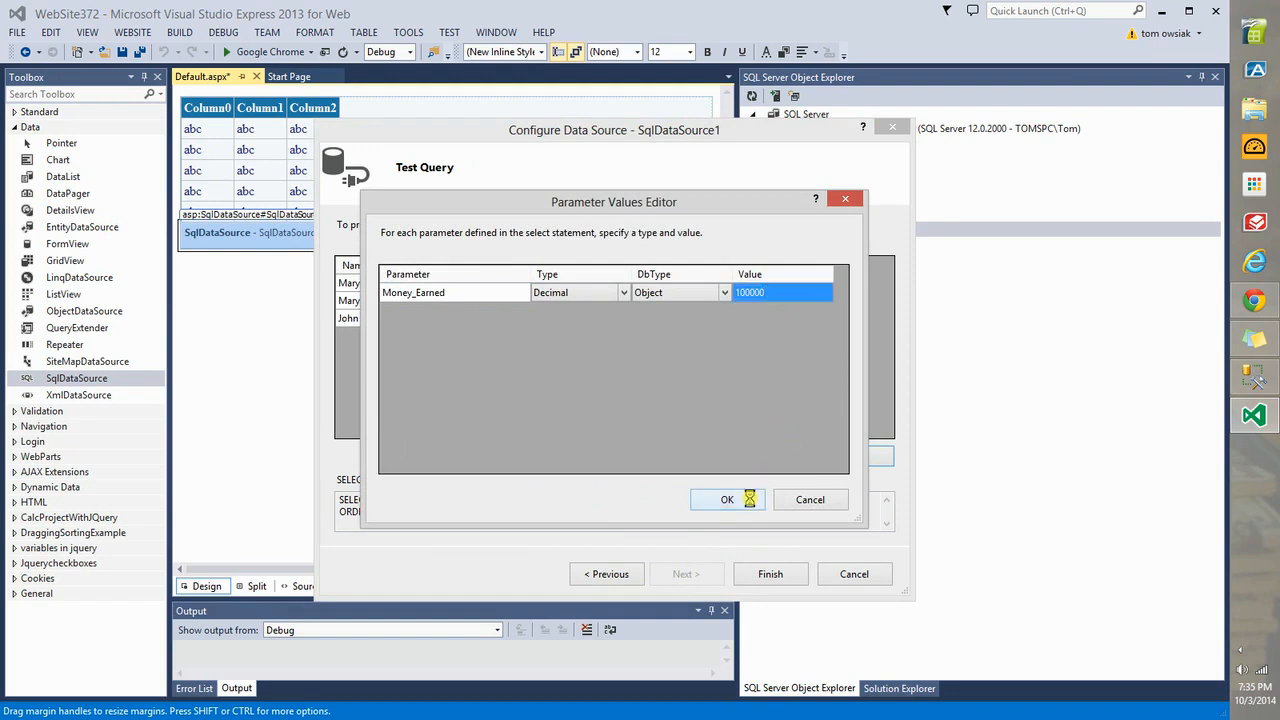
left_click(728, 500)
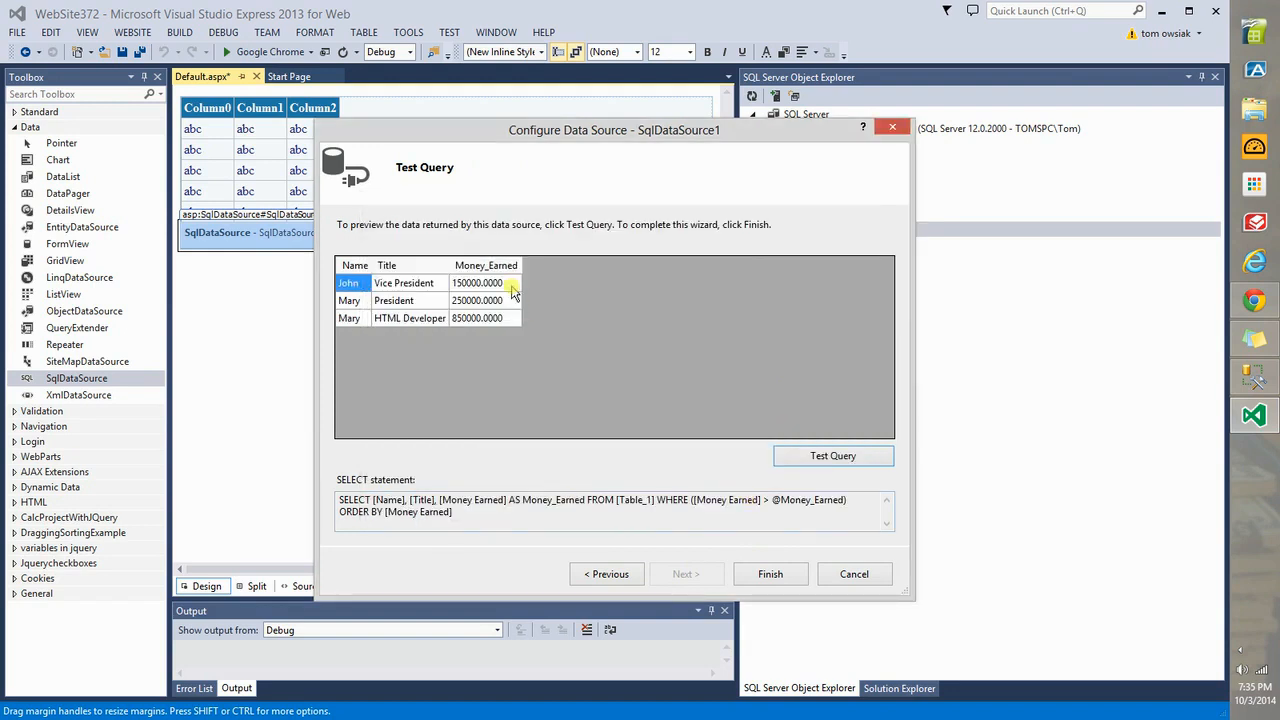
left_click(476, 318)
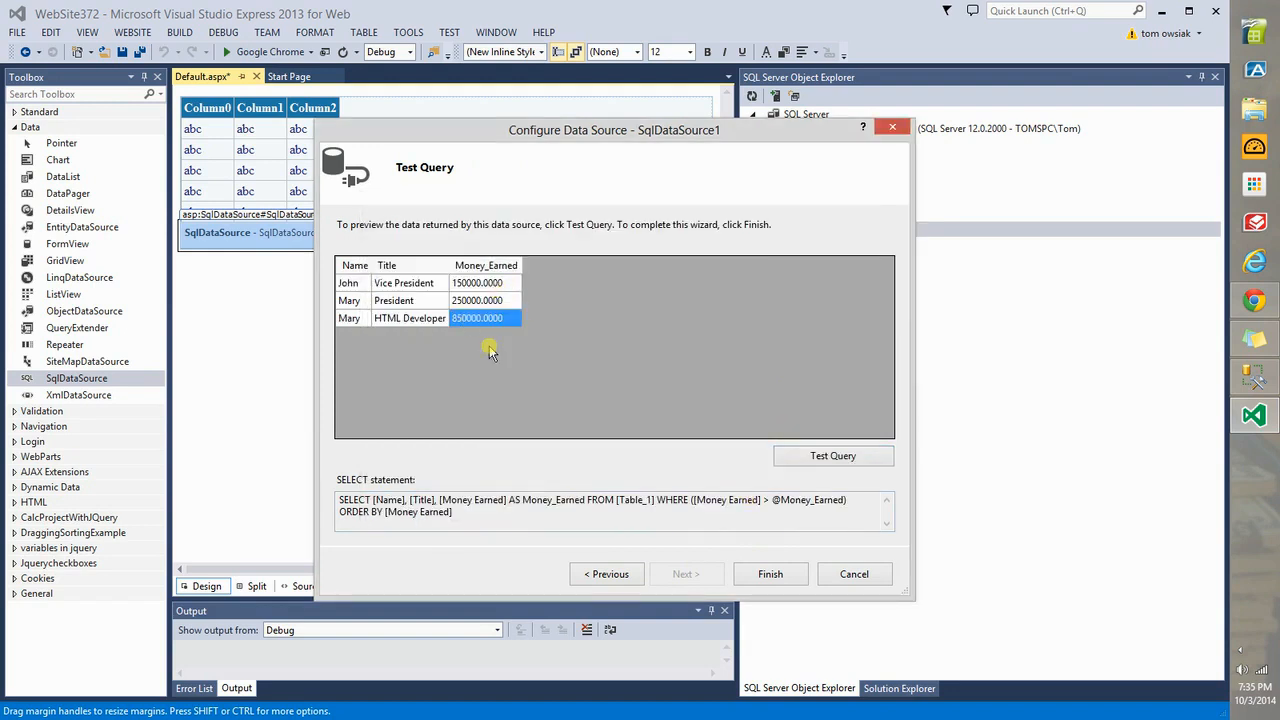
mouse_move(556, 304)
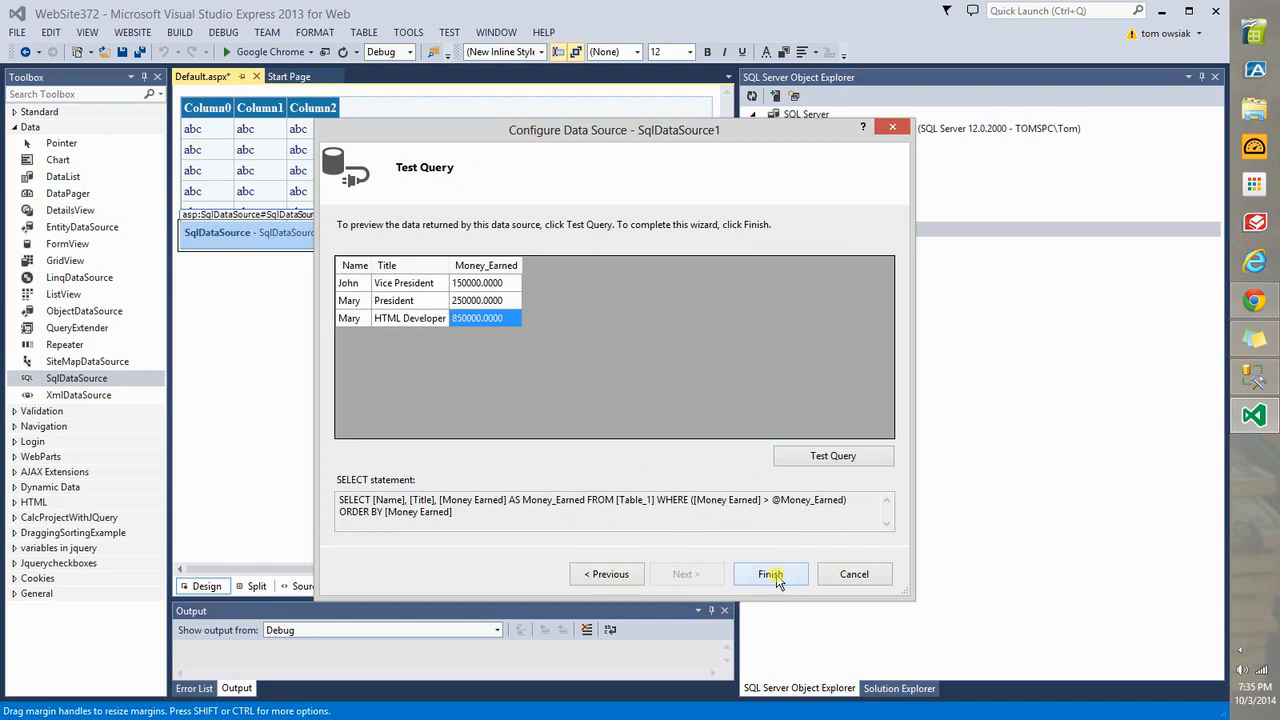
- Finish the wizard and view the SqlDataSource markup with the parameter defaulting to 100000
left_click(772, 572)
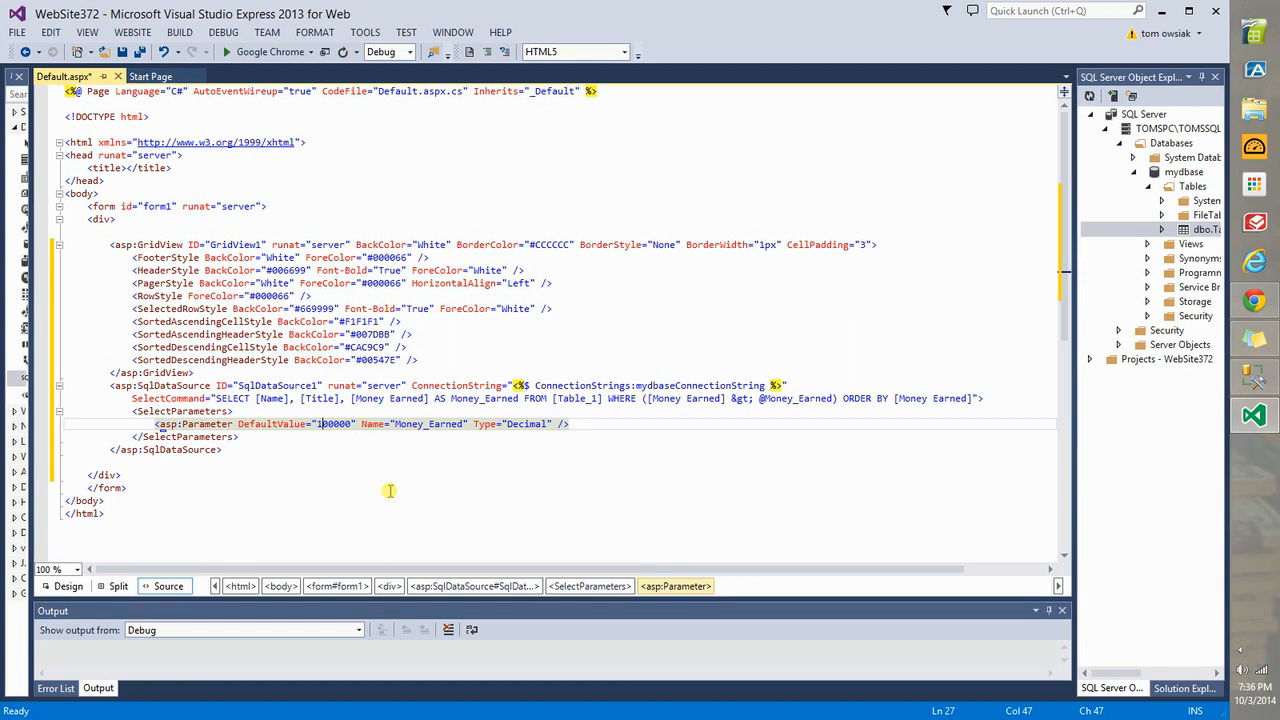
type("0")
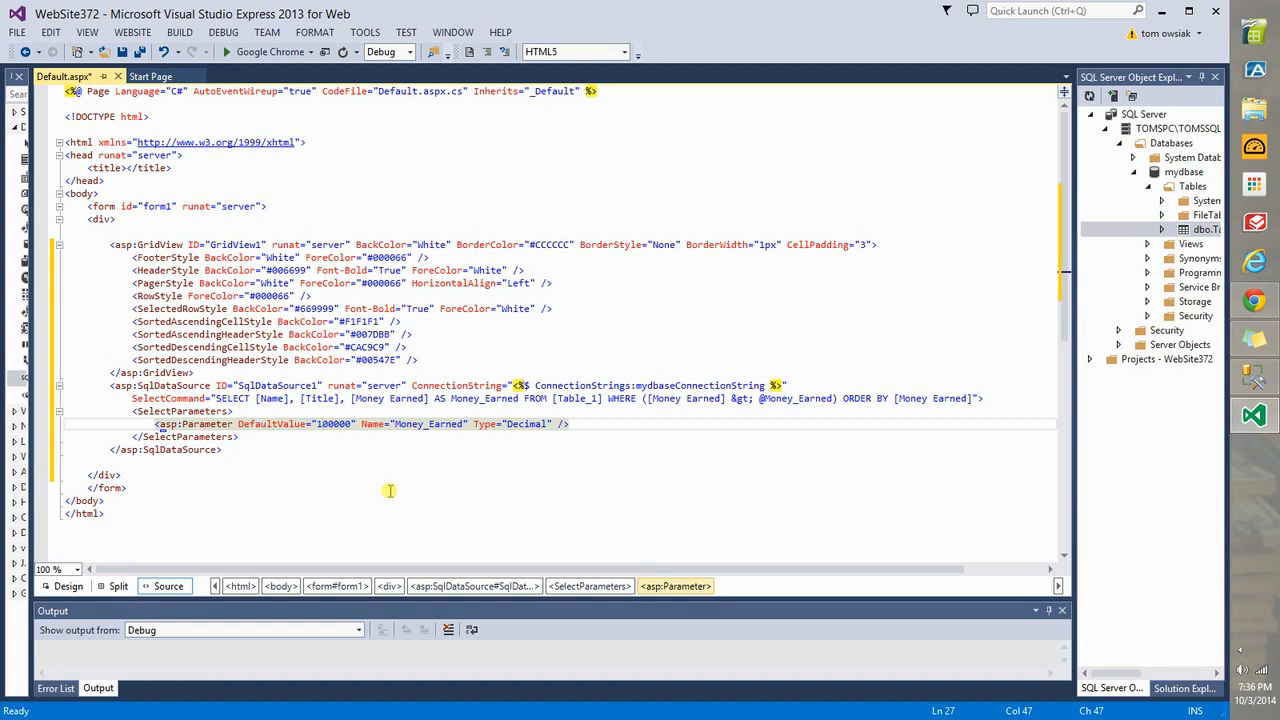
mouse_move(388, 484)
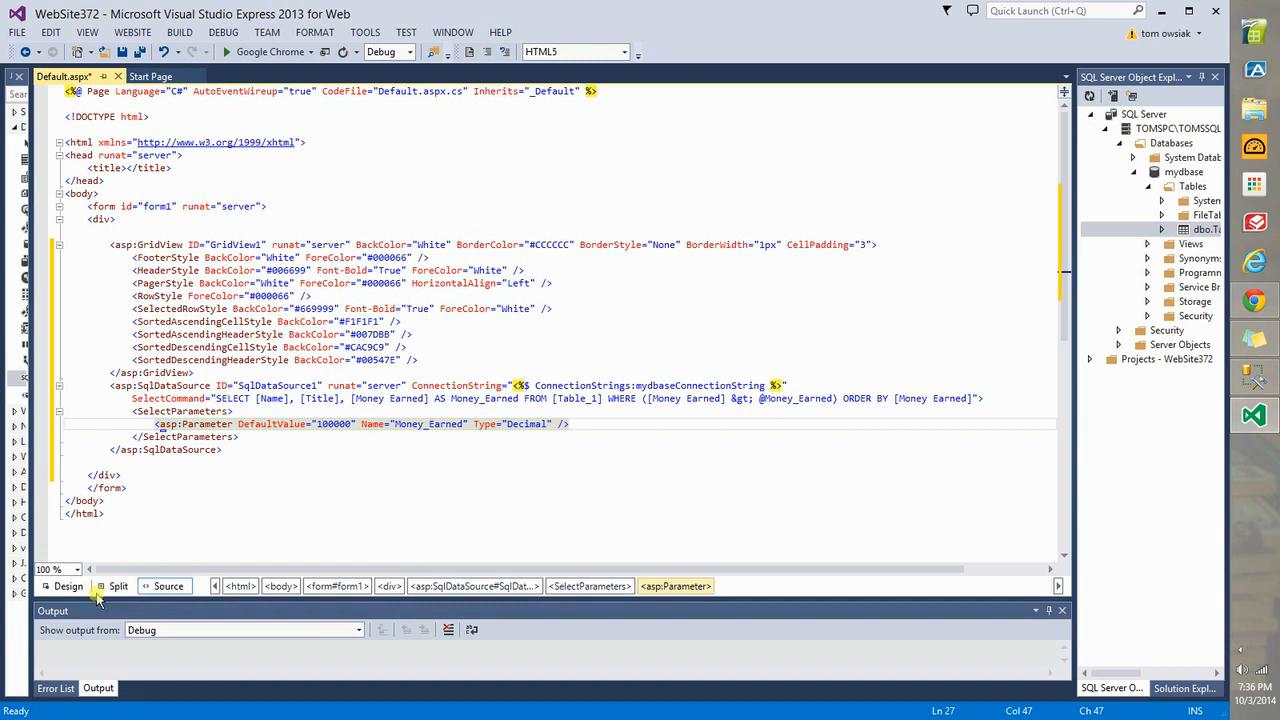
- In Design view bind the GridView to SqlDataSource1
left_click(68, 586)
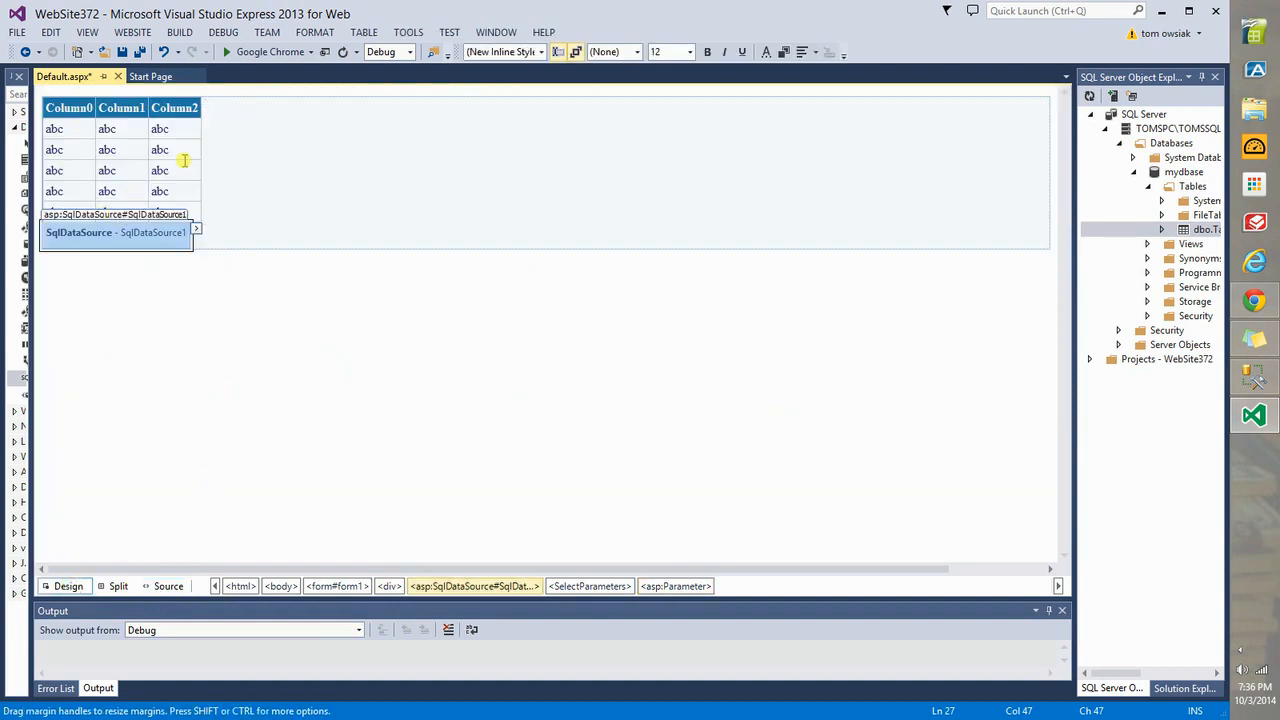
left_click(208, 104)
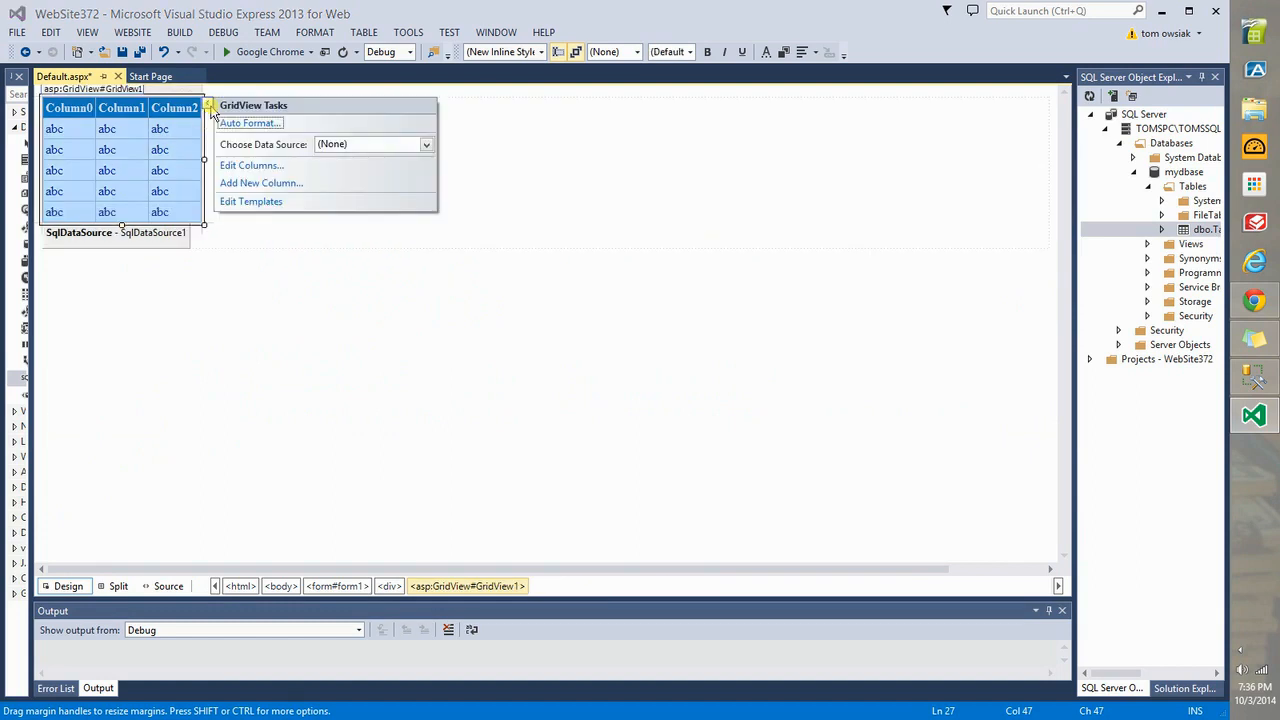
left_click(424, 144)
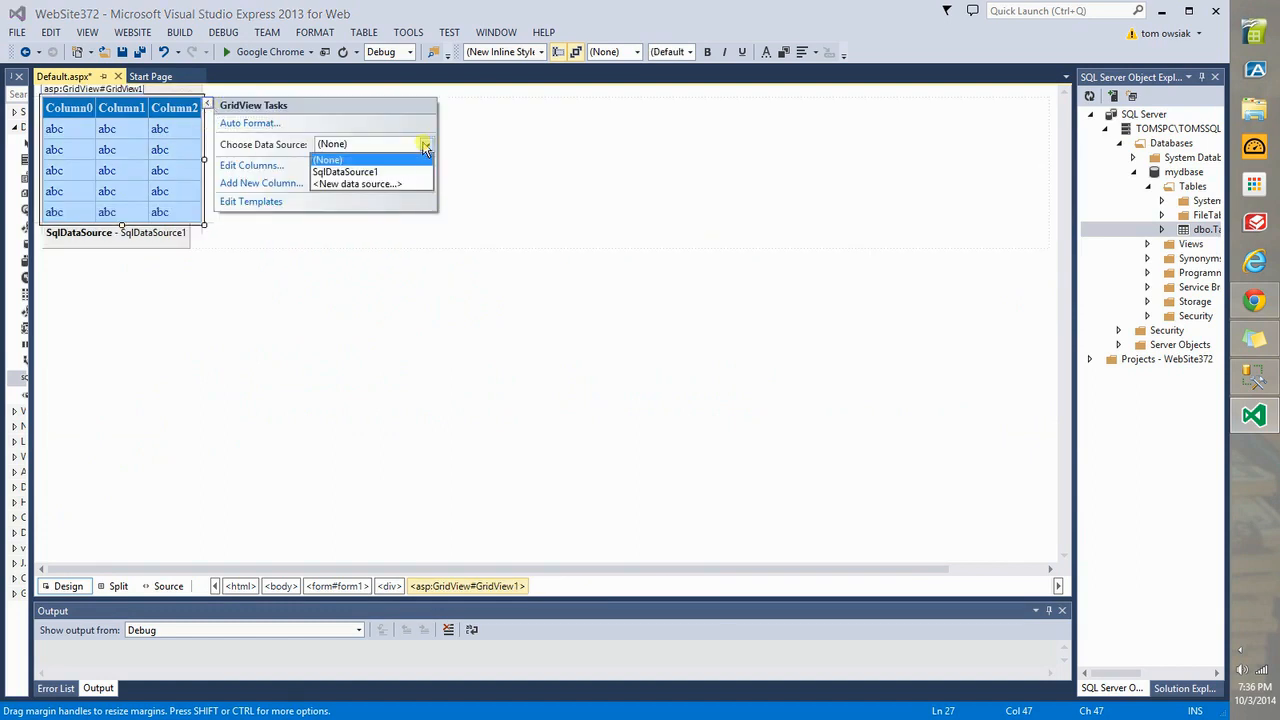
left_click(344, 172)
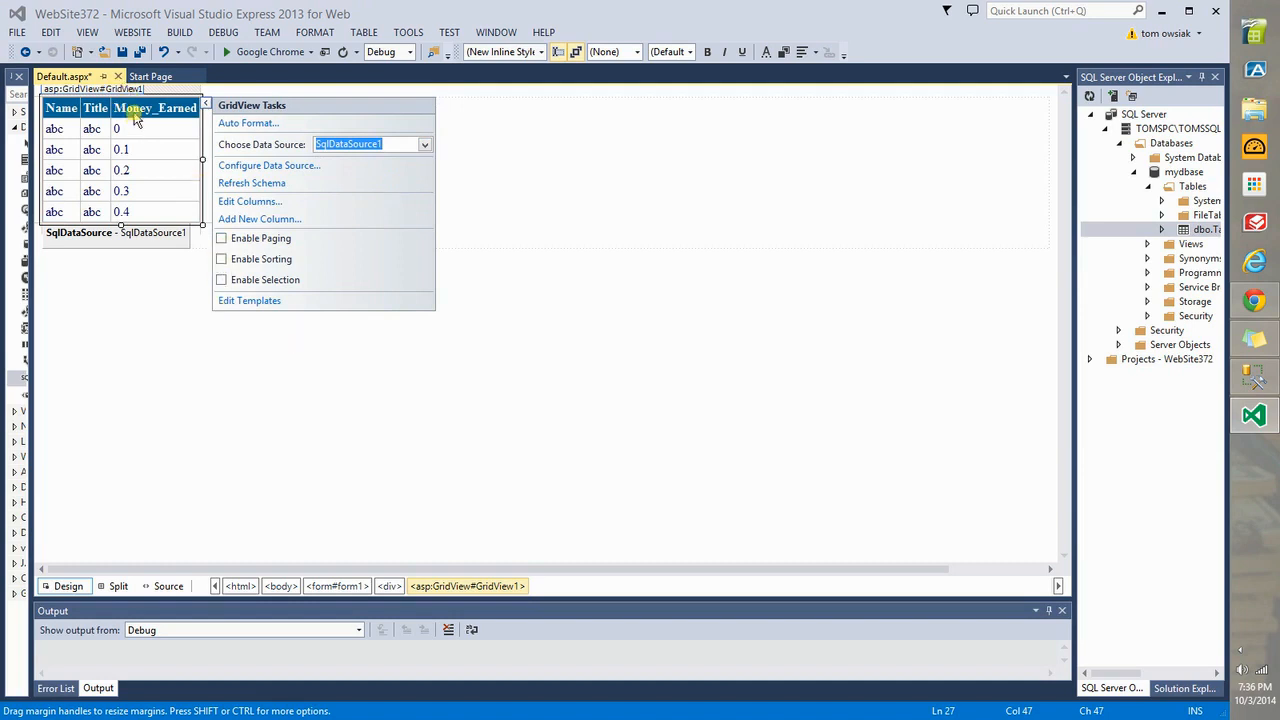
mouse_move(172, 108)
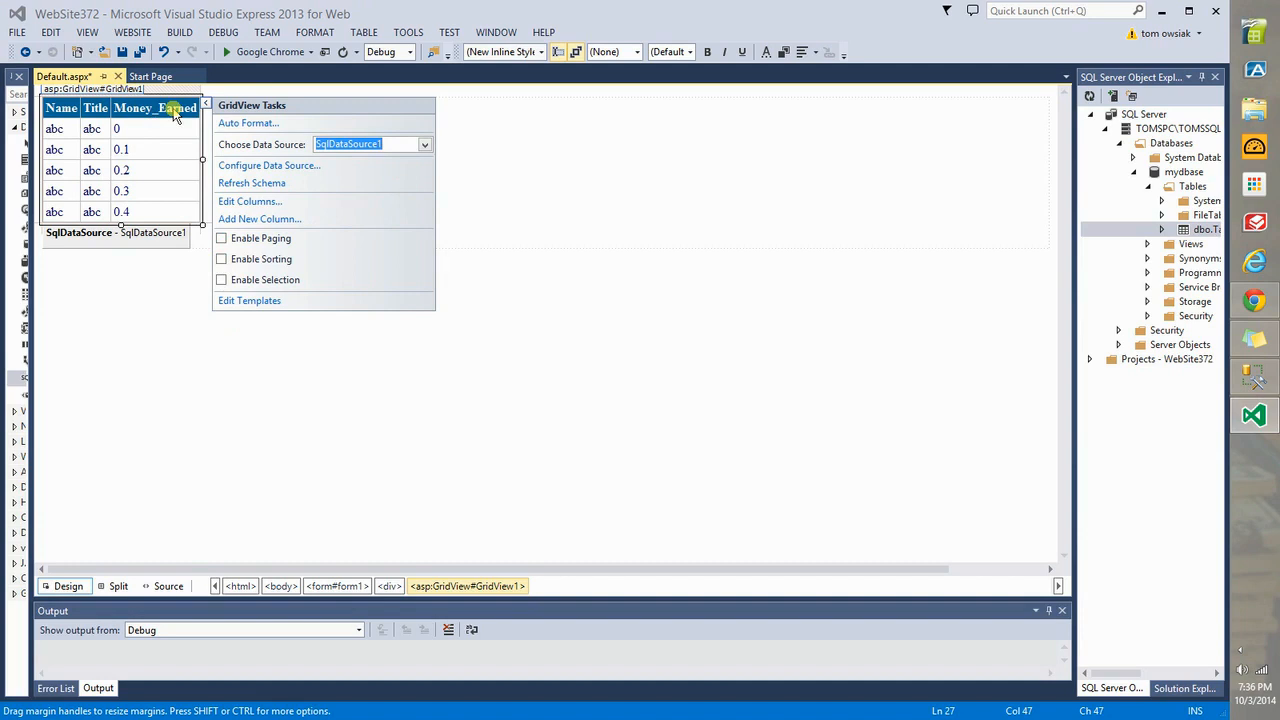
- Edit the grid columns to set the Money Earned header, showing Name, Title and Money Earned
left_click(250, 200)
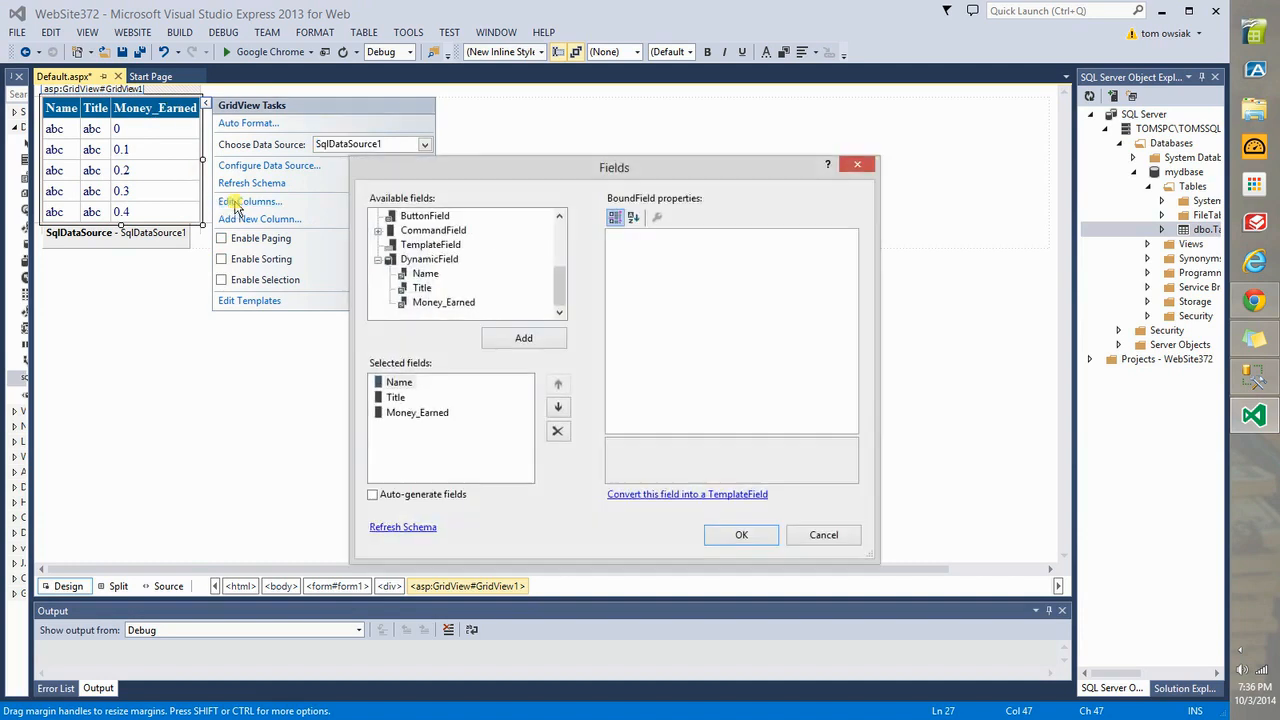
left_click(416, 412)
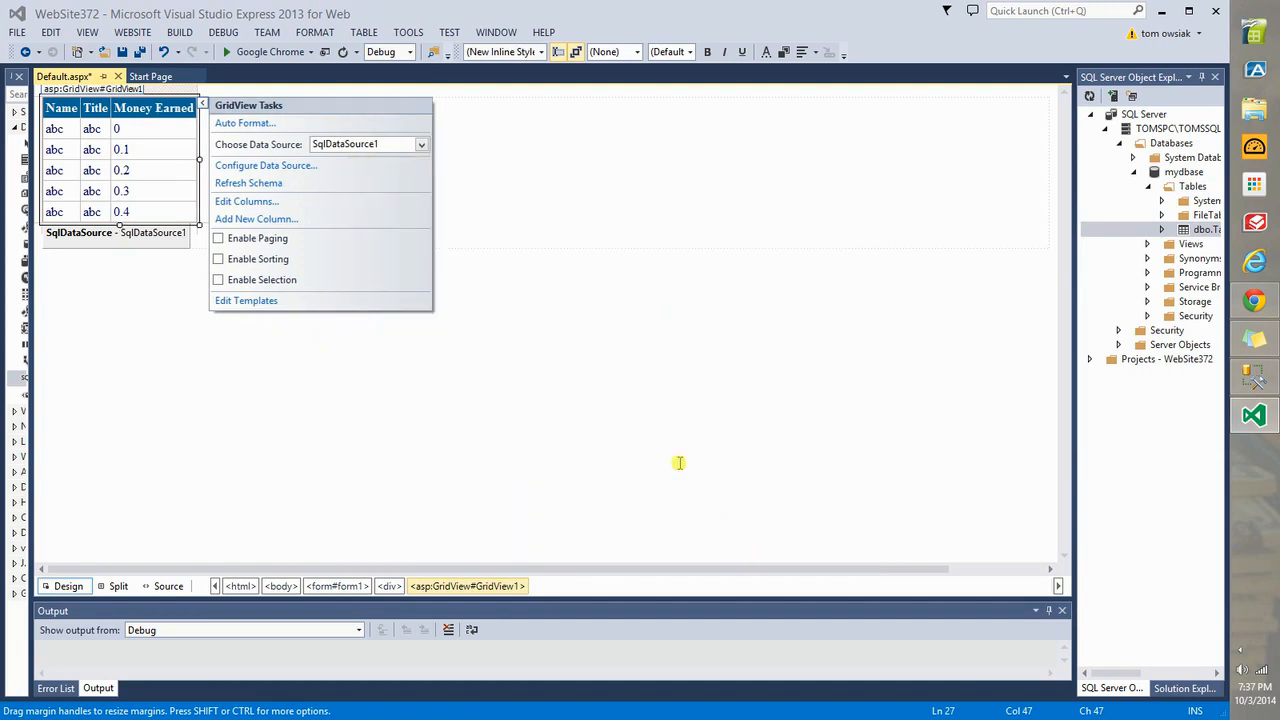
left_click(156, 112)
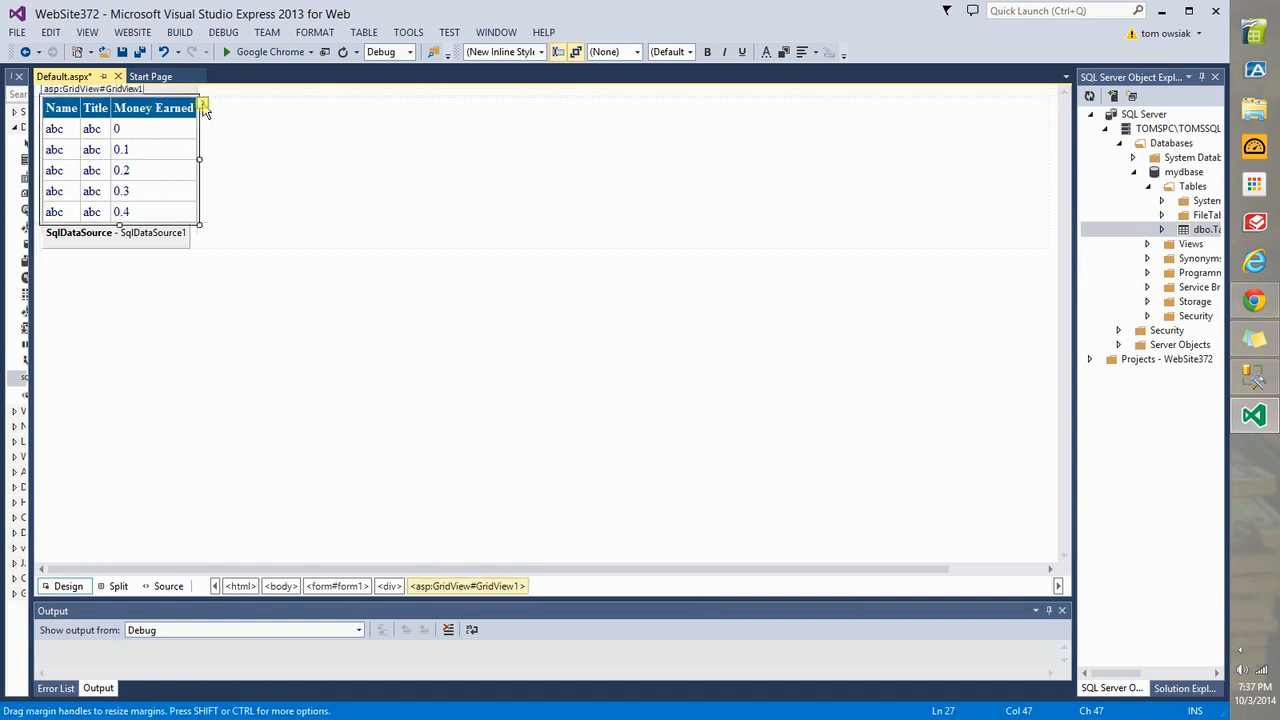
left_click(202, 104)
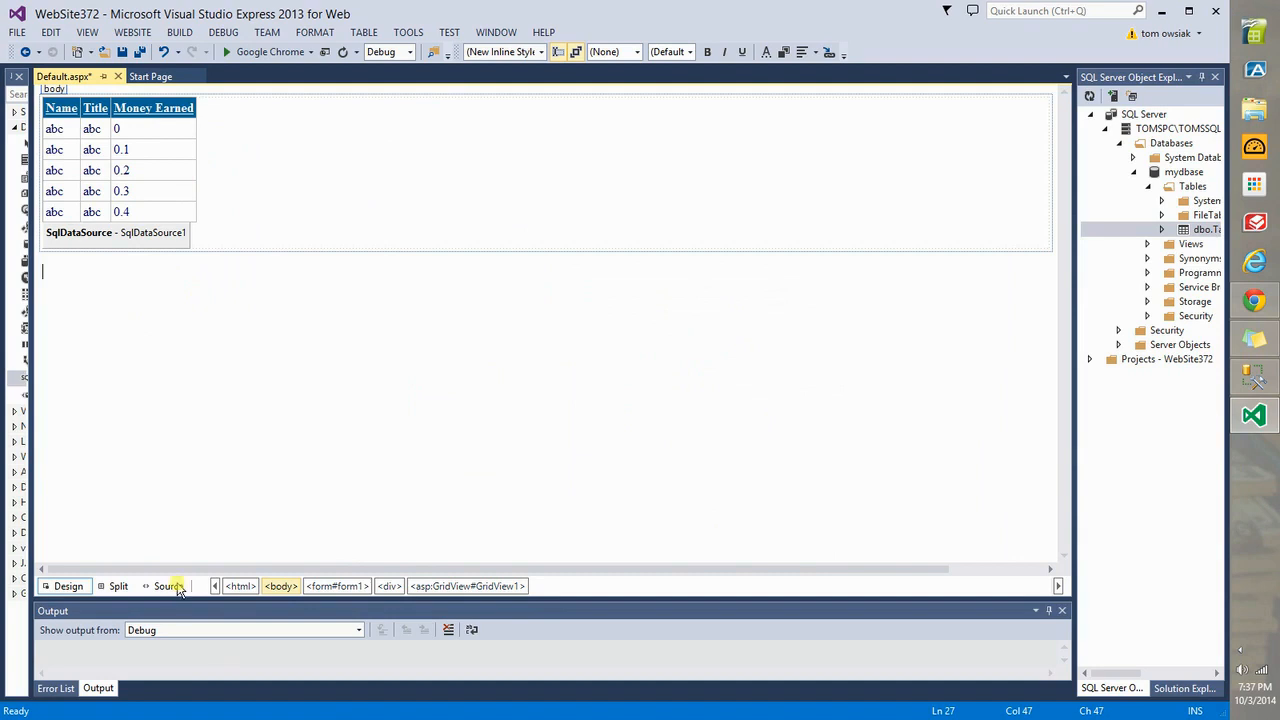
- View the grid's BoundField markup in Source, then build and run the site in Google Chrome
left_click(164, 586)
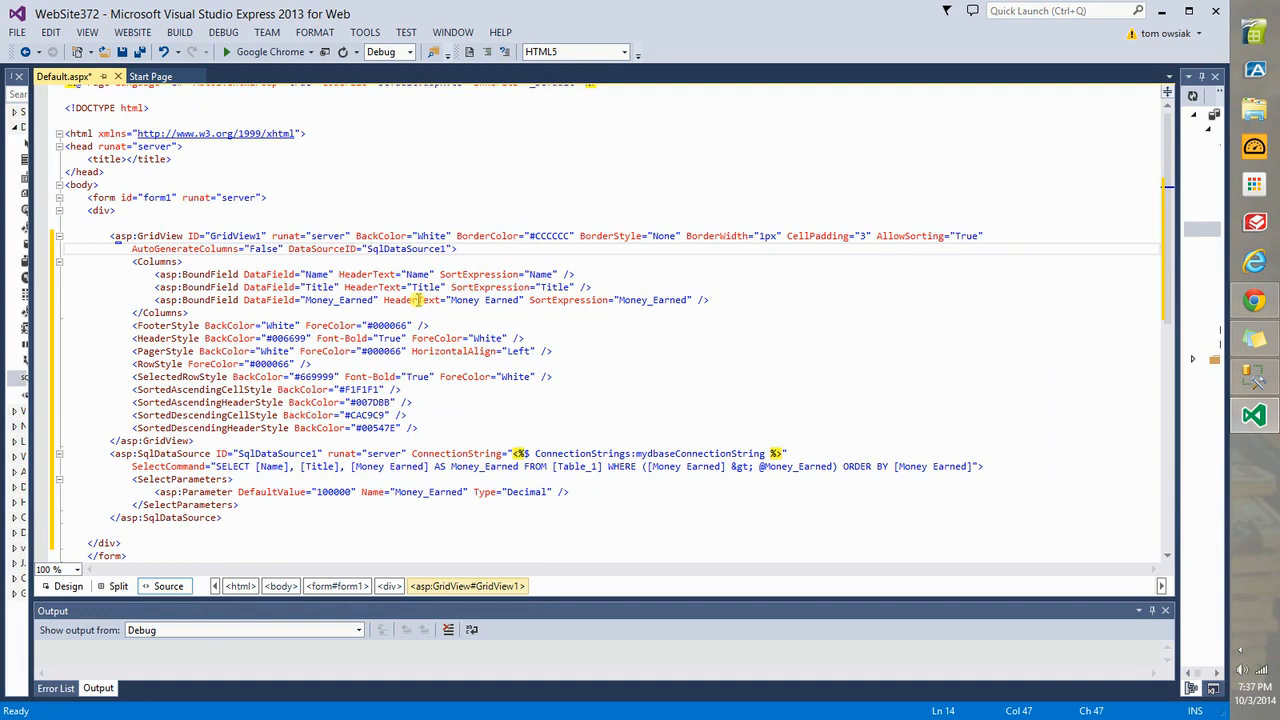
left_click(484, 248)
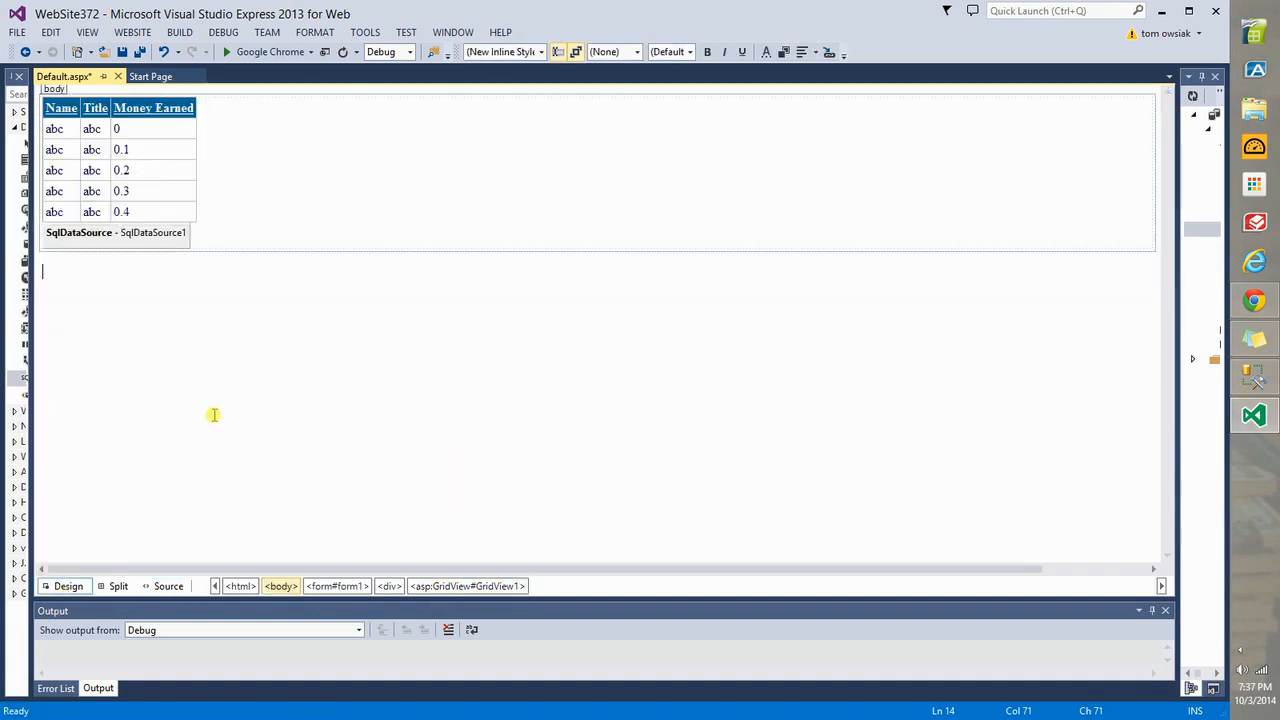
left_click(270, 52)
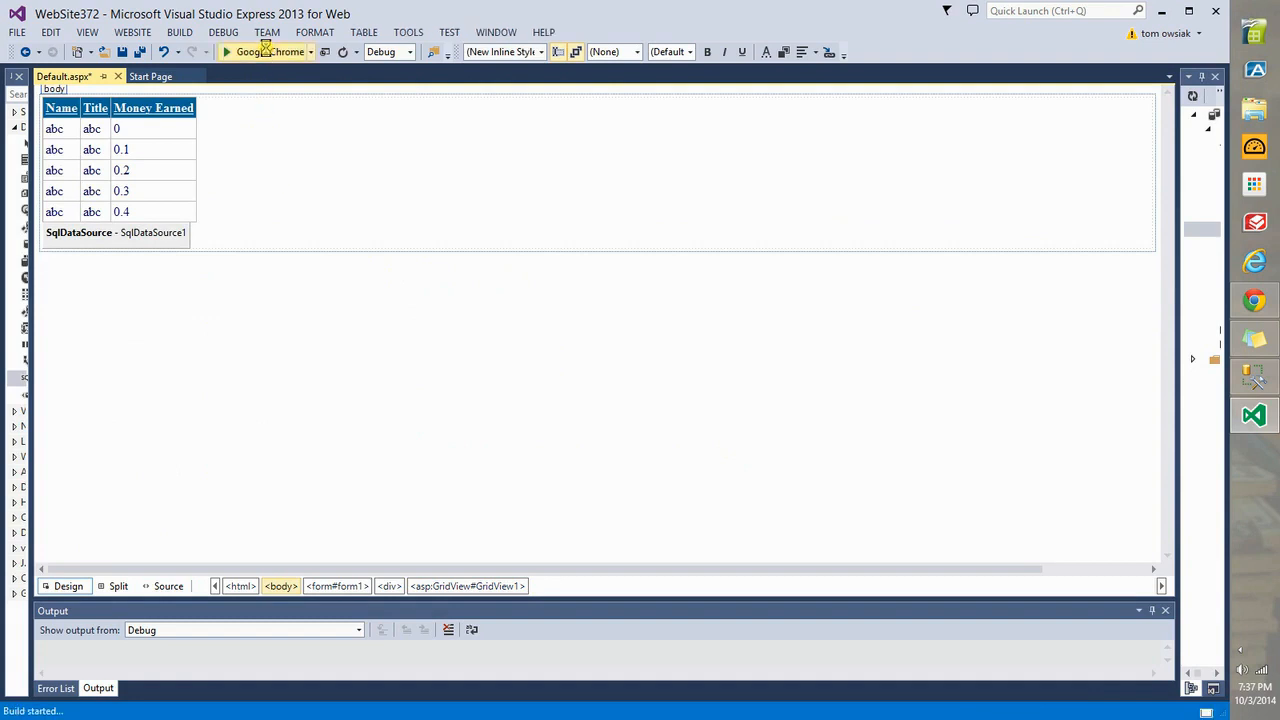
- Sort the running grid by Title so Mary 850000 is first and John 150000 last
left_click(228, 52)
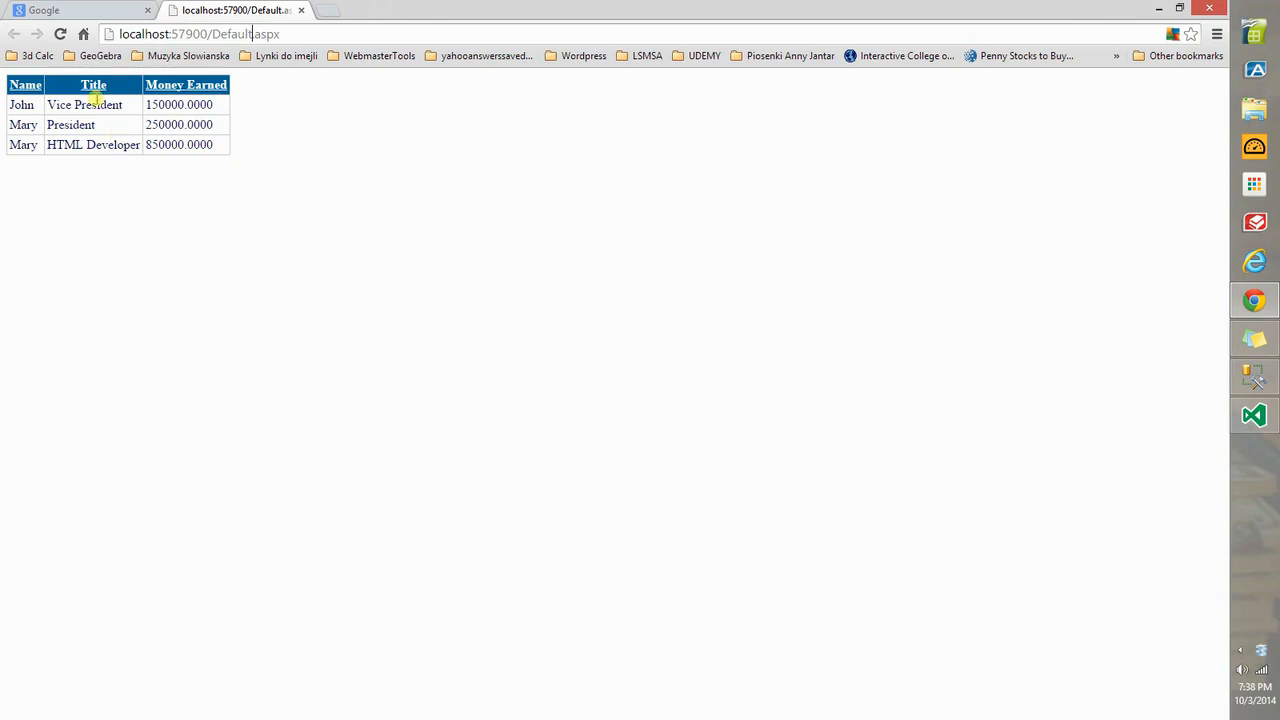
mouse_move(172, 172)
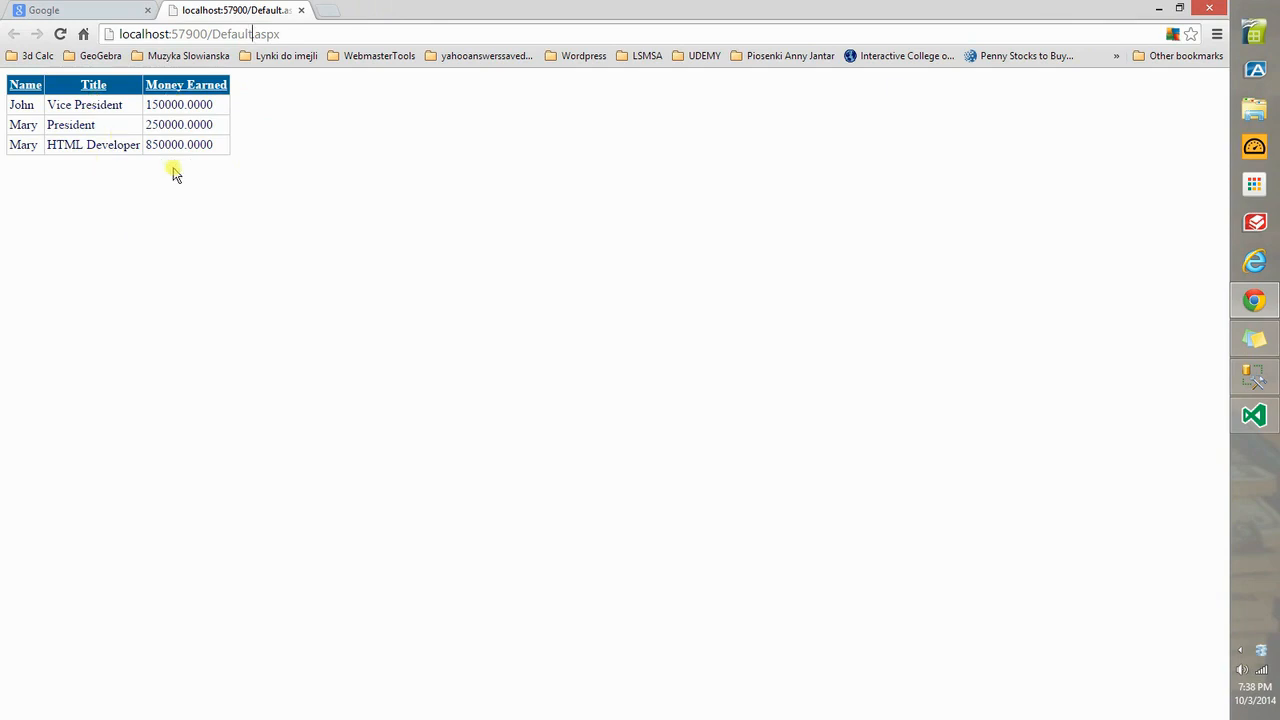
mouse_move(174, 168)
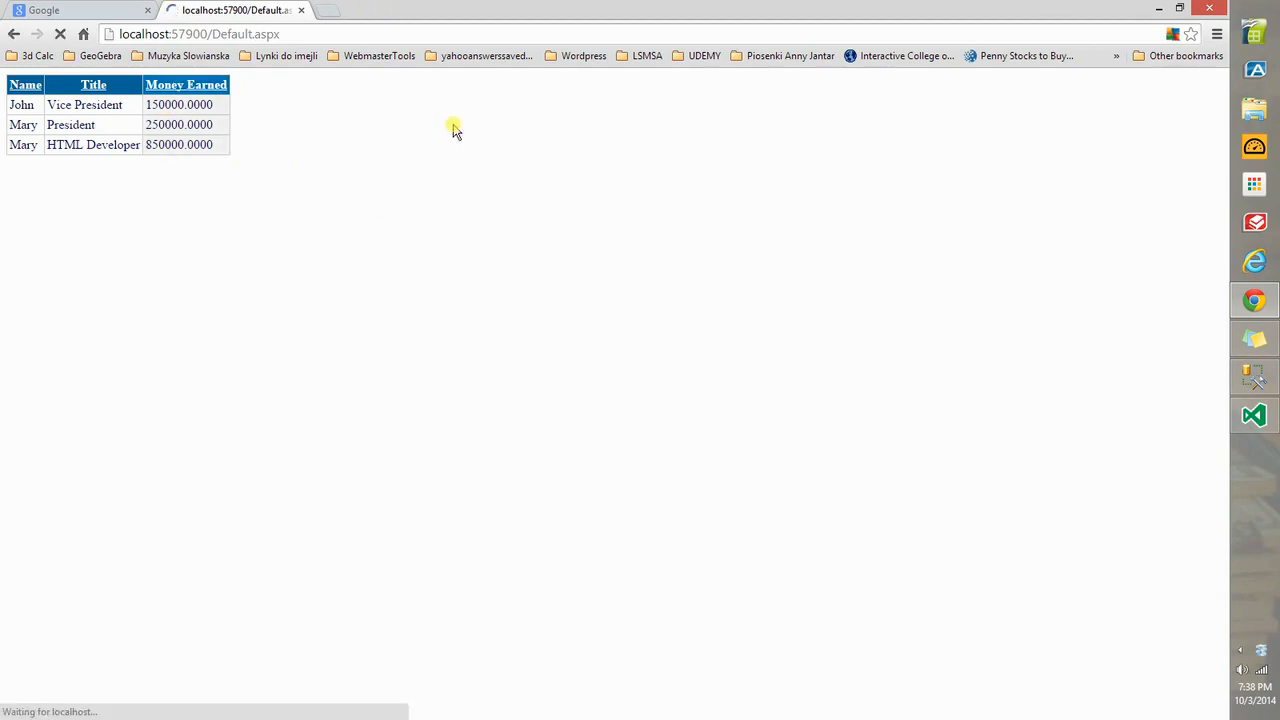
mouse_move(358, 124)
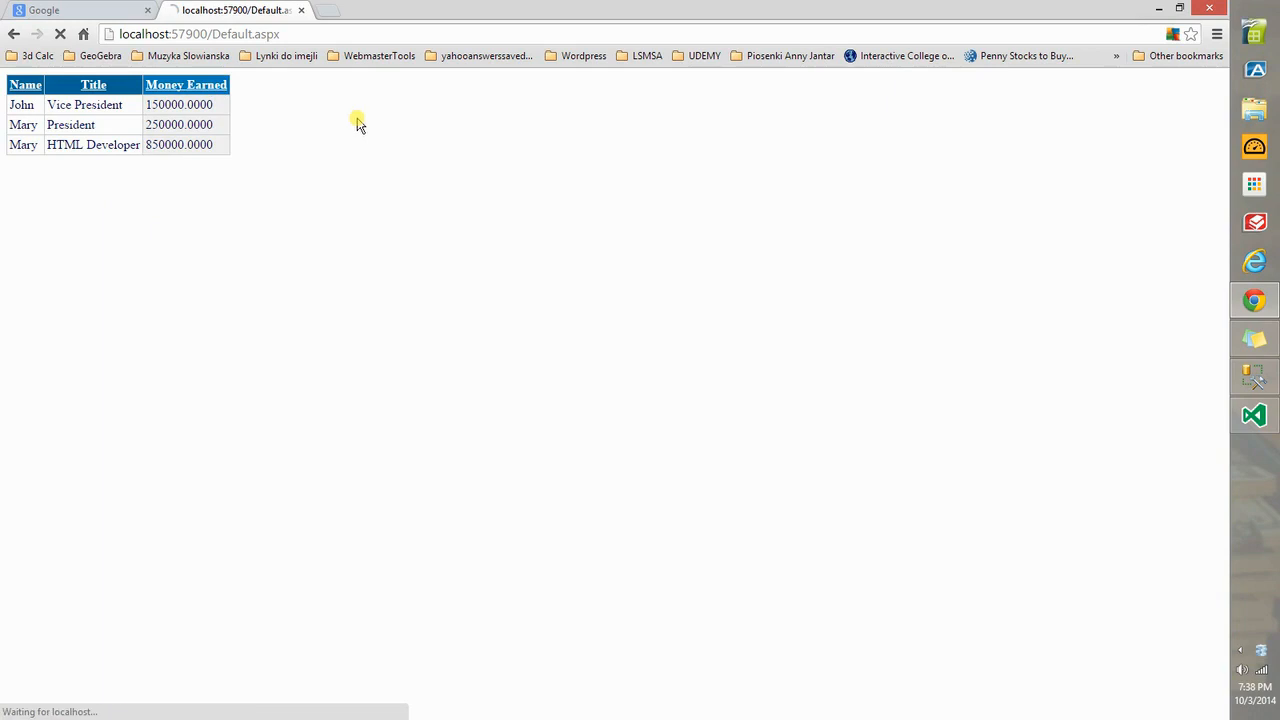
left_click(184, 84)
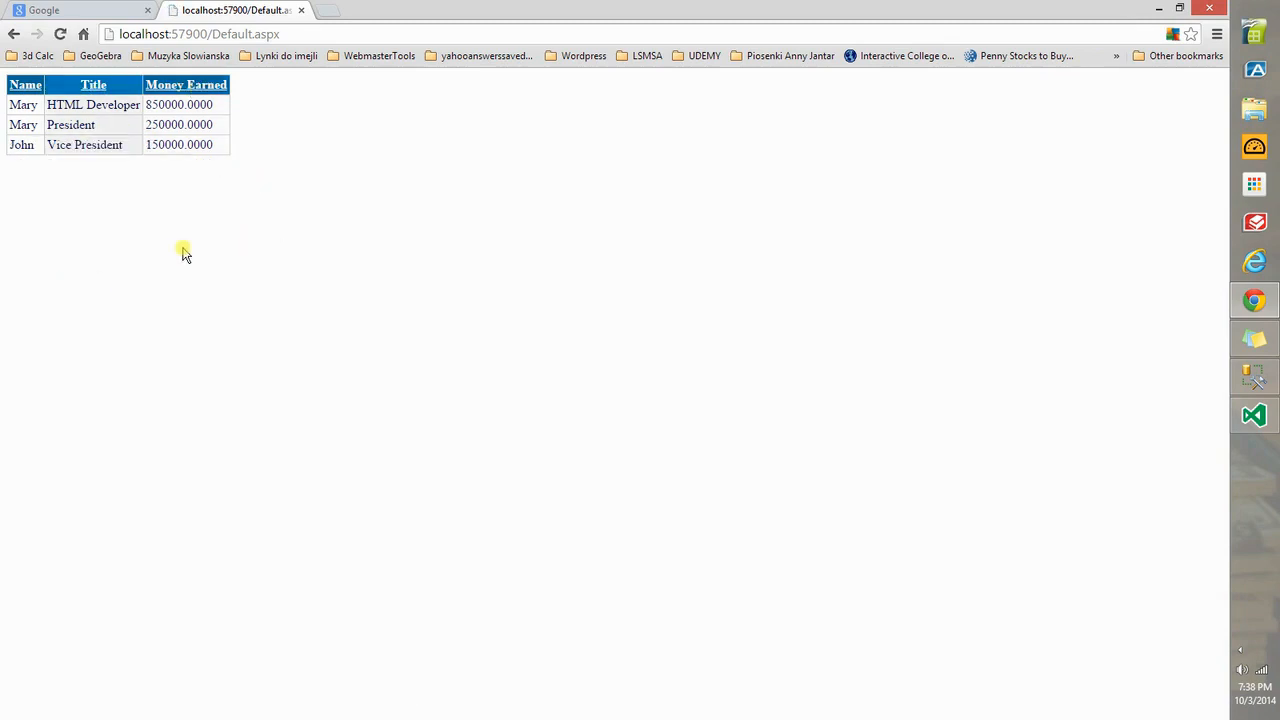
mouse_move(180, 248)
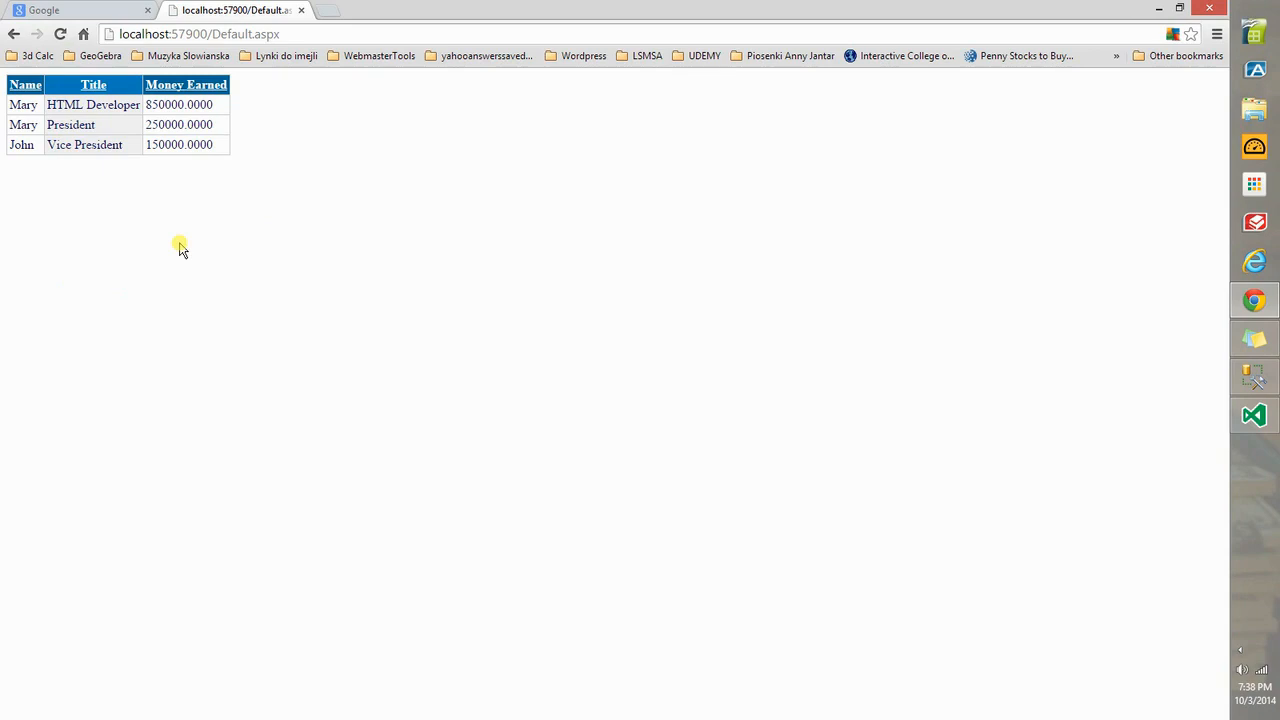
mouse_move(276, 144)
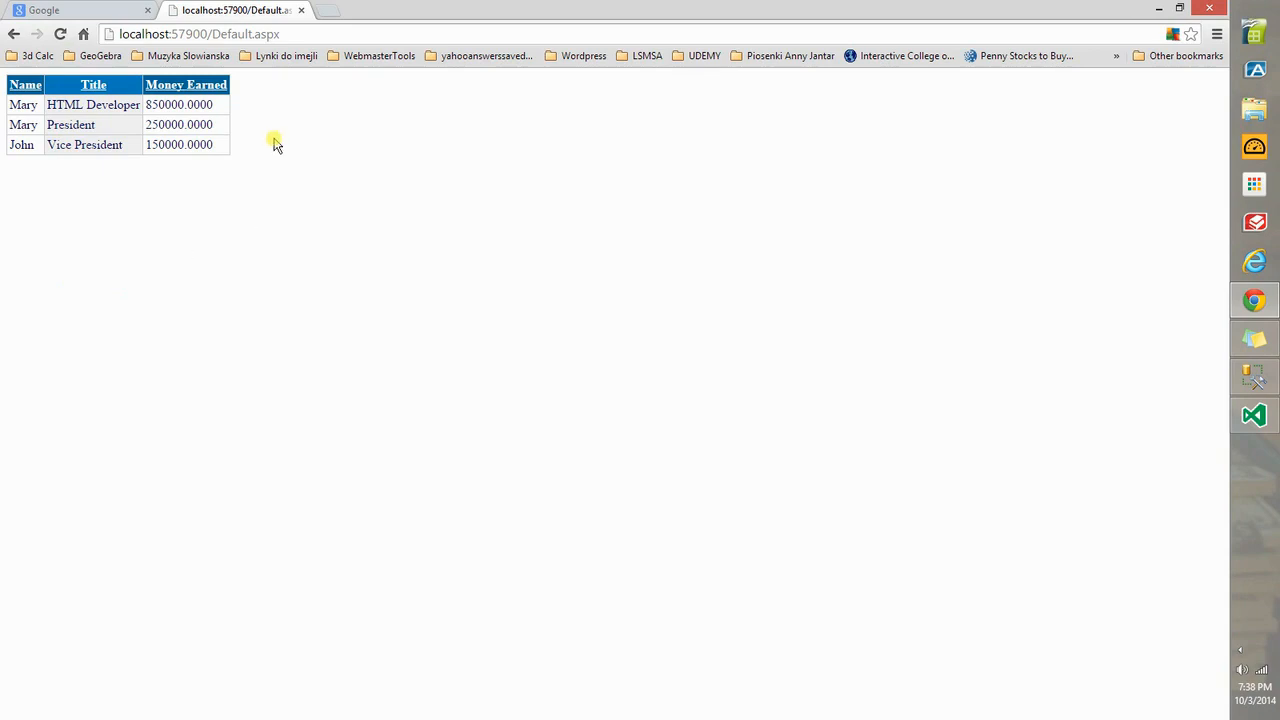
mouse_move(312, 304)
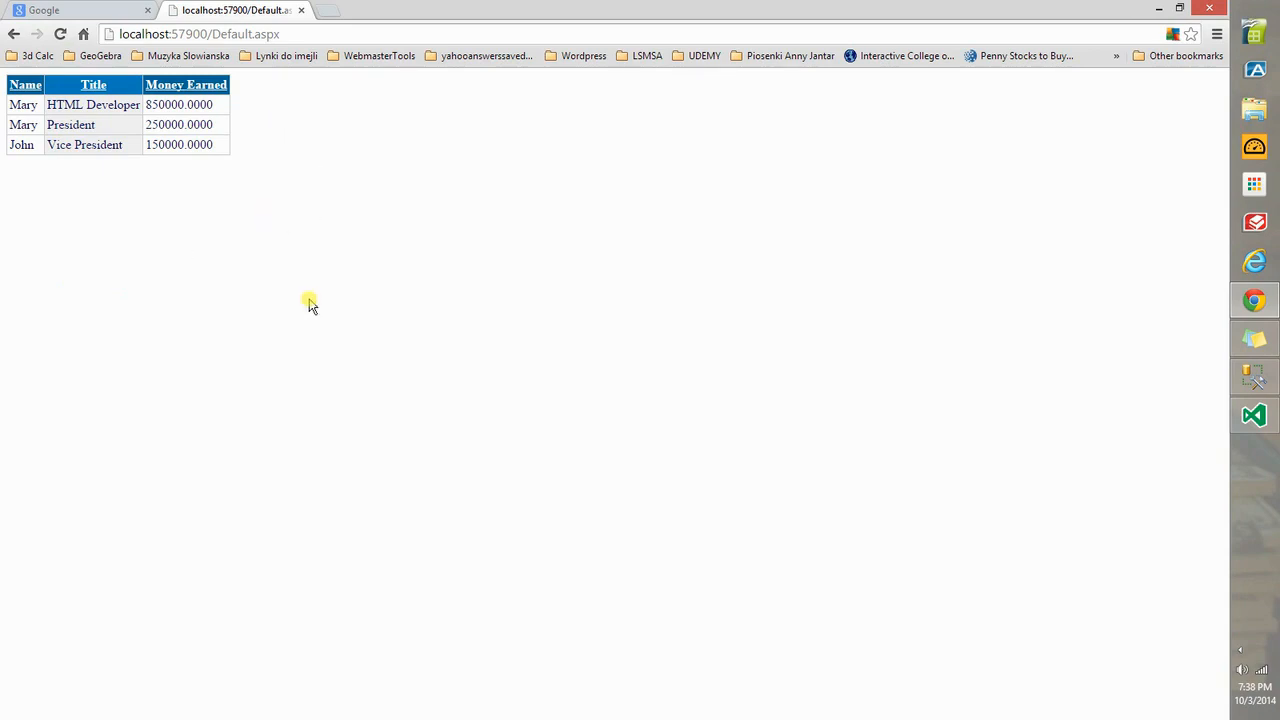
mouse_move(304, 302)
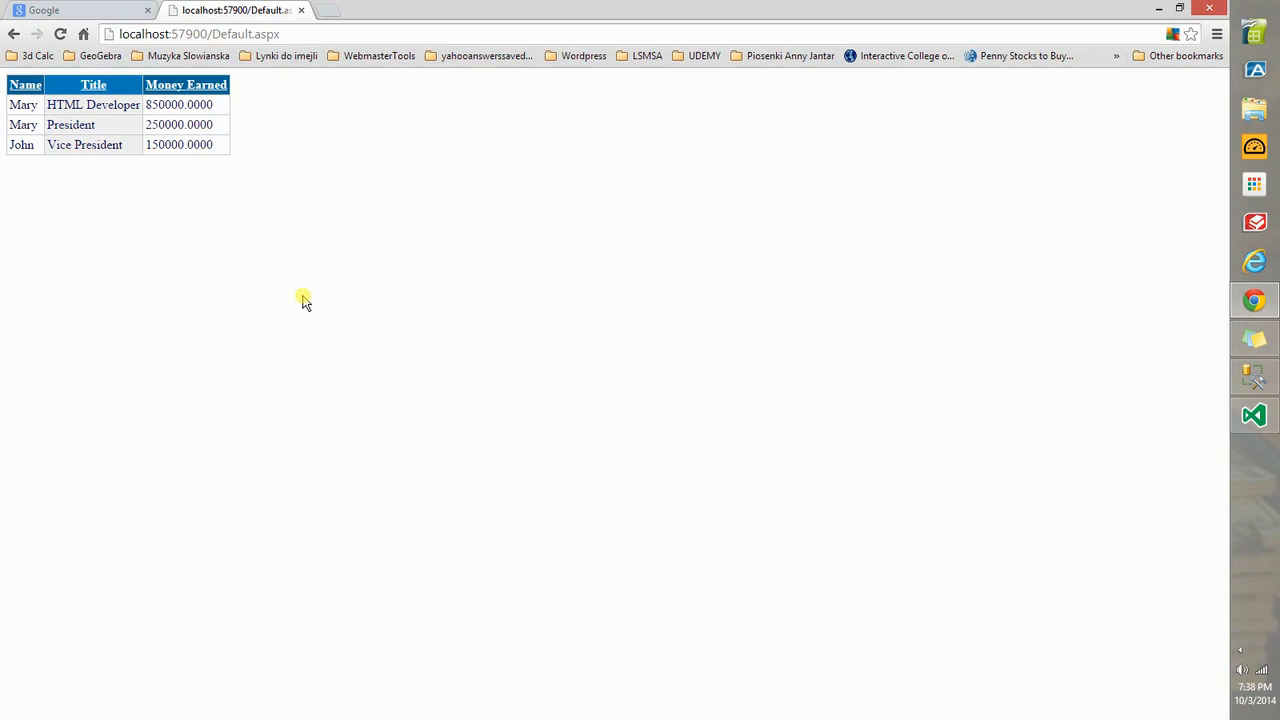
- Inspect the page's HTML in developer tools, expanding form and div down to the GridView1 table
key("F12")
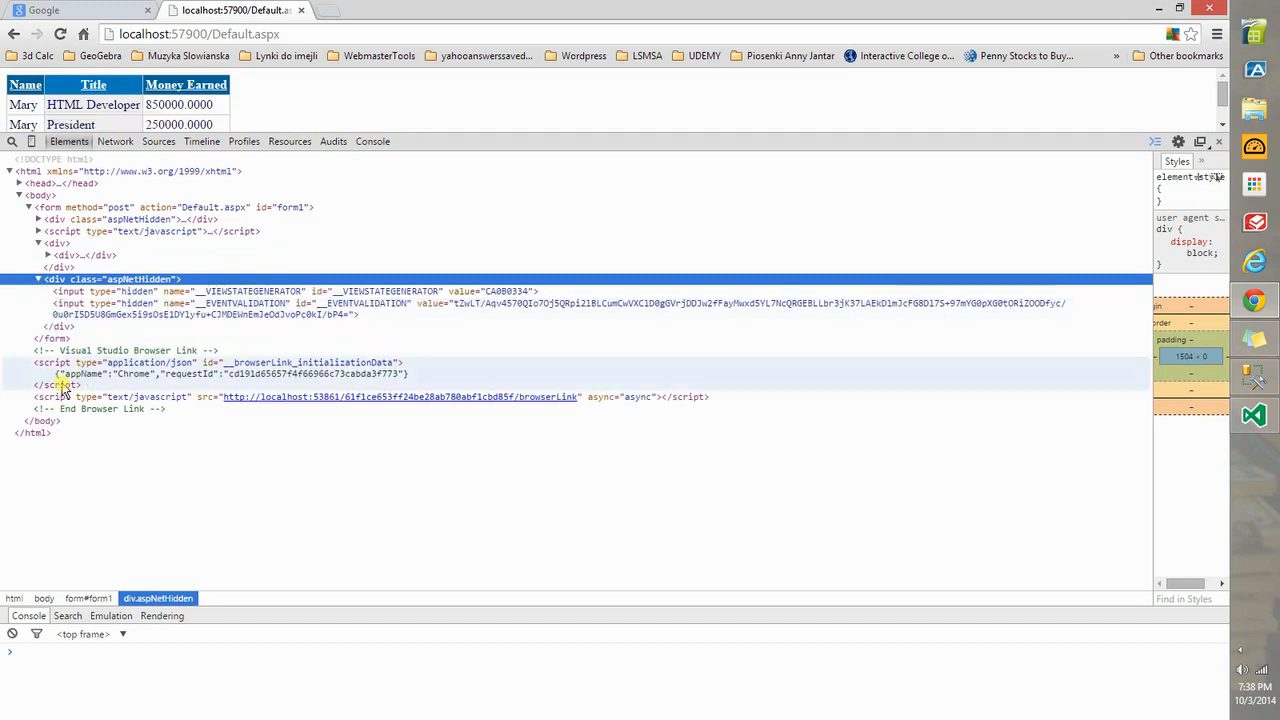
left_click(38, 232)
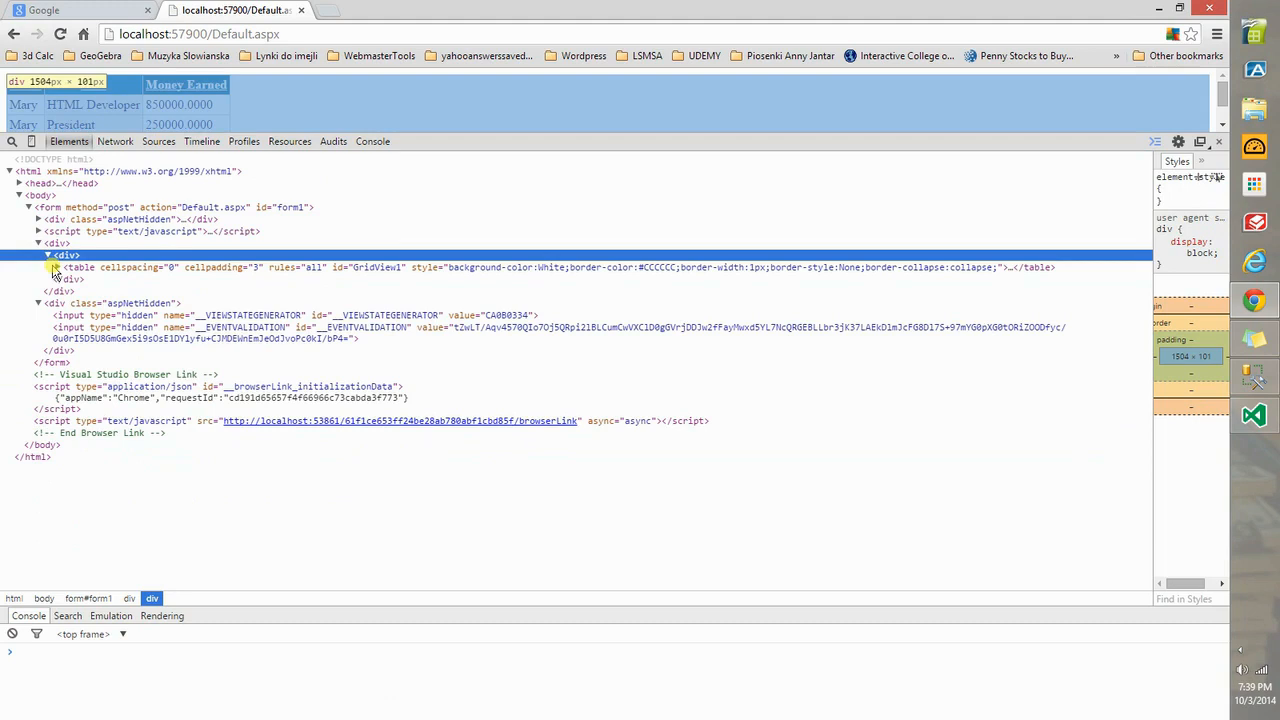
left_click(48, 268)
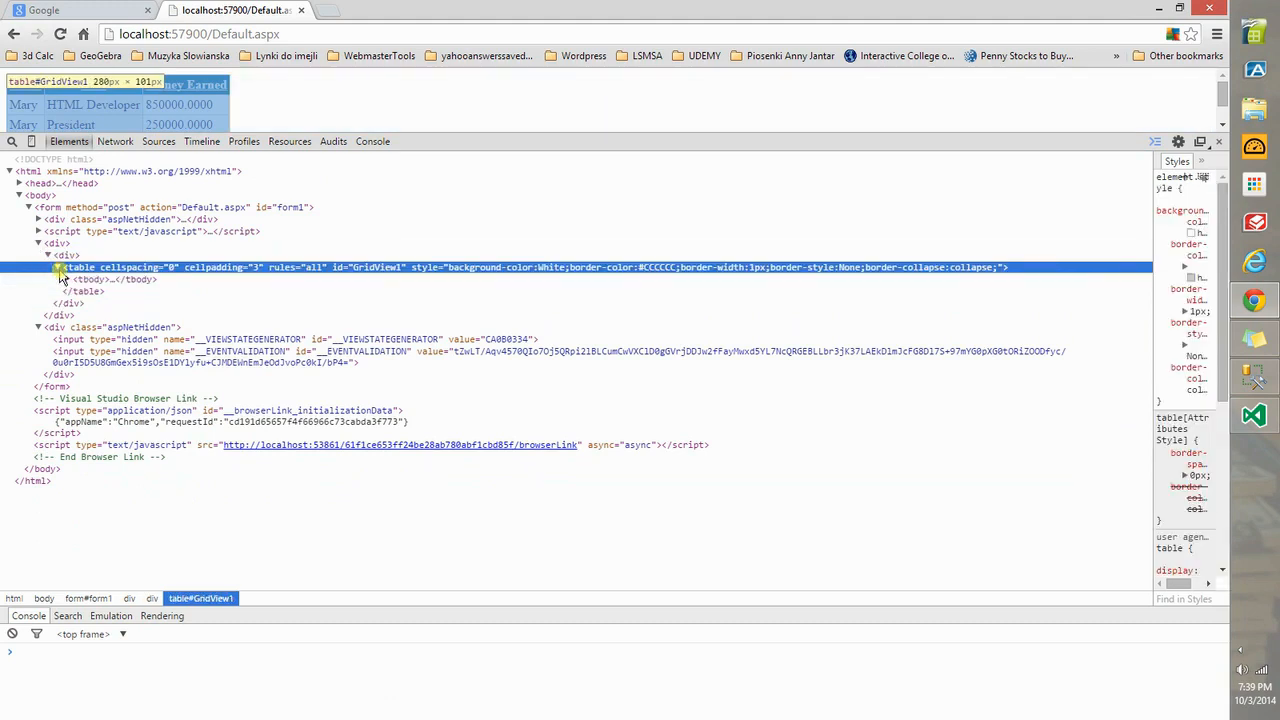
left_click(58, 268)
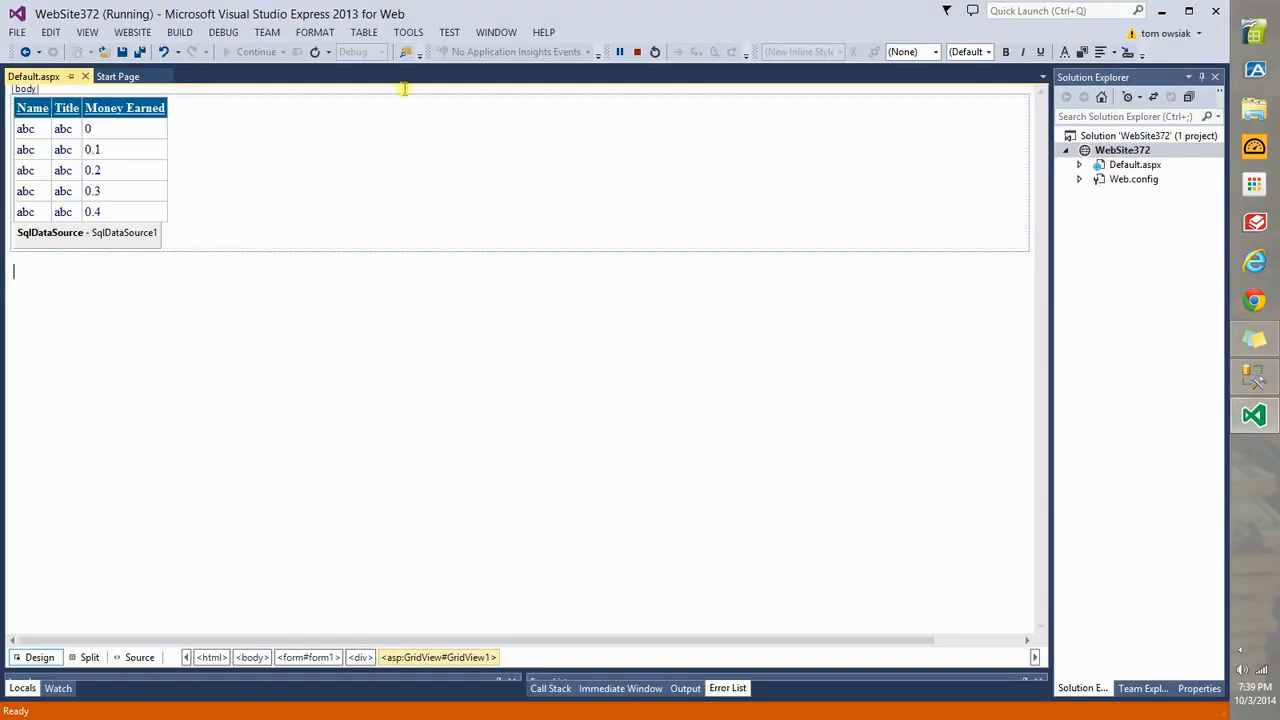
- Stop the site, change the Money_Earned DefaultValue to 200000 in markup, and rerun
left_click(636, 52)
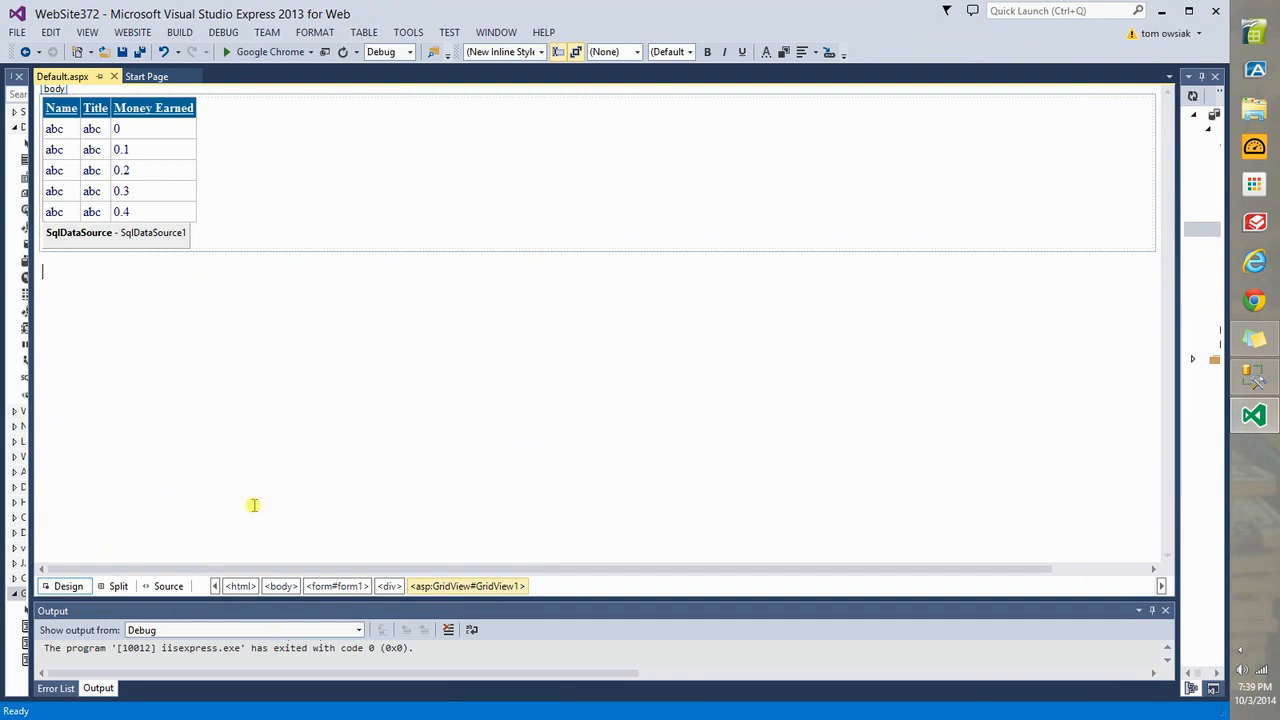
left_click(168, 586)
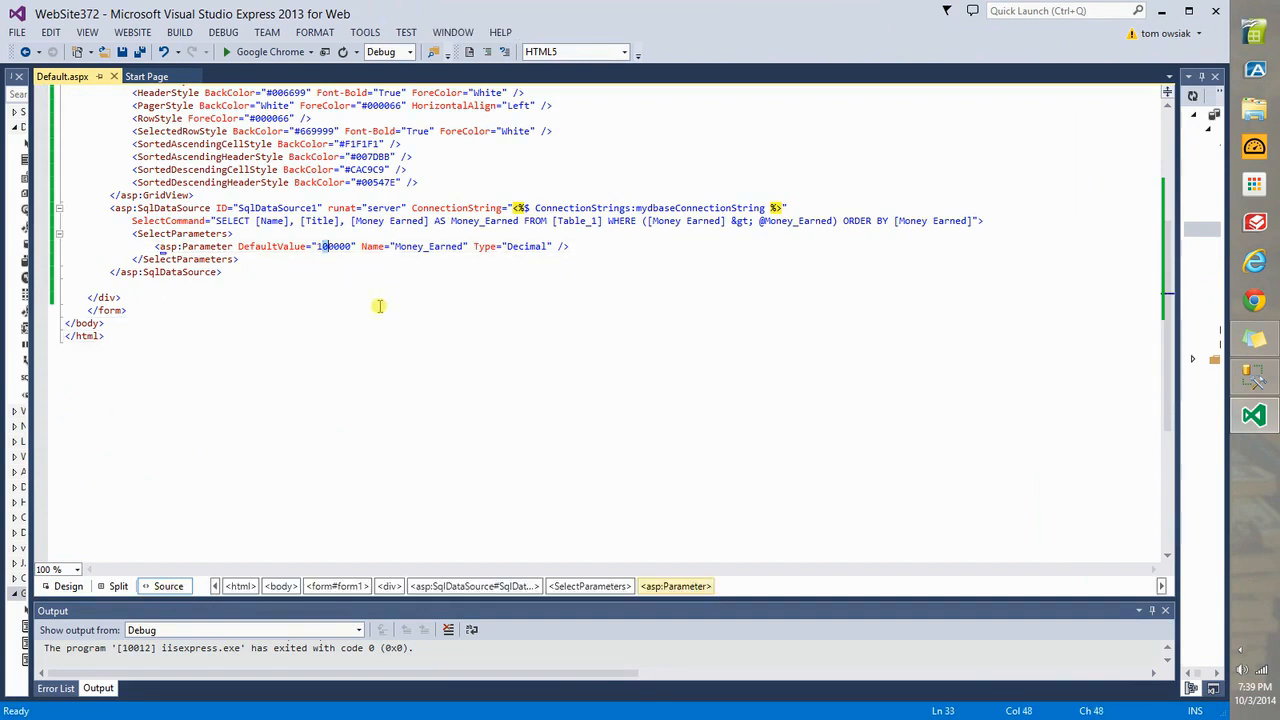
type("200000")
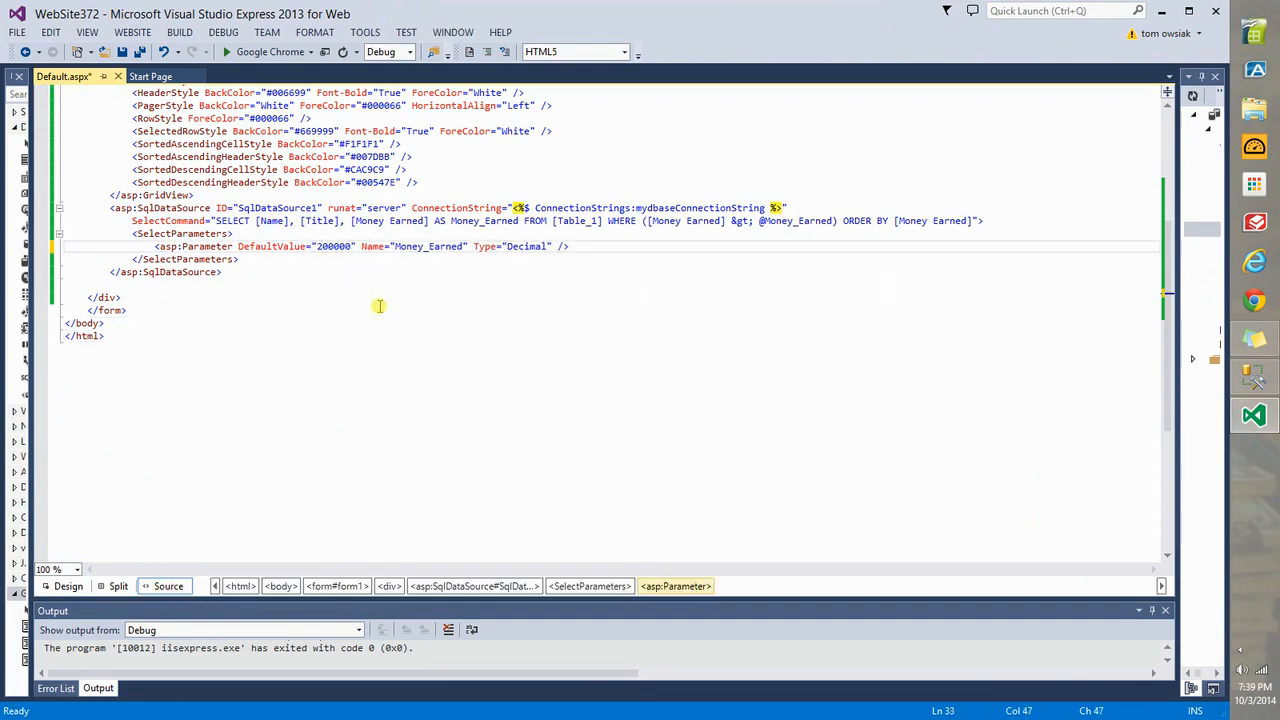
left_click(264, 52)
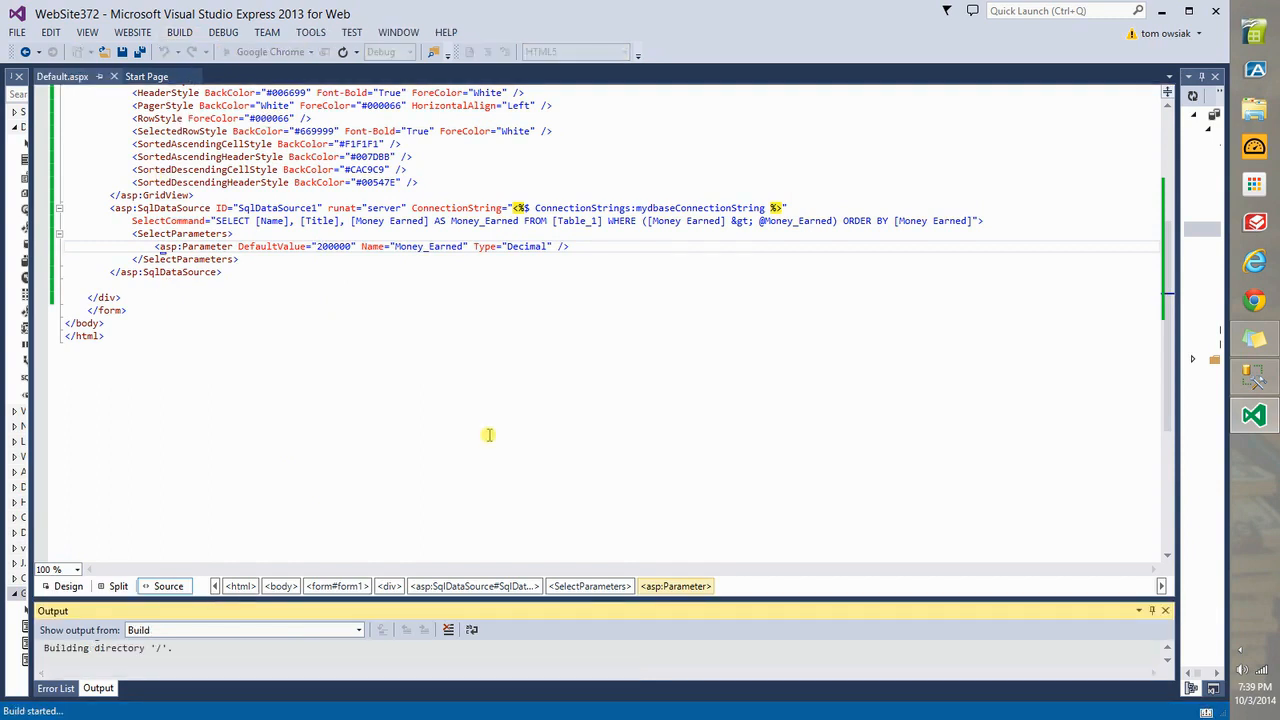
key("F5")
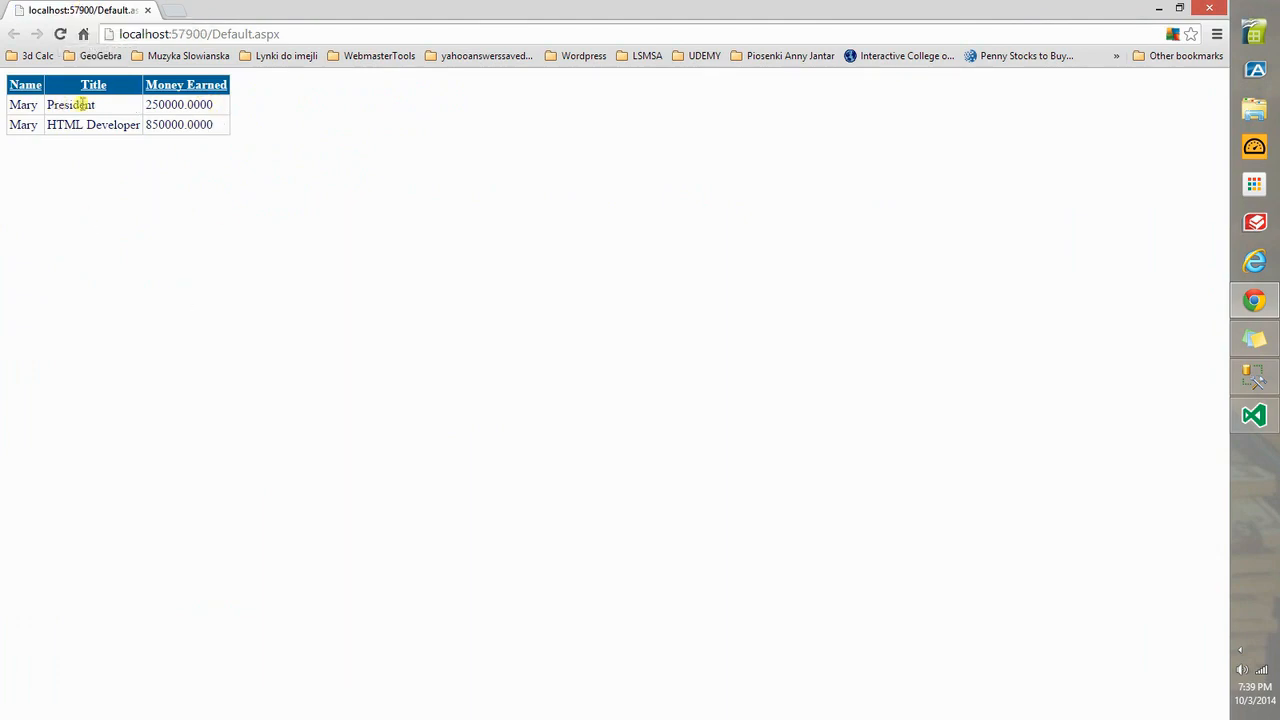
mouse_move(178, 122)
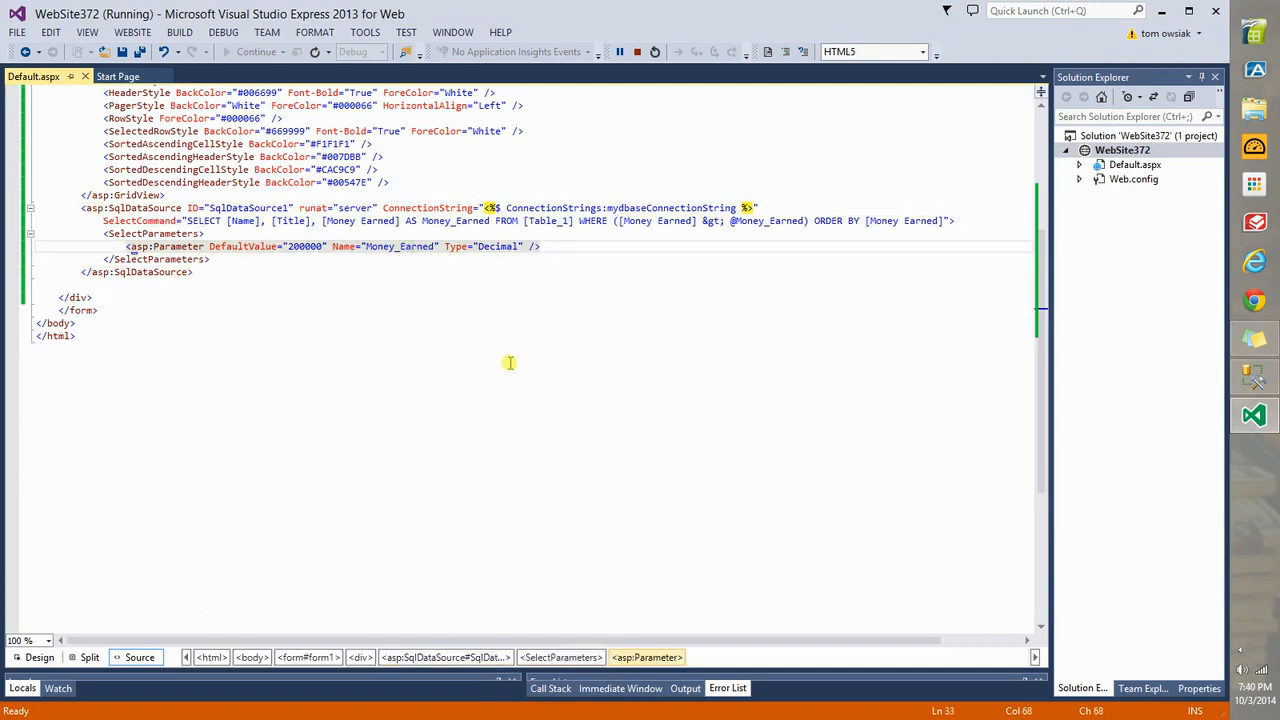
mouse_move(440, 340)
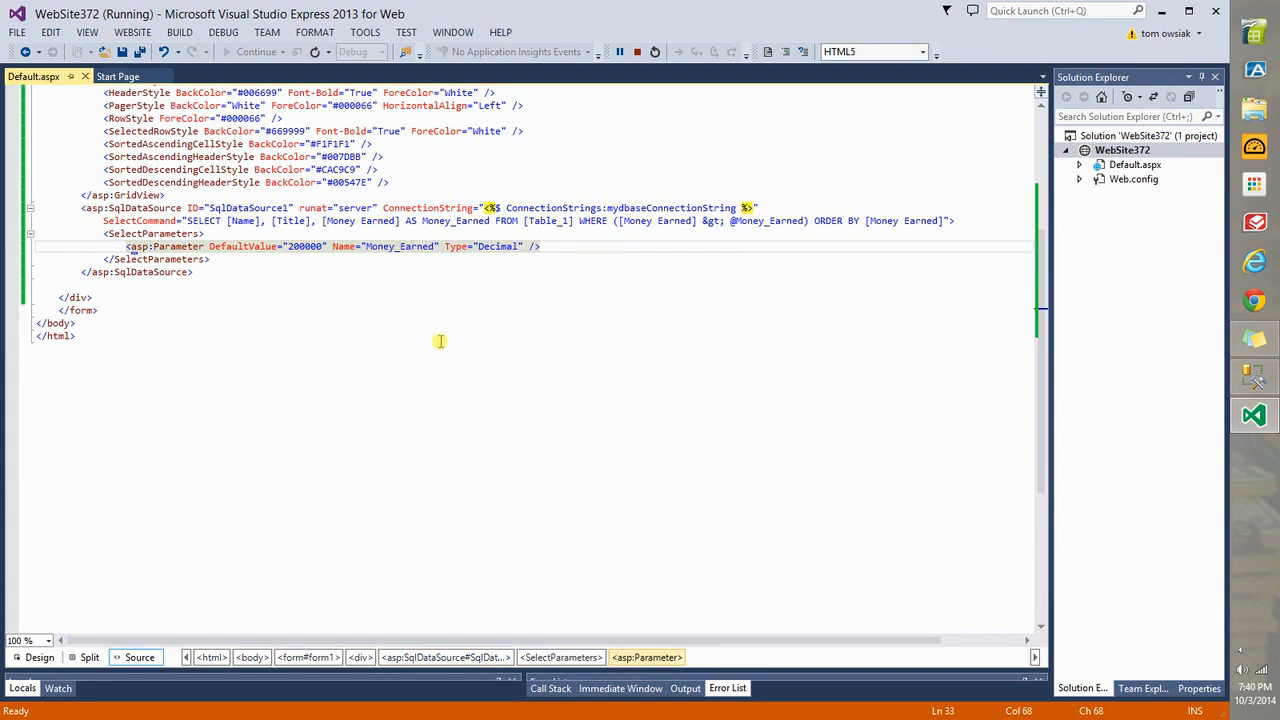
- Return to the Visual Studio window after viewing the two filtered rows in Chrome
left_click(352, 246)
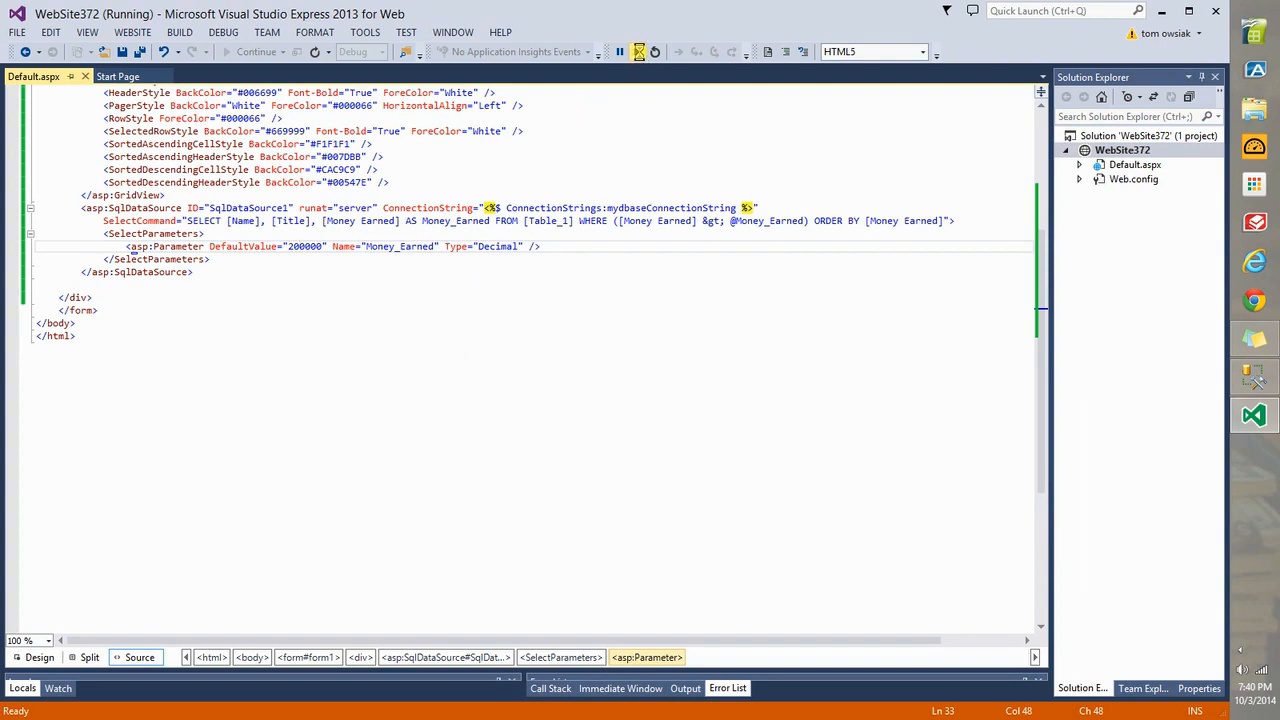
- Stop debugging, scroll Default.aspx to the top, and collapse the SQL Server connection tree
left_click(640, 52)
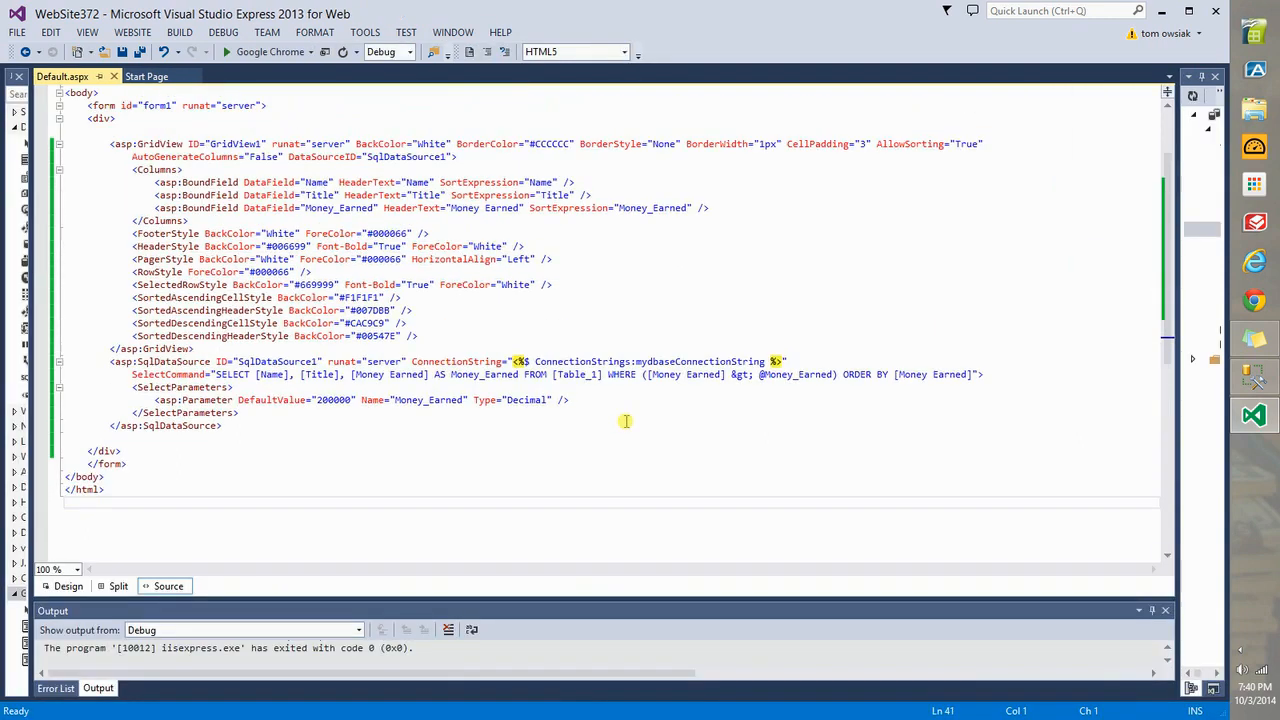
scroll("up", 3)
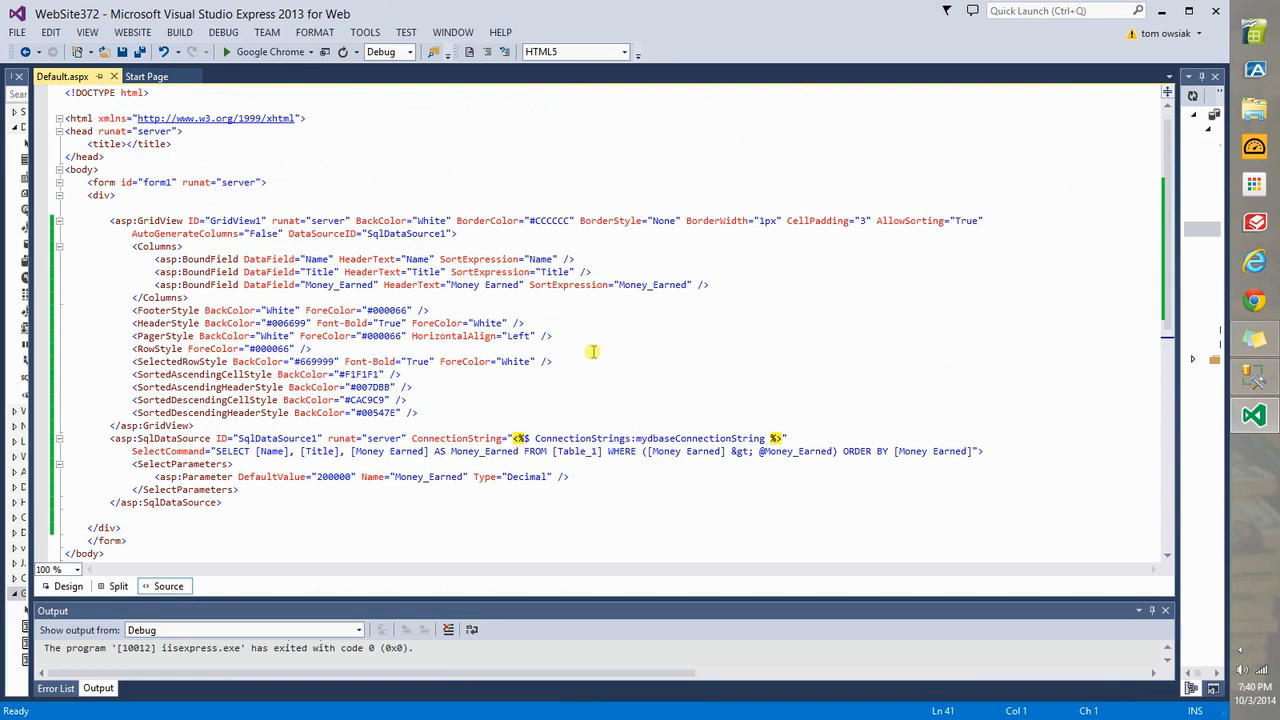
mouse_move(328, 676)
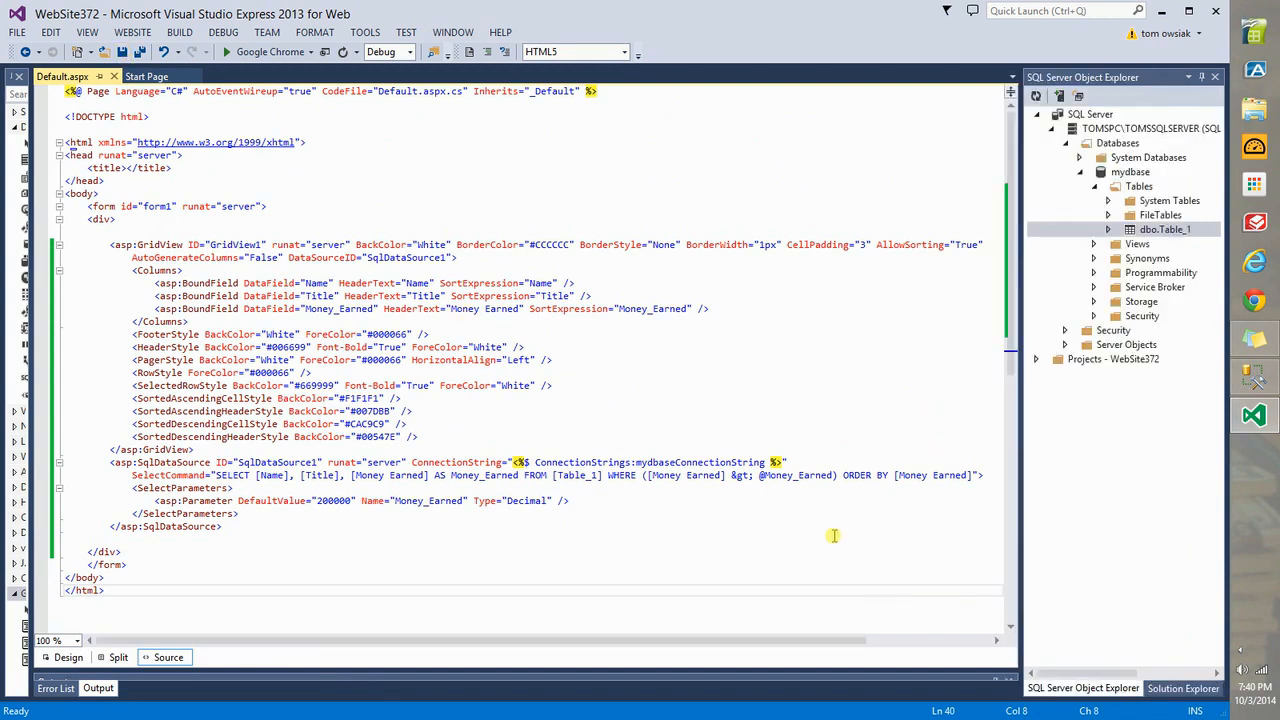
left_click(1092, 186)
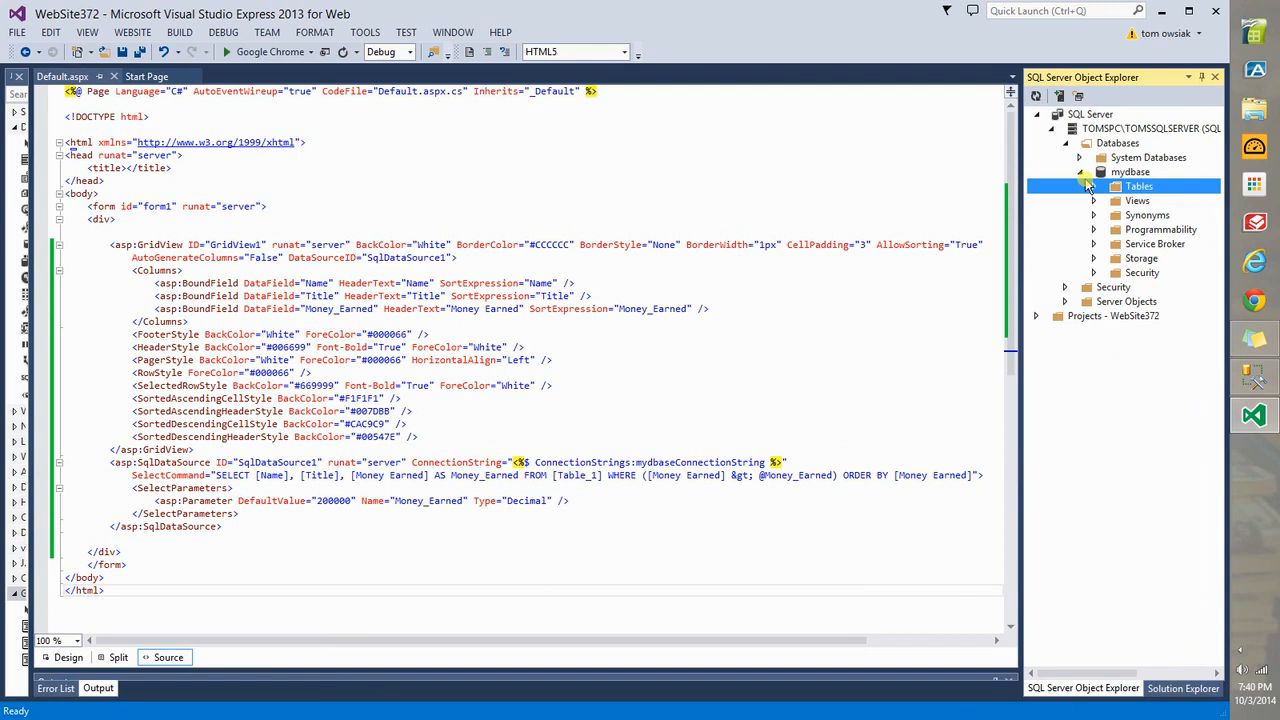
left_click(1066, 144)
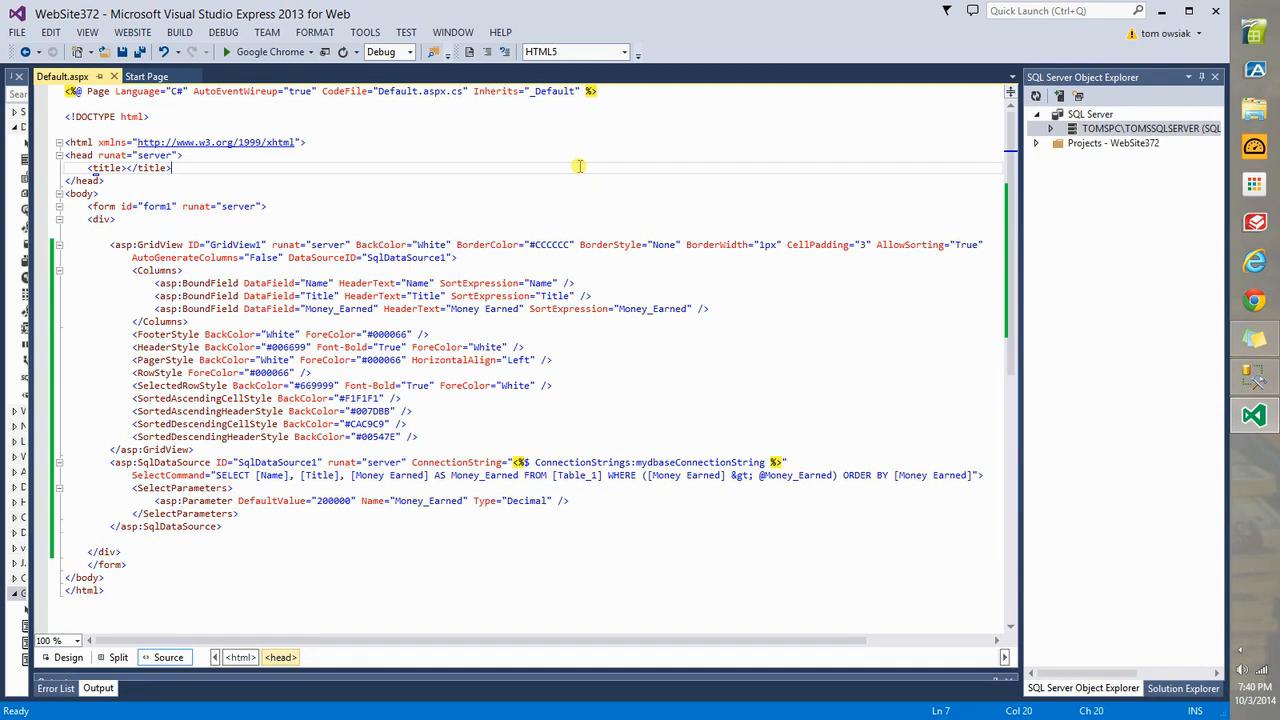
mouse_move(608, 608)
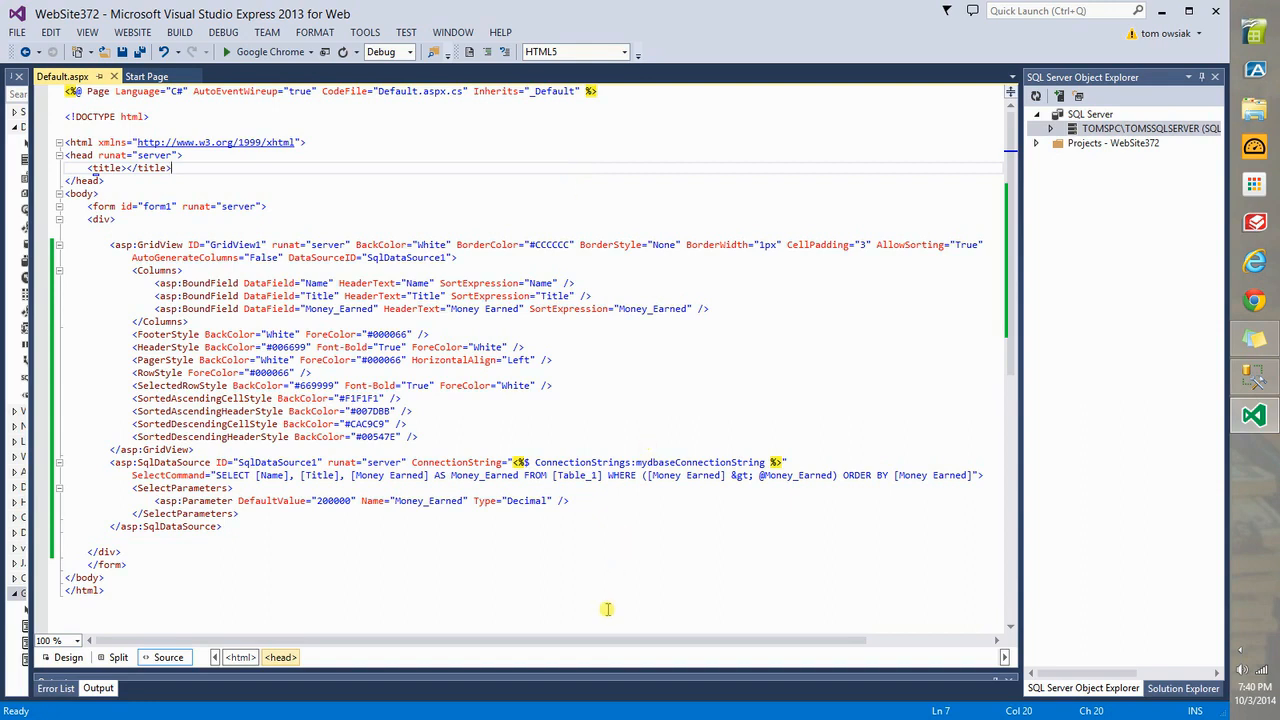